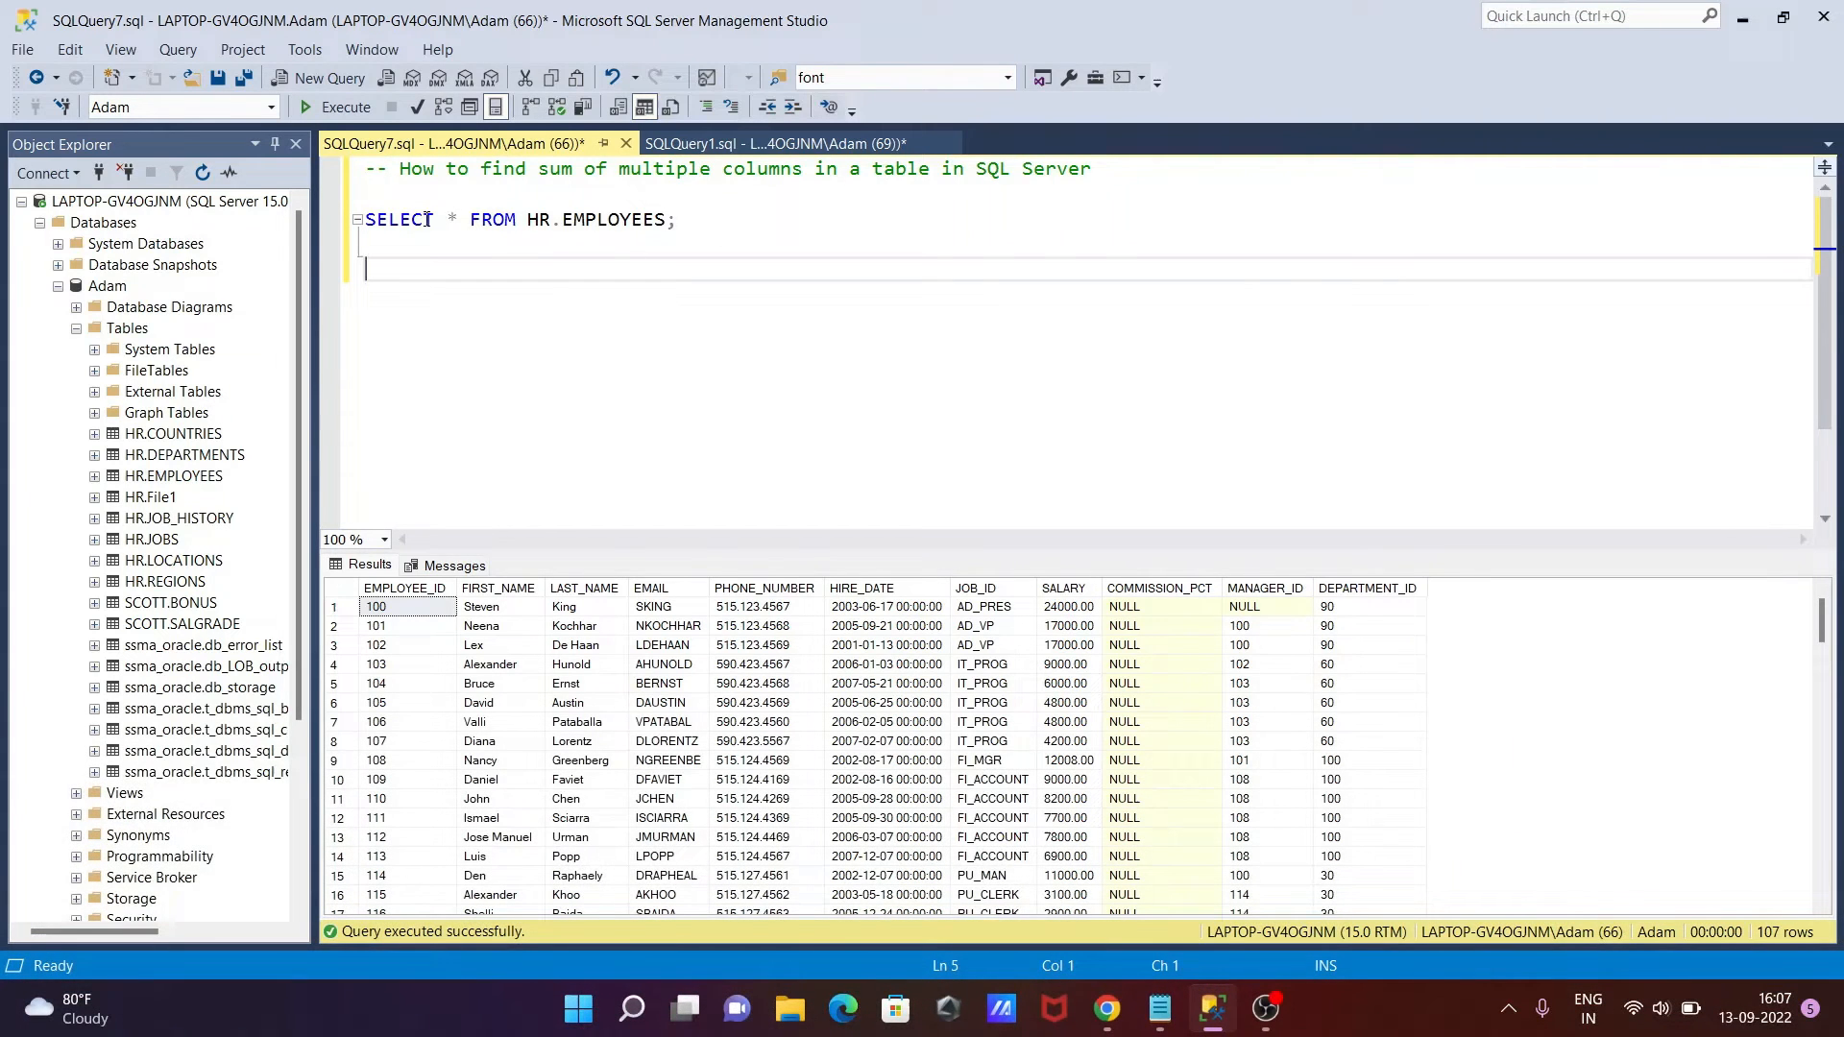
Highlight SELECT * FROM HR.EMPLOYEES and start a new query line below it
{"action": "triple_click", "coordinate": [518, 219]}
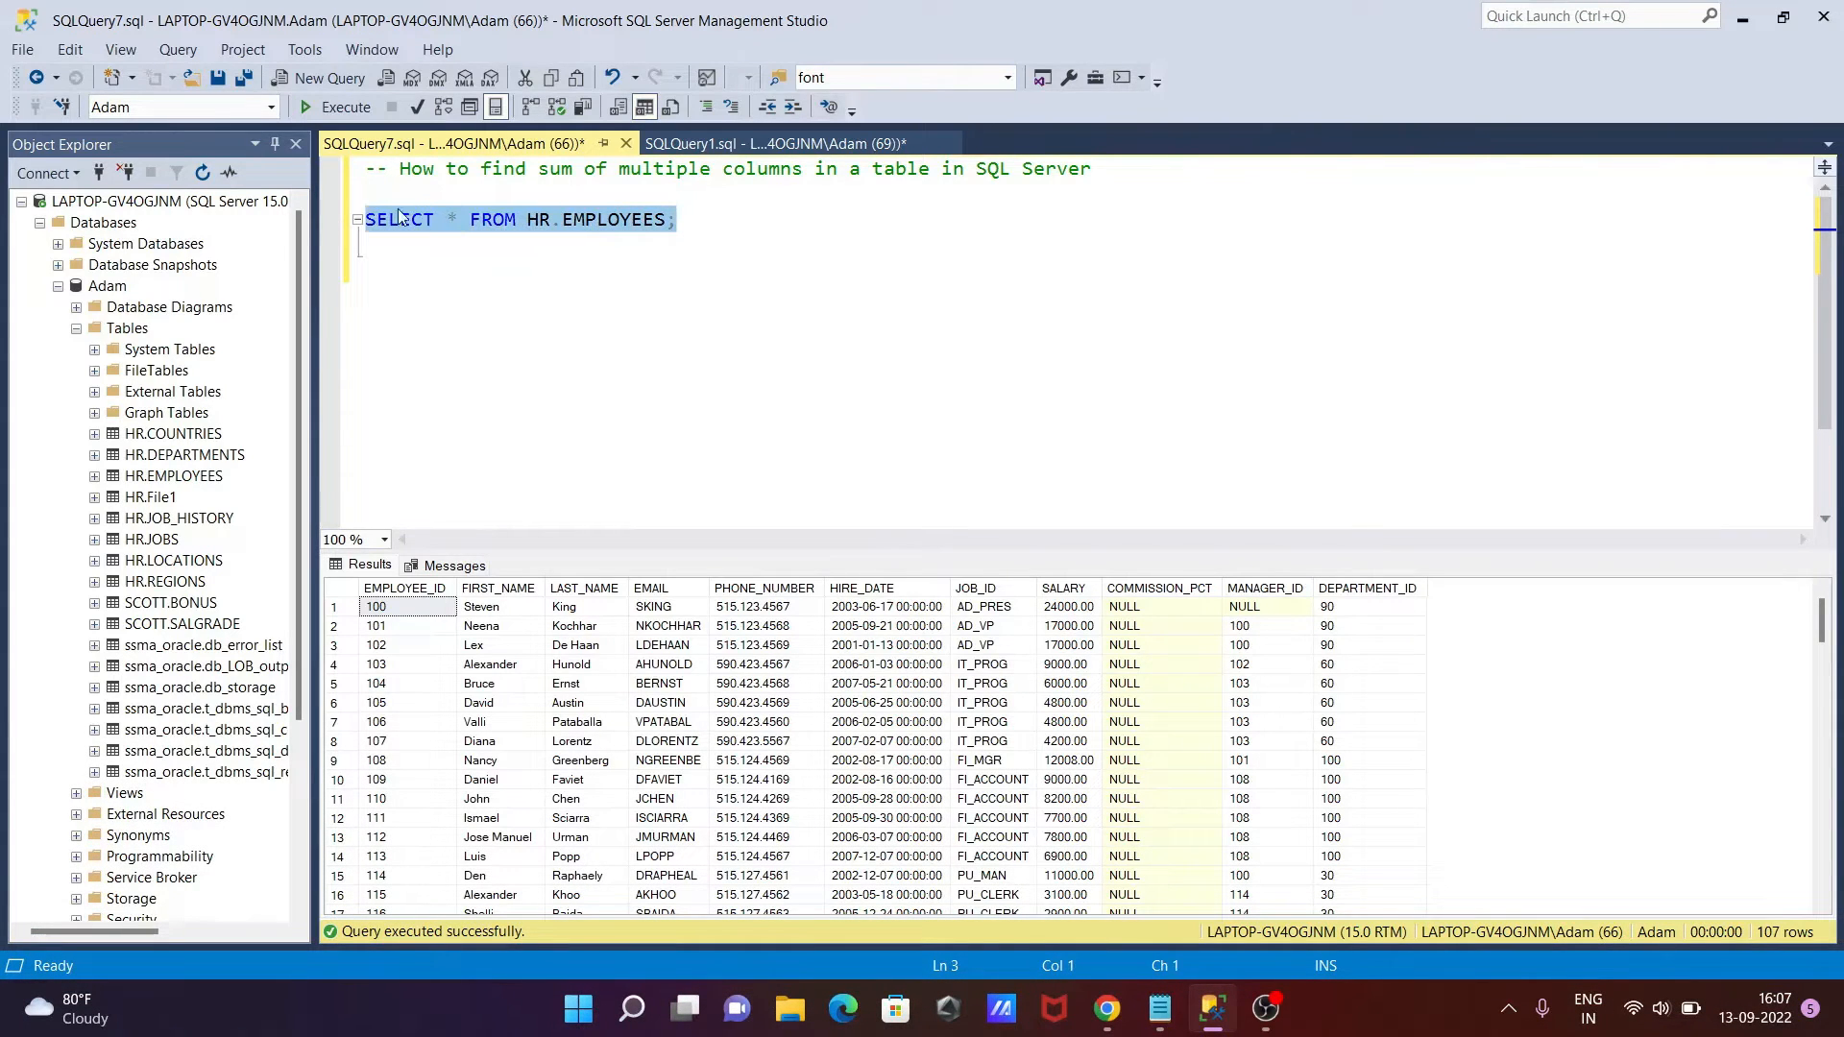
{"action": "left_click", "coordinate": [345, 106]}
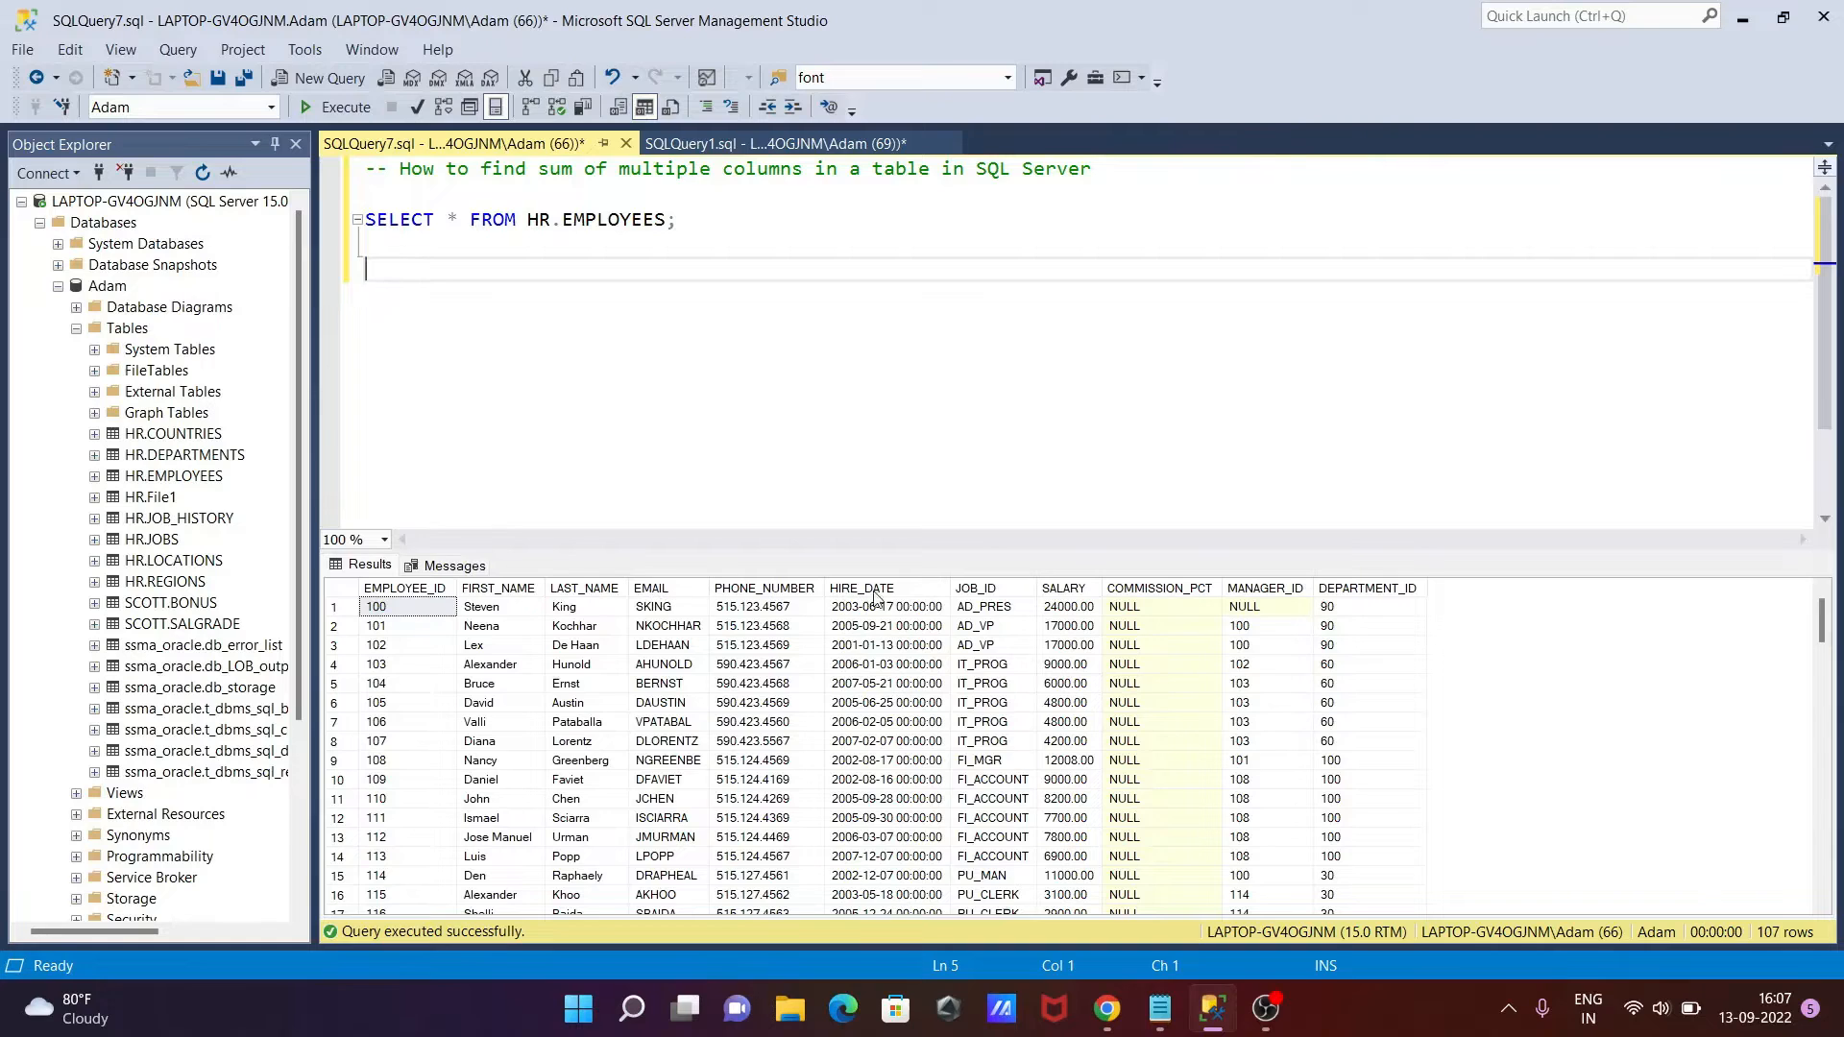
{"action": "mouse_move", "coordinate": [1279, 607]}
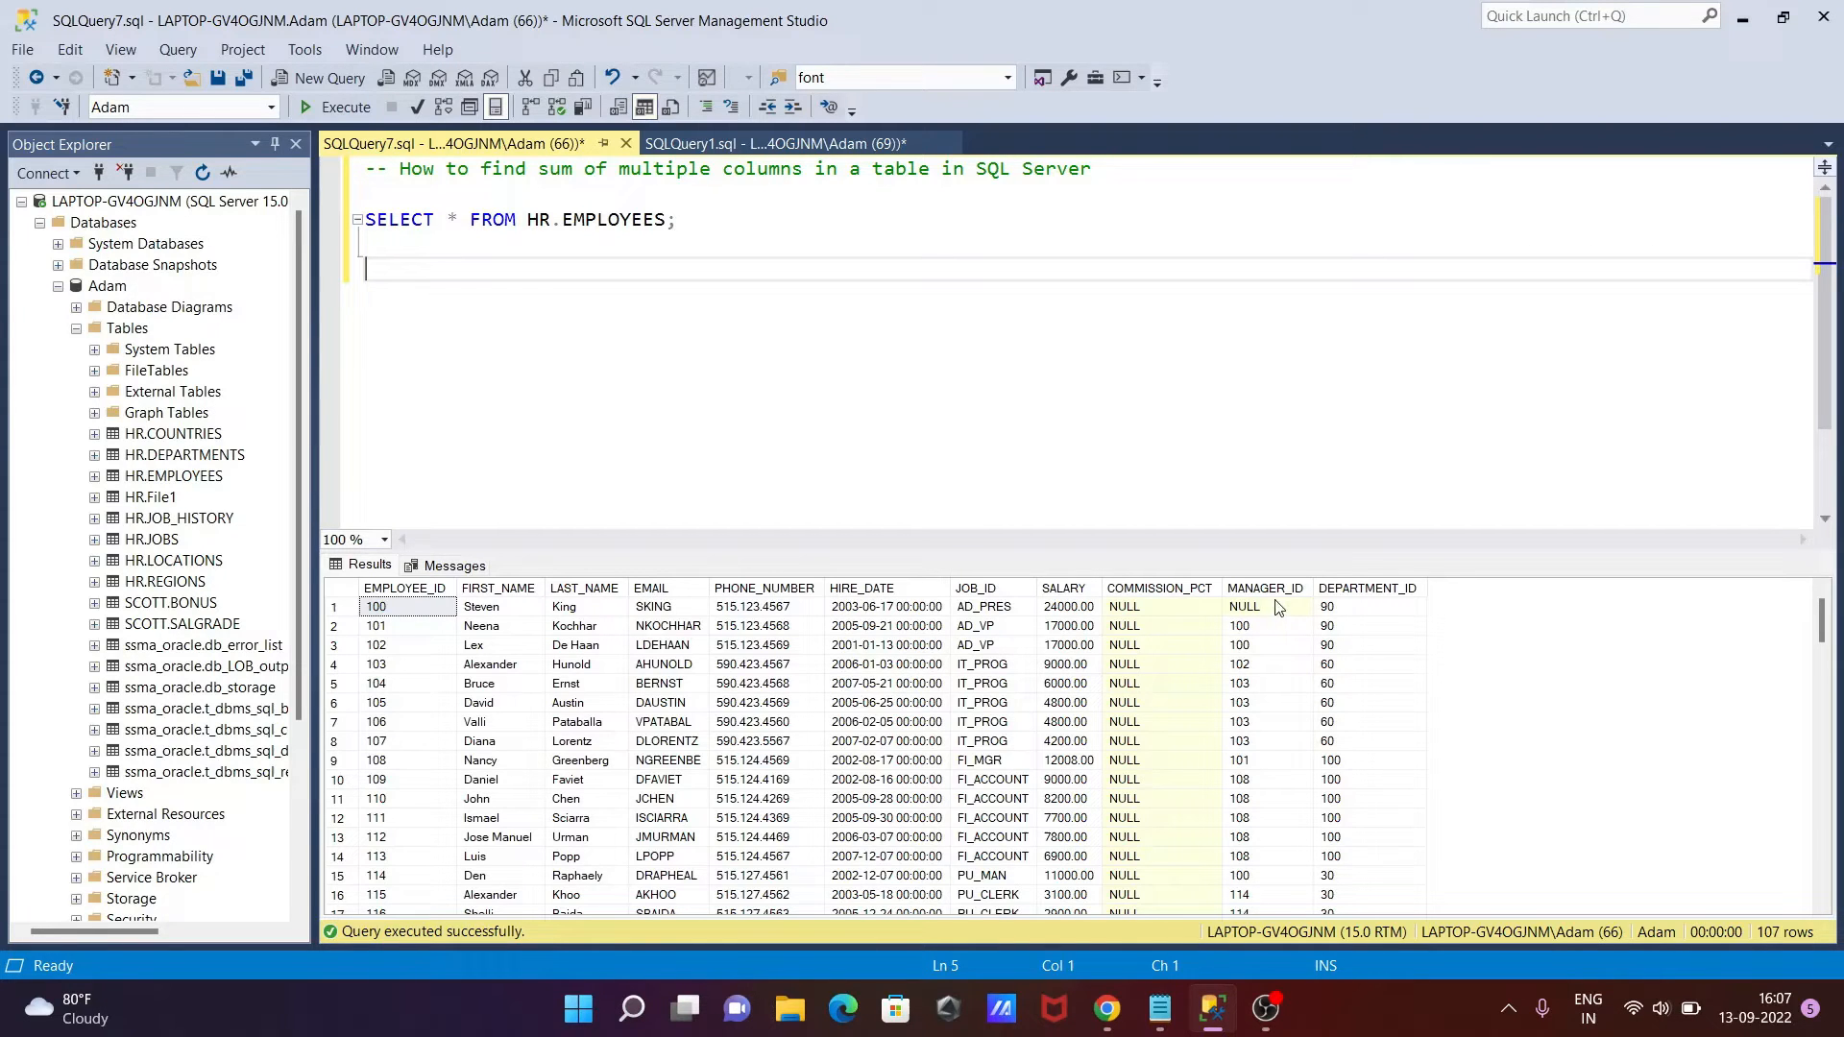
{"action": "mouse_move", "coordinate": [801, 321]}
{"action": "type", "text": "S"}
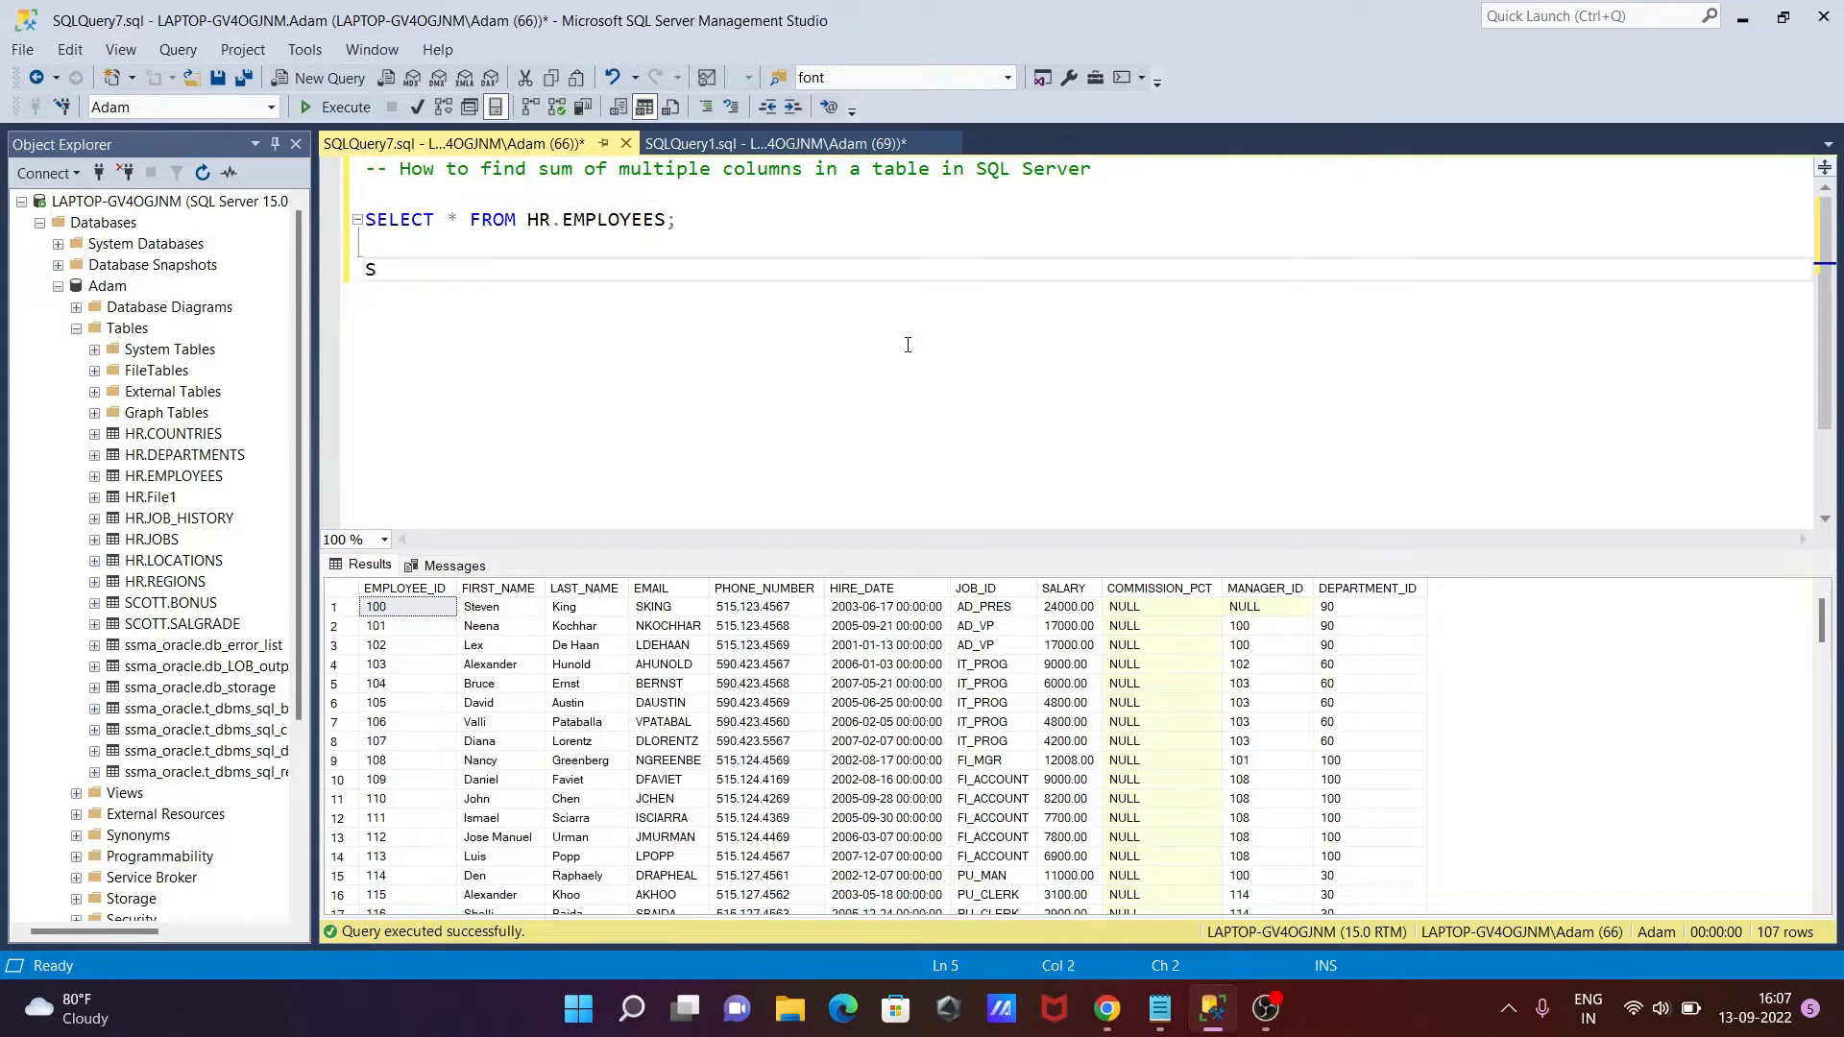
Write the skeleton SELECT ... FROM HR.EMPLOYEES for the second query
{"action": "type", "text": "ELECT"}
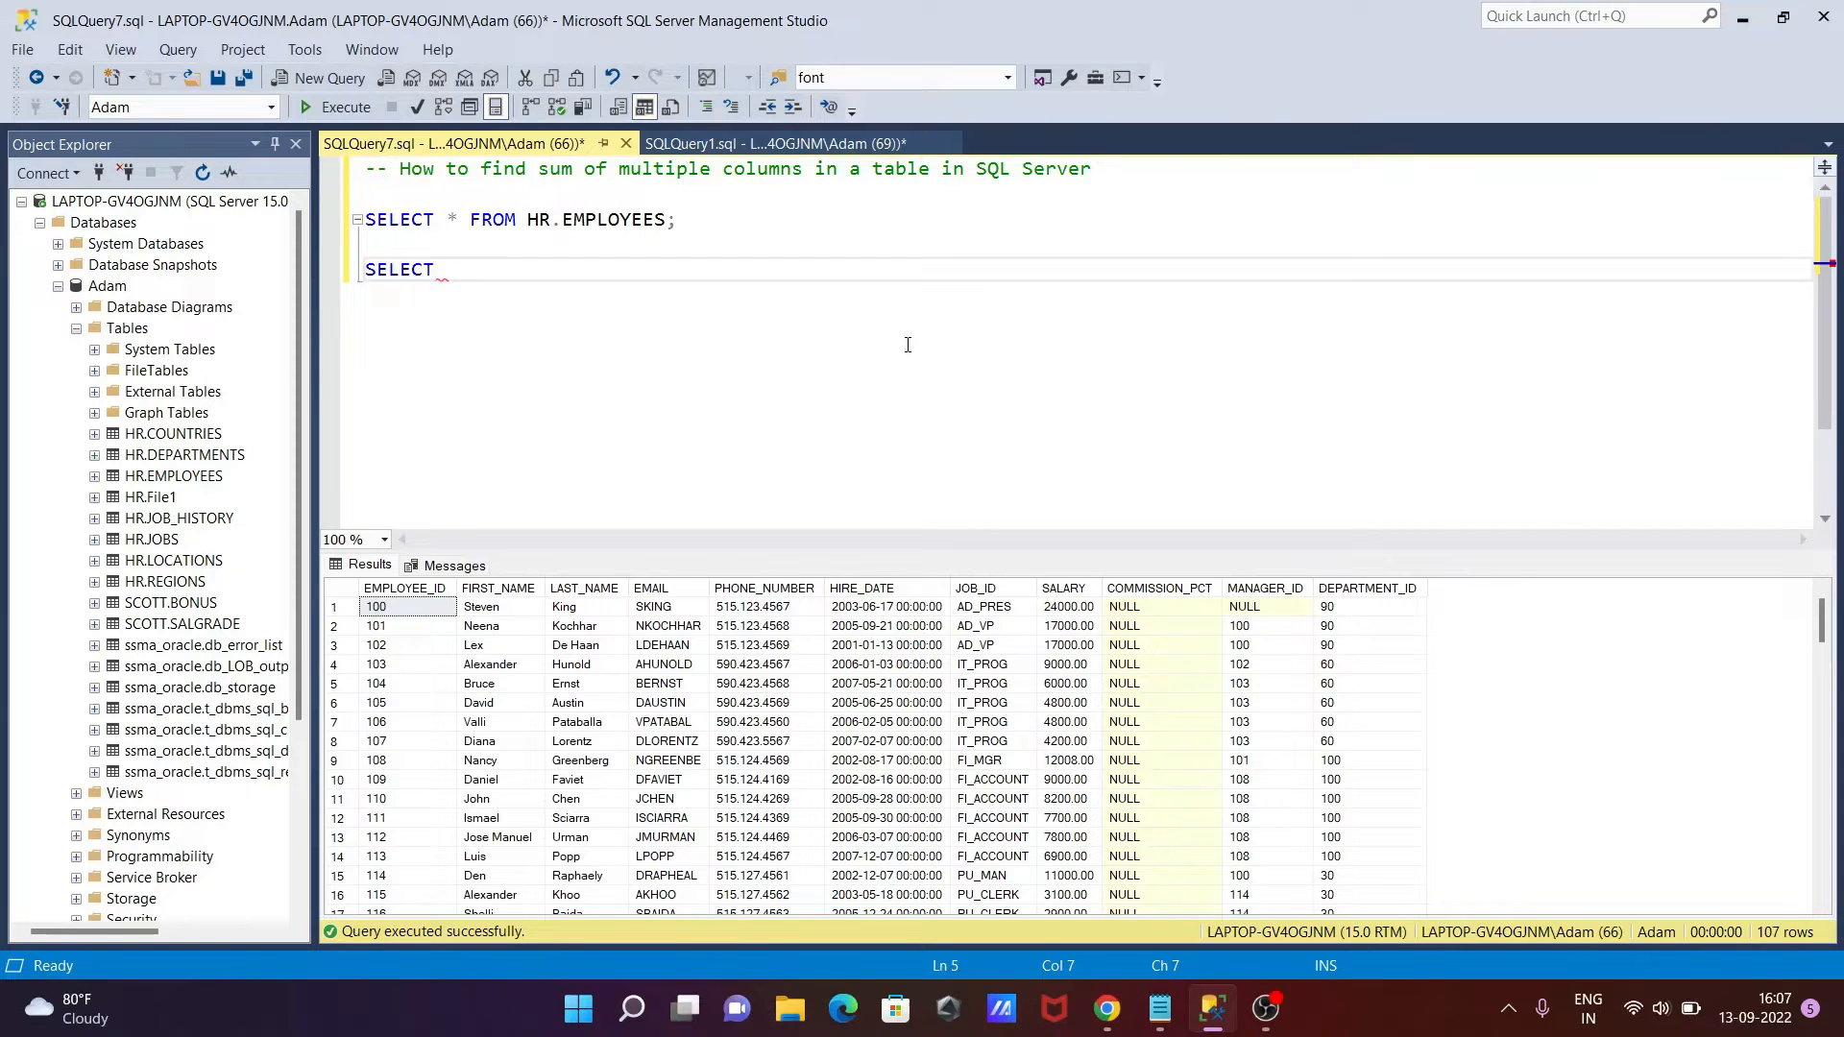
{"action": "type", "text": "FROM HR"}
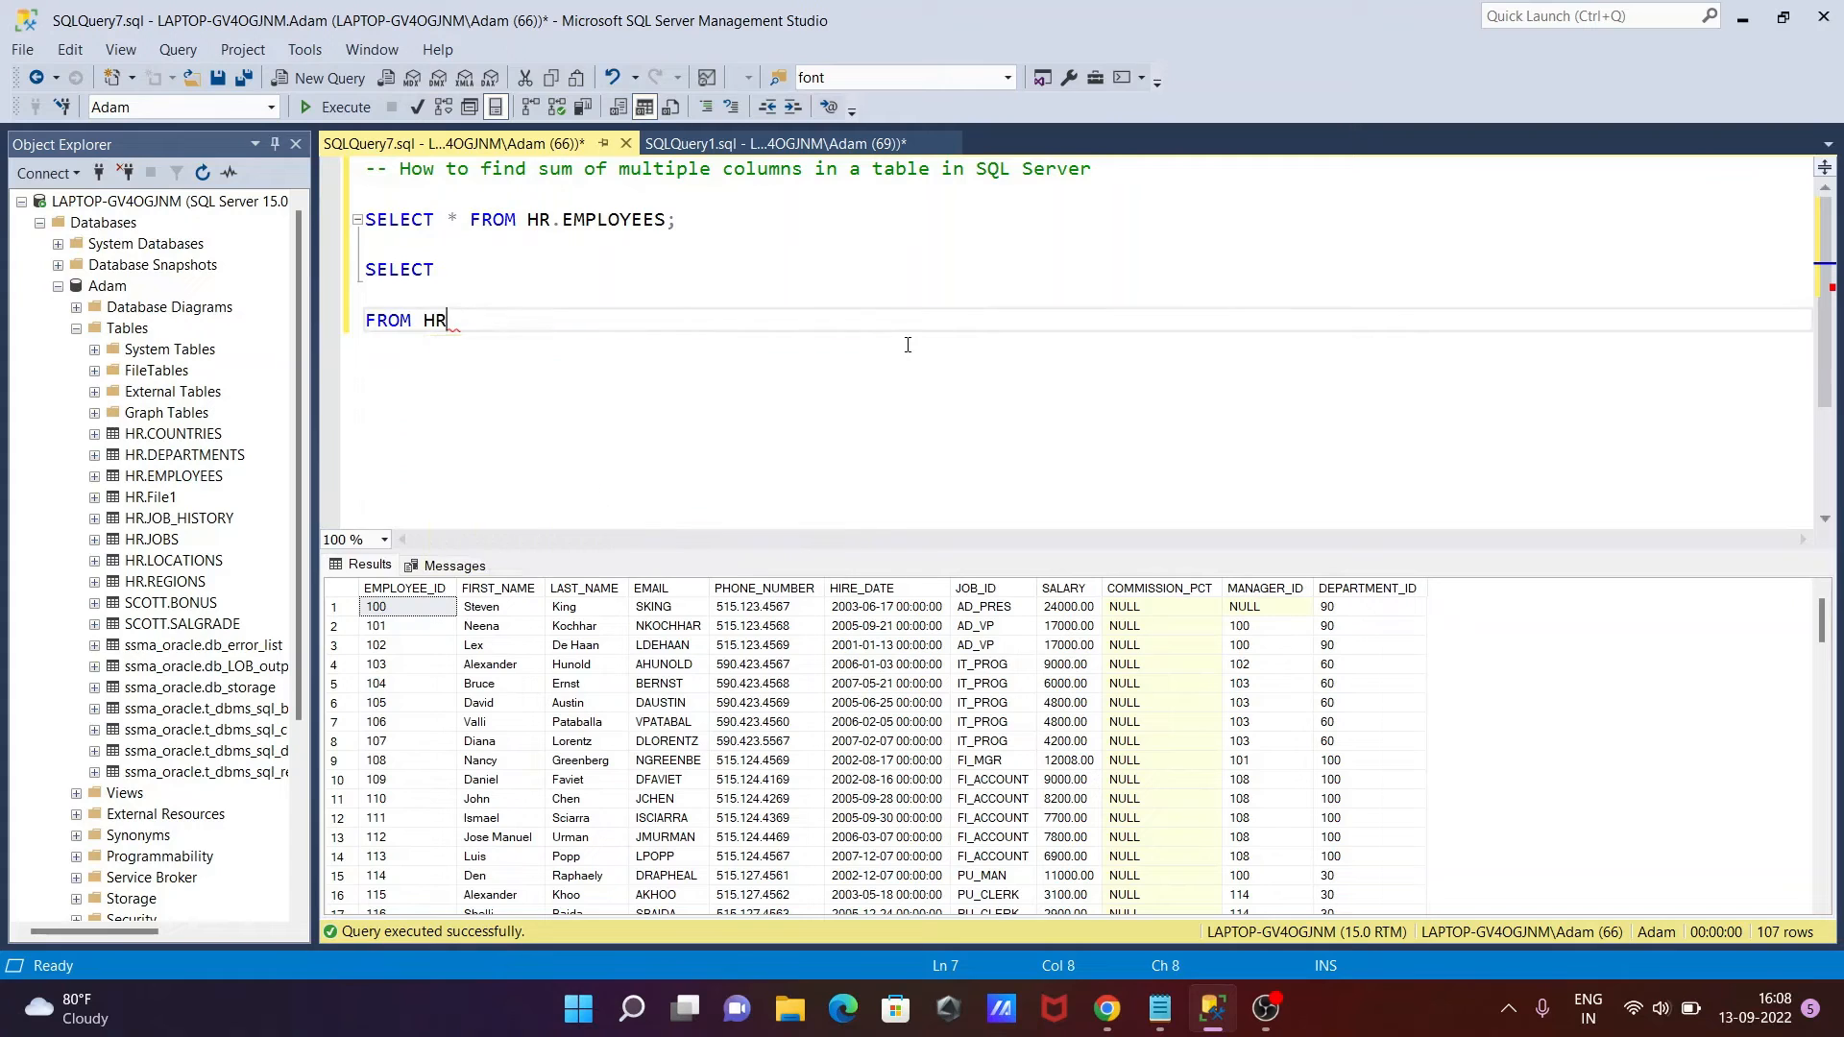
{"action": "type", "text": "."}
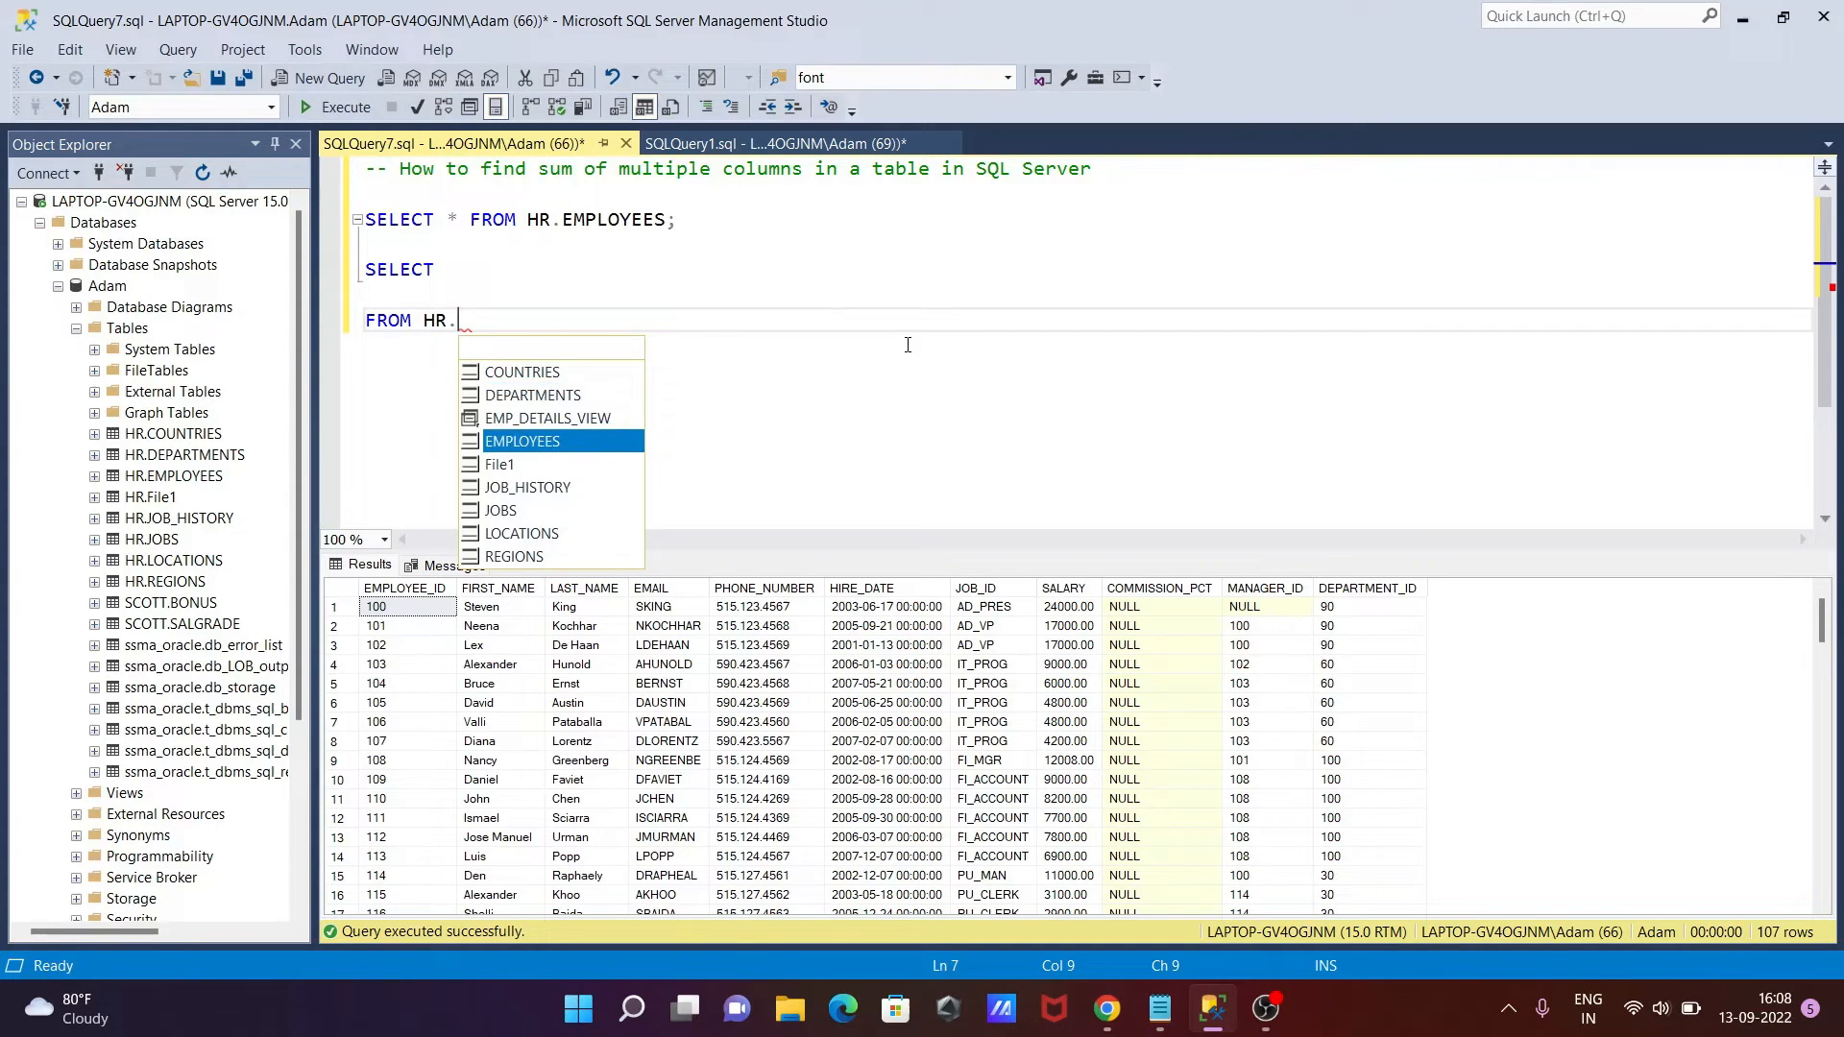
{"action": "type", "text": "EMPLOYEES"}
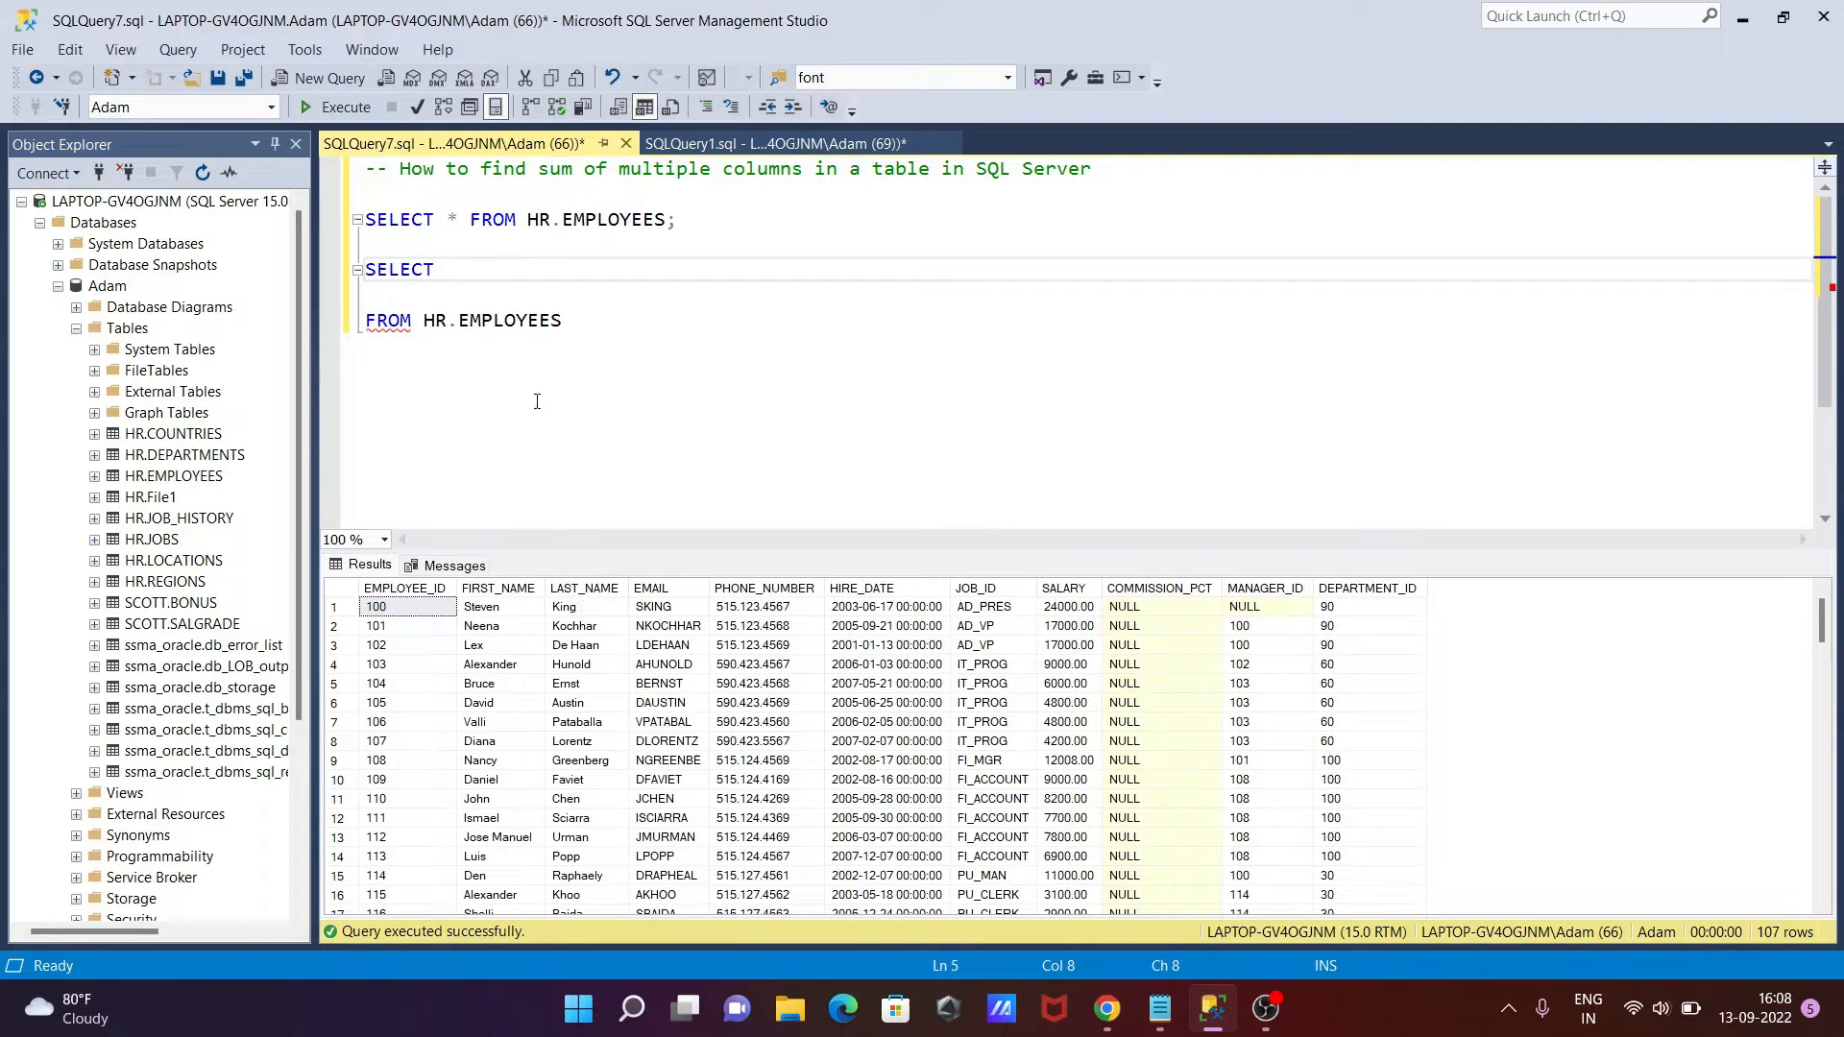
{"action": "mouse_move", "coordinate": [497, 295]}
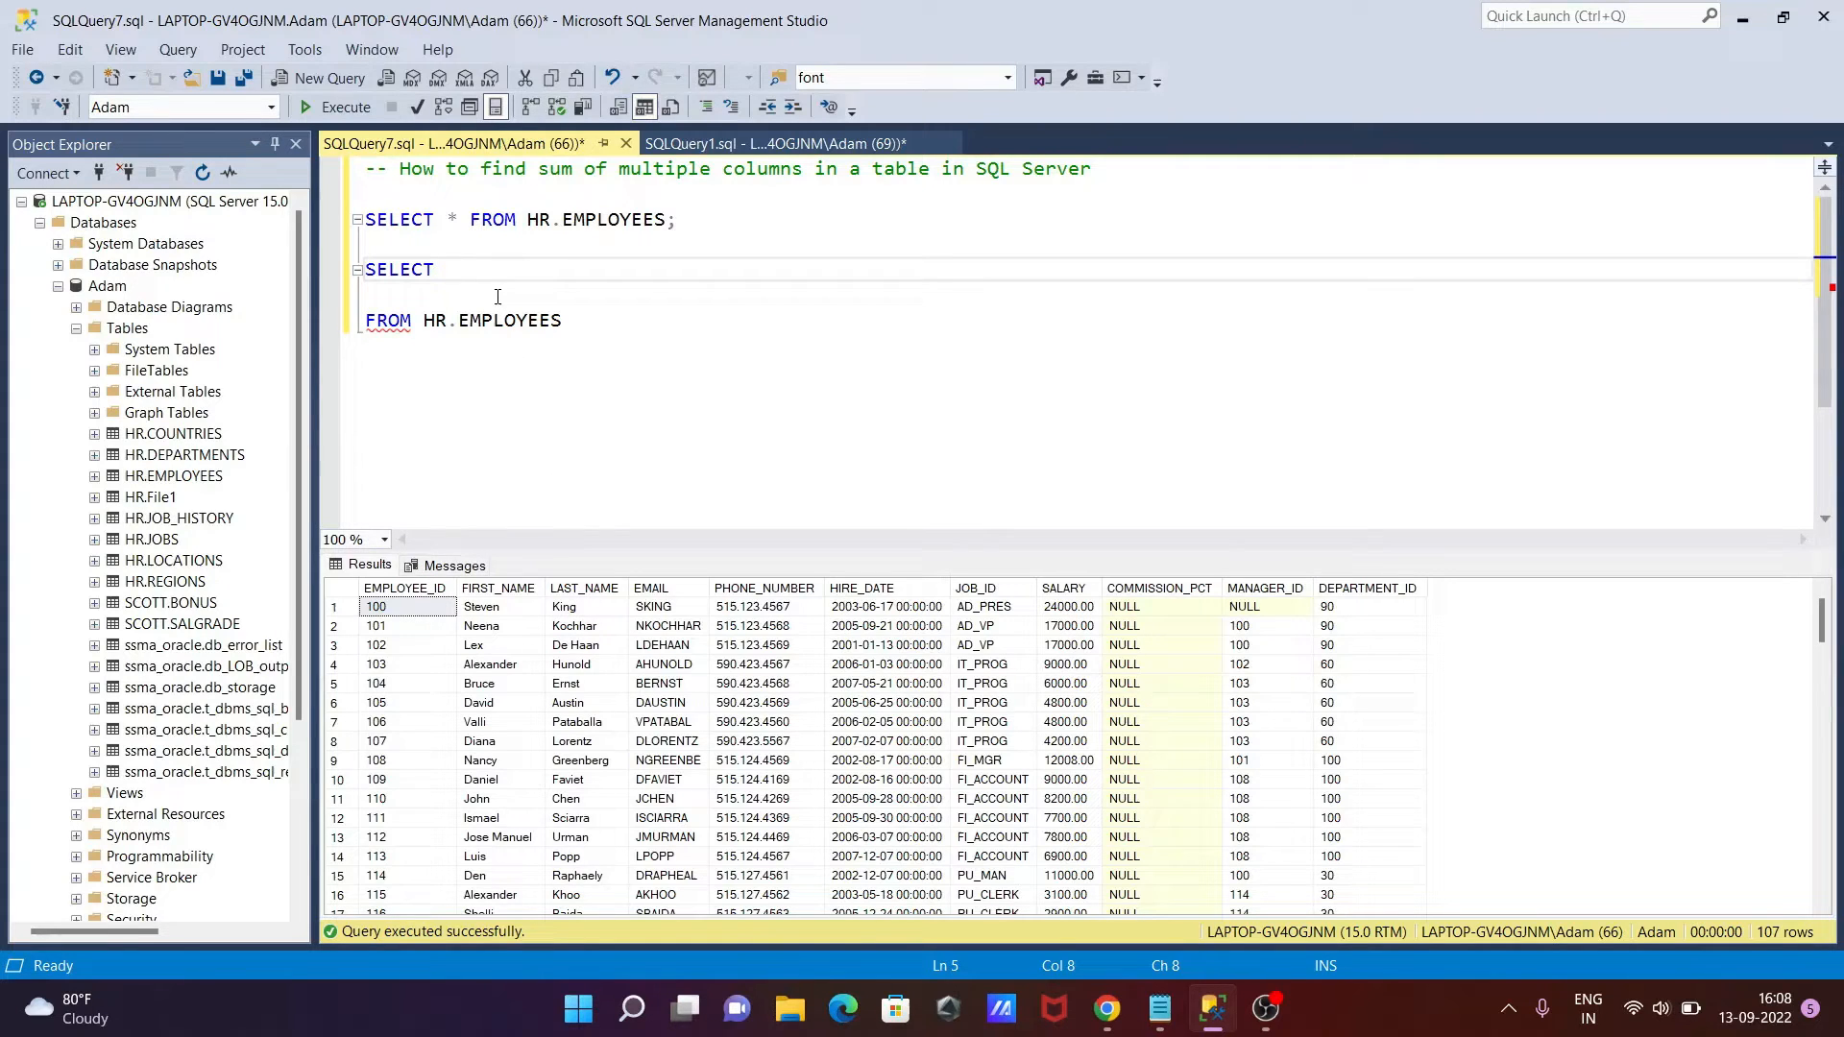
Add FIRST_NAME and LAST_NAME to the column list, accepting IntelliSense suggestions
{"action": "type", "text": "FIRST_NAME"}
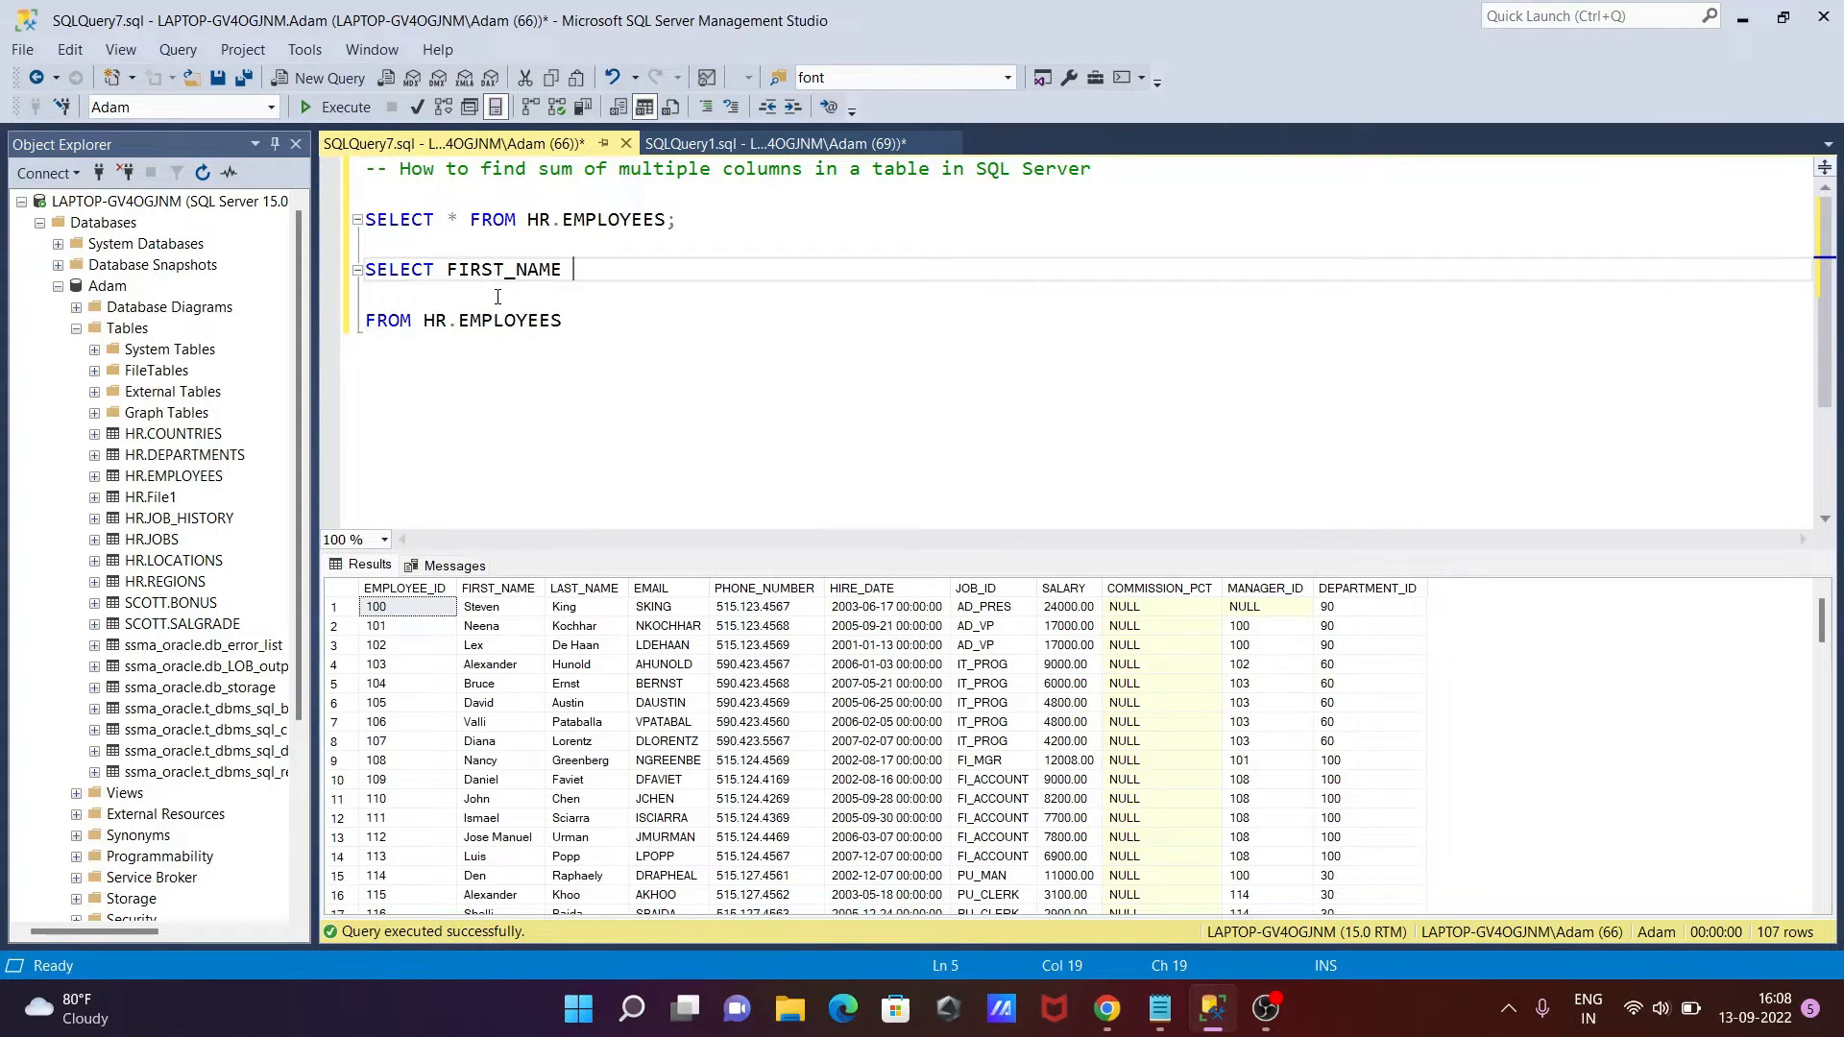
{"action": "type", "text": ","}
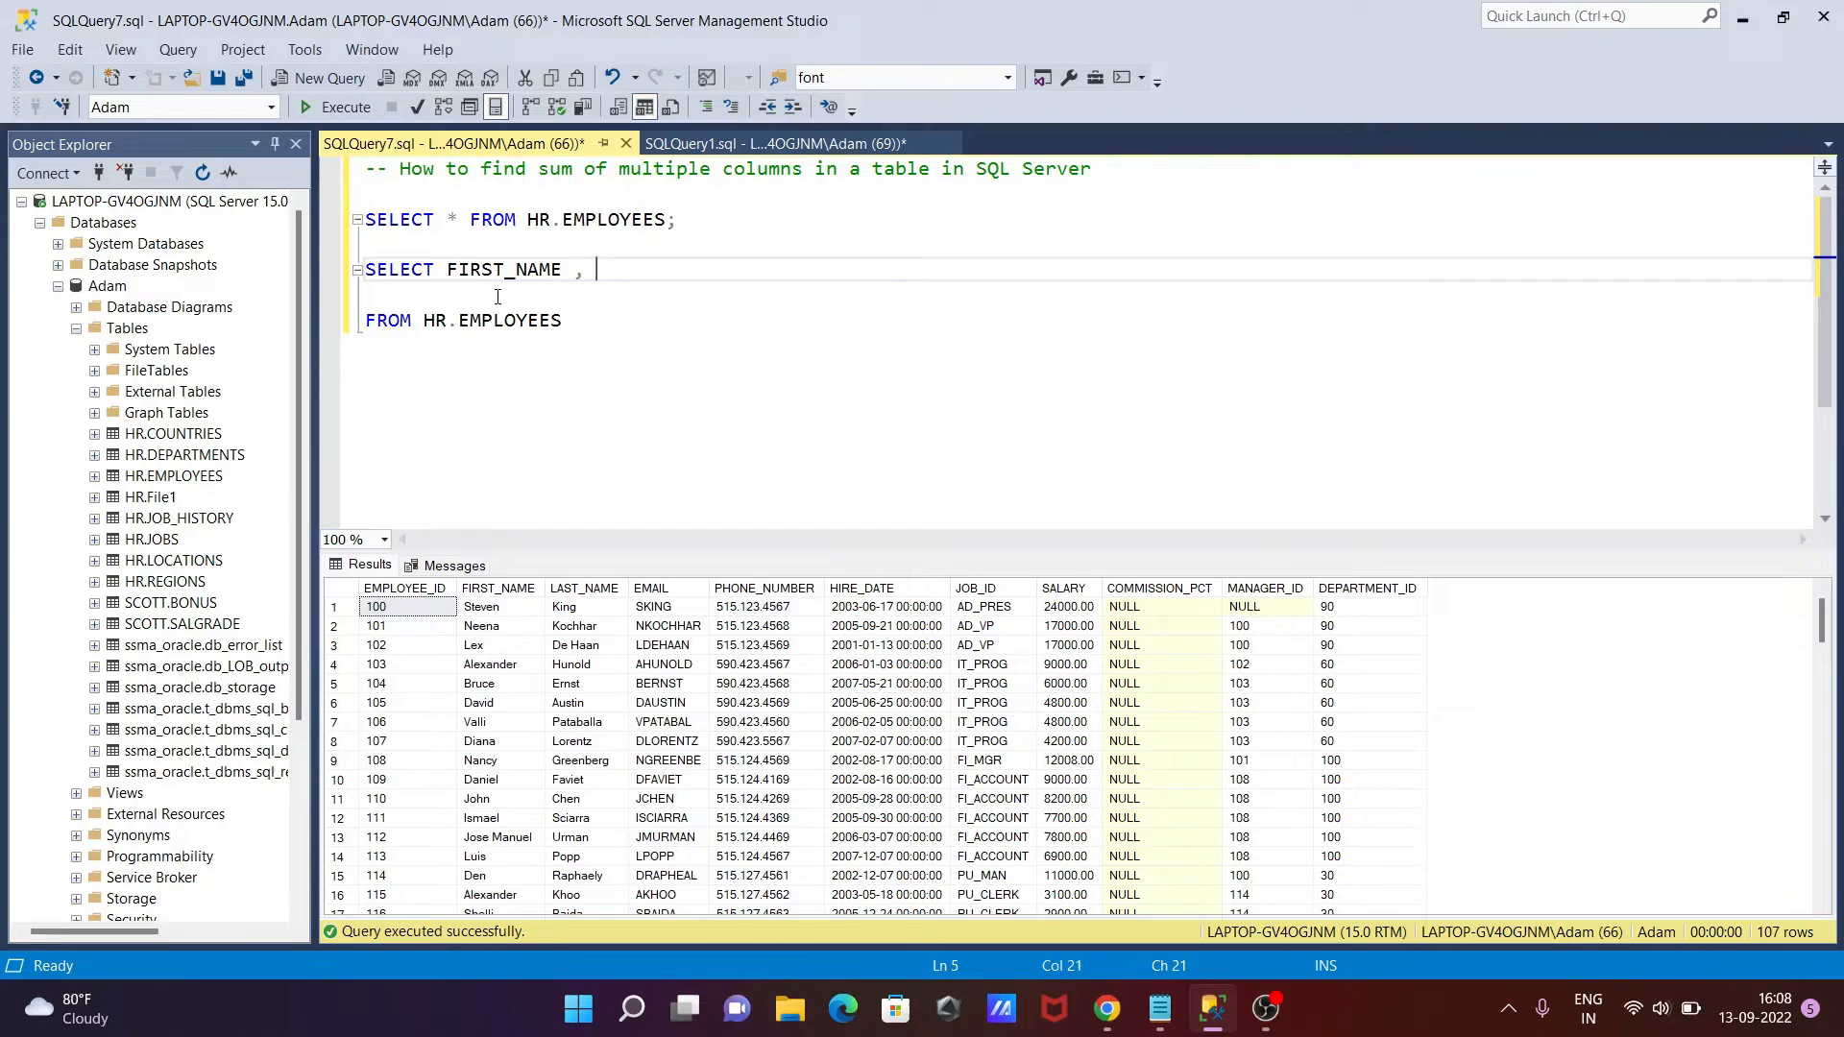
{"action": "type", "text": "LAS"}
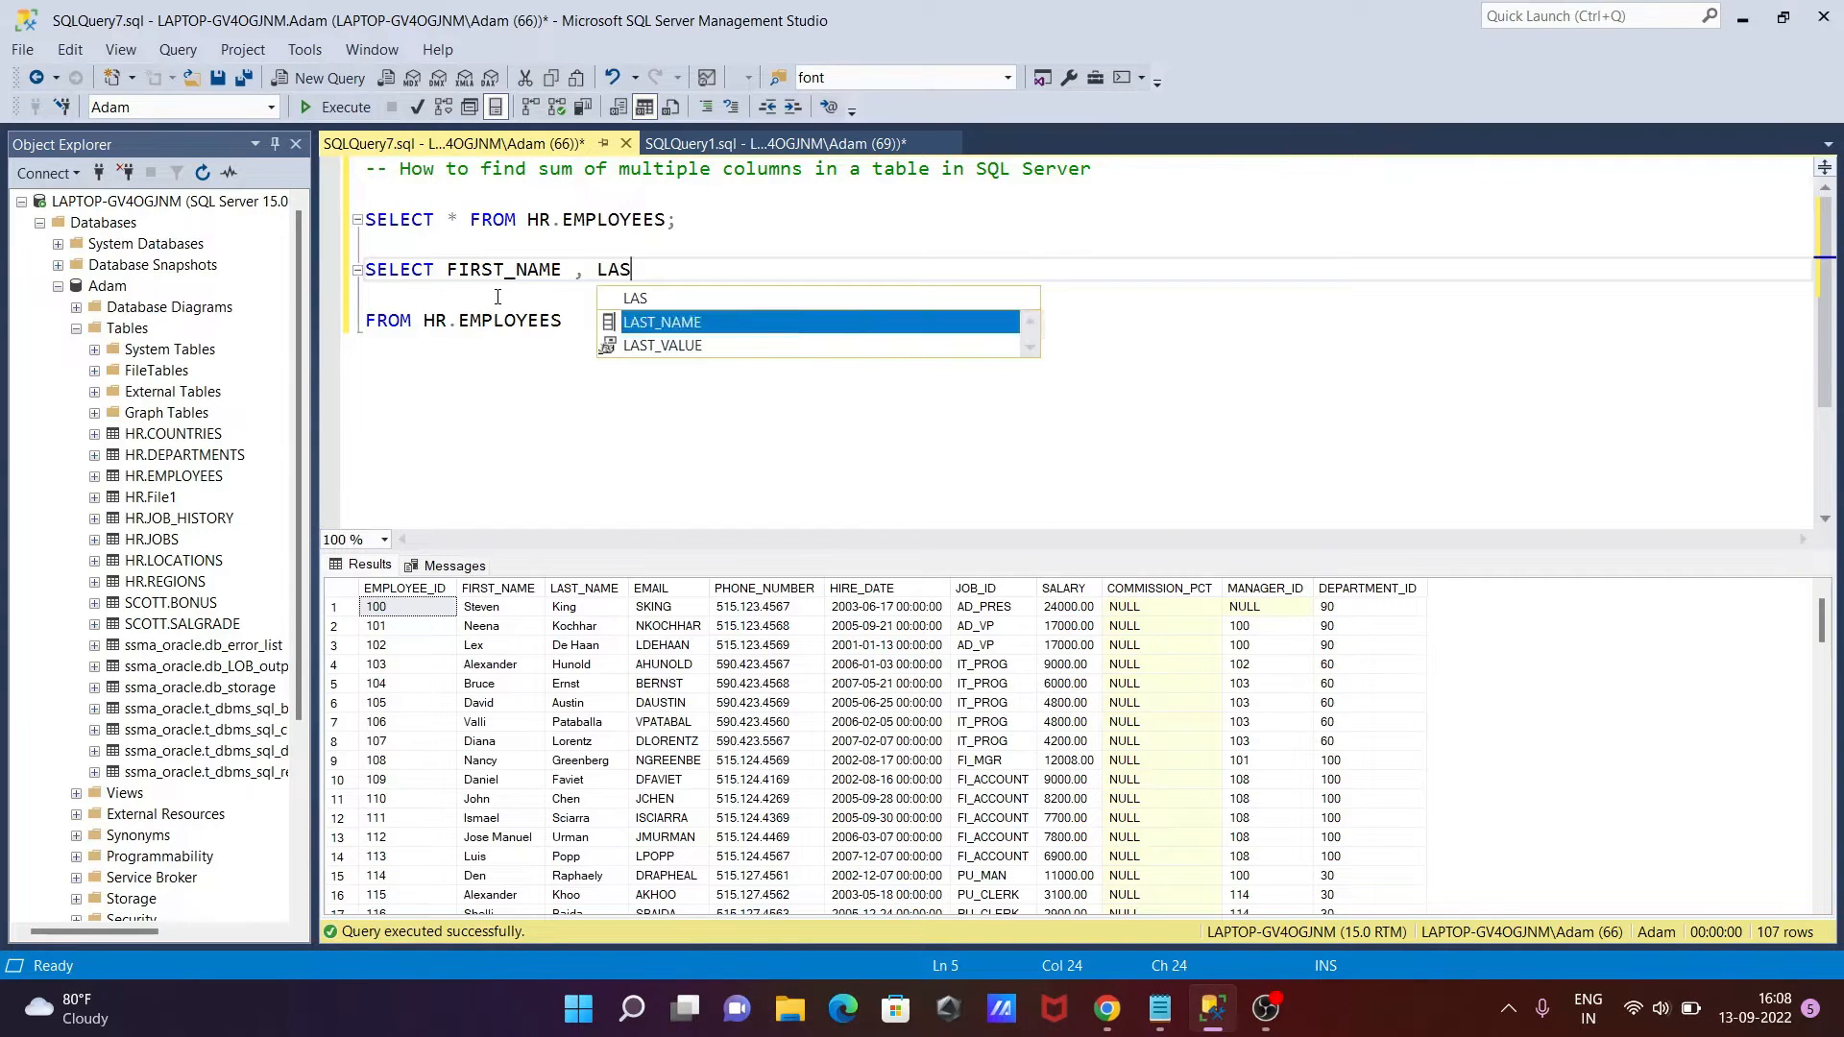
{"action": "key", "text": "Tab"}
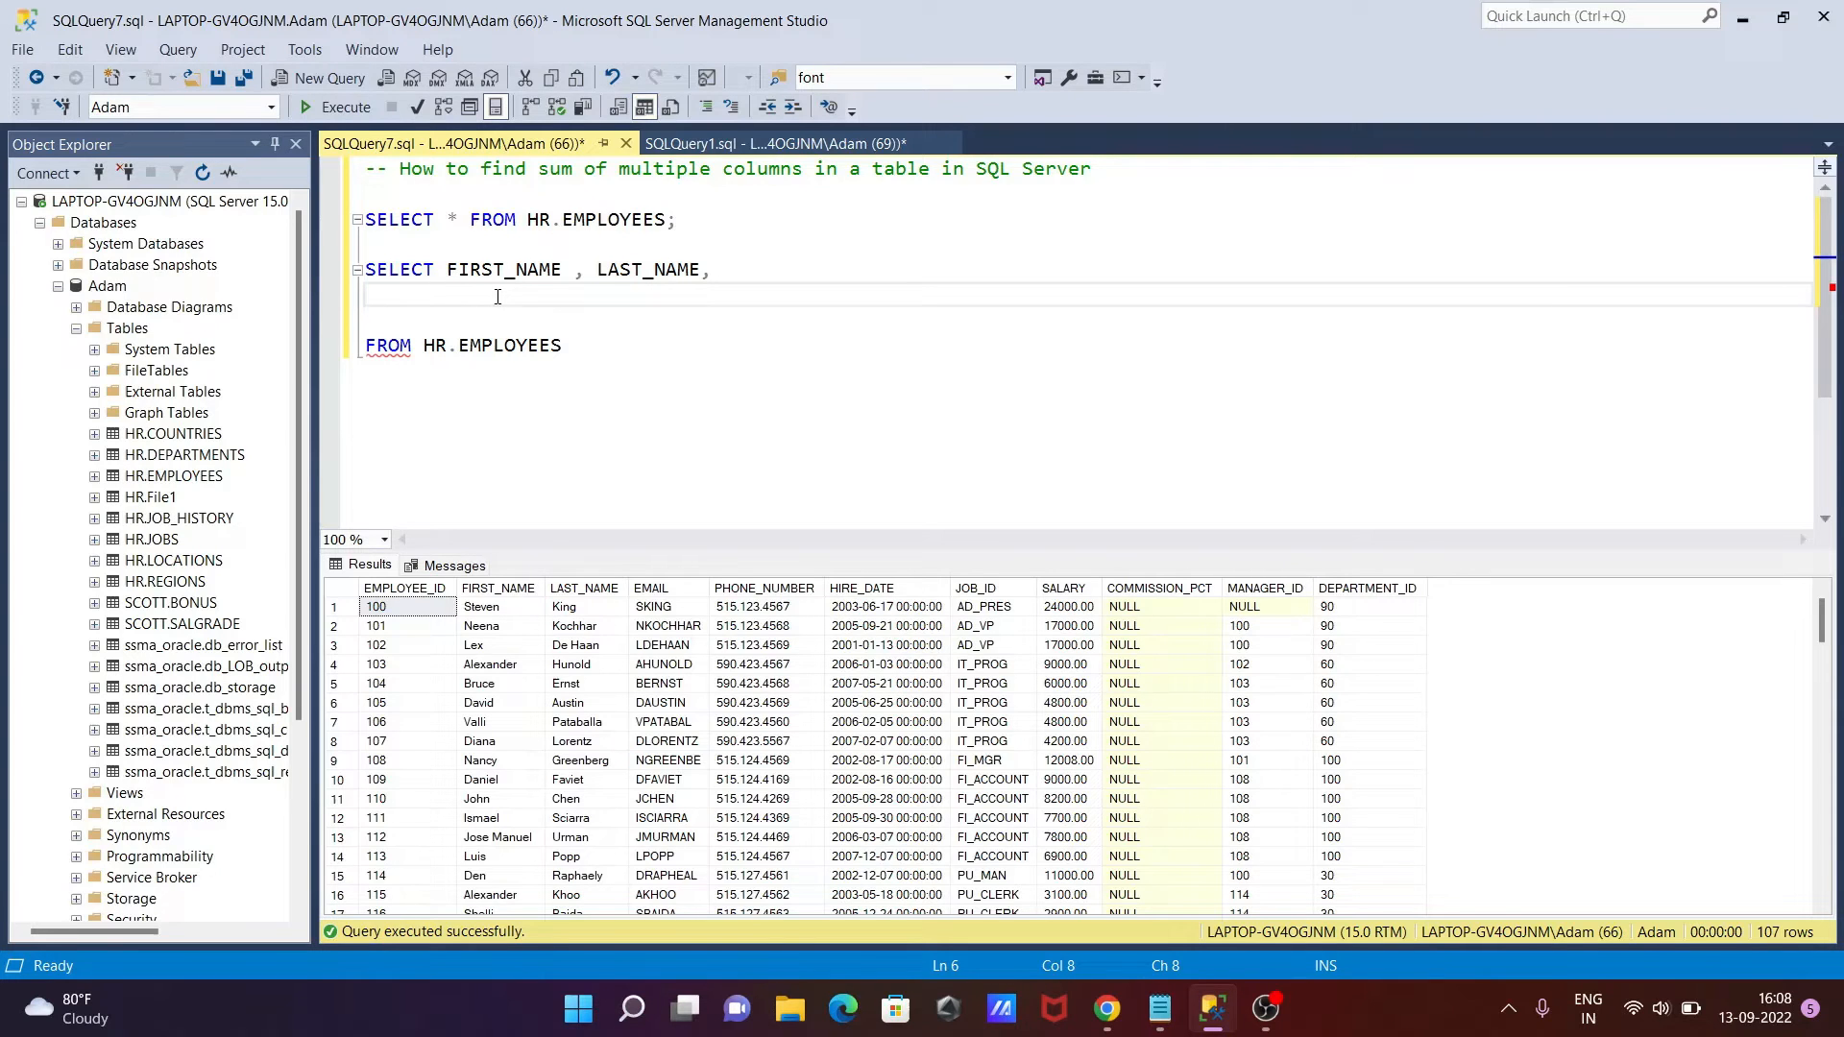
Add a third column expression (FIRST_NAME + LAST_NAME)
{"action": "type", "text": "("}
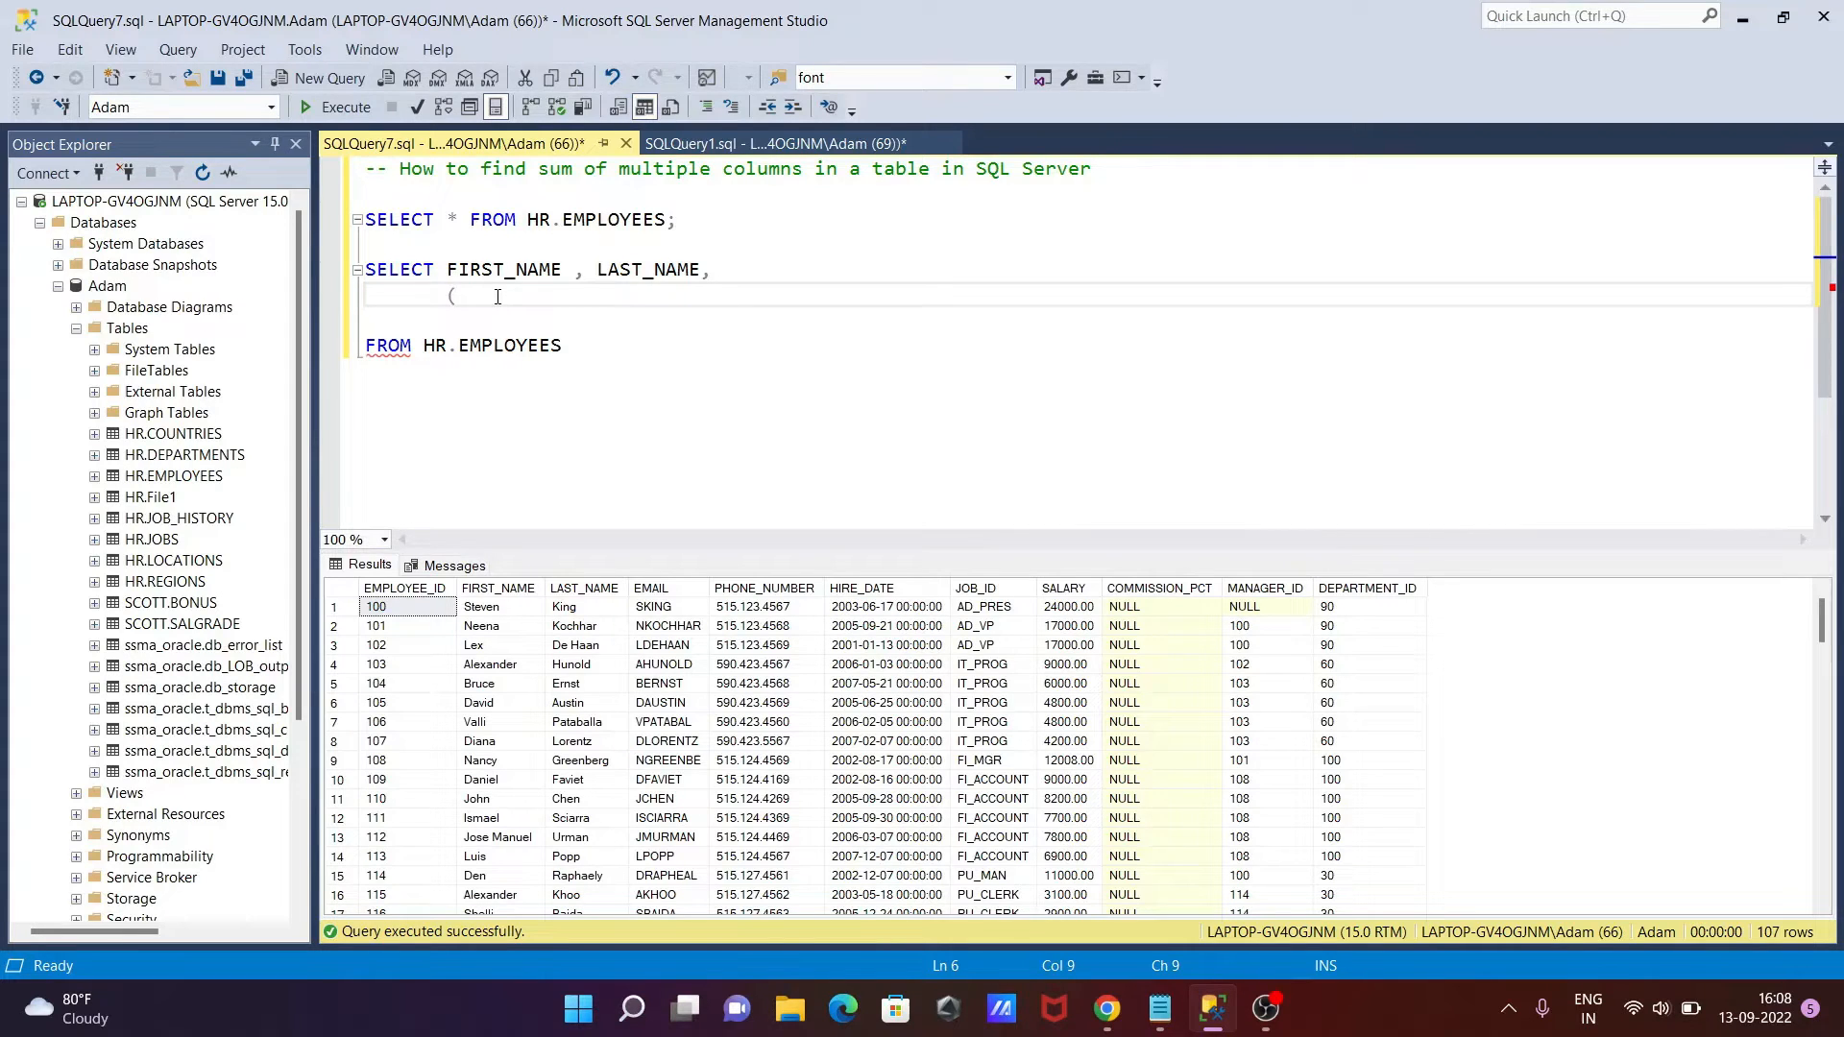
{"action": "type", "text": "FI"}
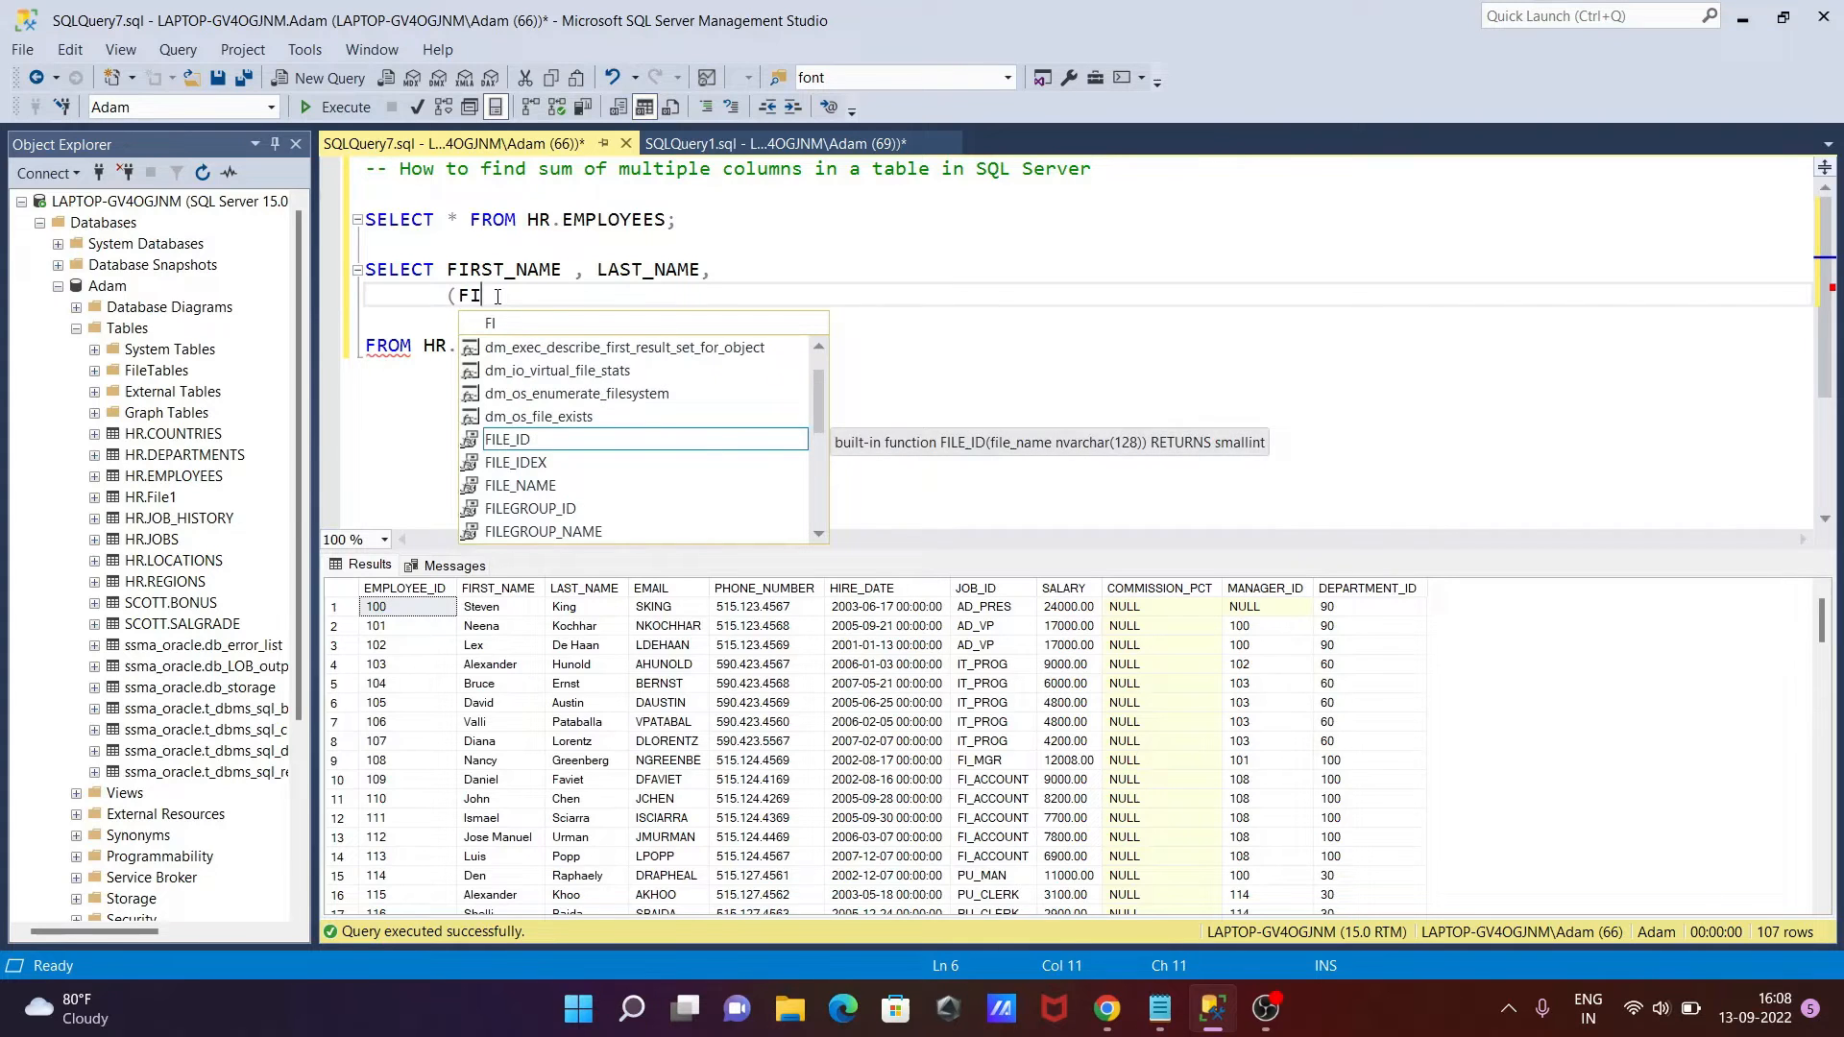
{"action": "type", "text": "RST_NAME"}
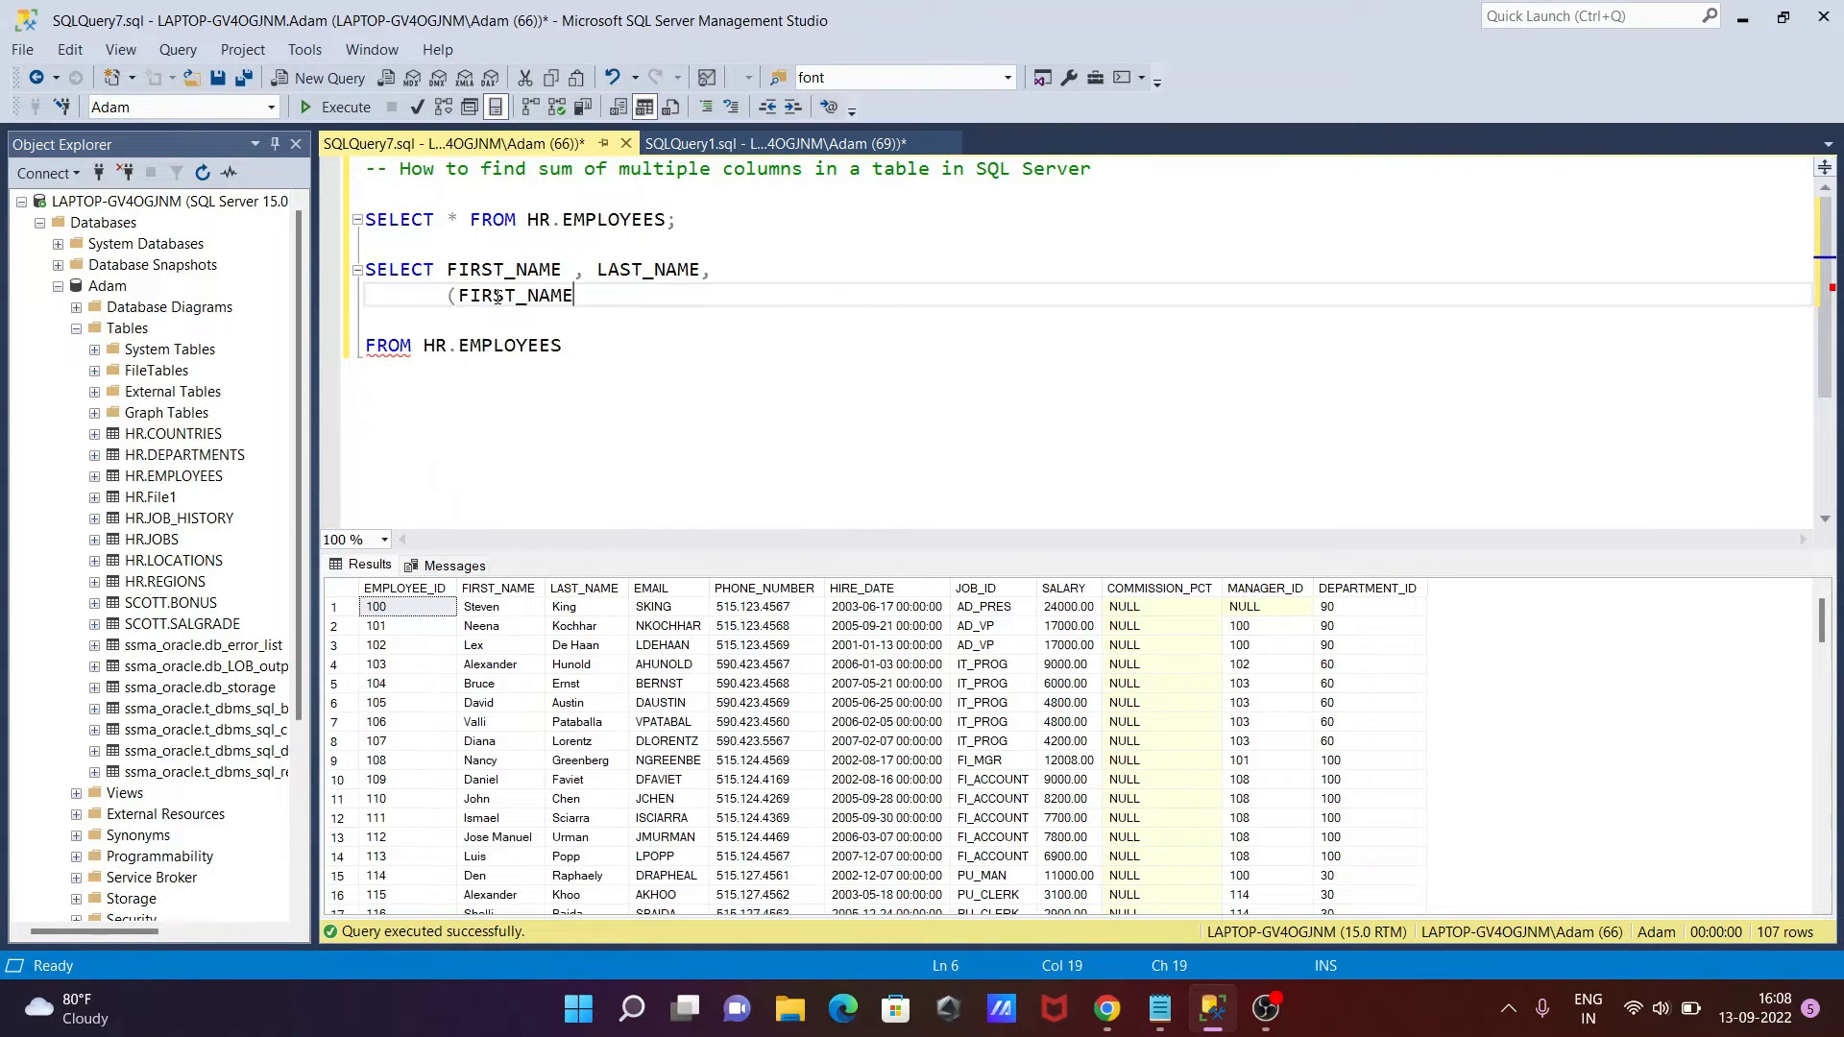
{"action": "type", "text": "\" \""}
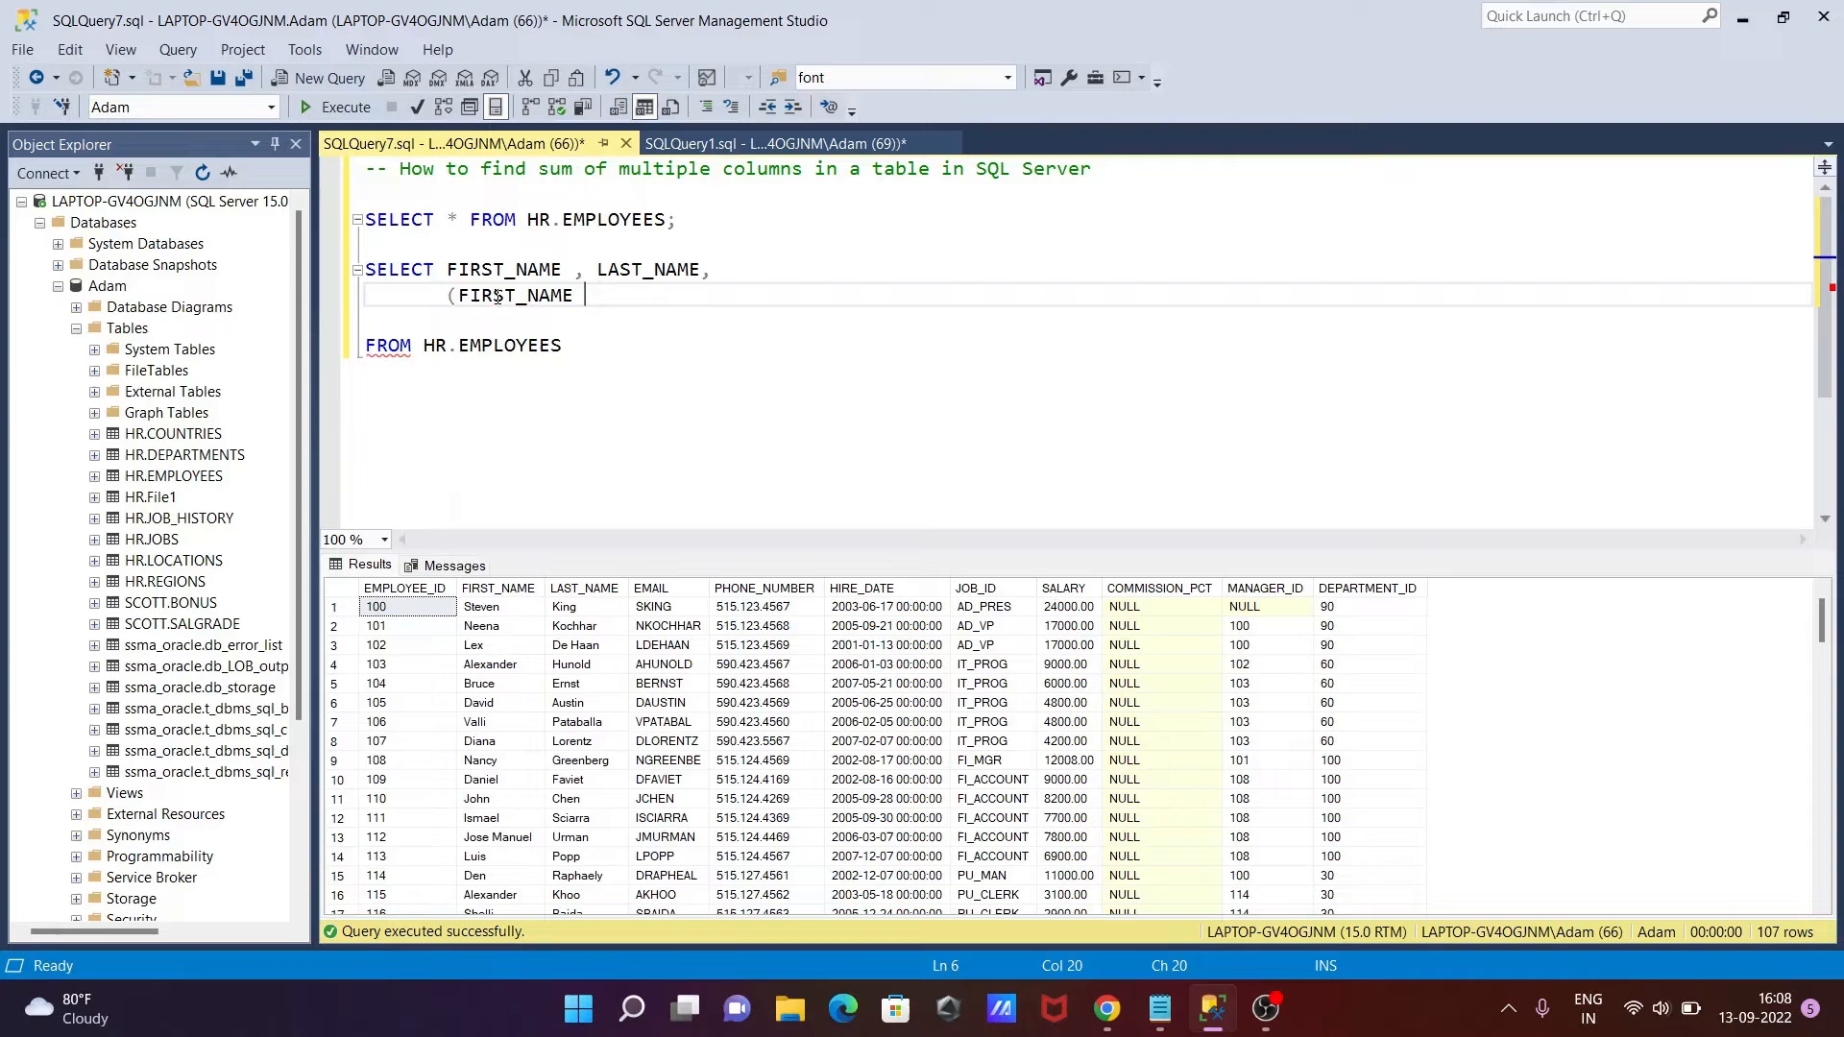
{"action": "type", "text": "+"}
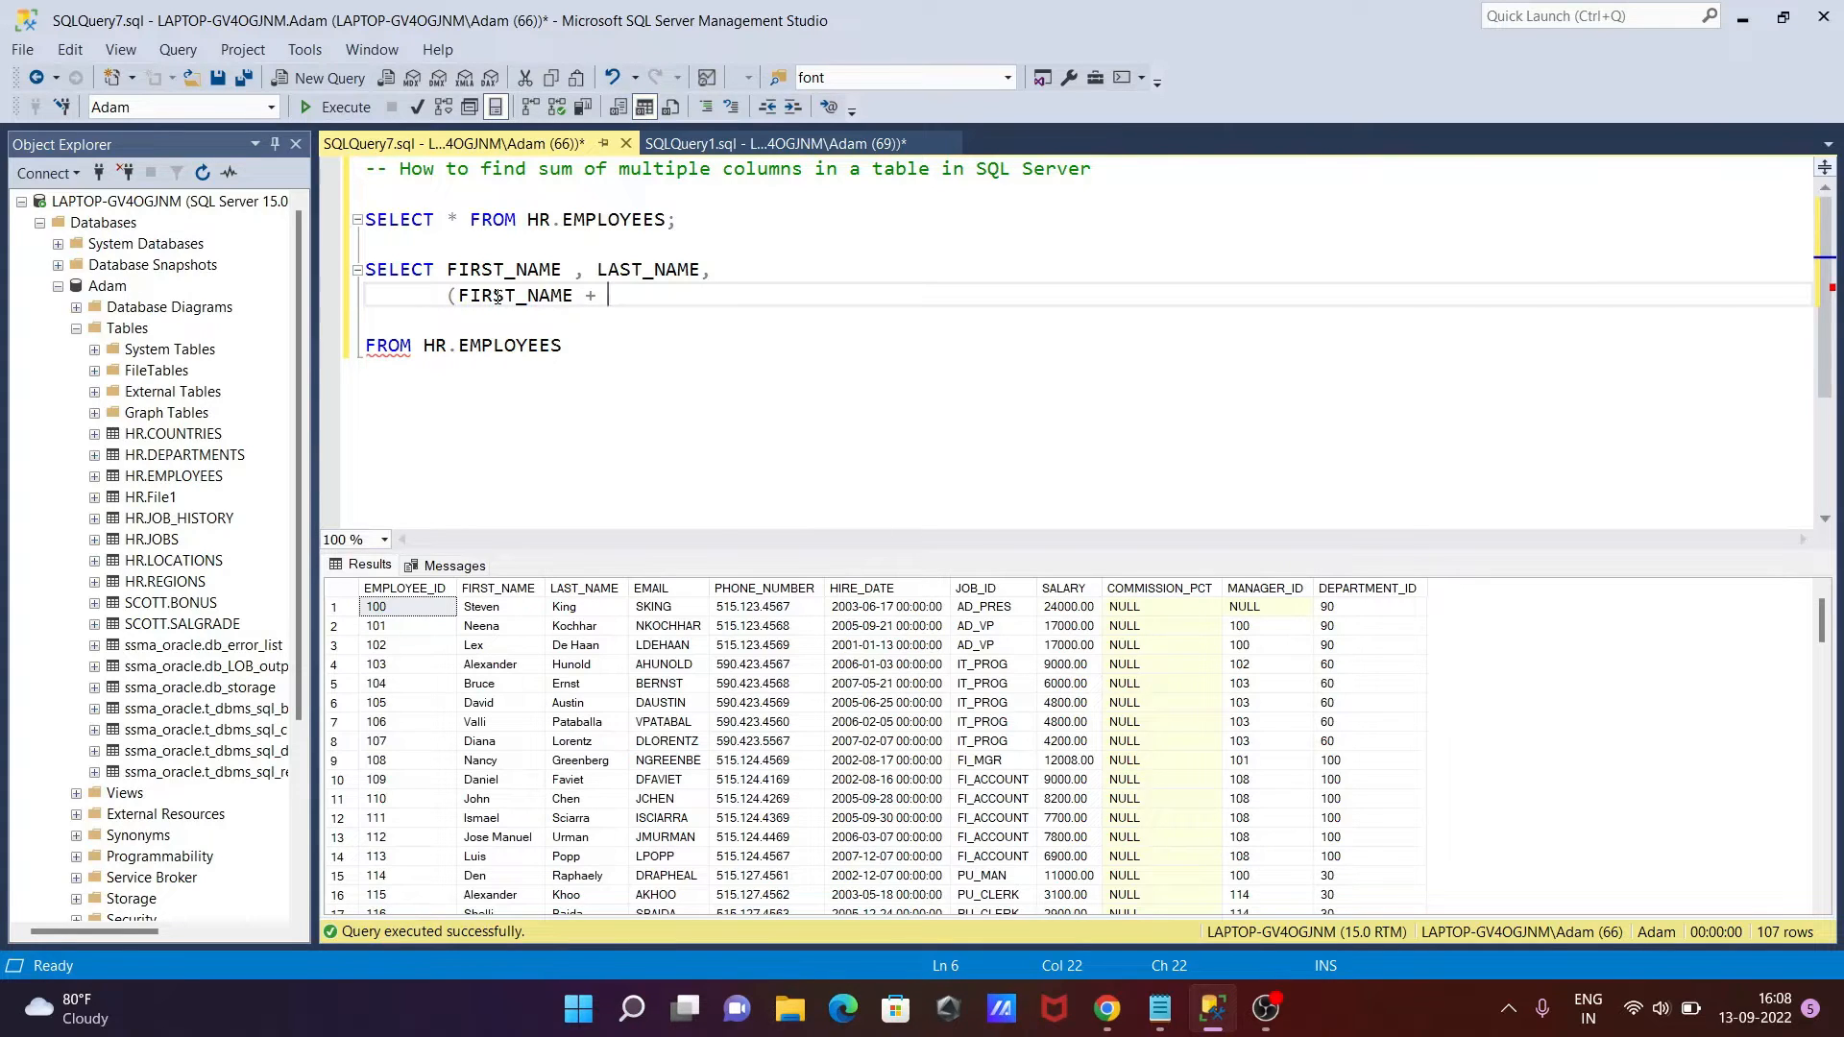
{"action": "type", "text": "LA"}
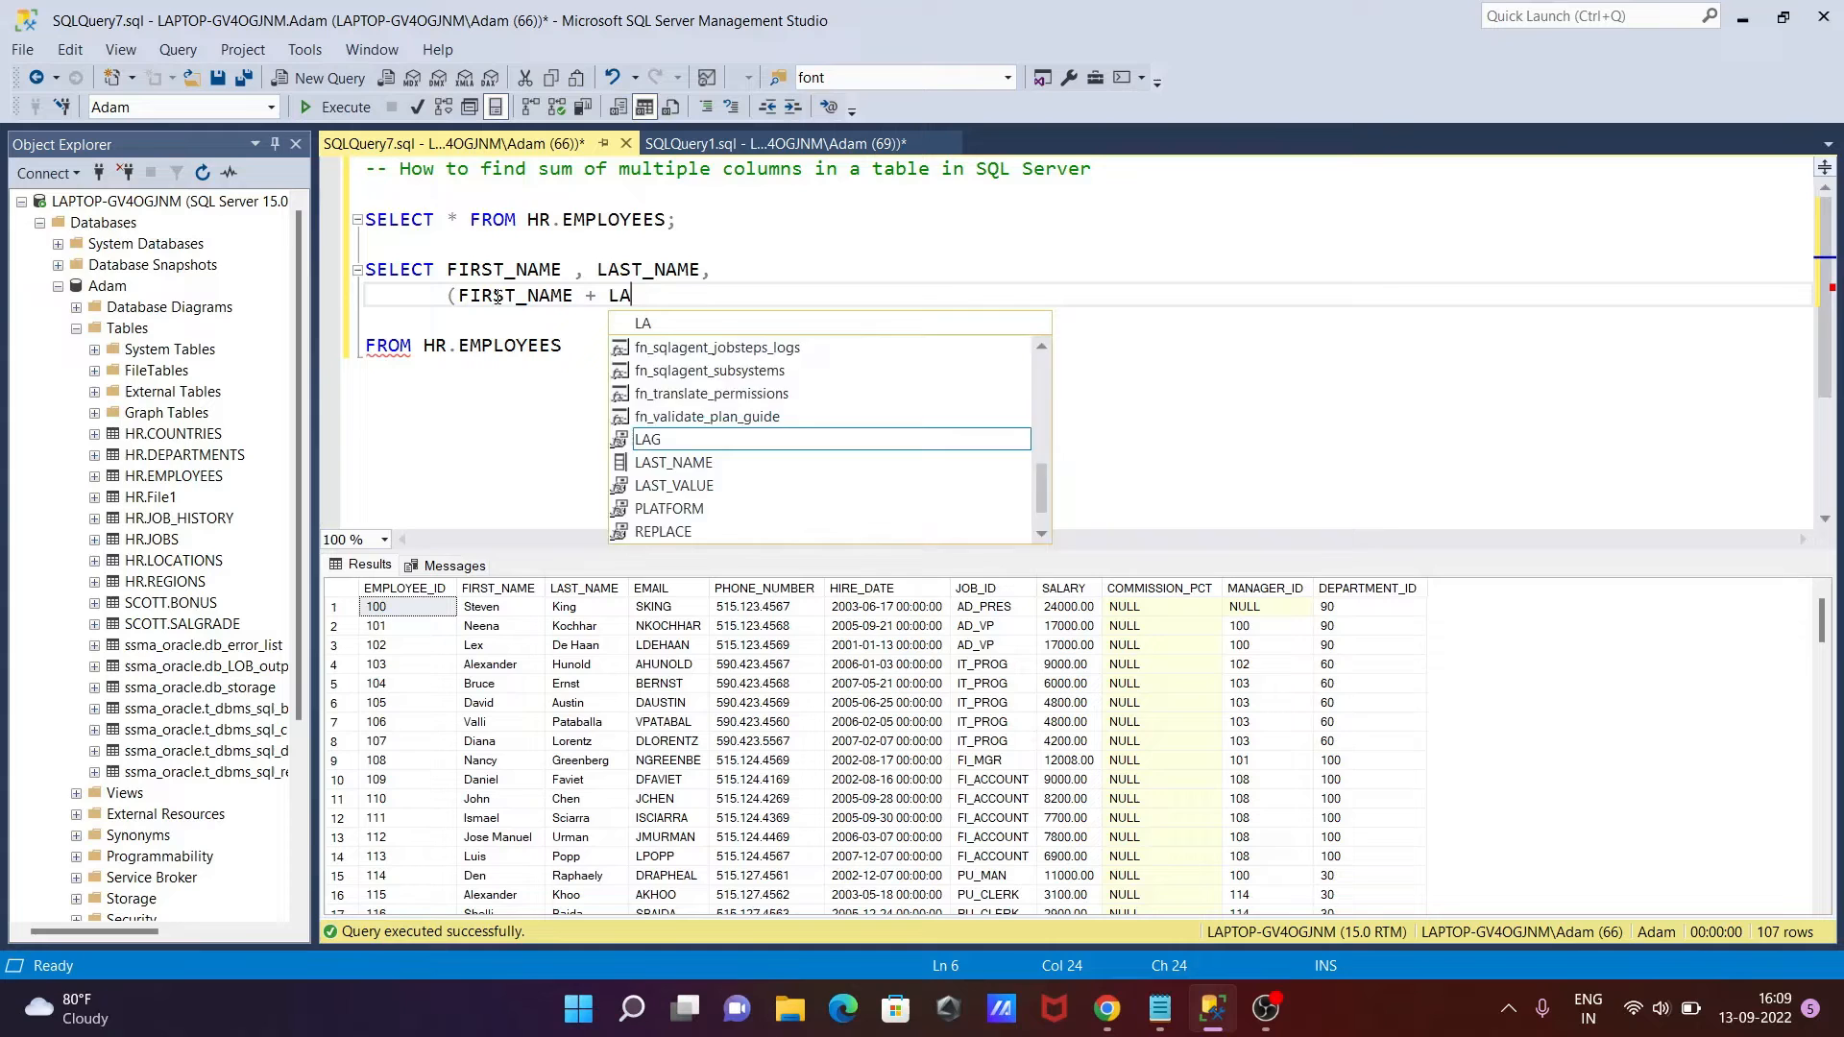
{"action": "type", "text": "ST_NAME"}
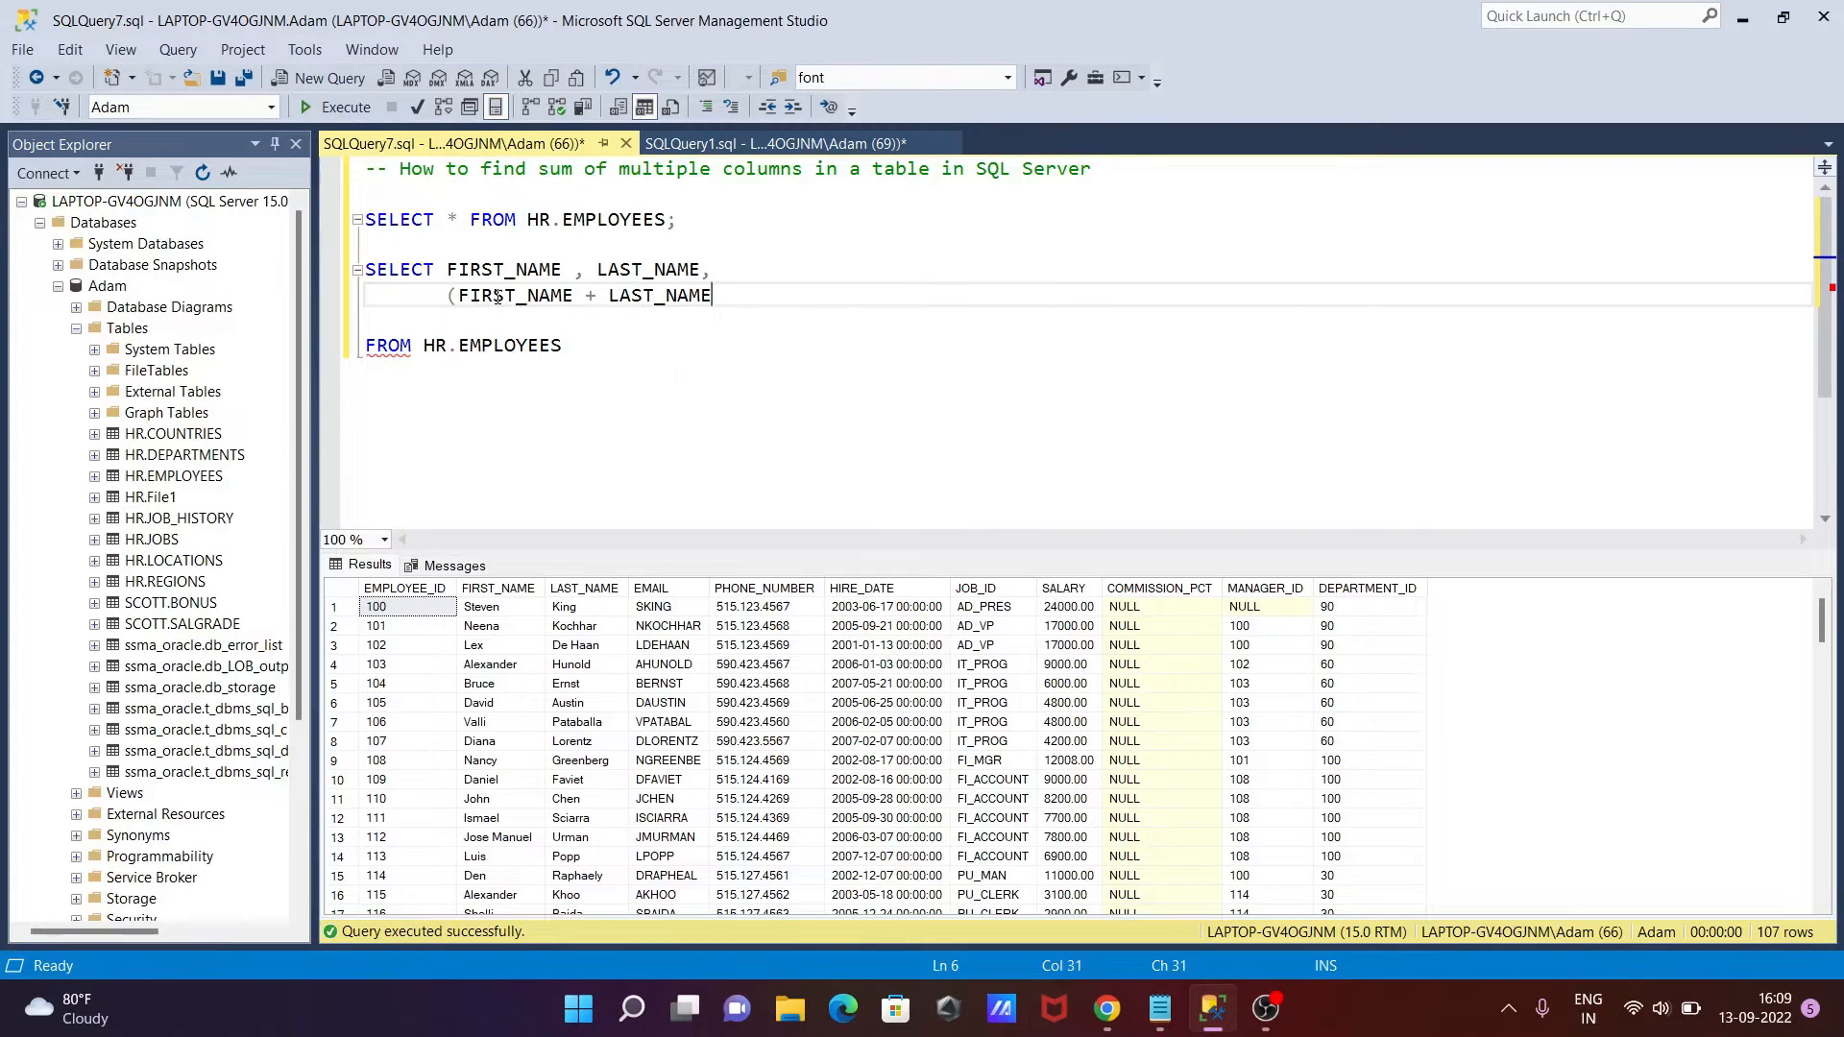
{"action": "type", "text": ")"}
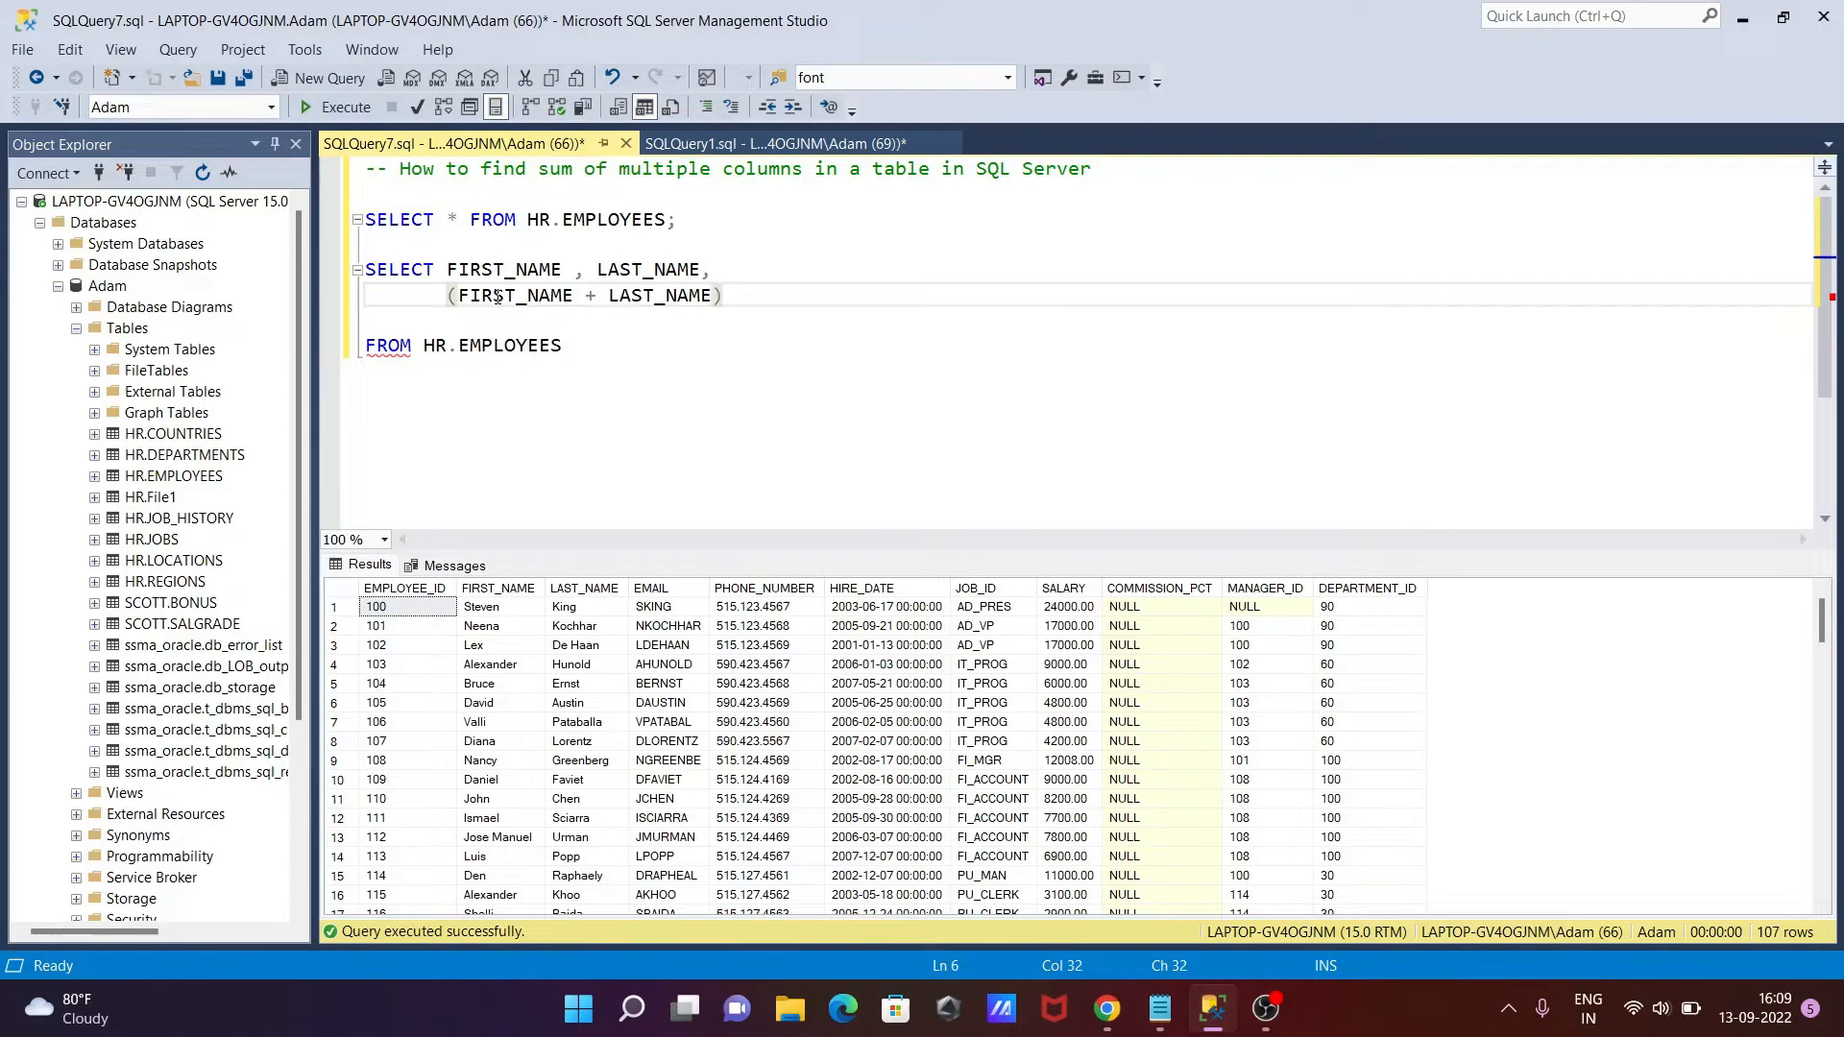
Alias the concatenated expression AS ' TOTAL'
{"action": "type", "text": "AS"}
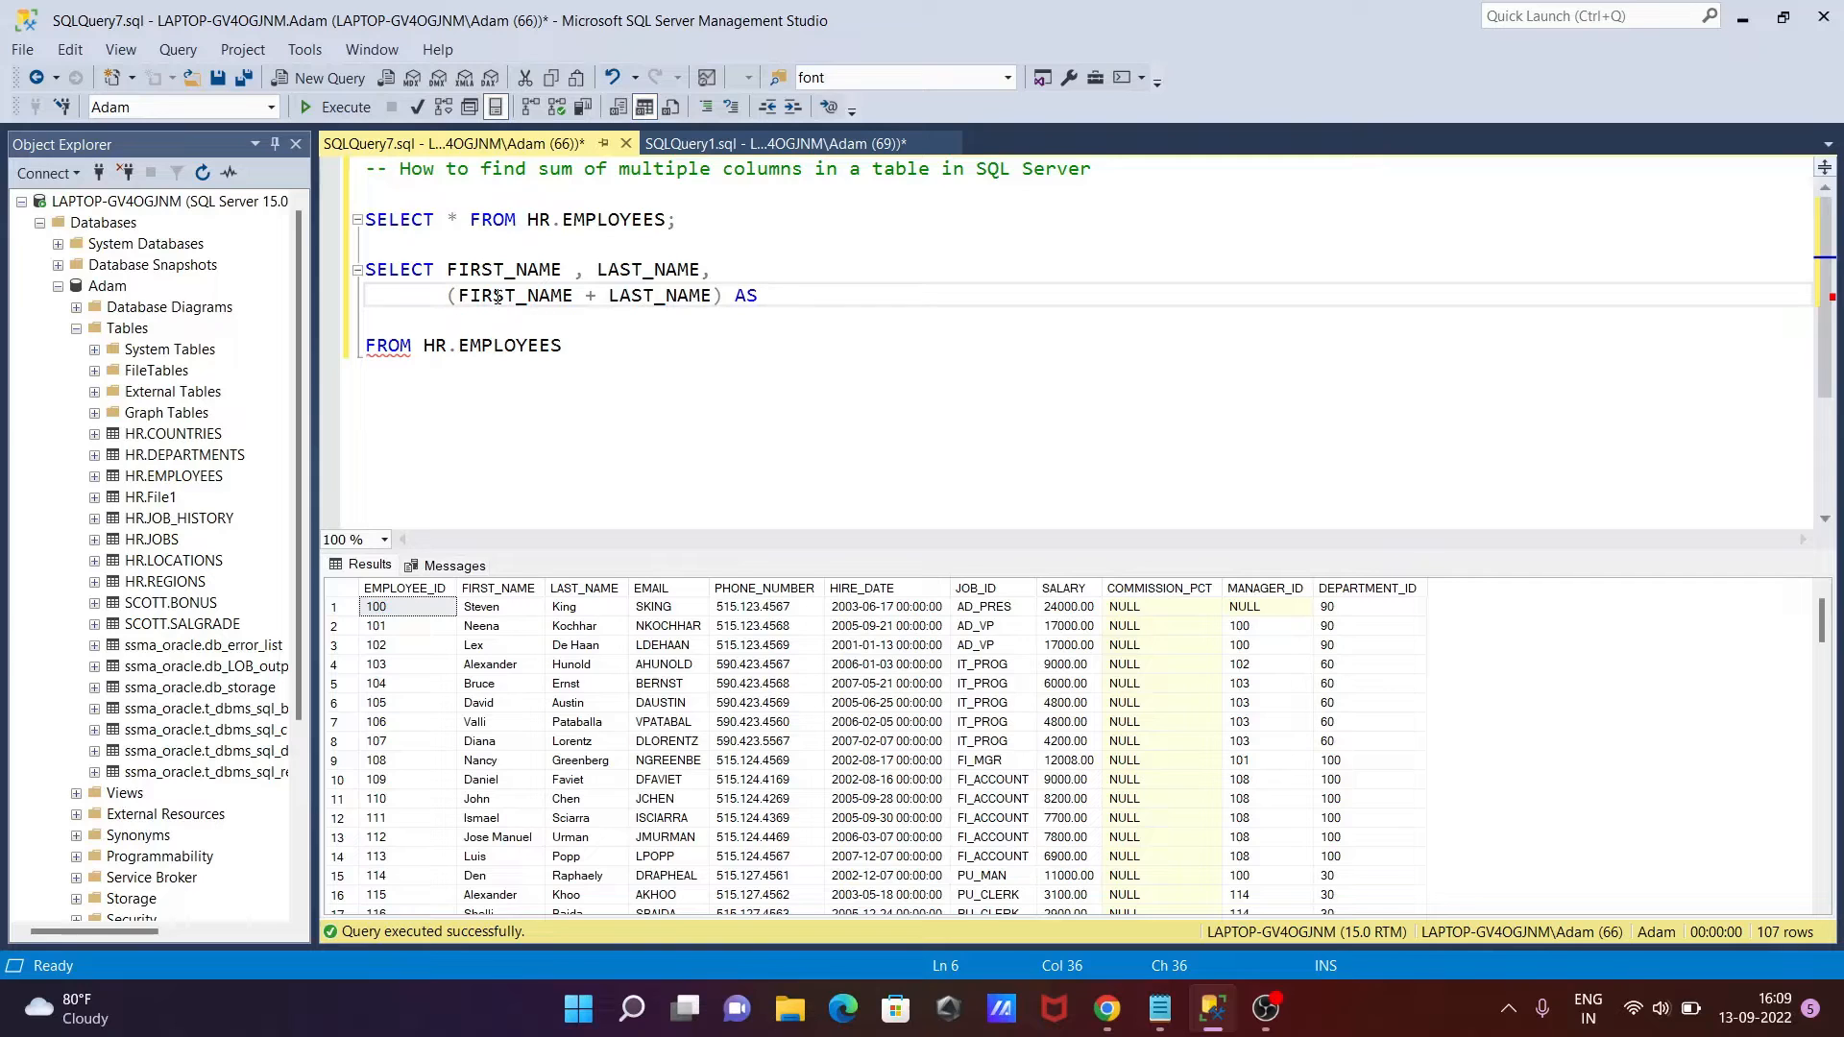
{"action": "type", "text": "' t"}
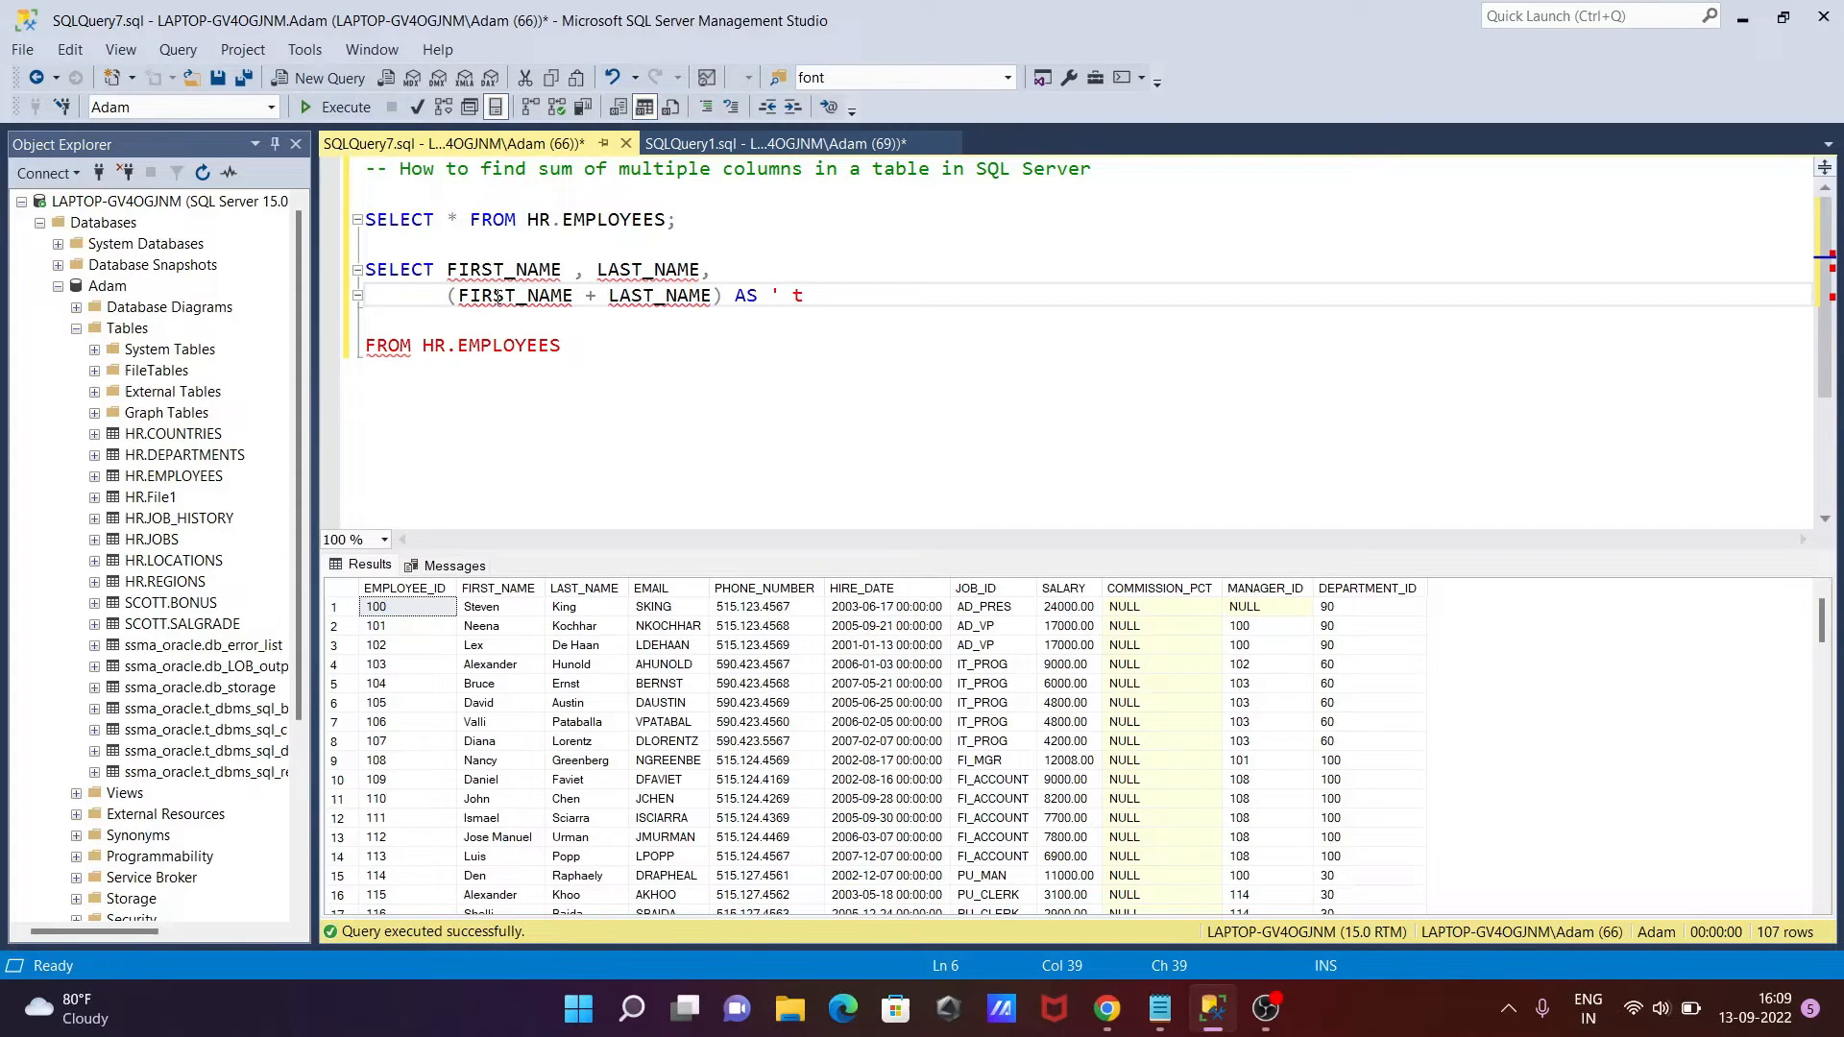
{"action": "type", "text": "OTAL"}
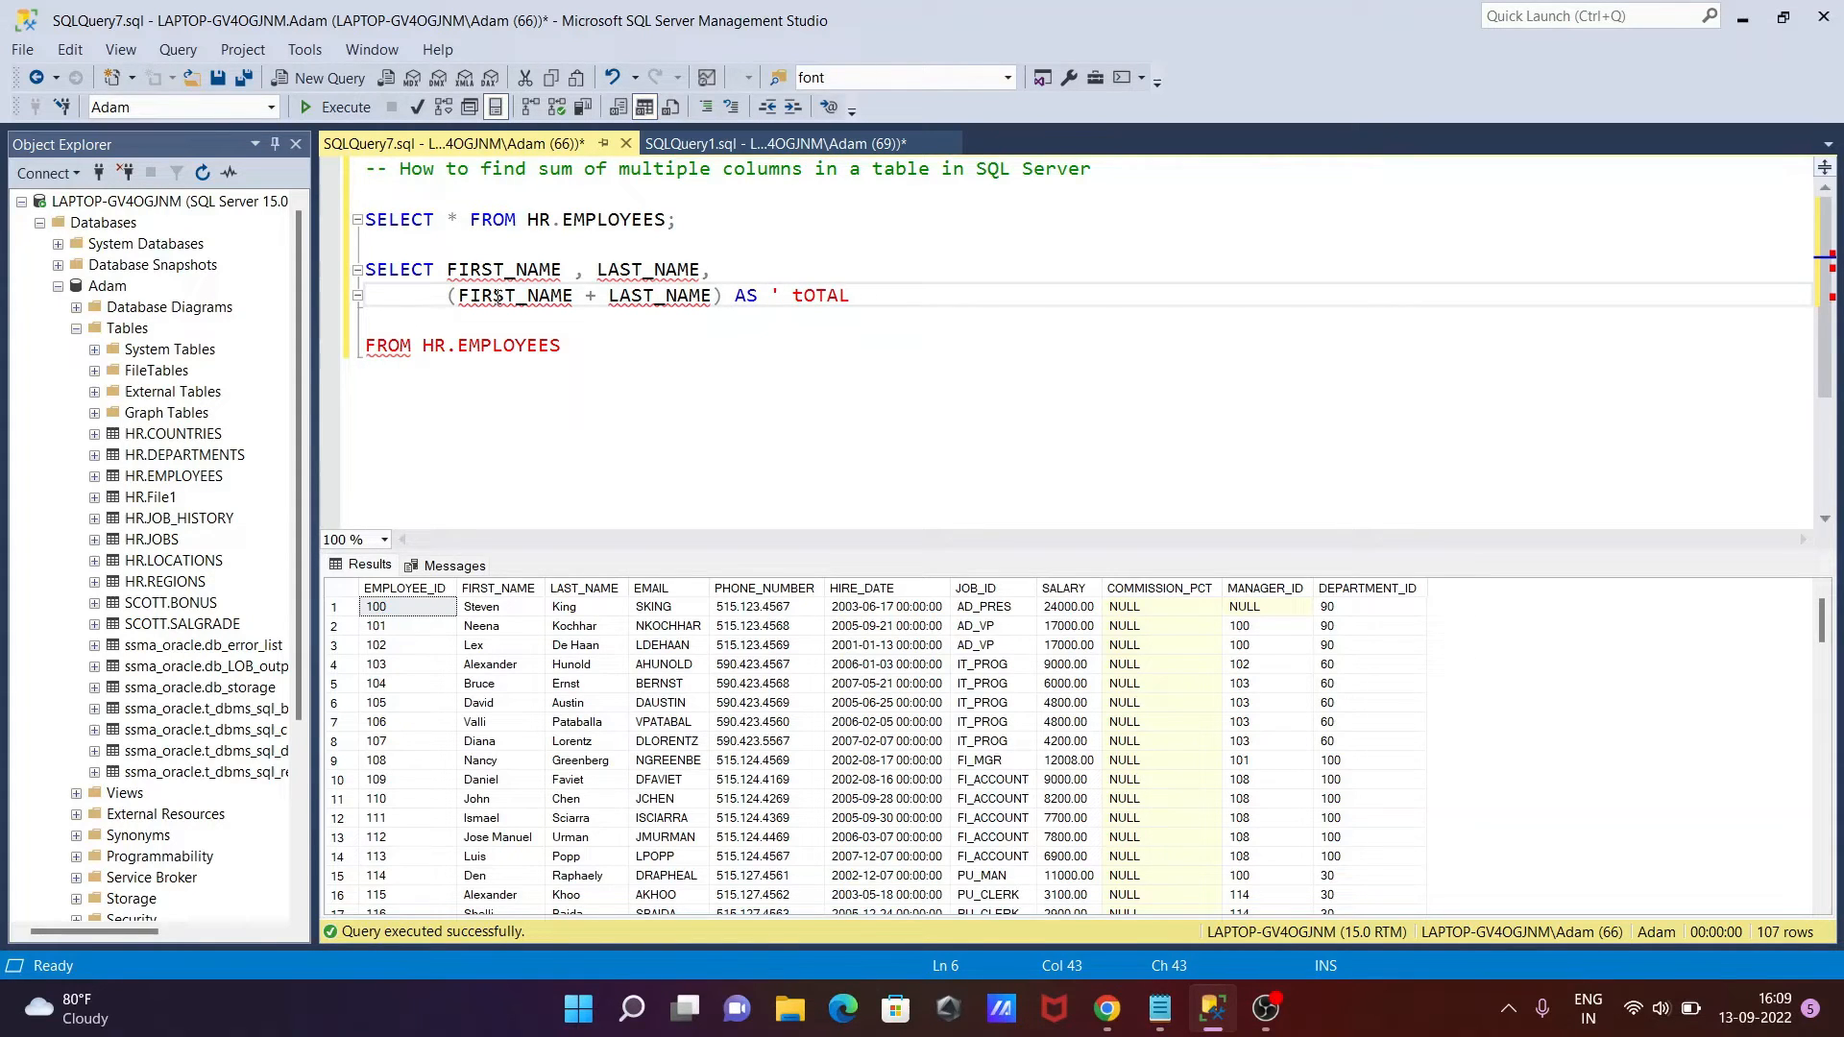
{"action": "type", "text": "'"}
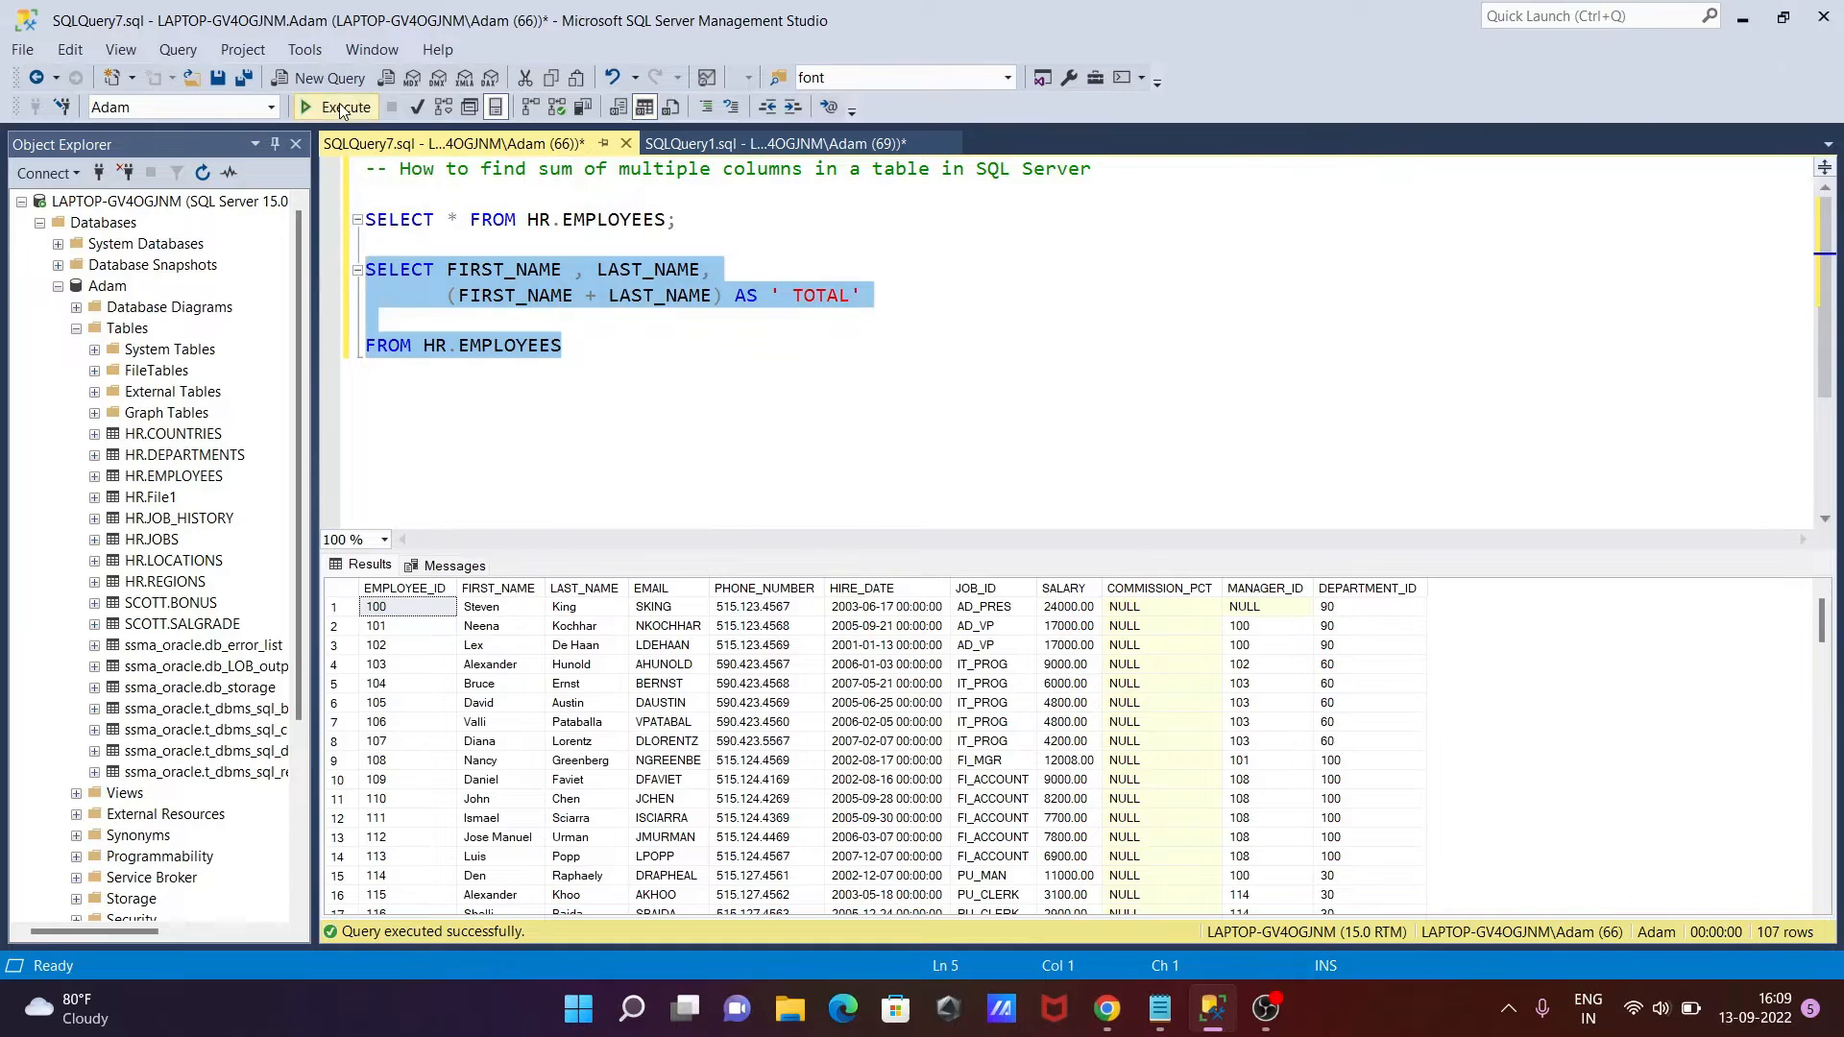
Run the name-concatenation query to return FIRST_NAME, LAST_NAME and TOTAL for 107 rows
{"action": "left_click", "coordinate": [344, 106]}
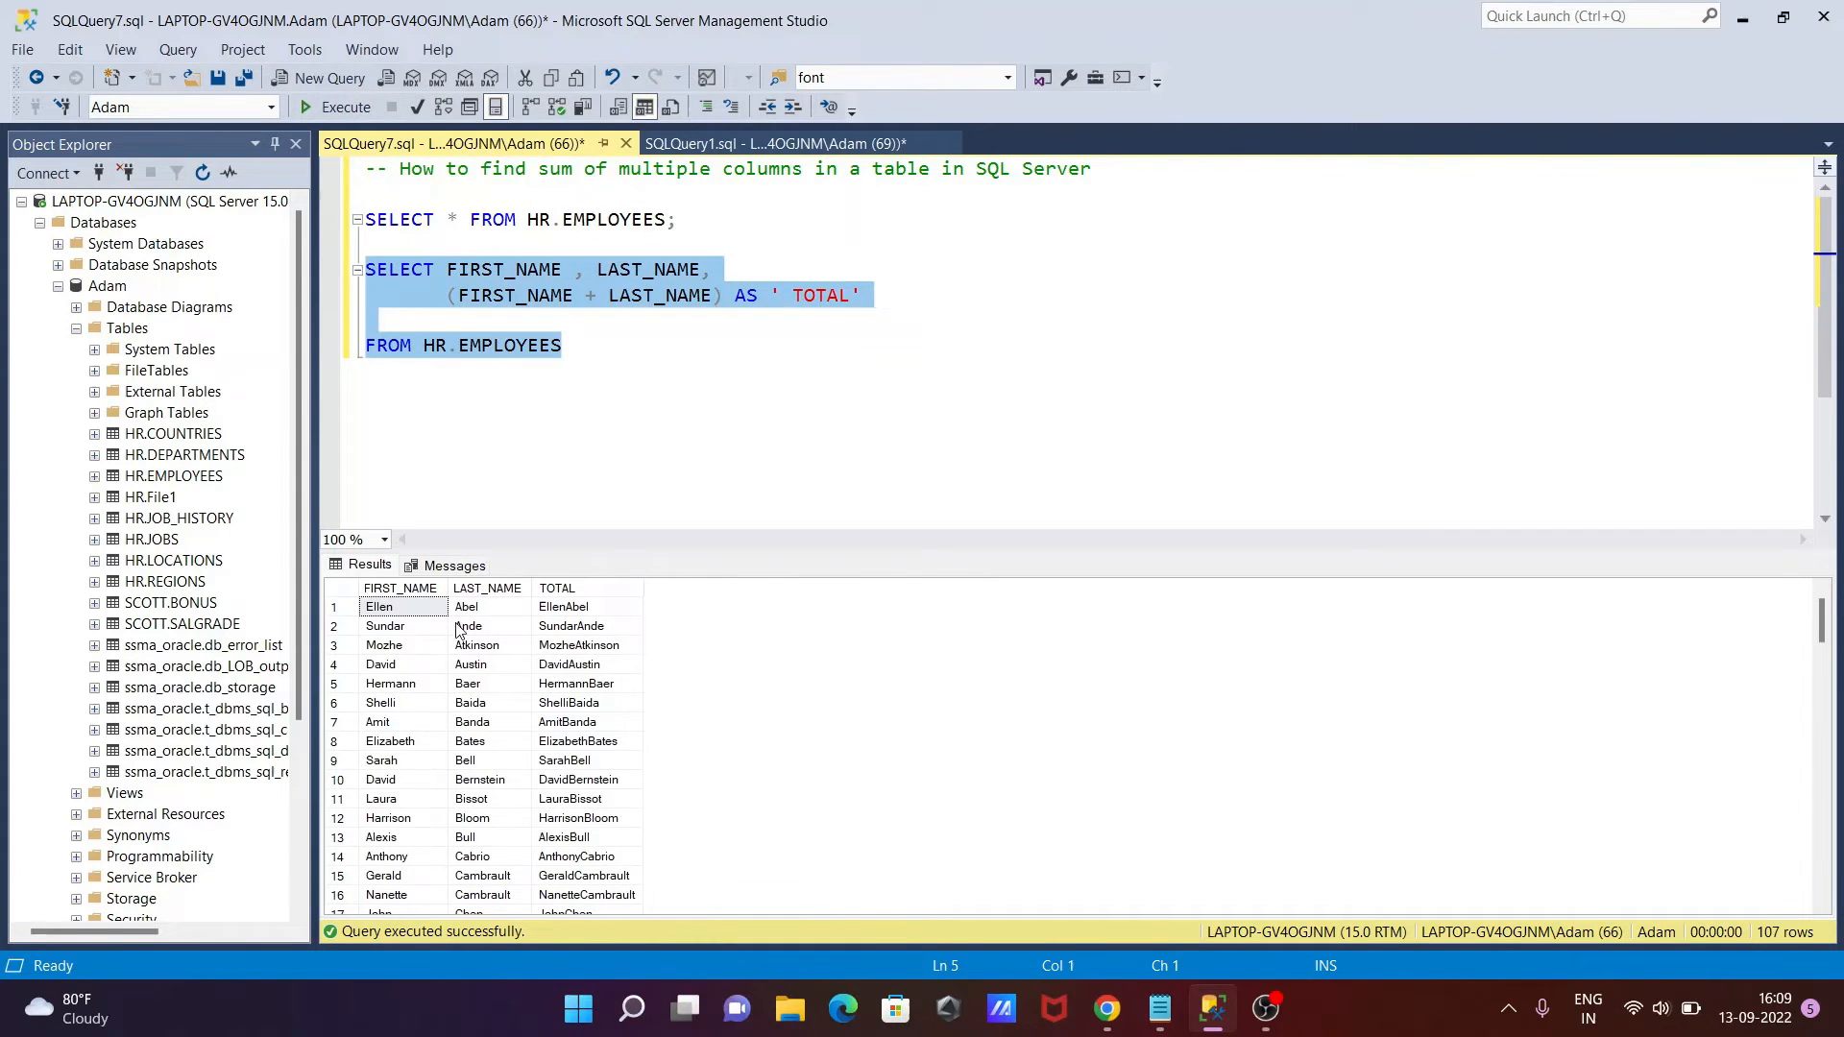
{"action": "mouse_move", "coordinate": [492, 636]}
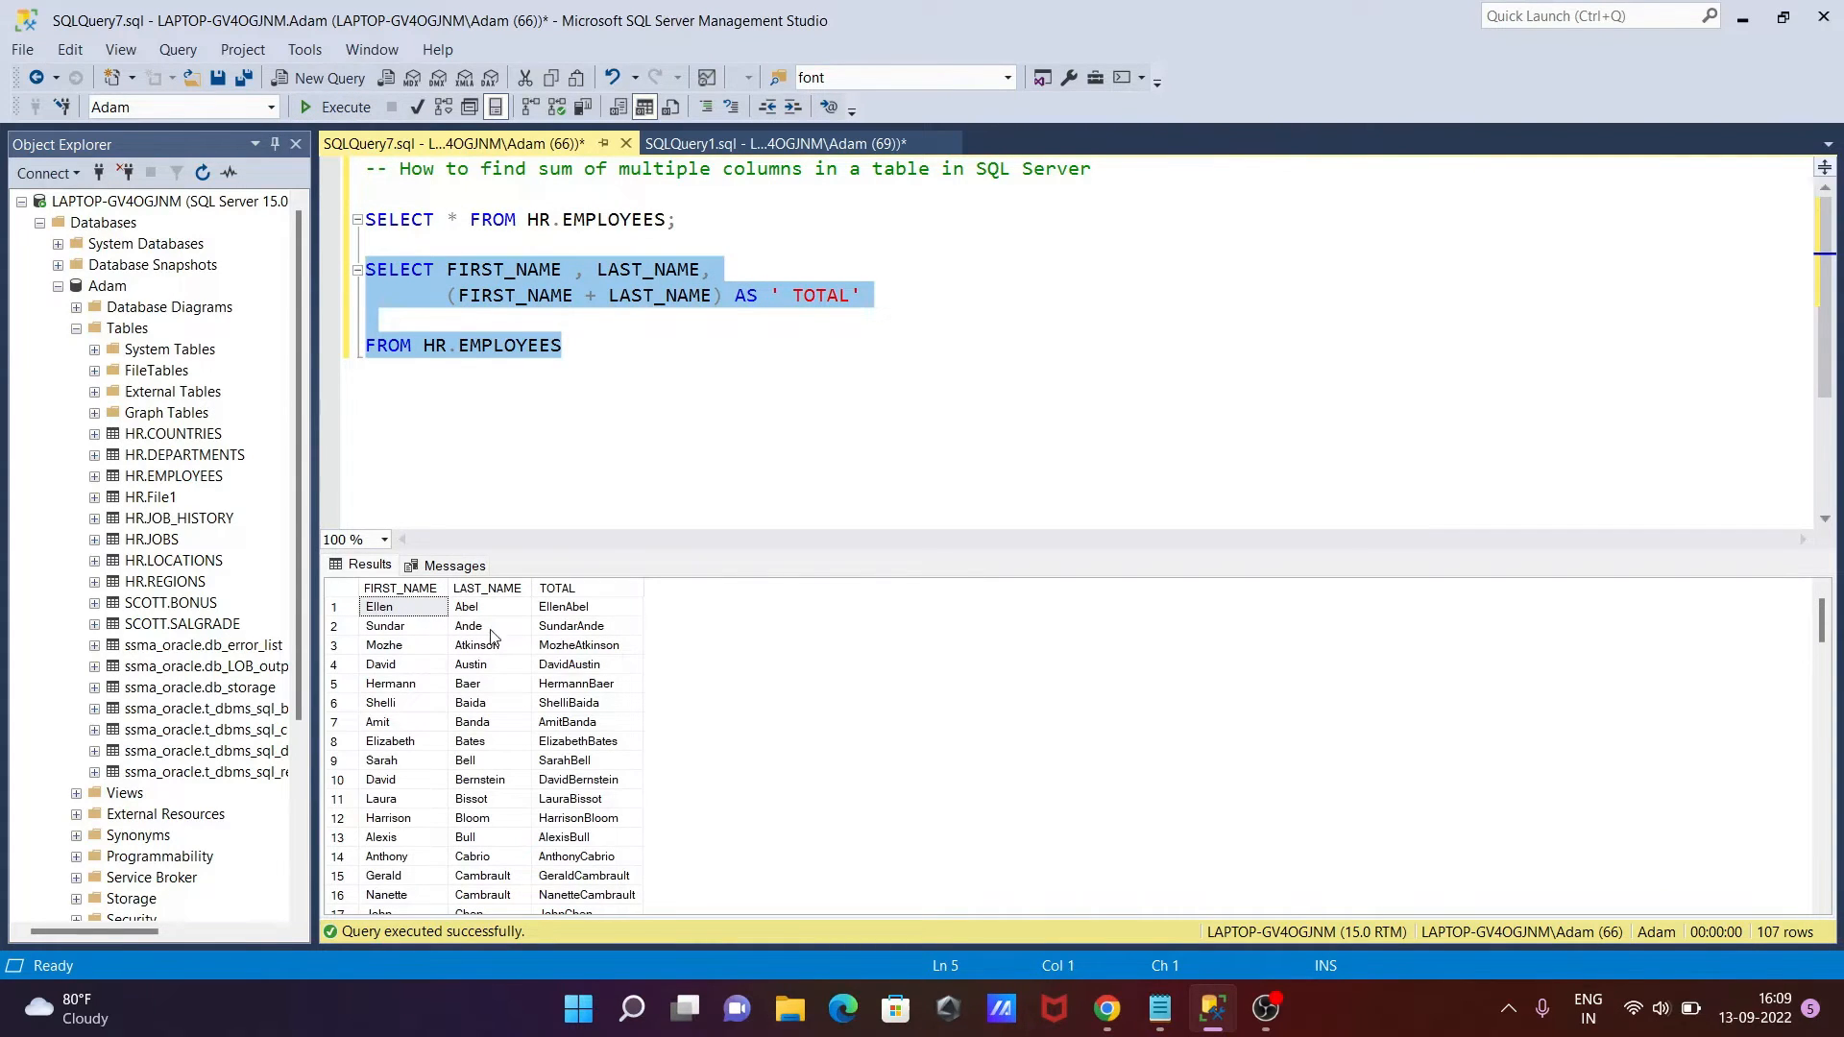
{"action": "mouse_move", "coordinate": [571, 618]}
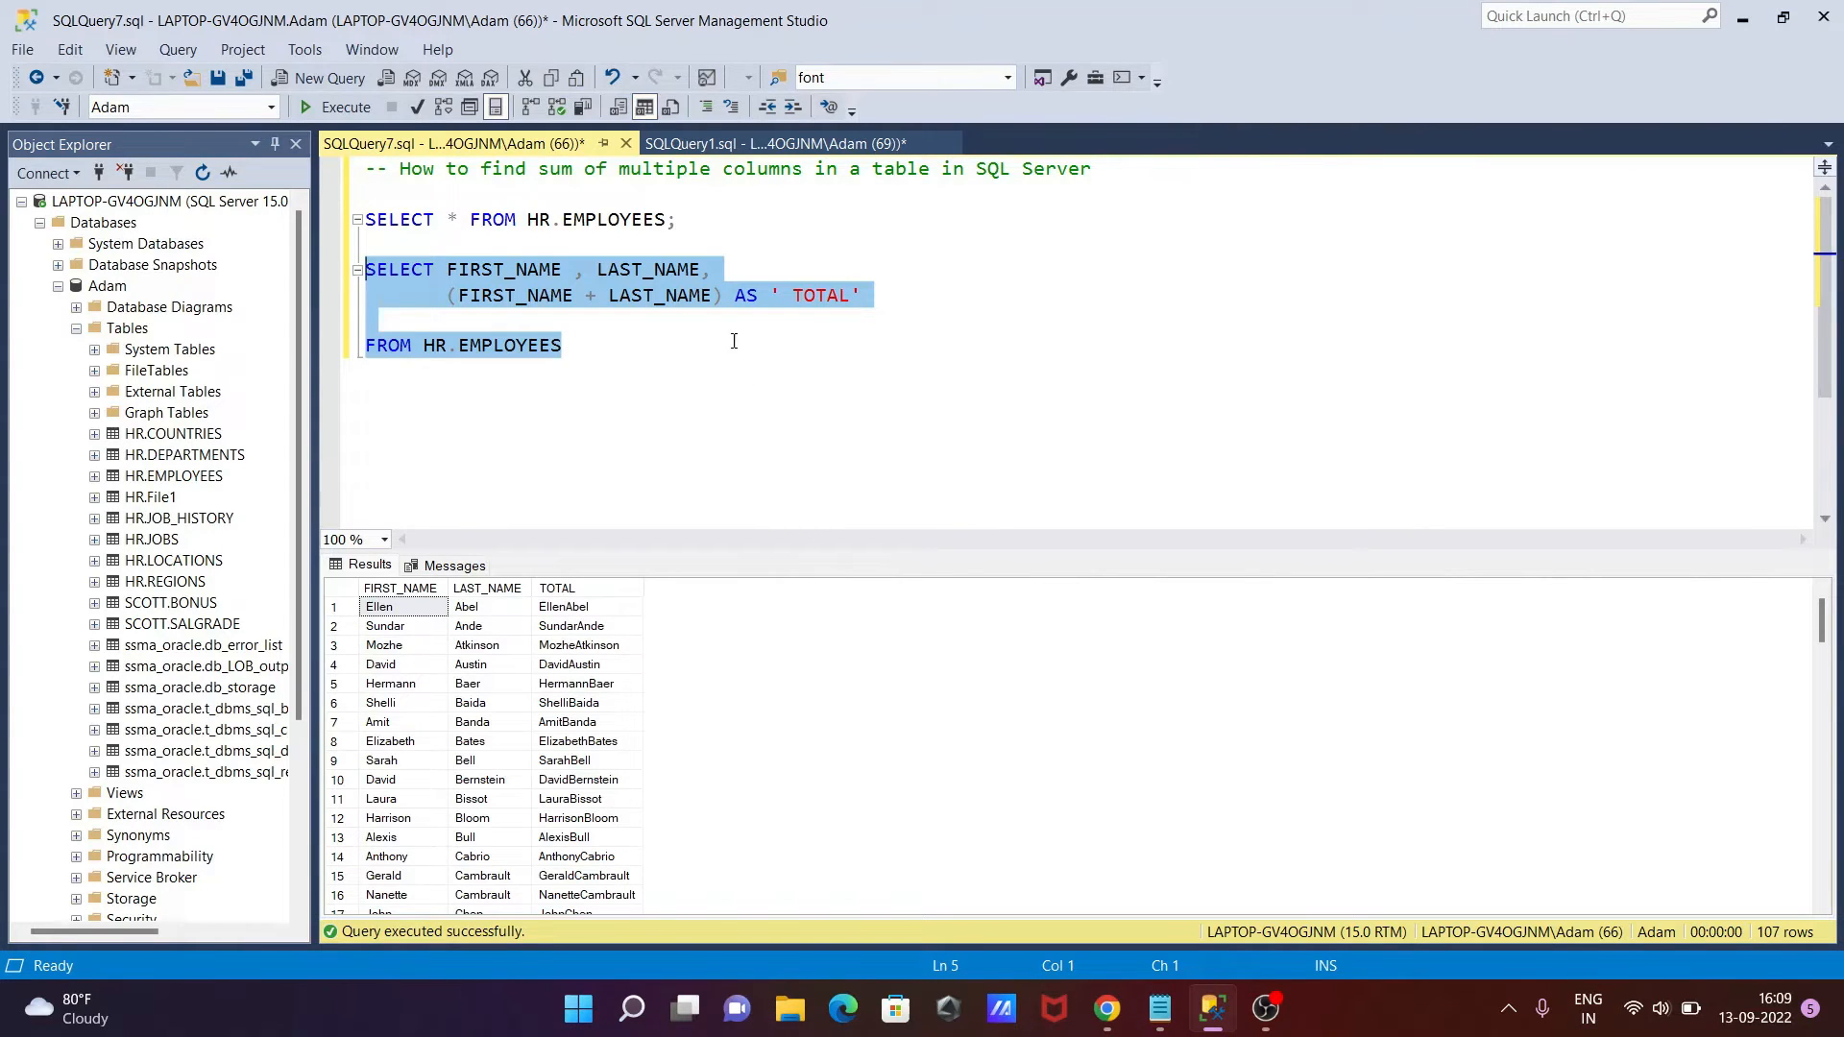
{"action": "mouse_move", "coordinate": [635, 245]}
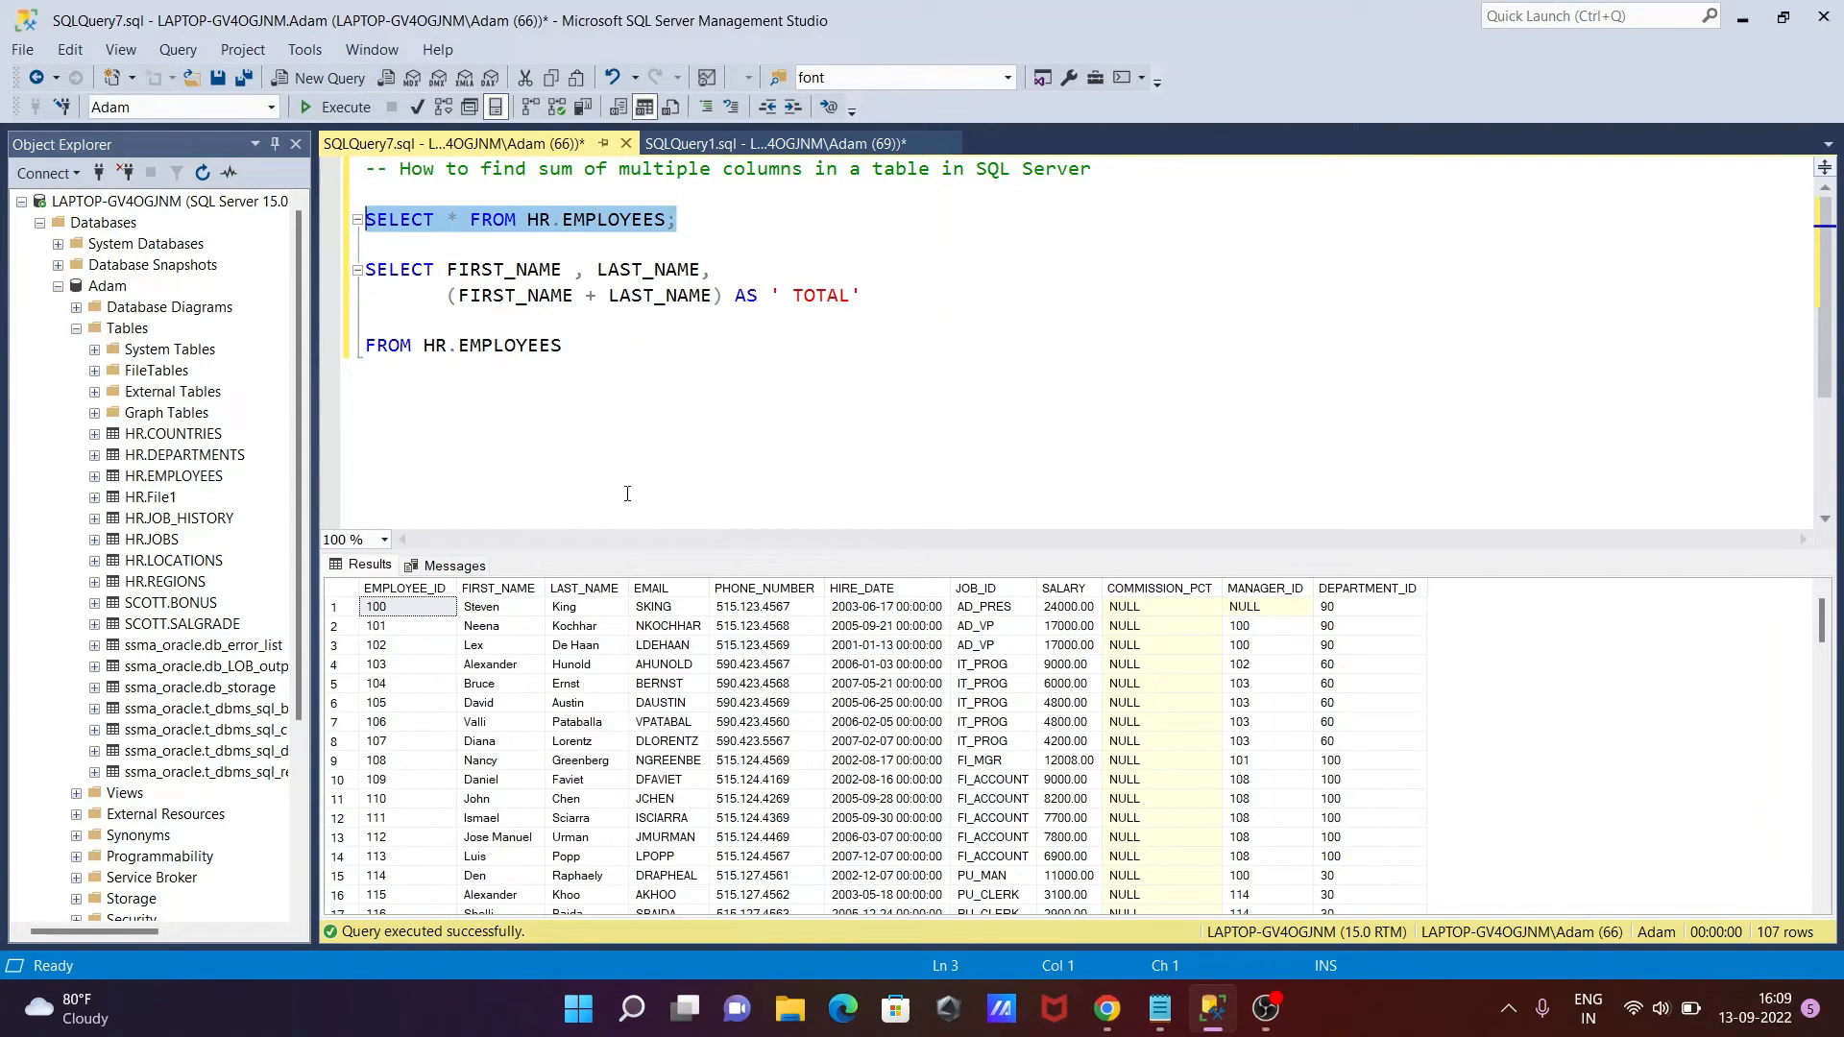
Add EMAIL to the select list after LAST_NAME, followed by a comma
{"action": "left_click", "coordinate": [714, 269]}
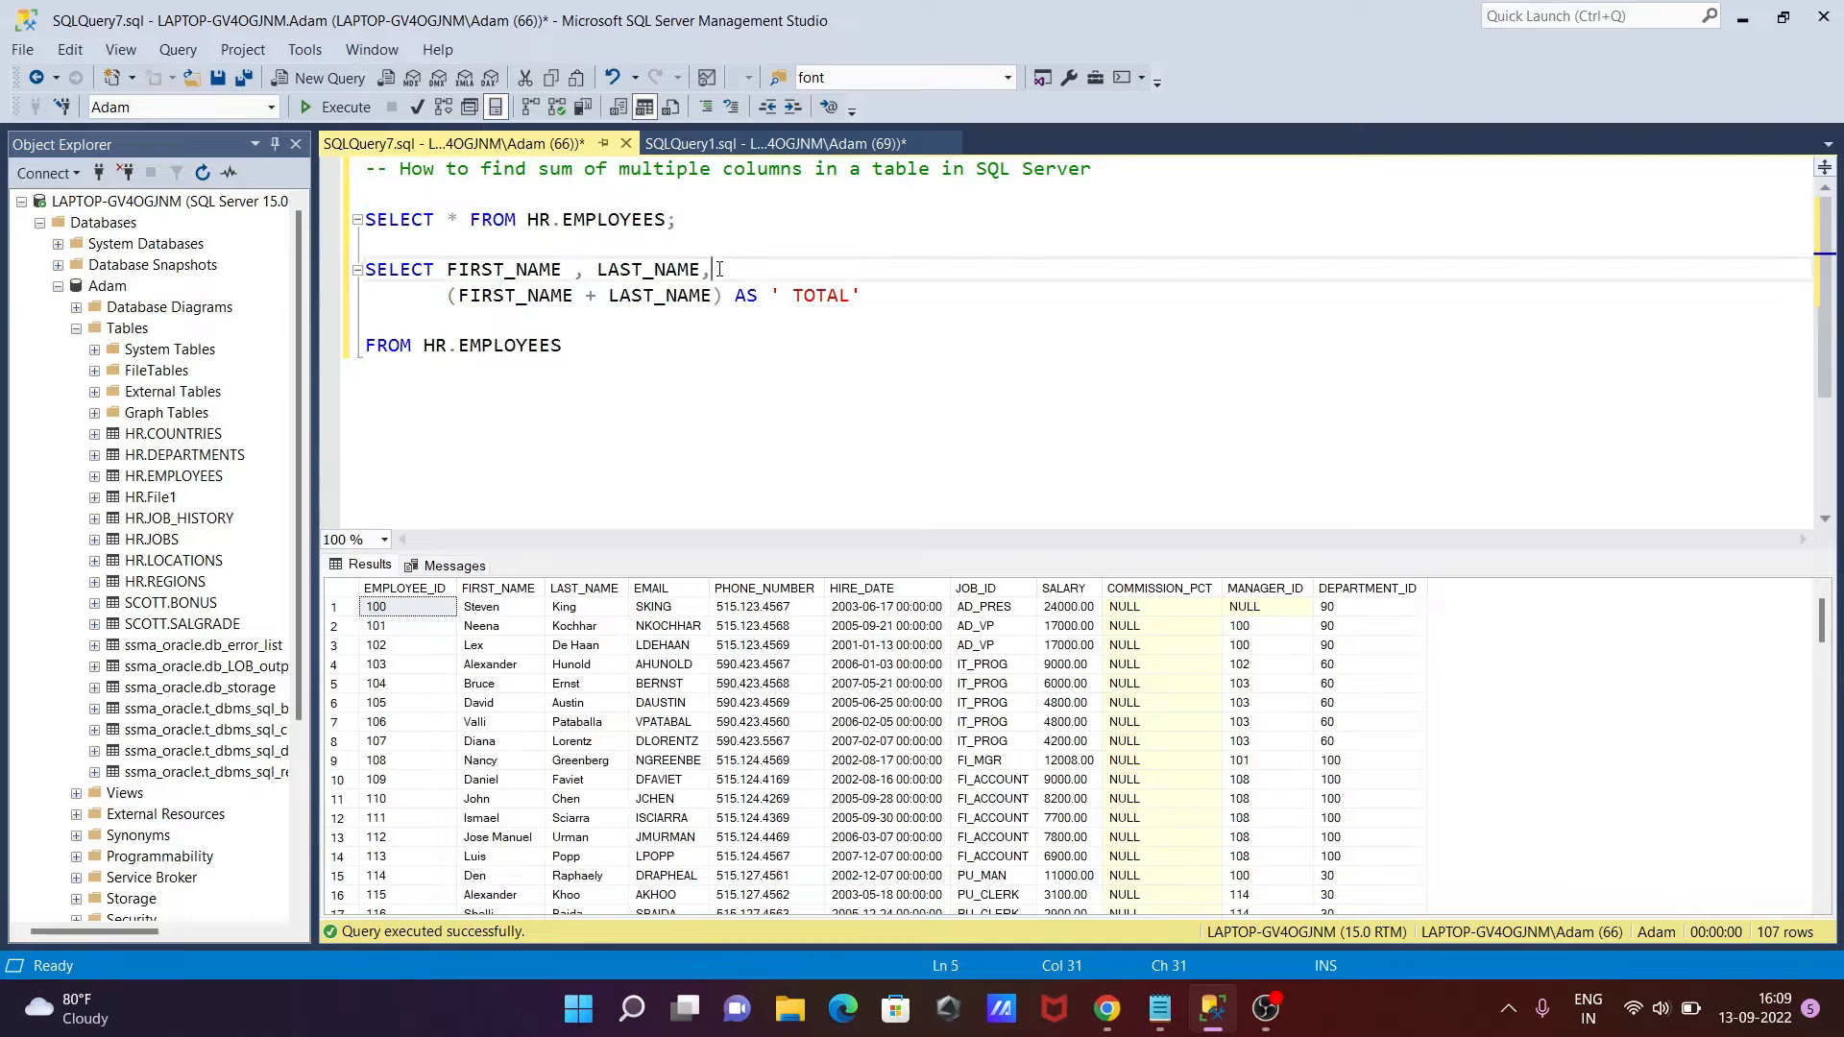
{"action": "type", "text": "E"}
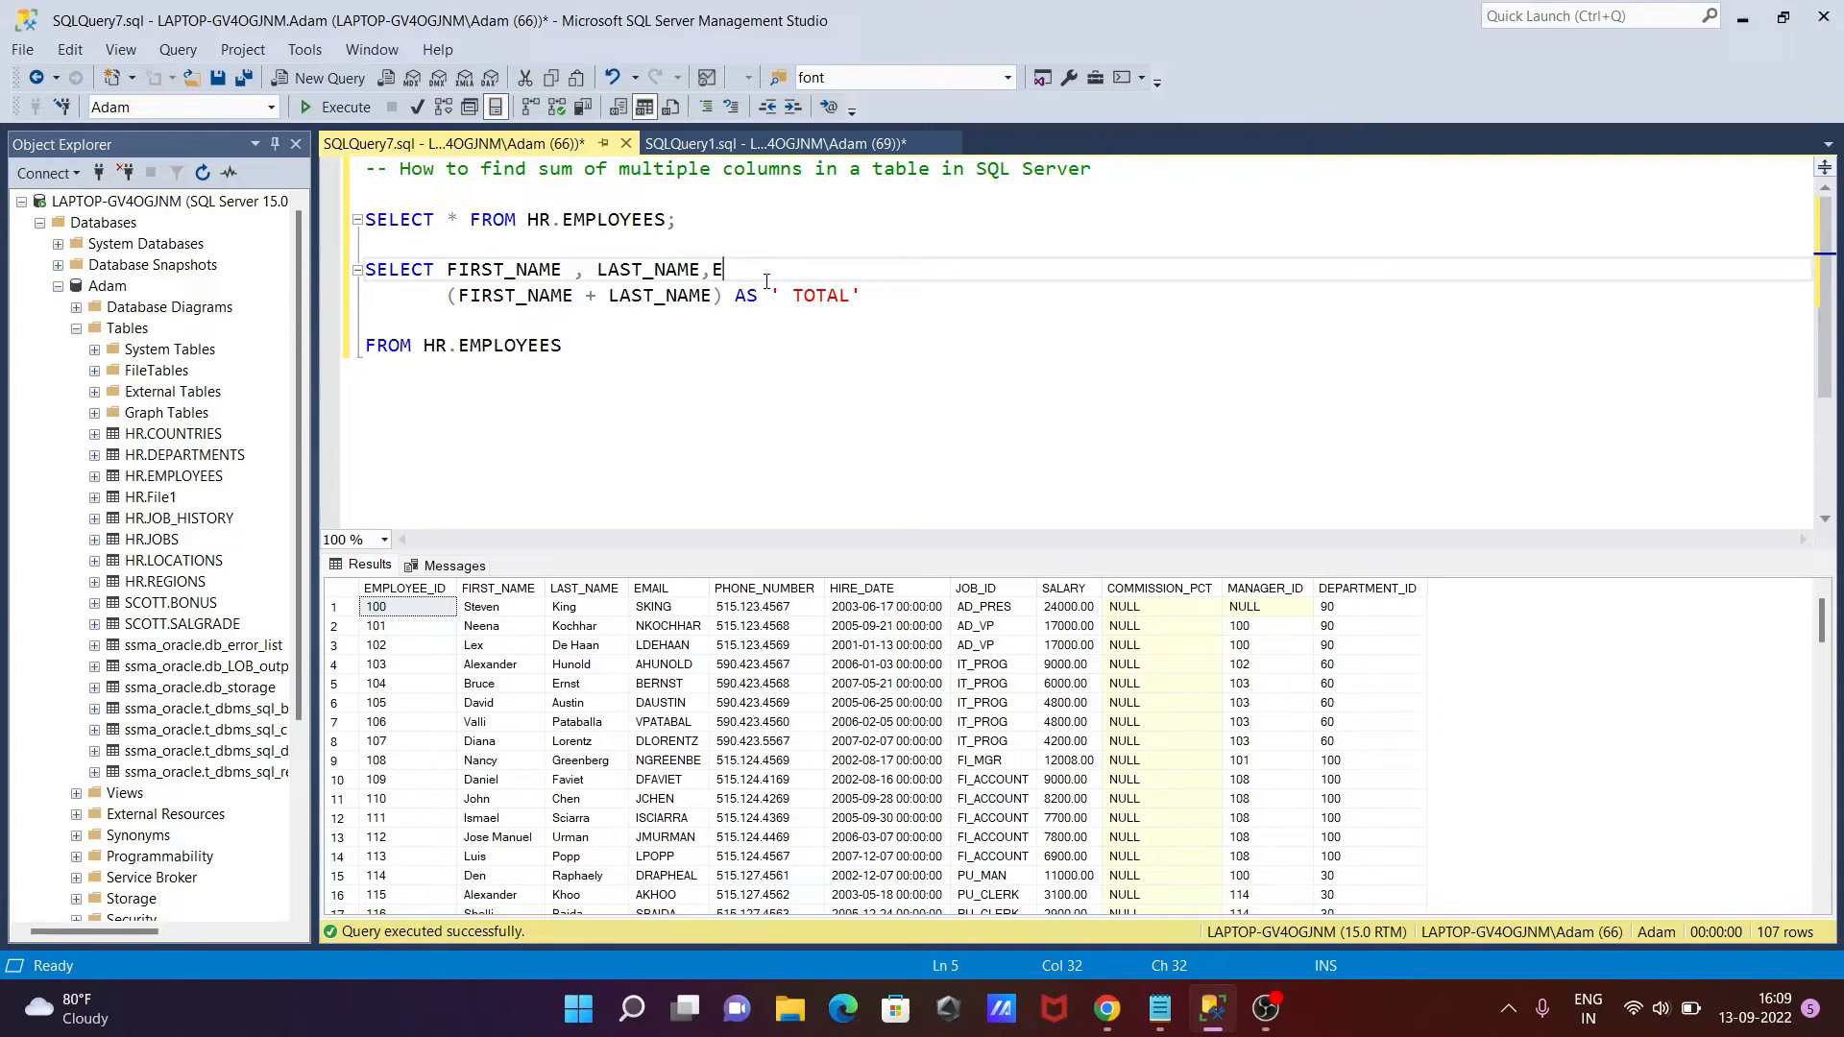
{"action": "type", "text": "MAIL"}
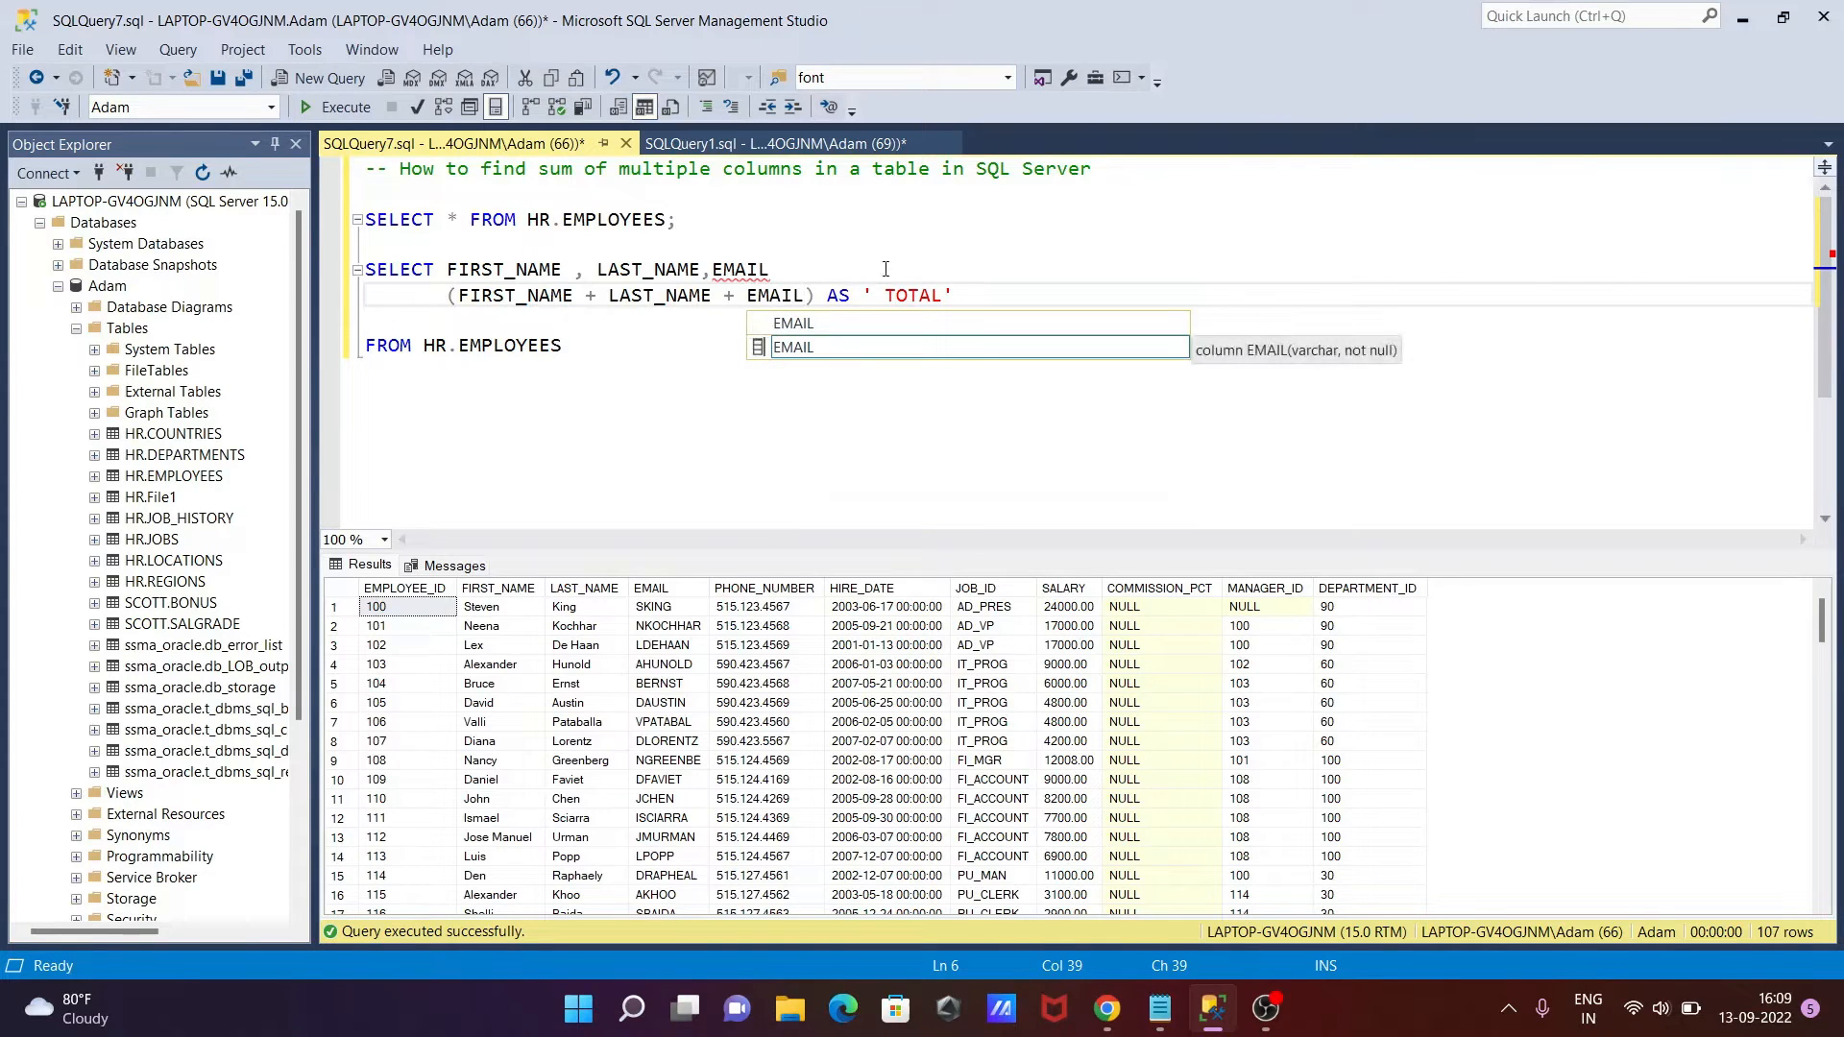
{"action": "left_click", "coordinate": [740, 269]}
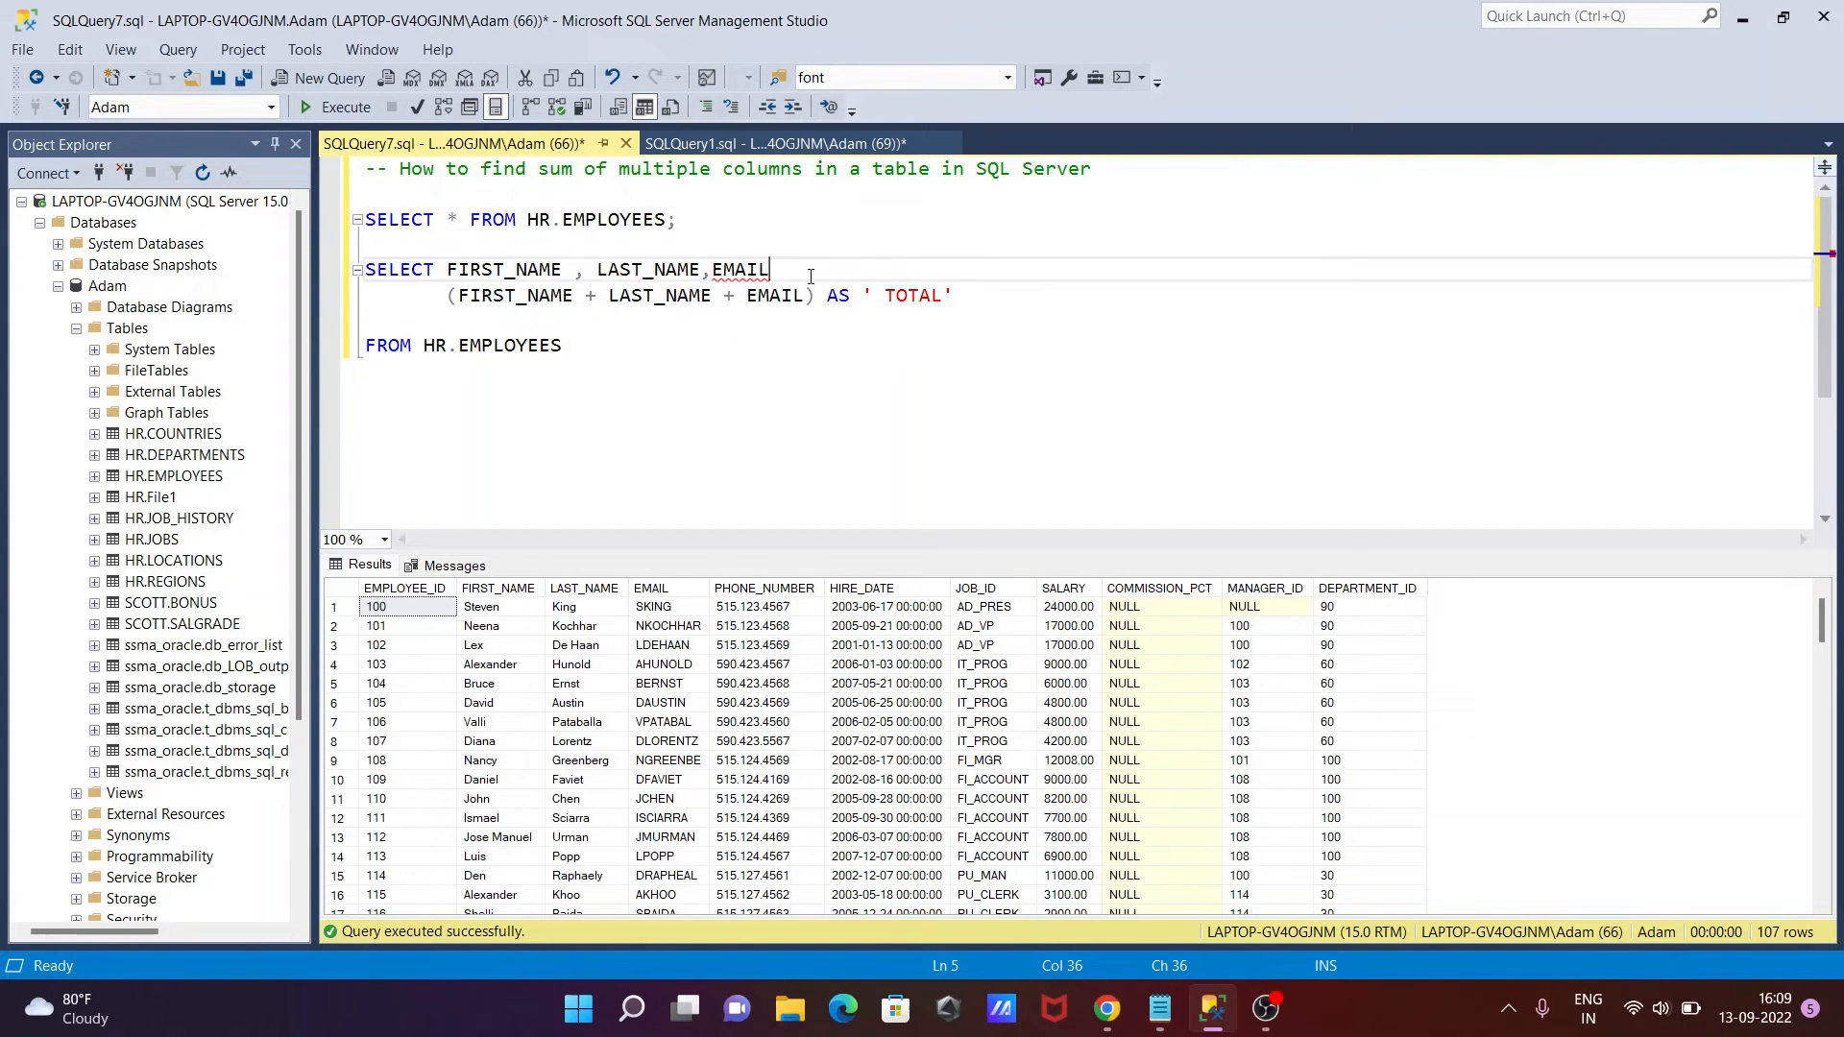
{"action": "type", "text": ","}
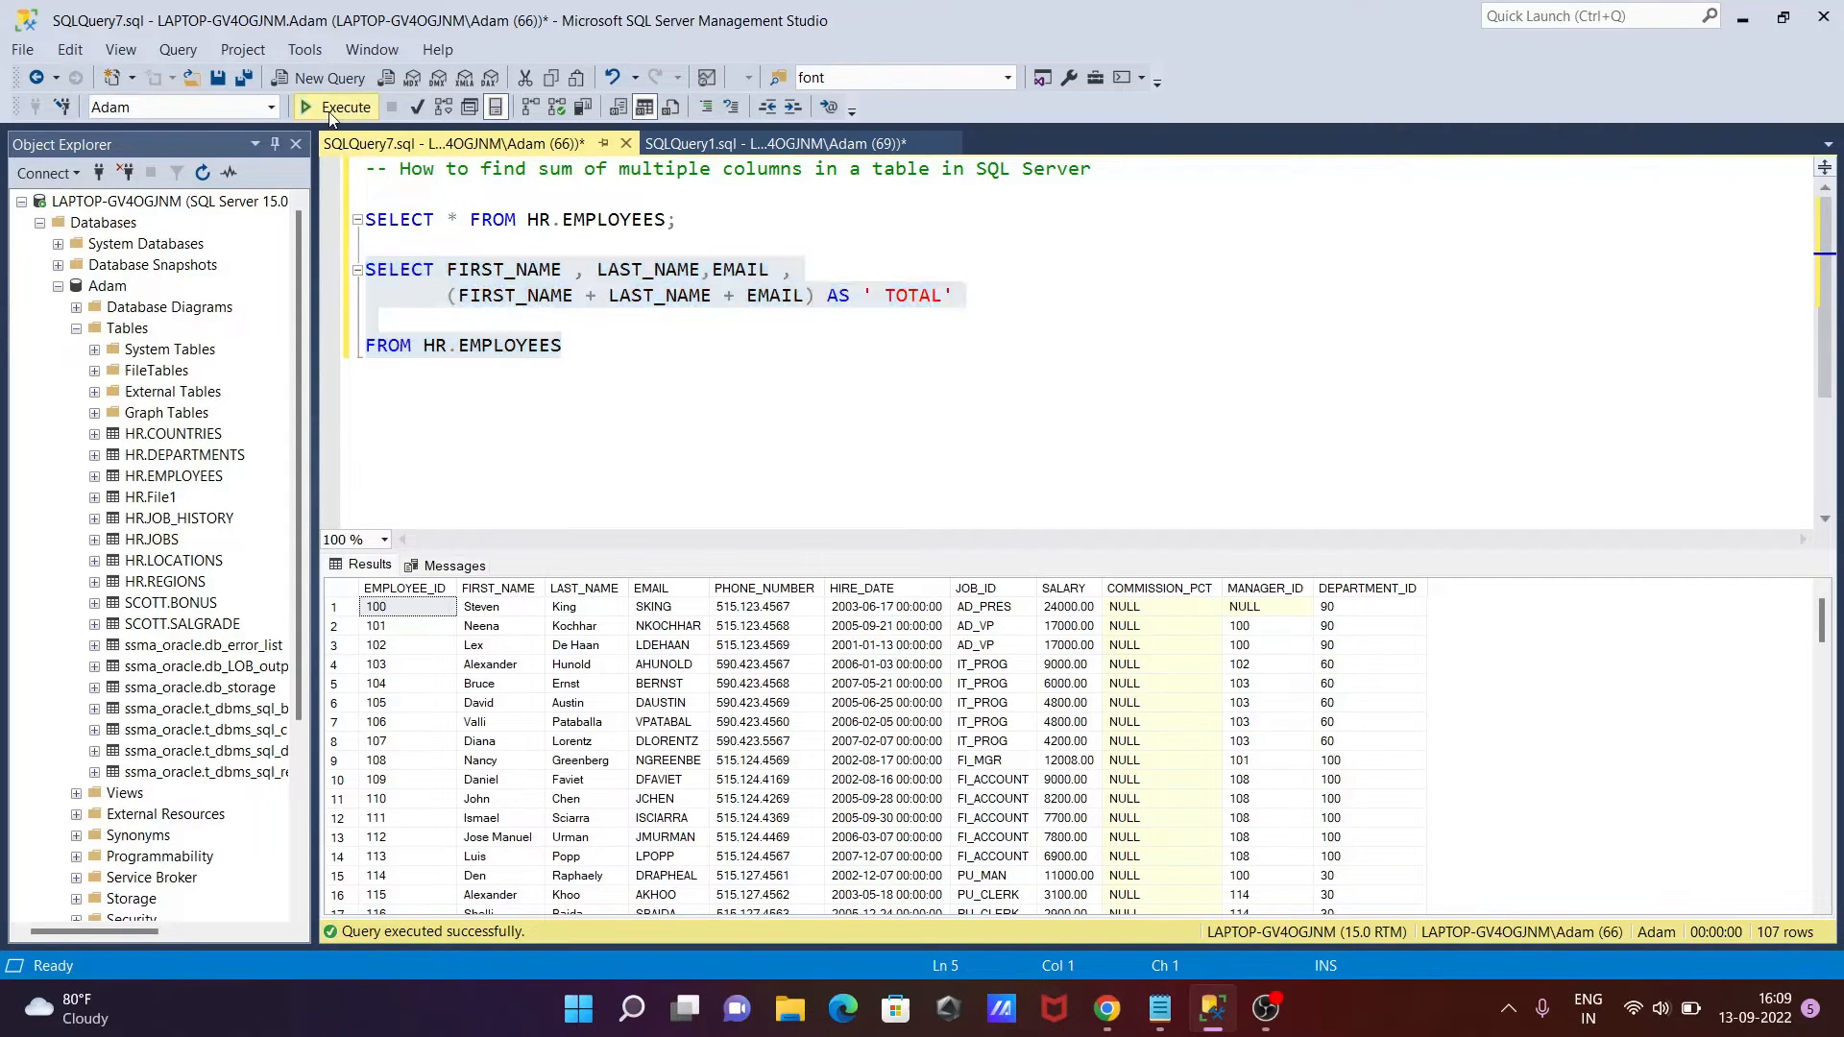
Run the query with EMAIL joined into TOTAL and return to the editor
{"action": "left_click", "coordinate": [336, 106]}
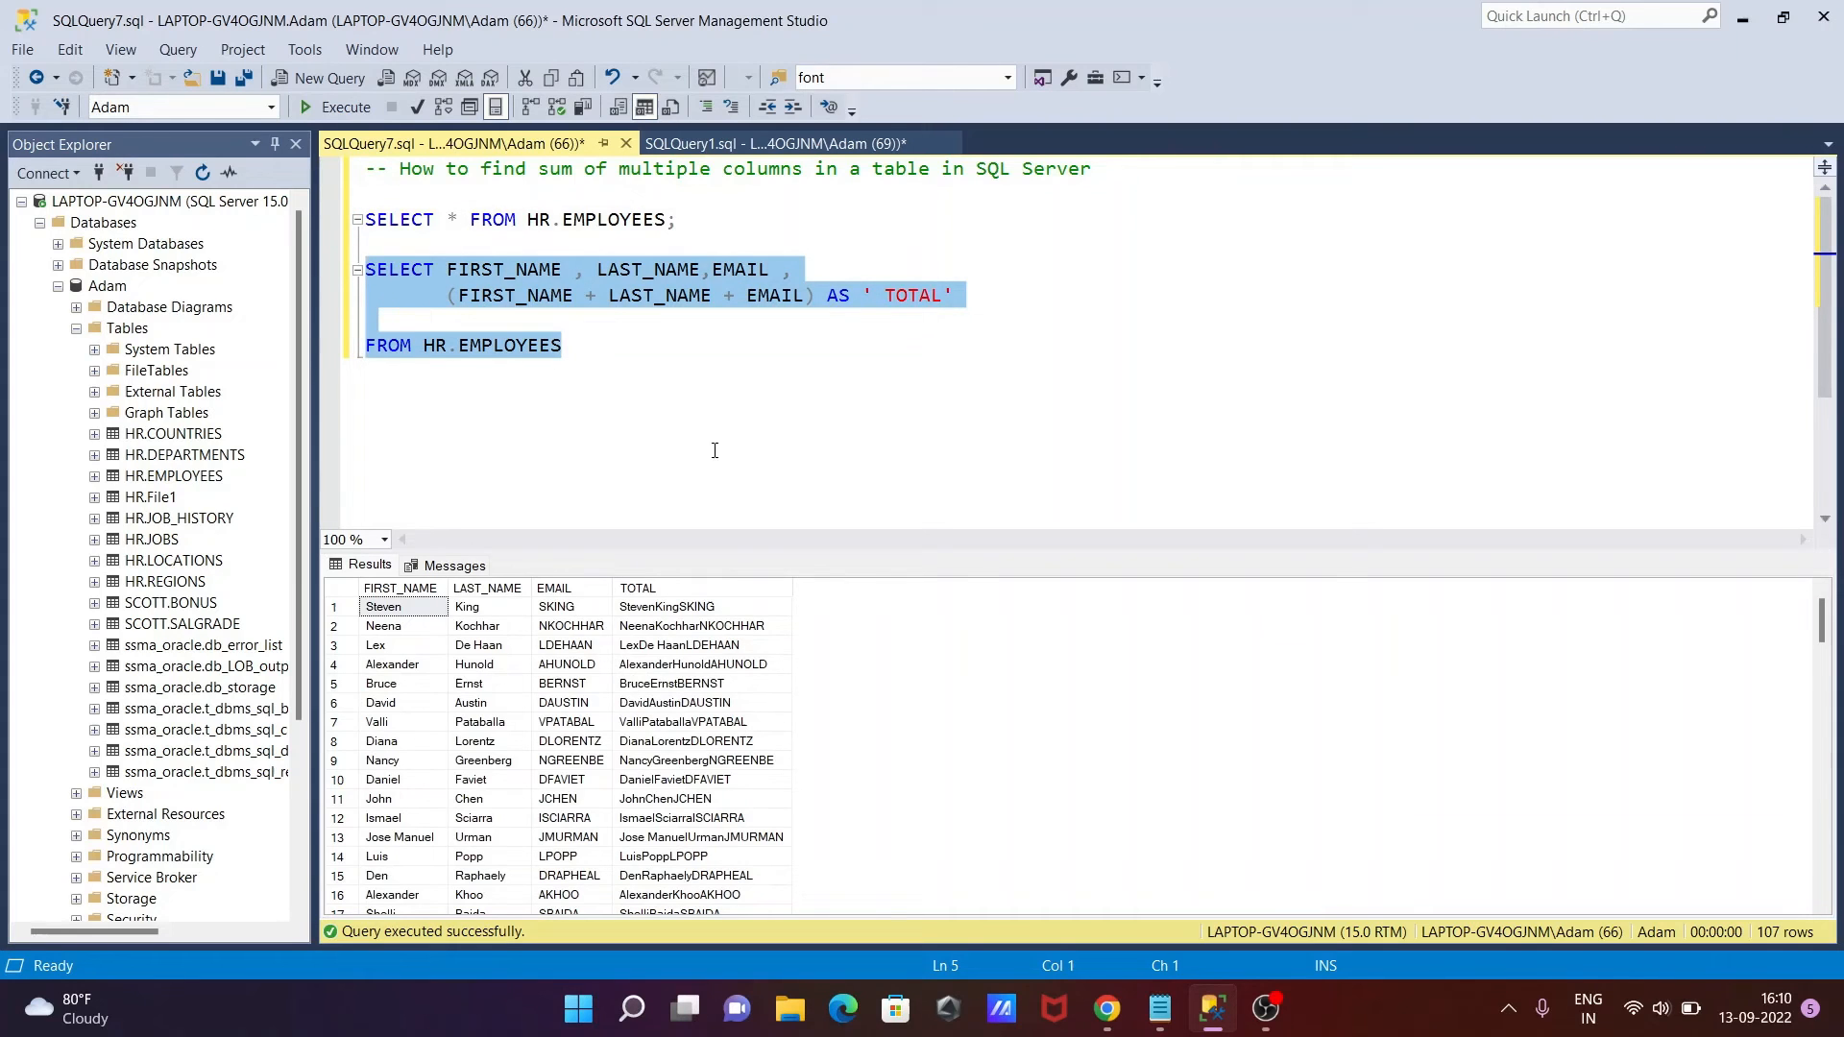
{"action": "mouse_move", "coordinate": [609, 538]}
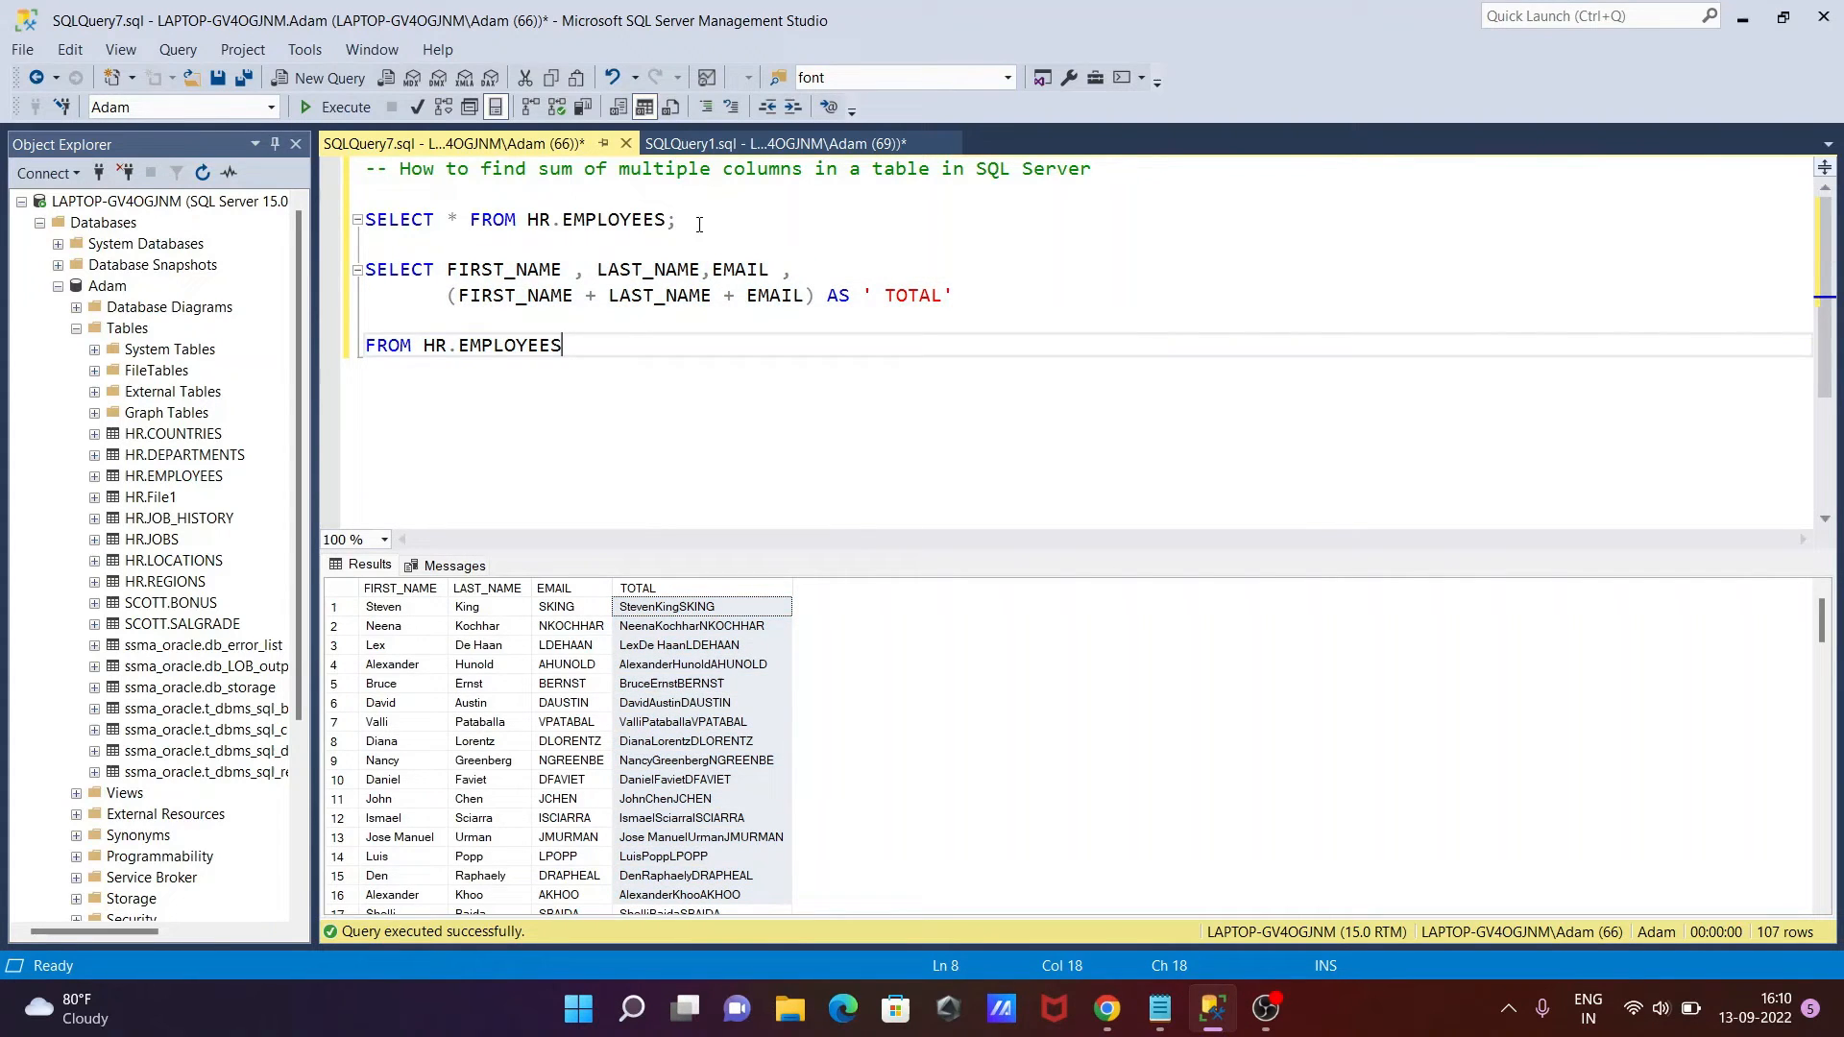
{"action": "left_click", "coordinate": [671, 220]}
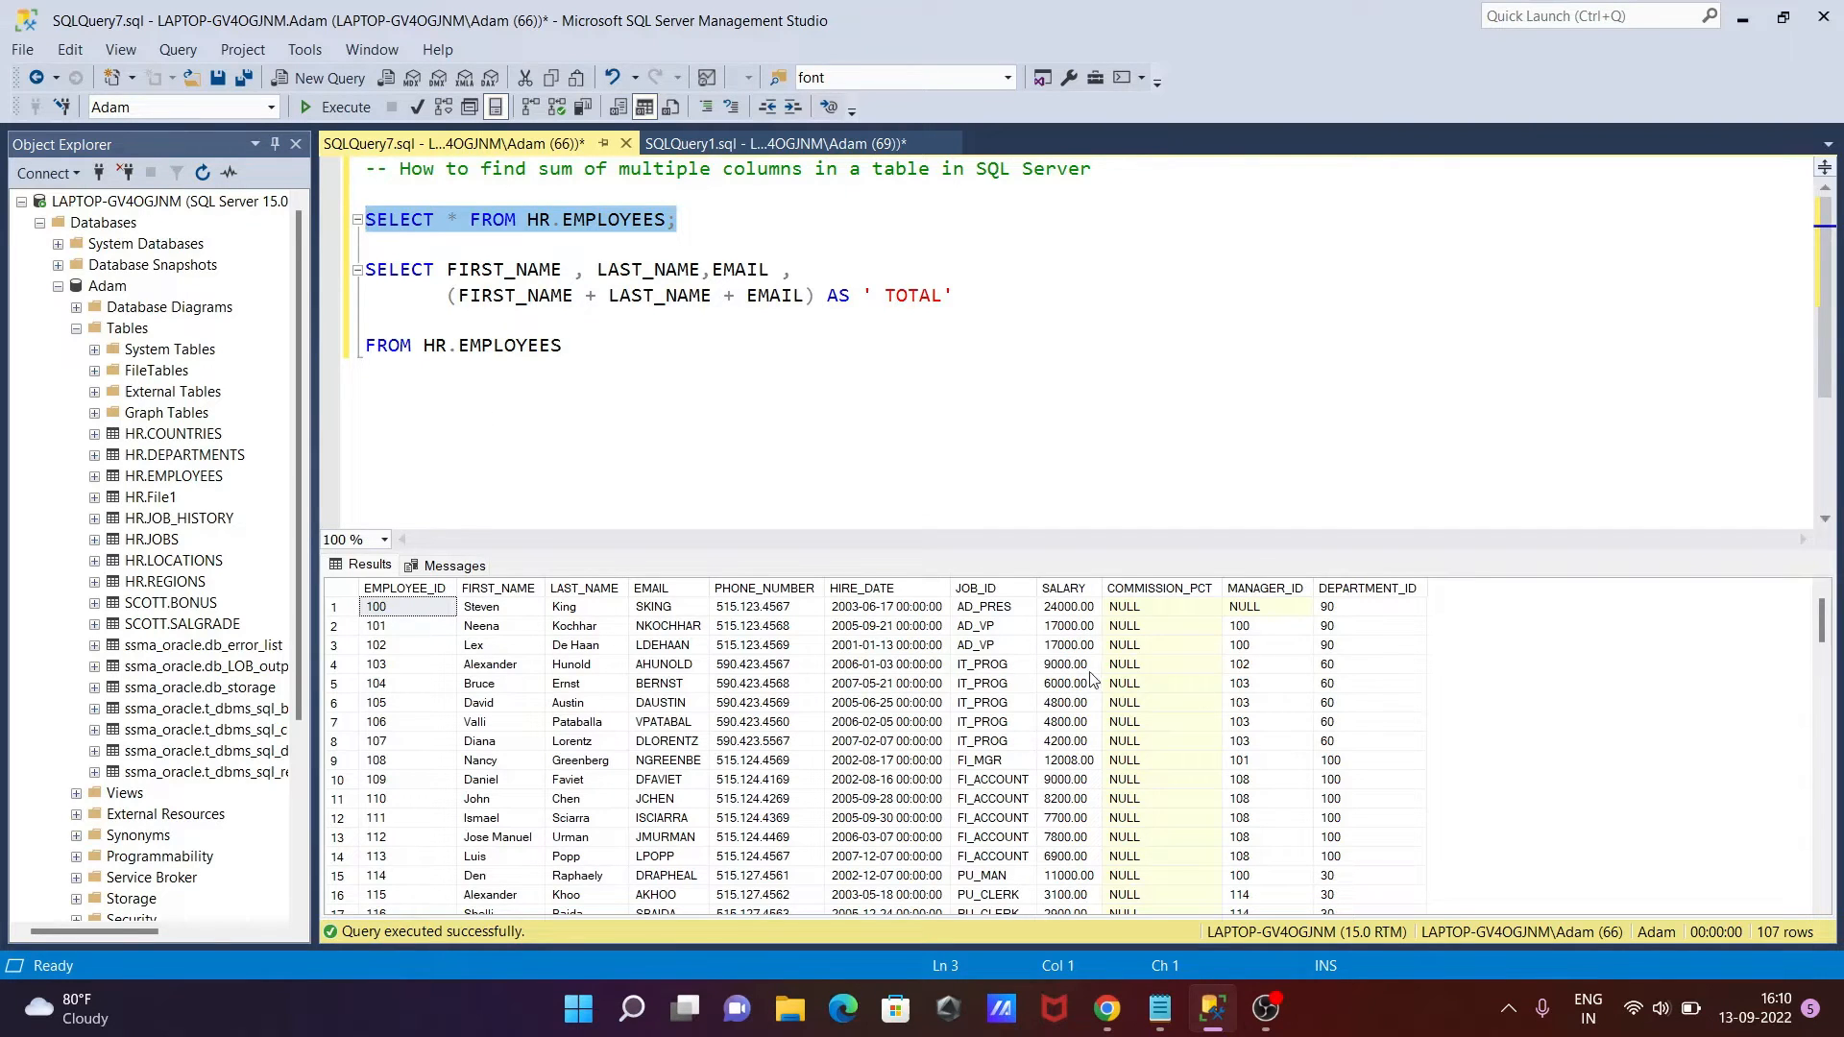
{"action": "mouse_move", "coordinate": [1238, 662]}
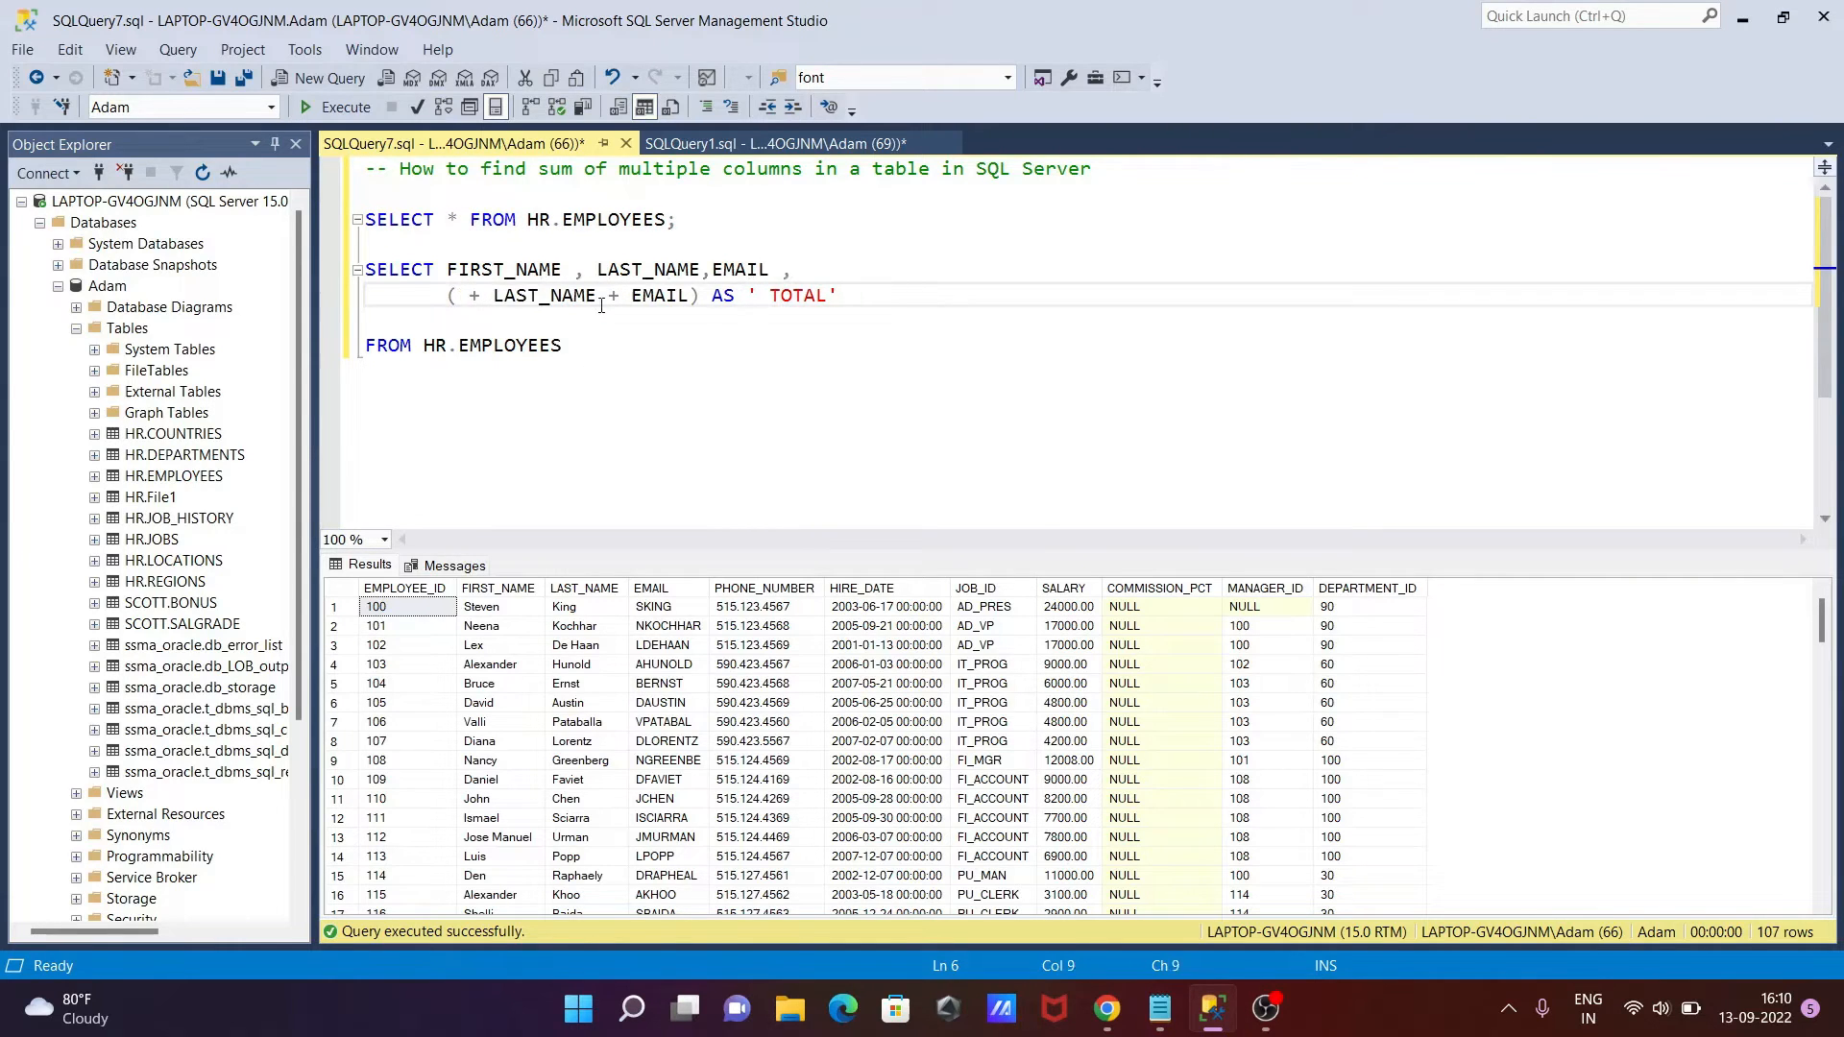
Rewrite the TOTAL expression as (SALARY + MANAGER_ID), removing the EMAIL term
{"action": "type", "text": "SALARY"}
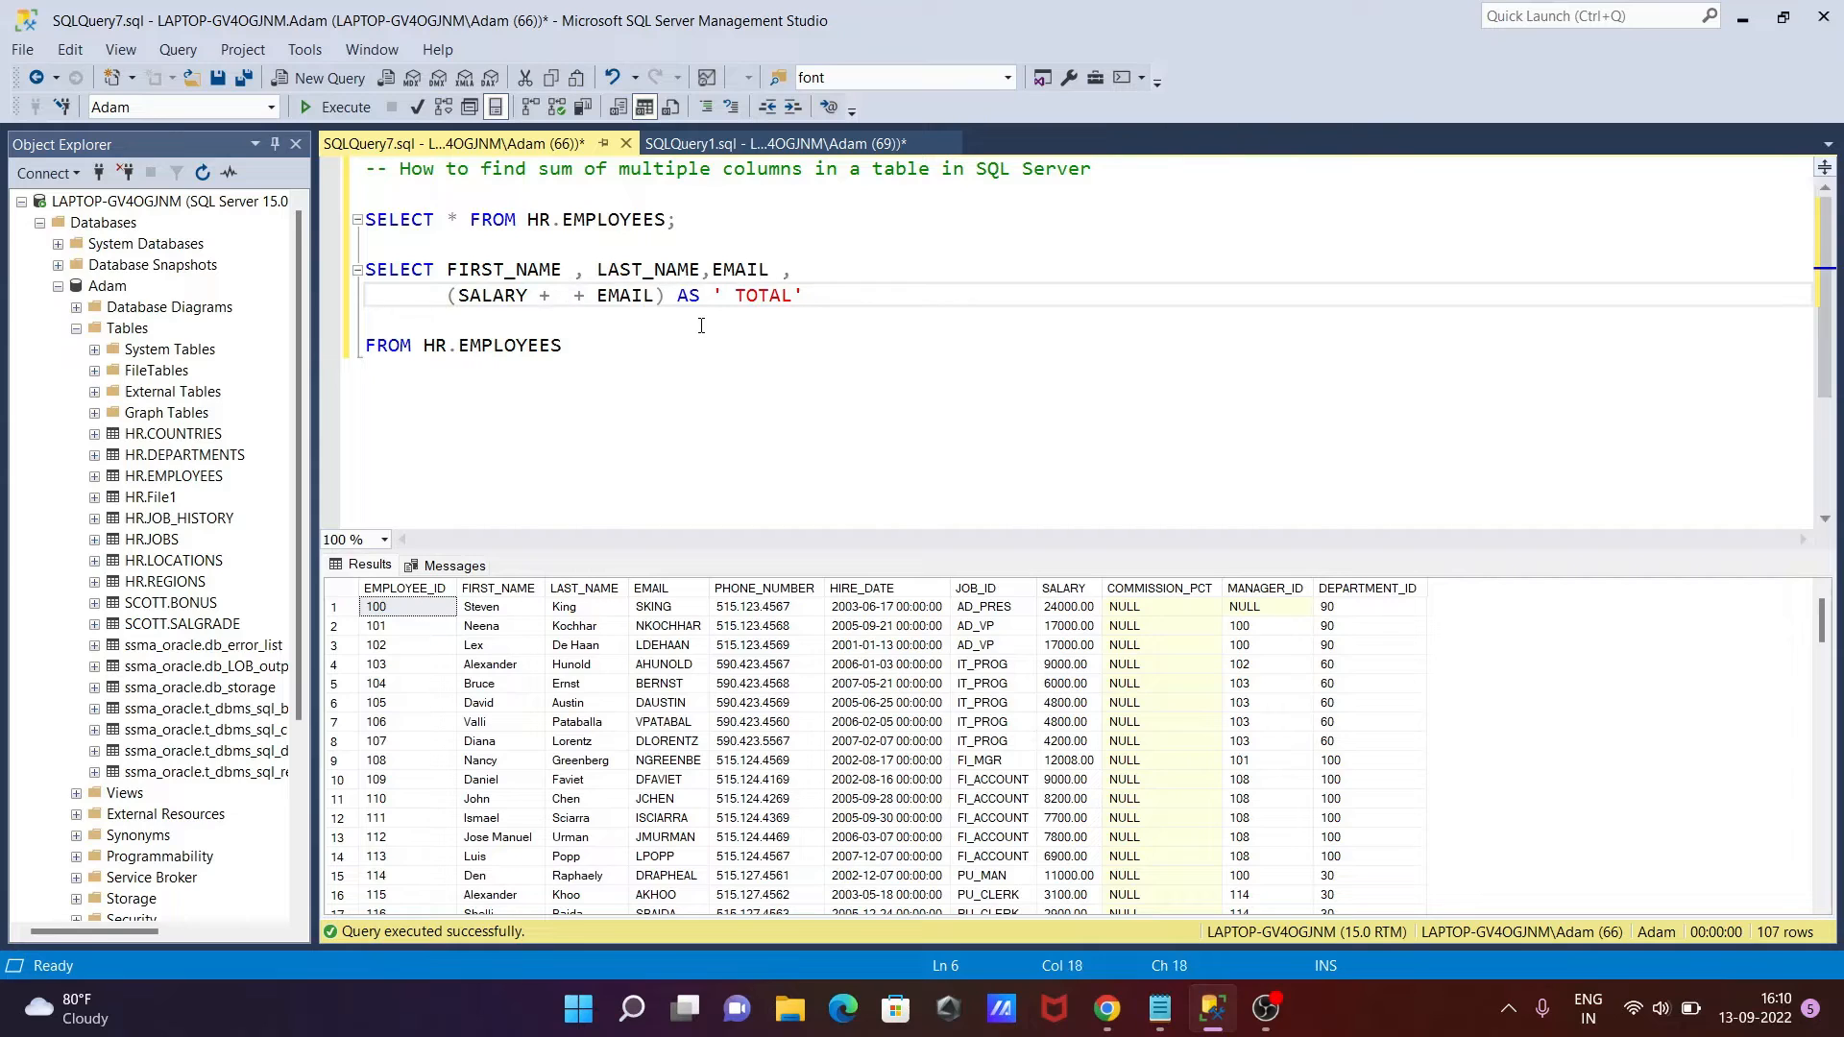
{"action": "type", "text": "MANA"}
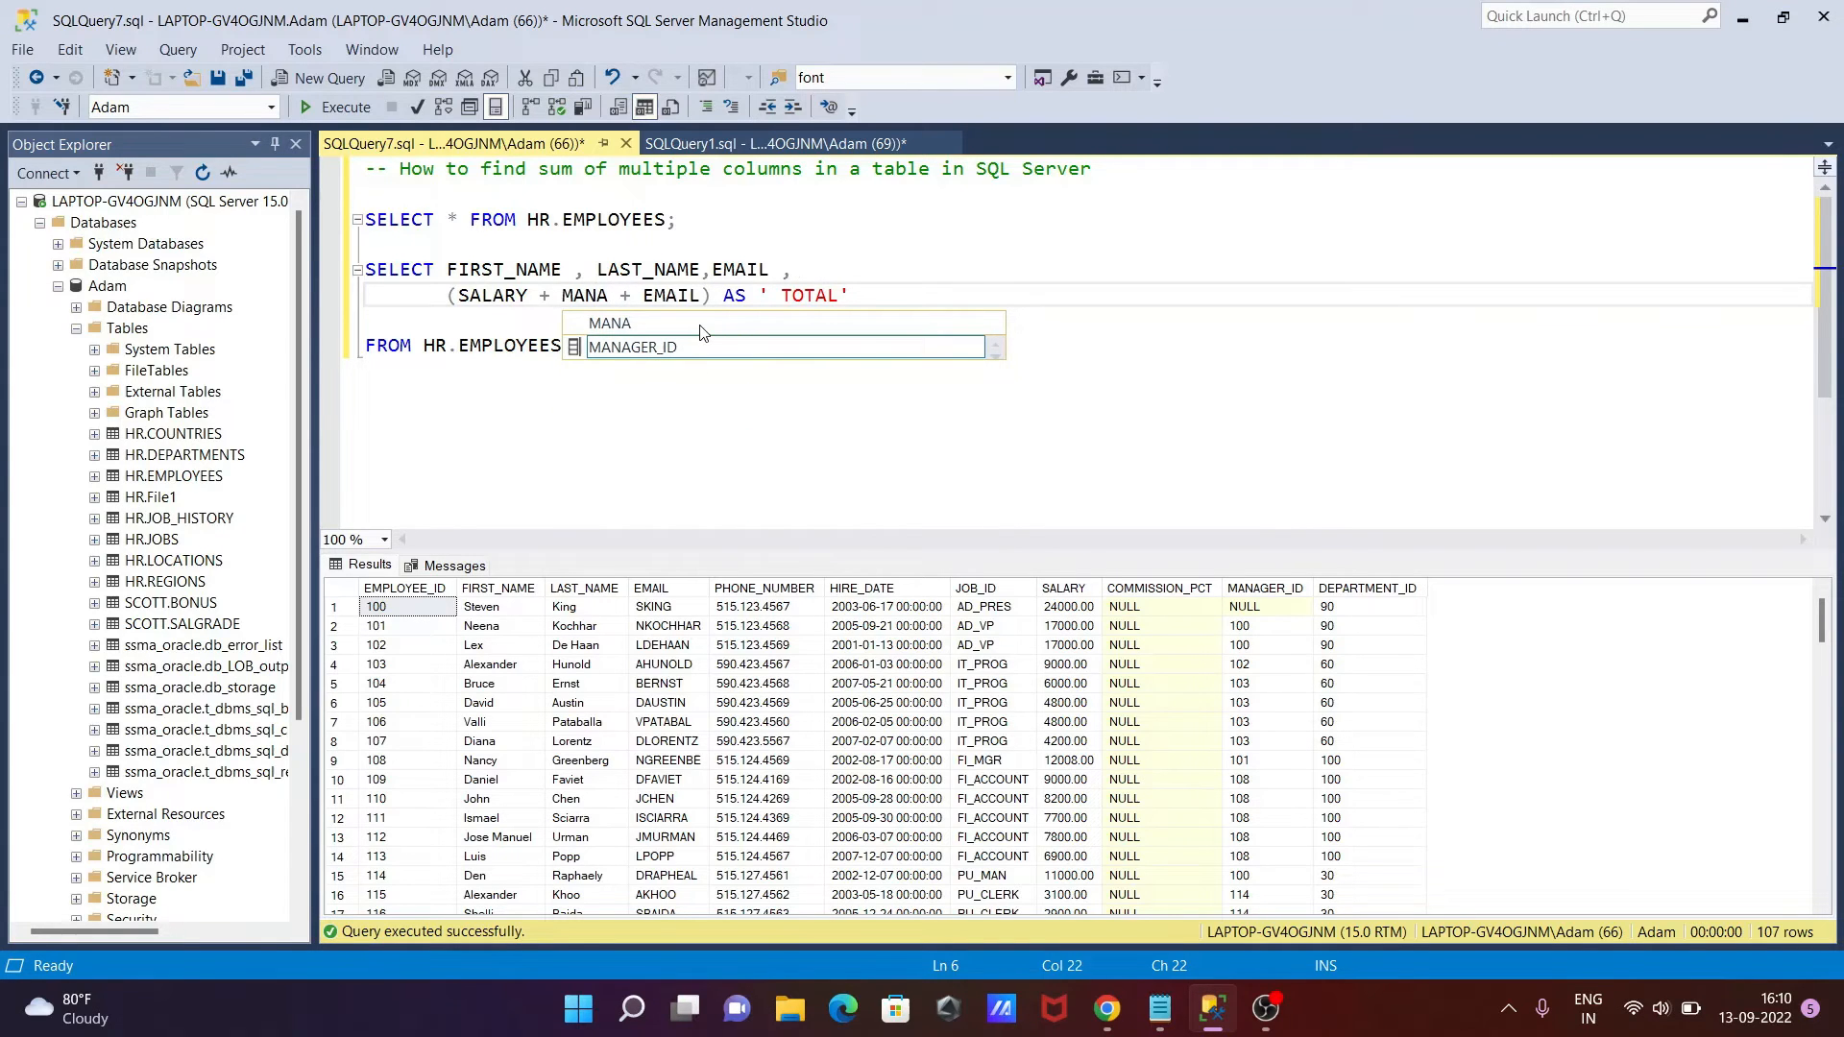
{"action": "key", "text": "Tab"}
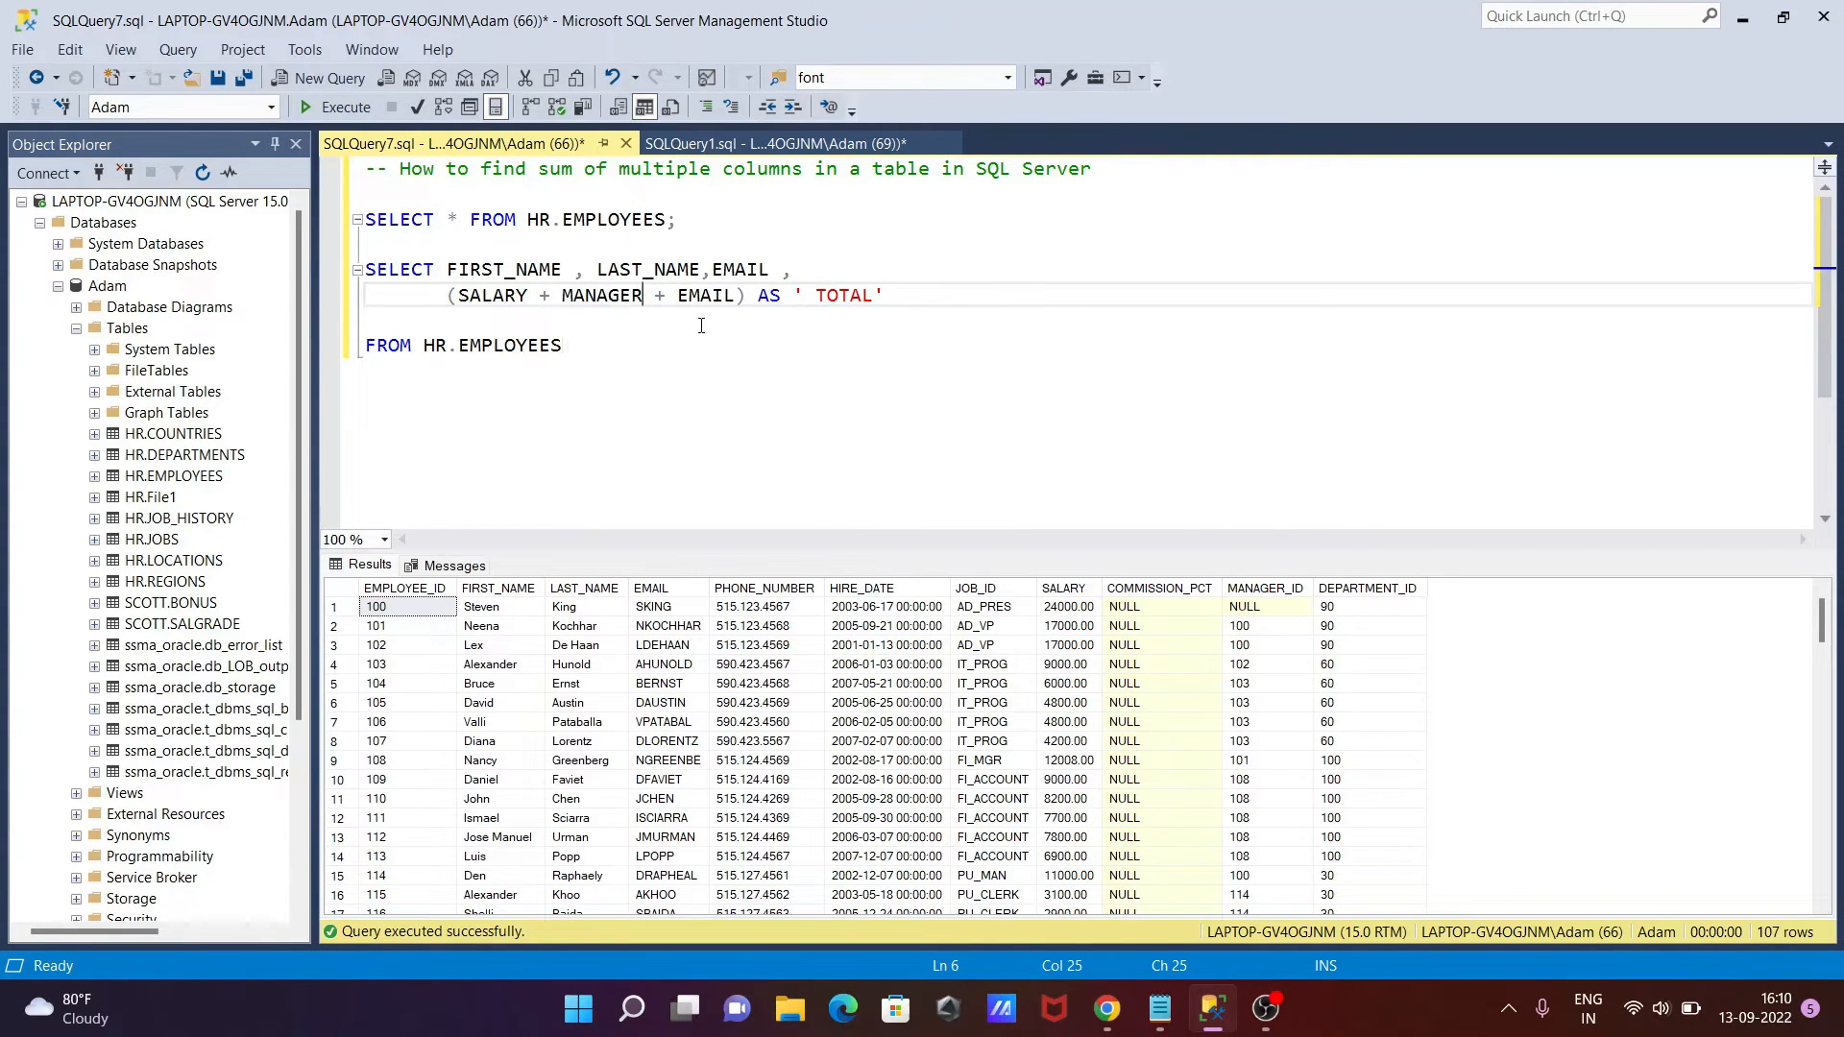
{"action": "type", "text": "_ID"}
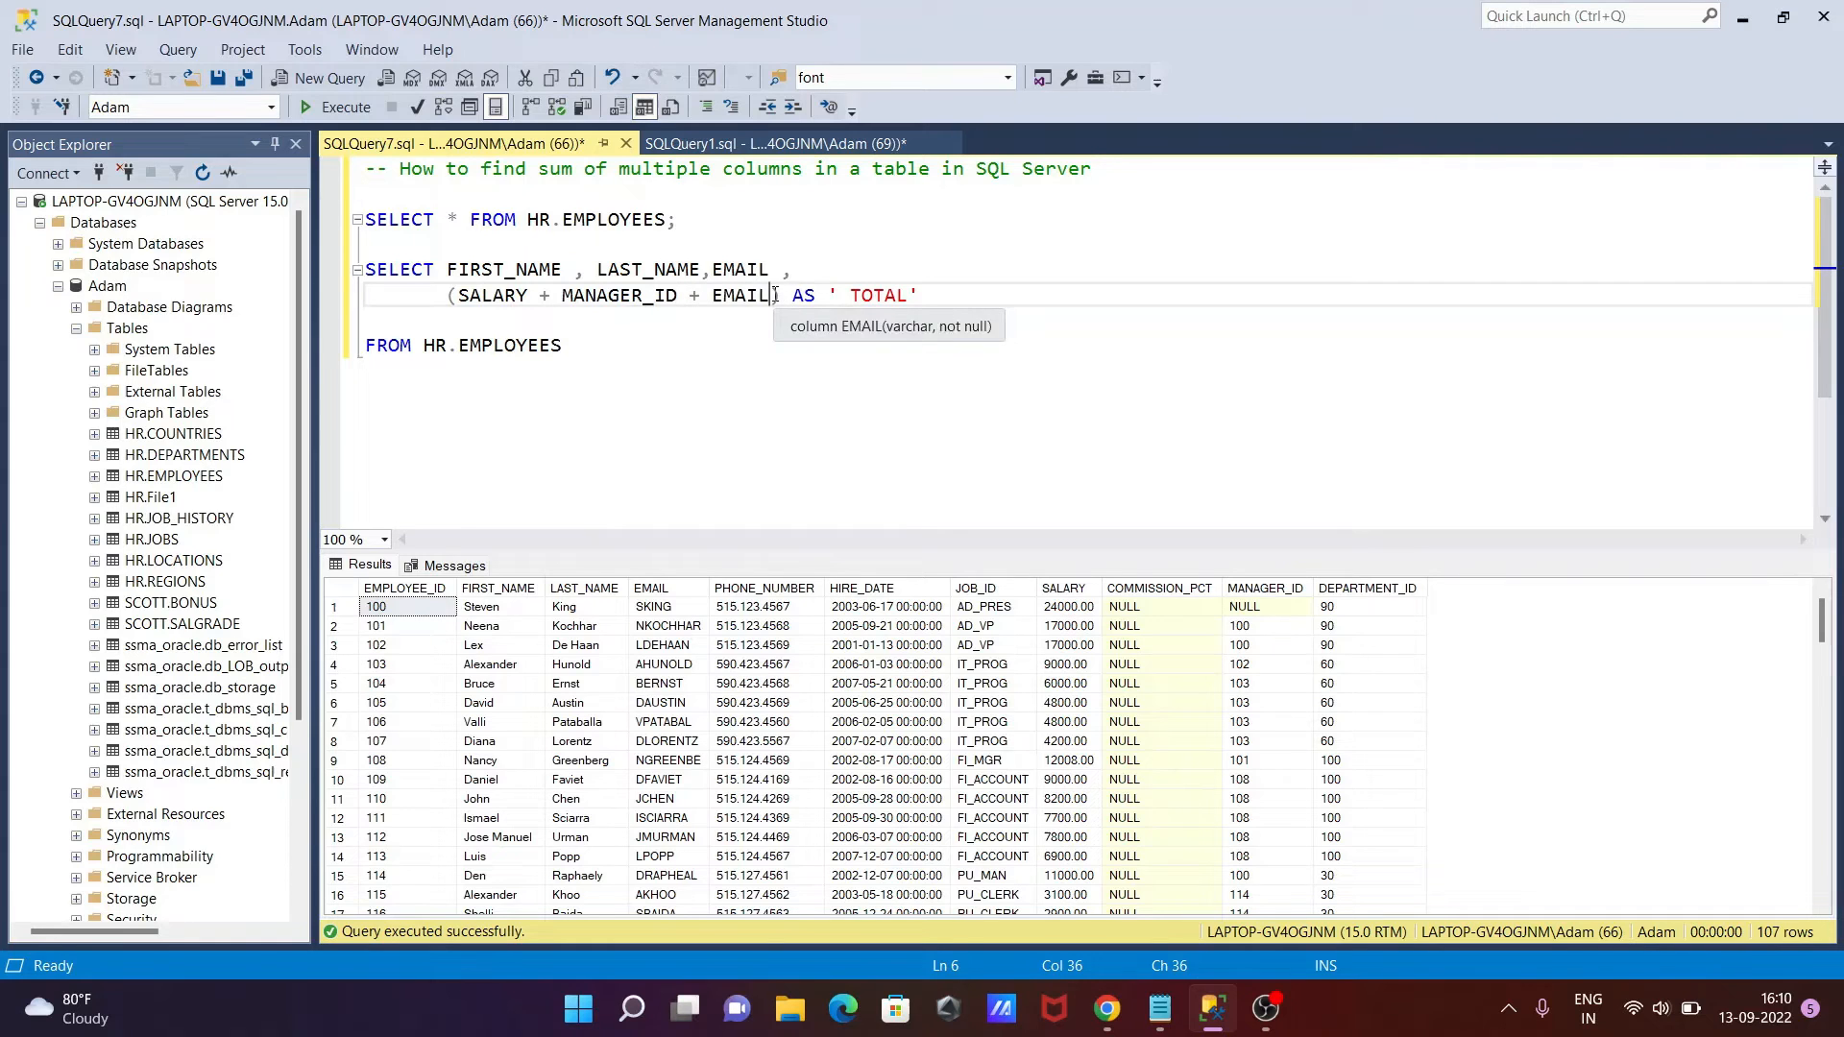
{"action": "key", "text": "Backspace"}
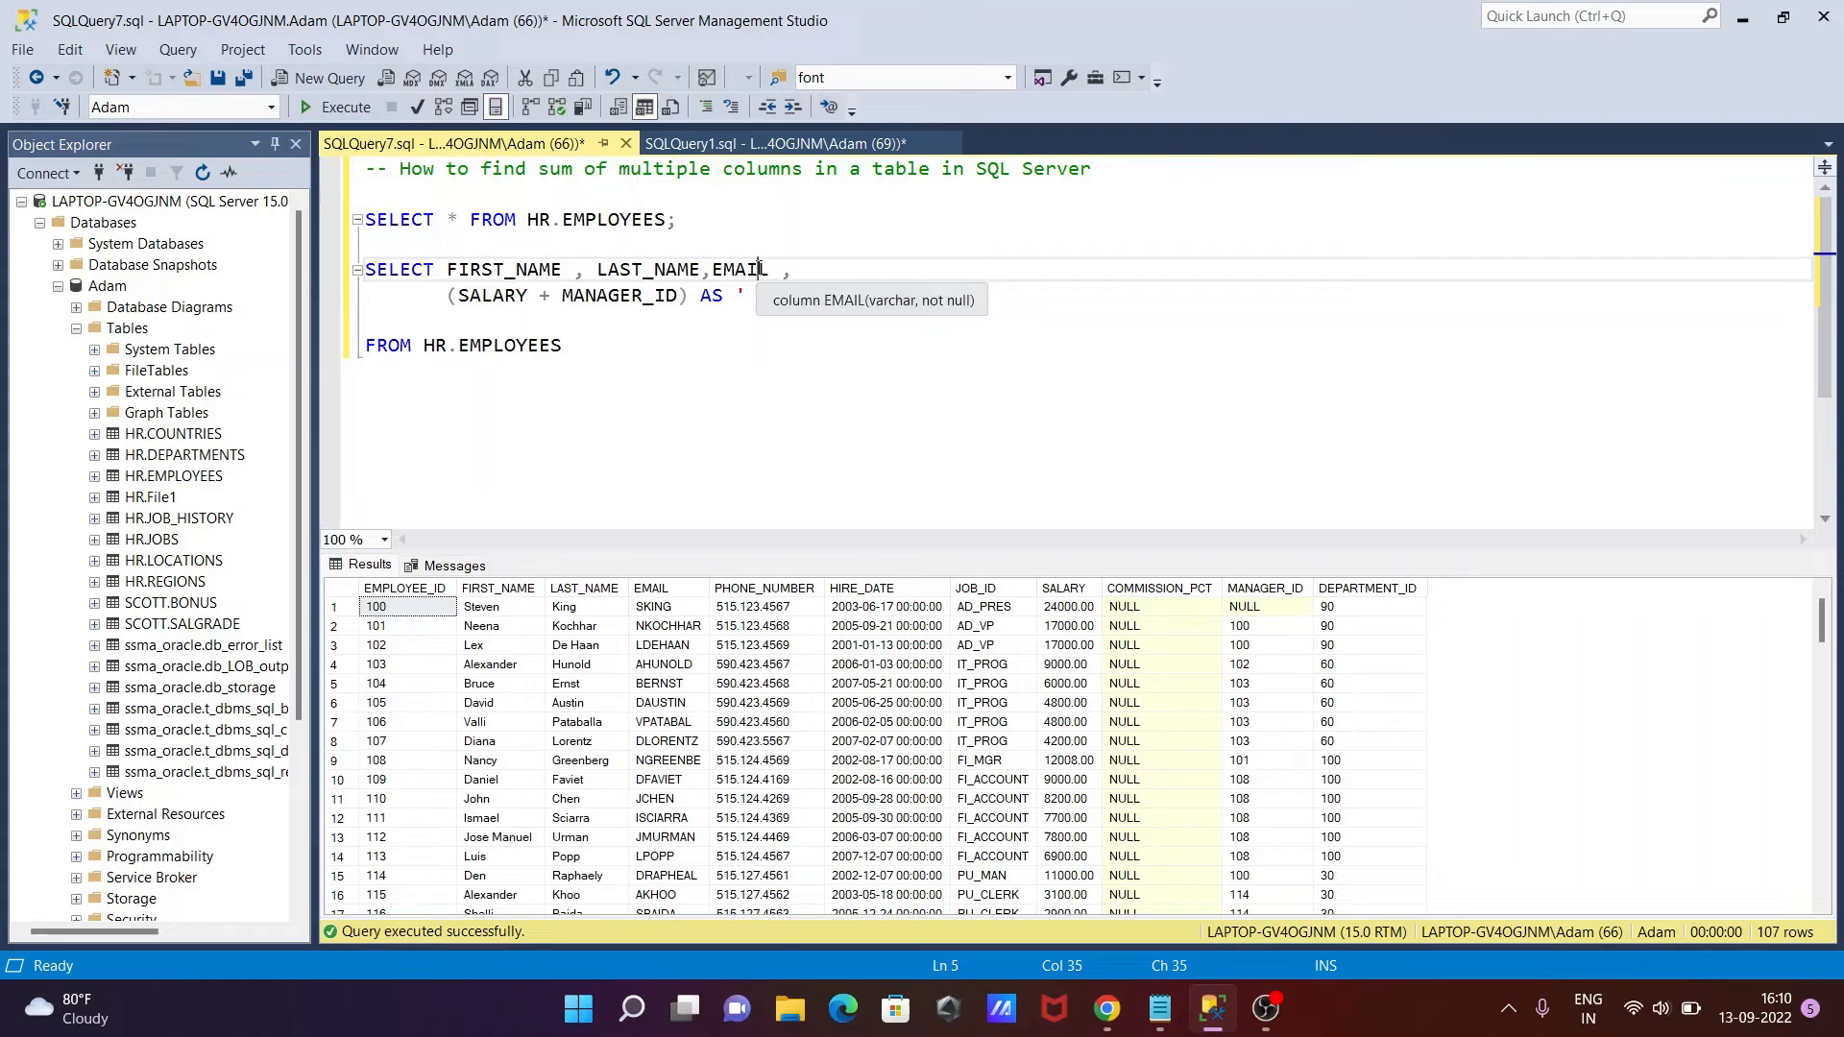
Replace the name and email columns with SALARY, MANAGER_ID in the select list
{"action": "key", "text": "BackSpace"}
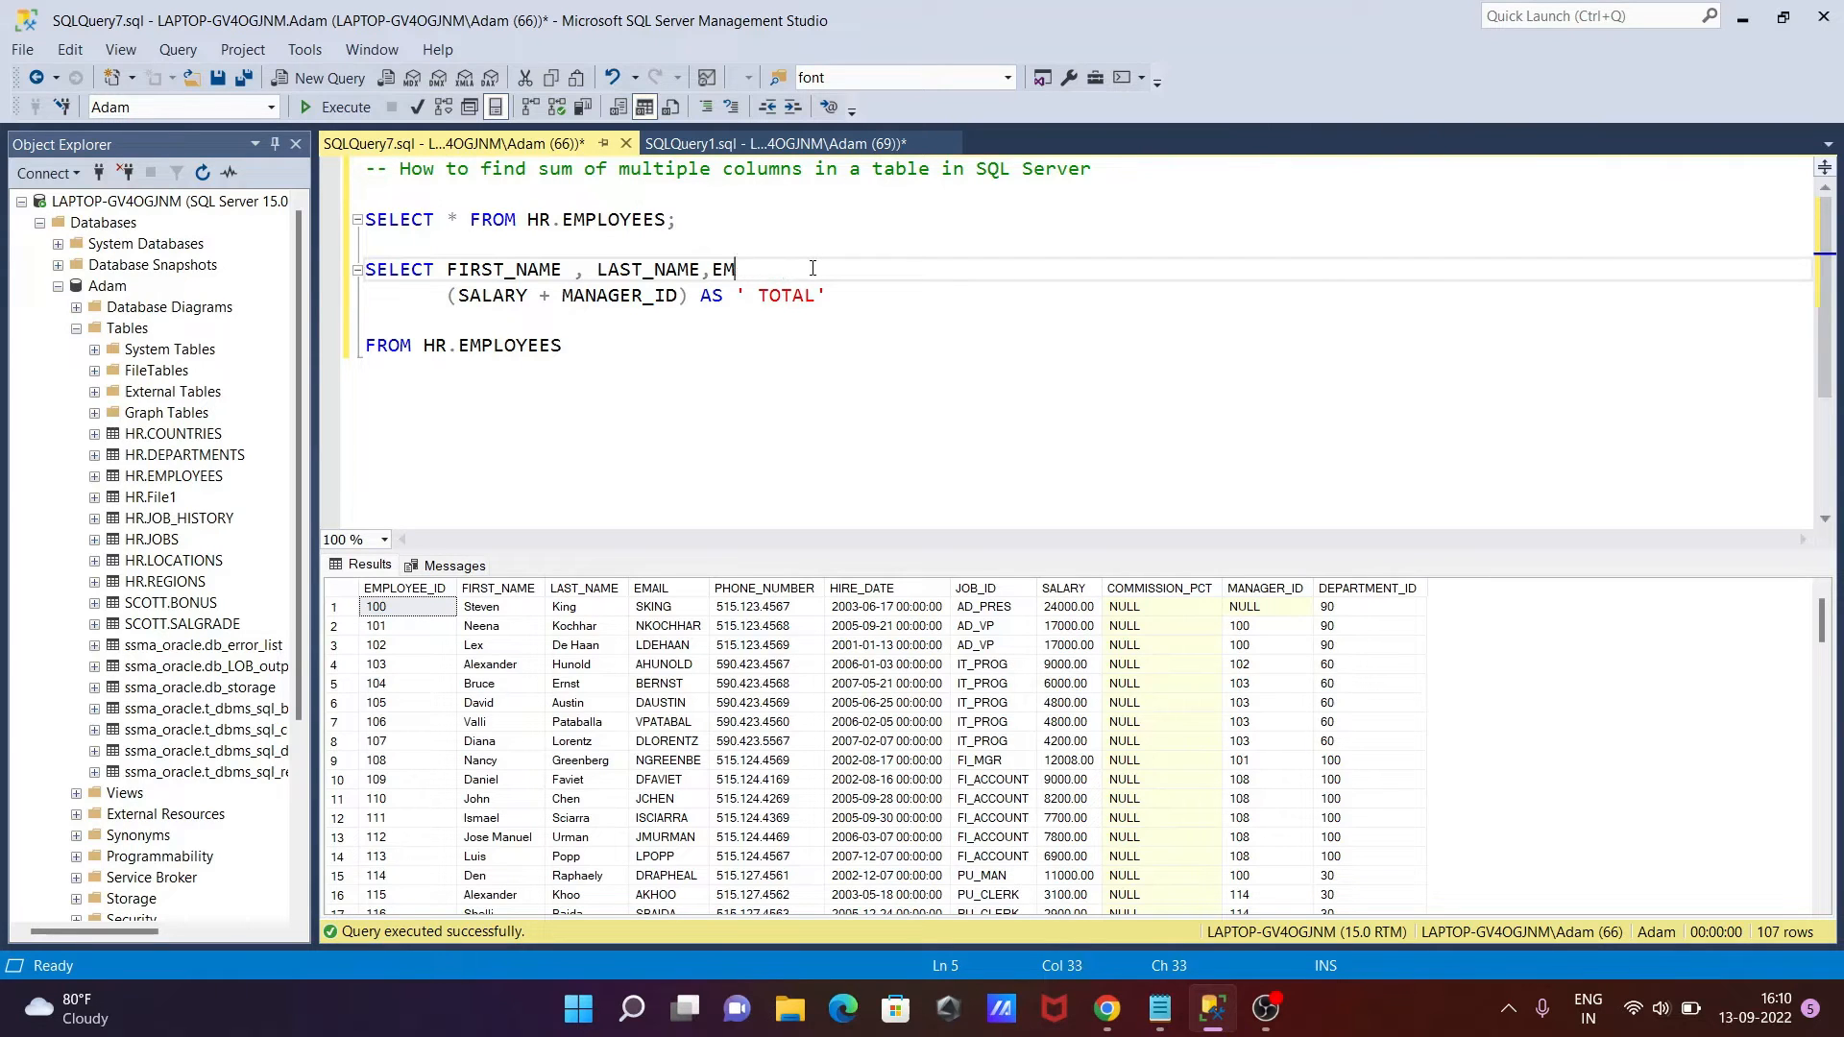
{"action": "key", "text": "ctrl+z"}
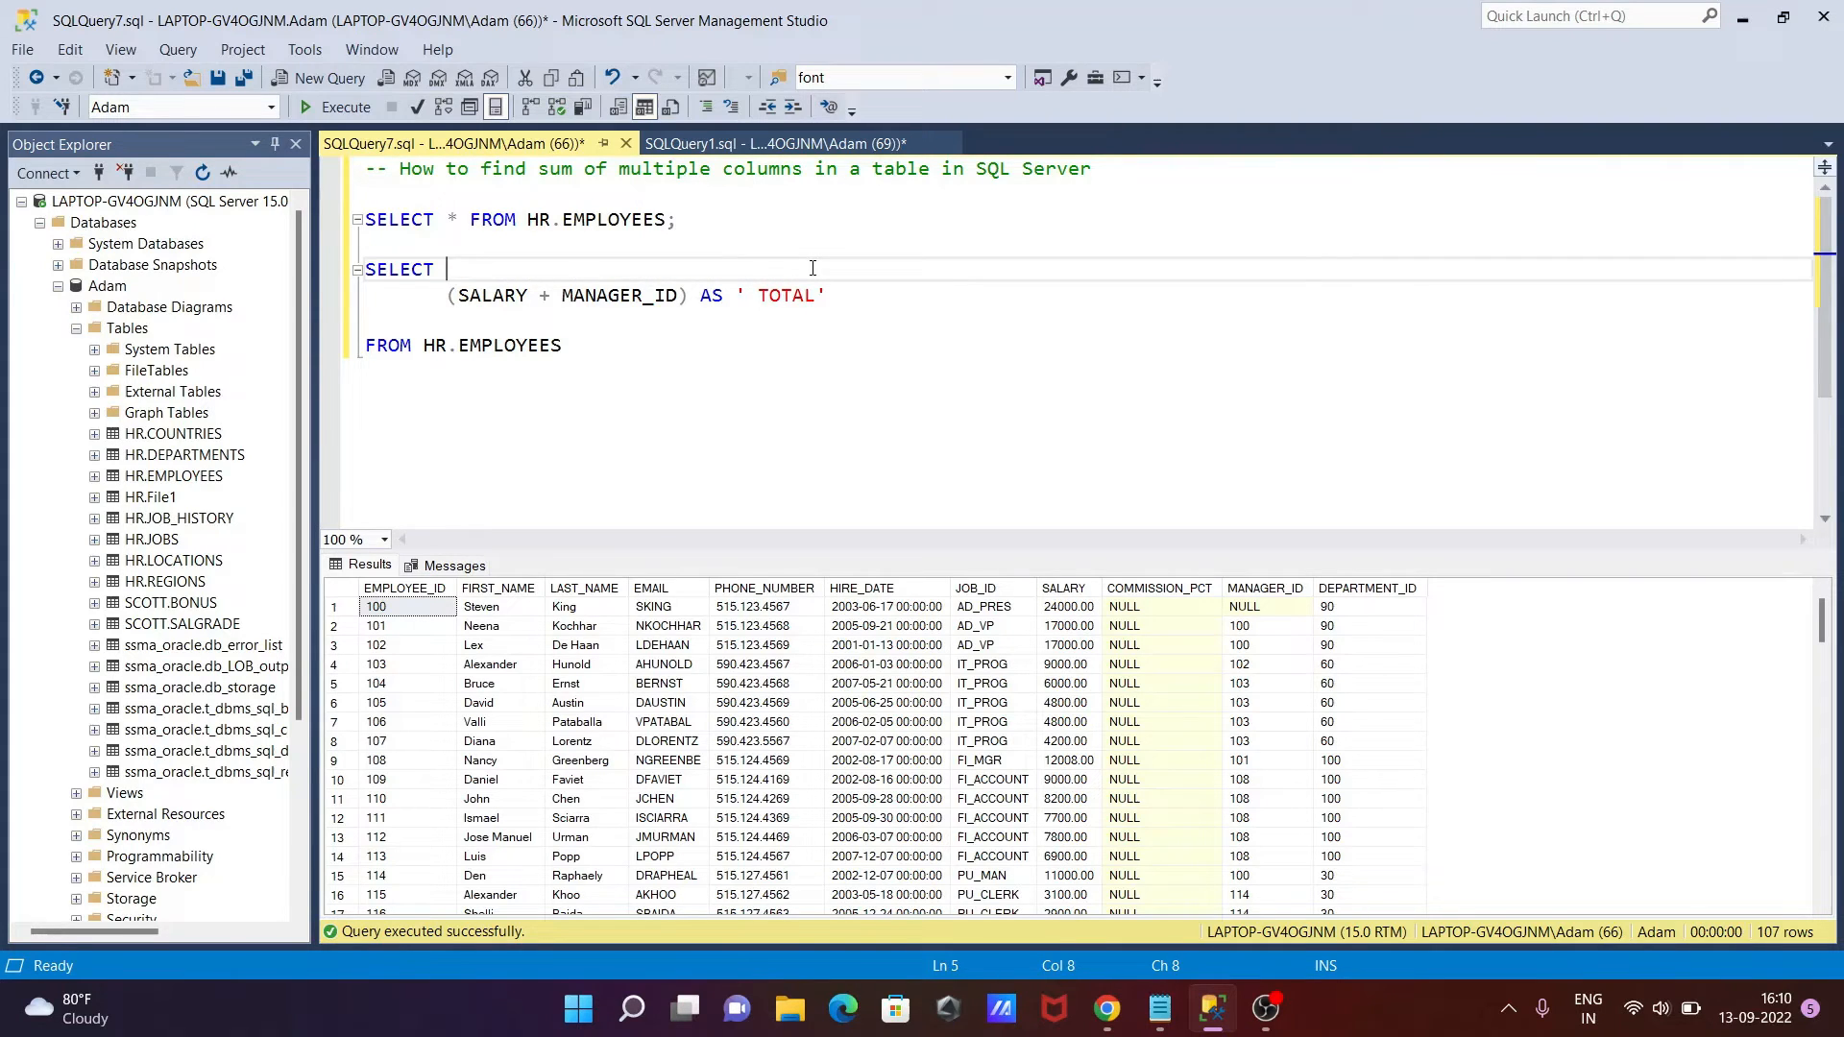
{"action": "type", "text": "SA"}
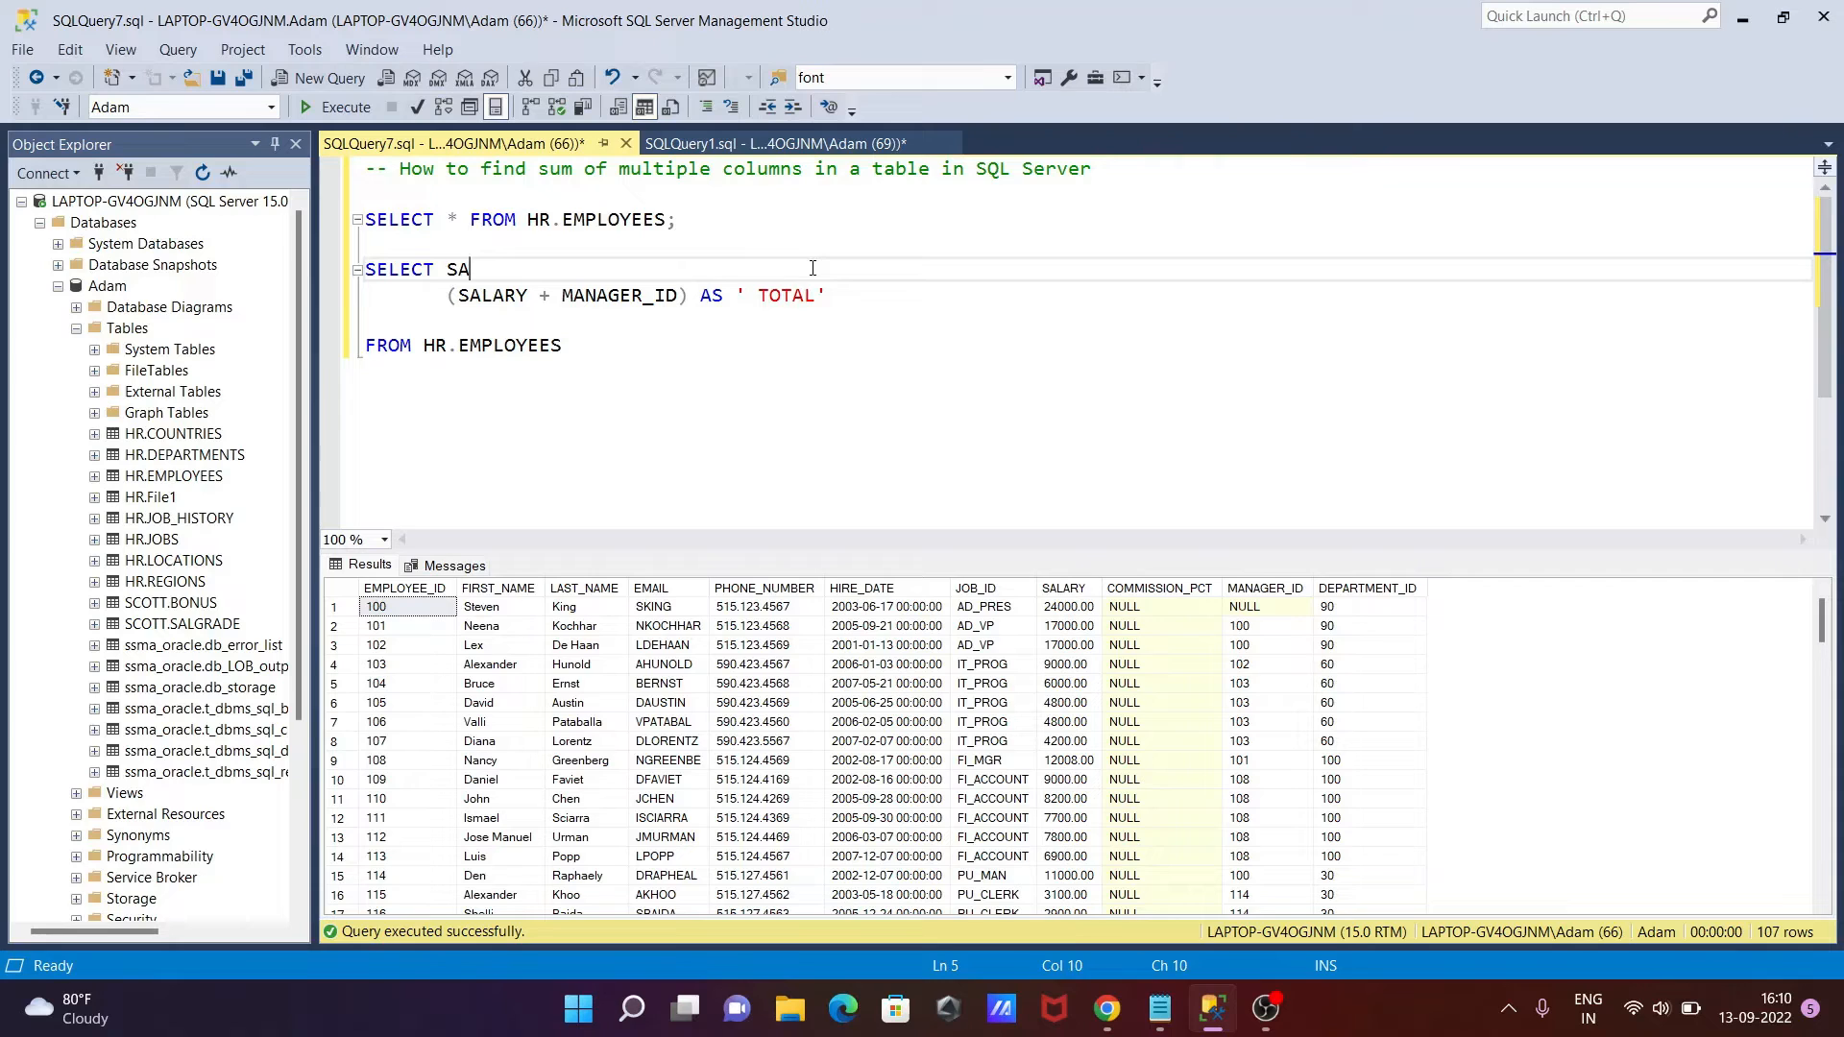
{"action": "type", "text": "LARY"}
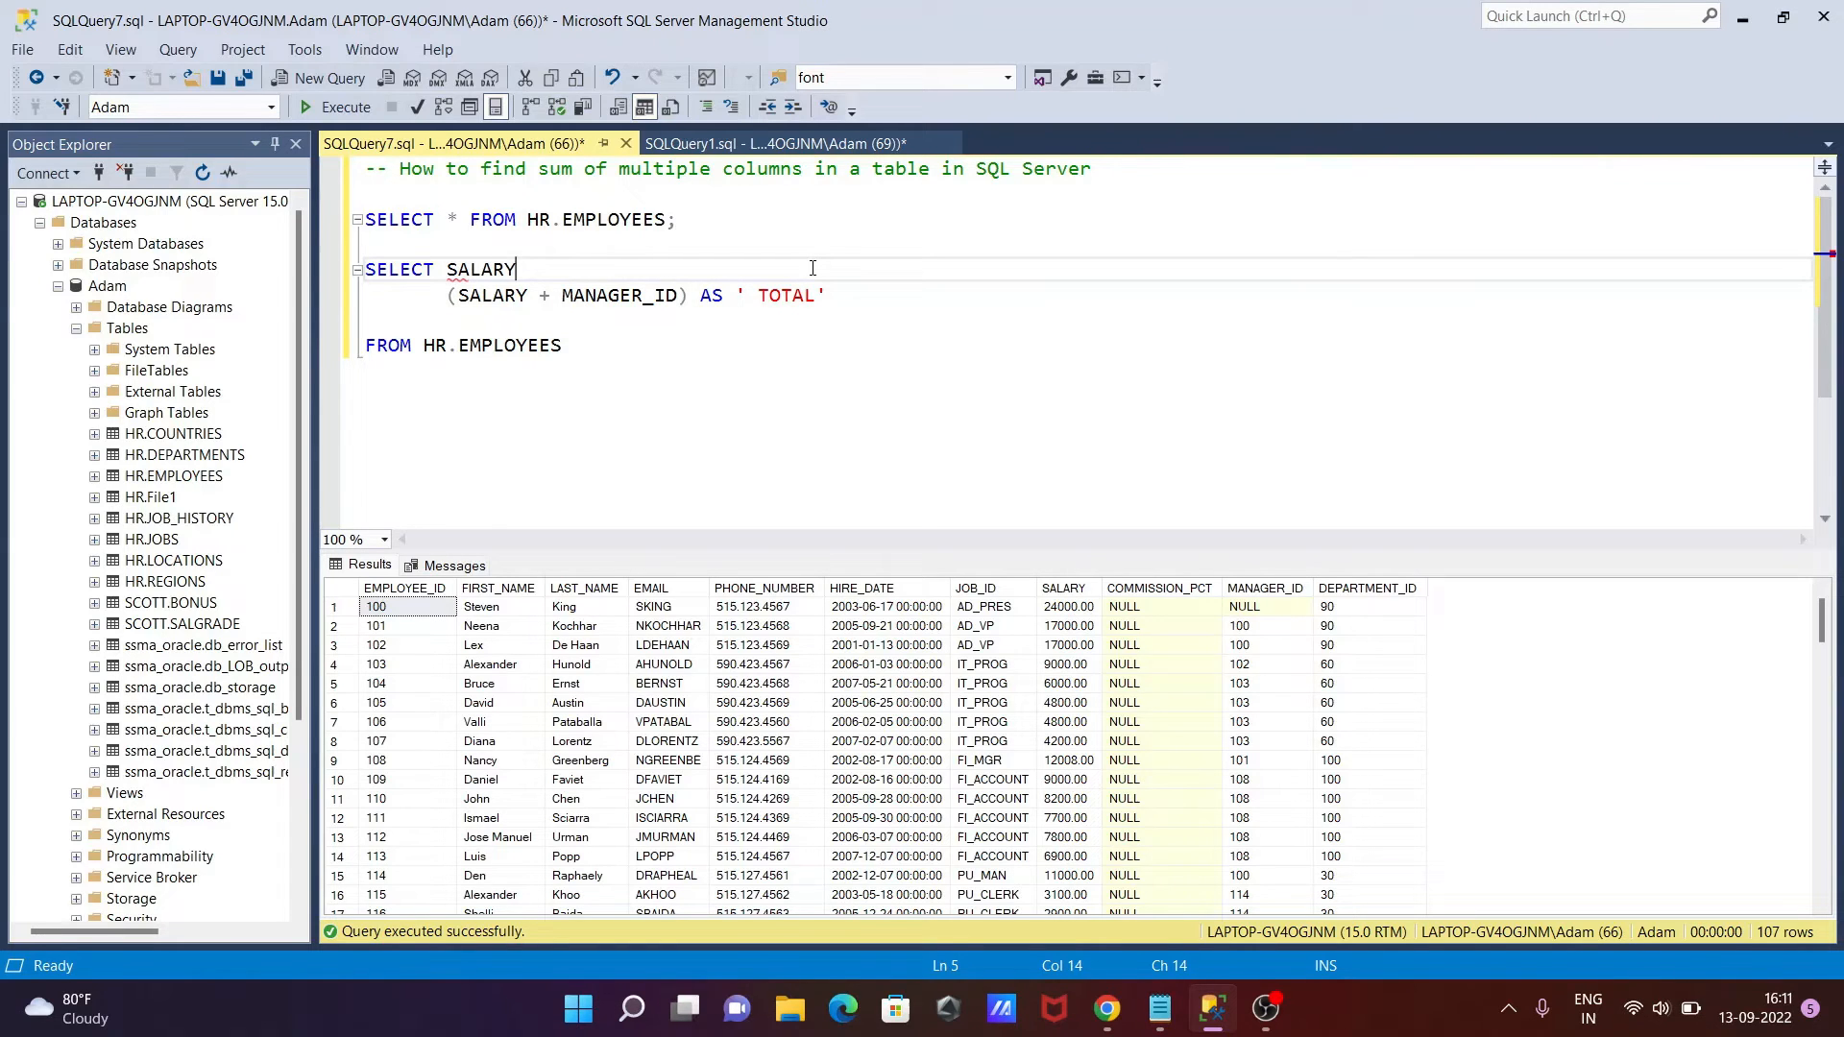
{"action": "type", "text": ","}
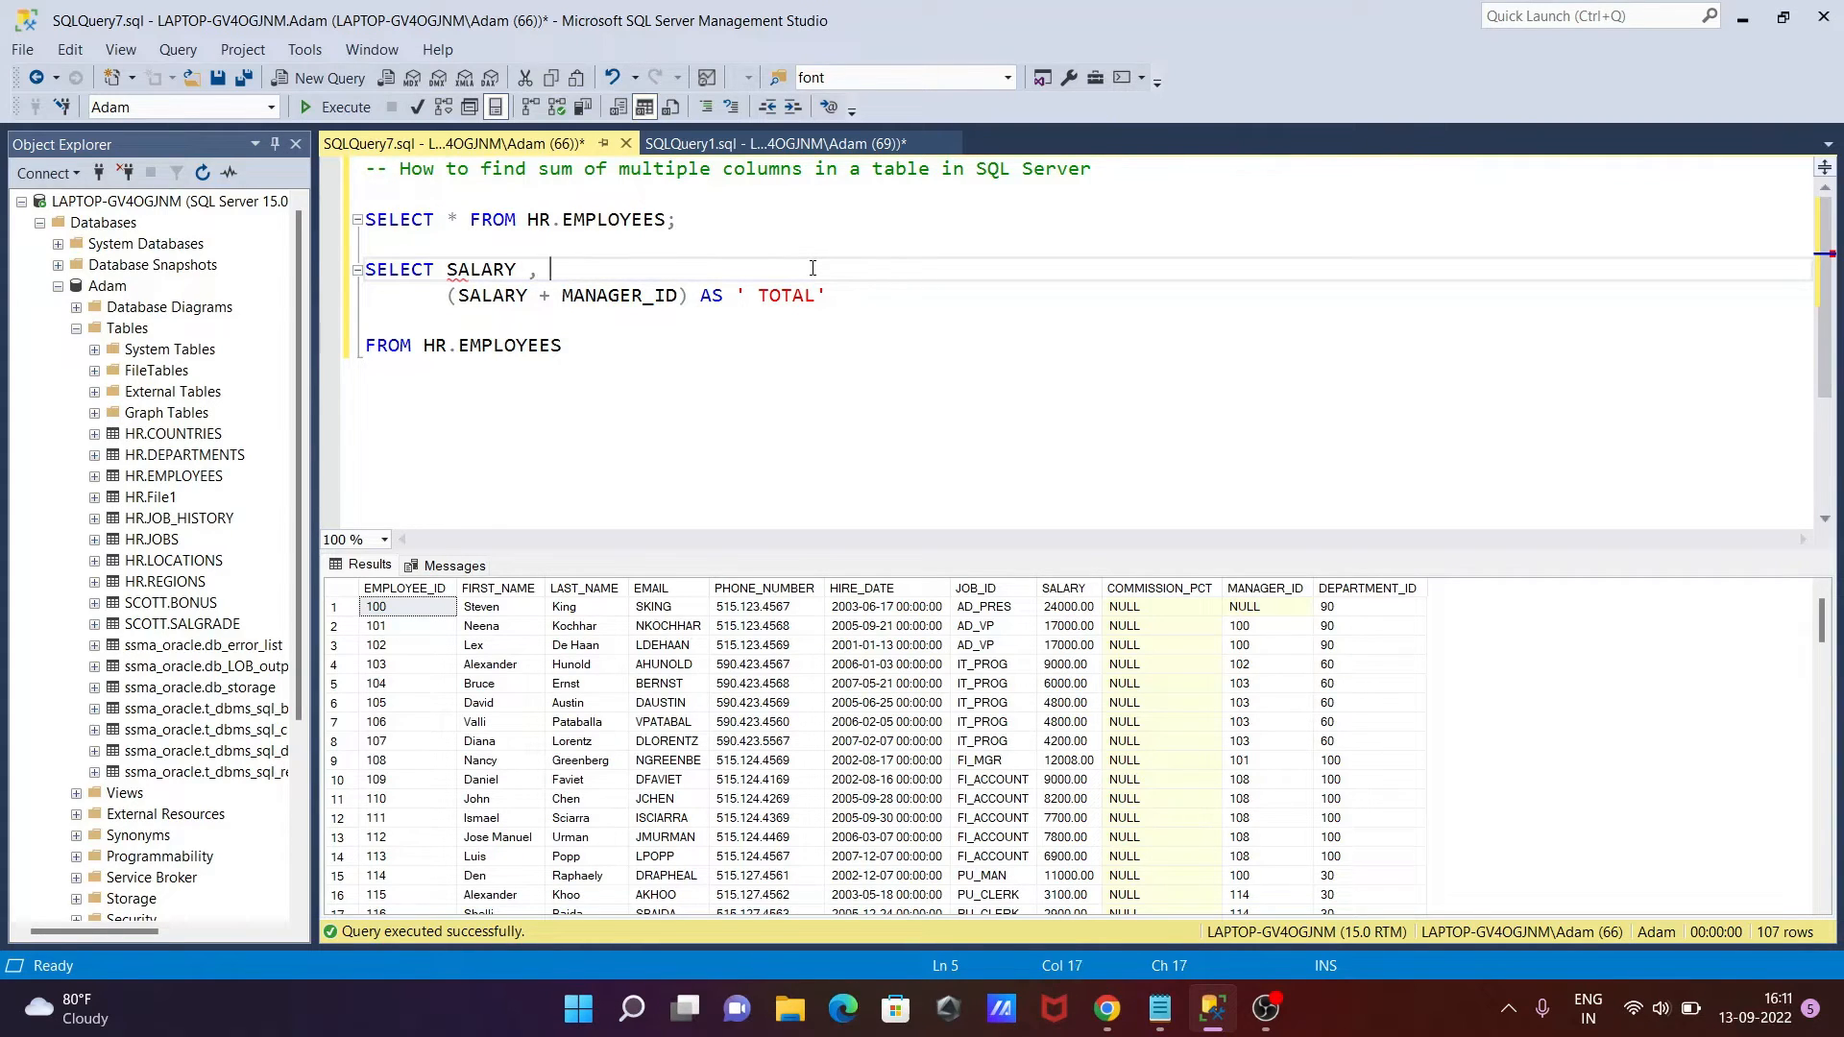
{"action": "type", "text": "MANA"}
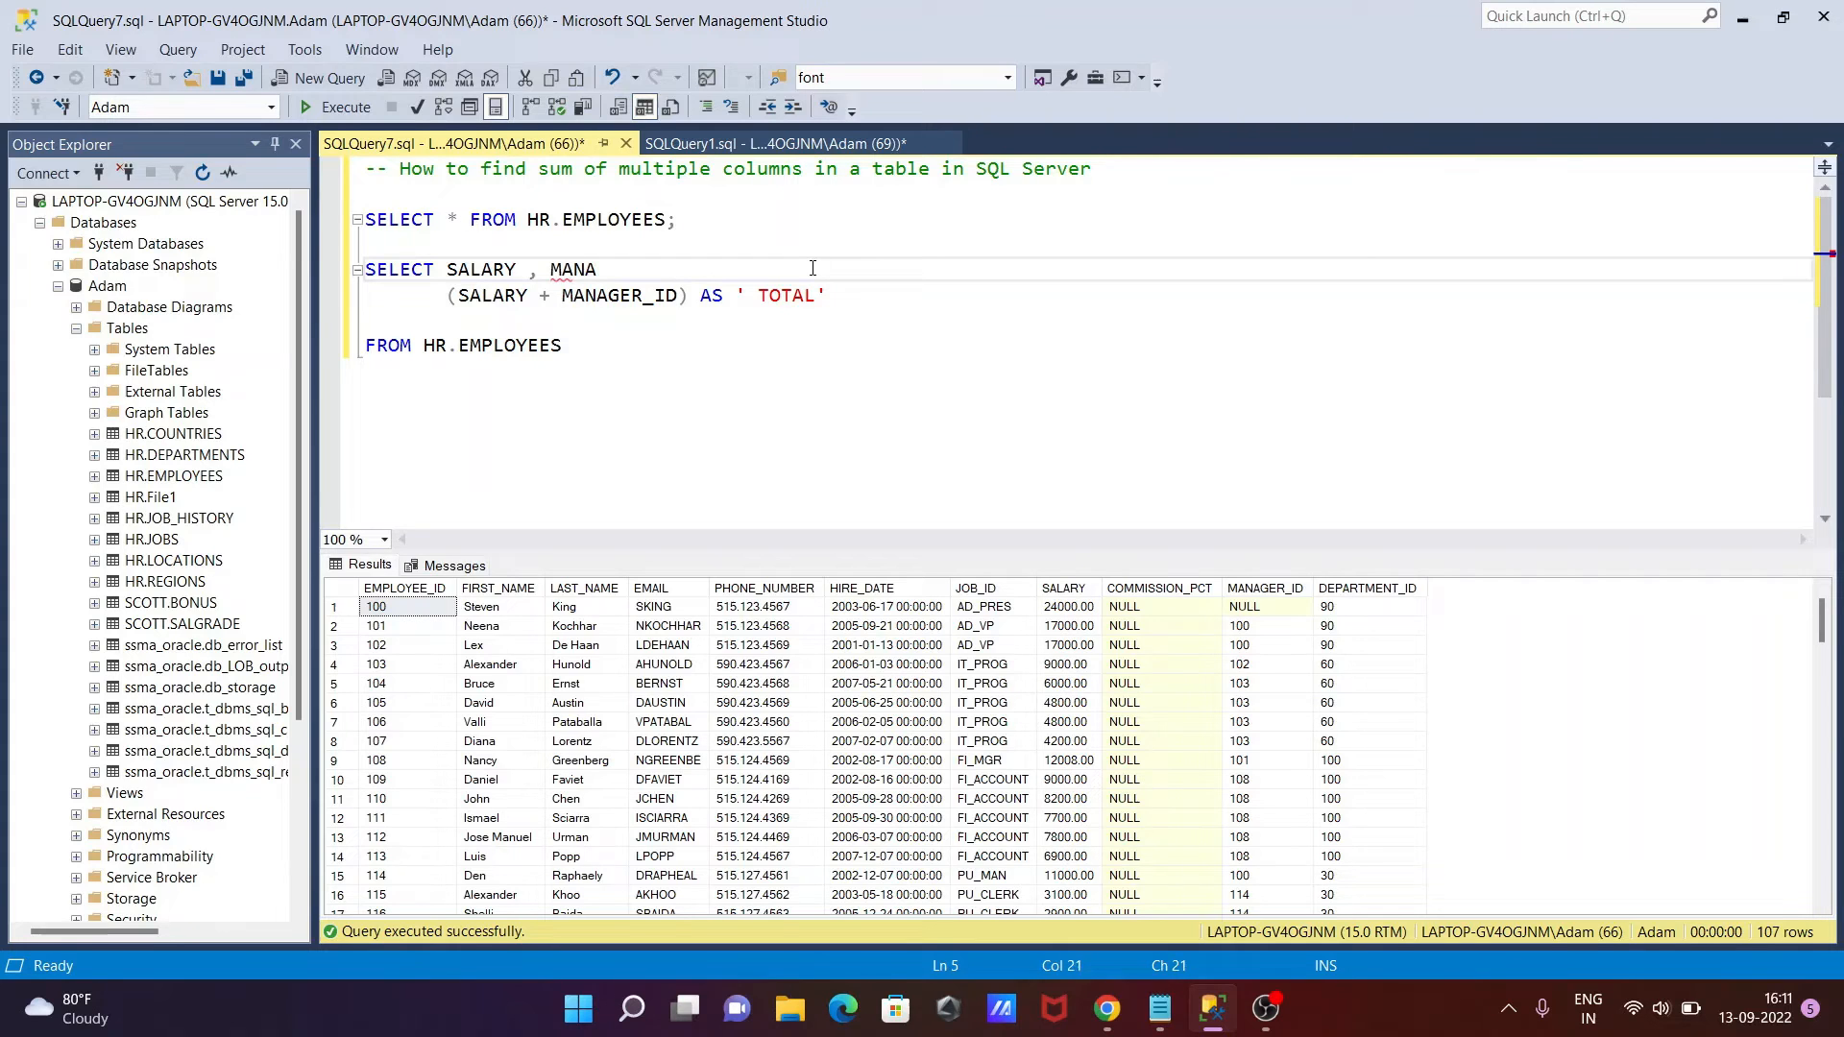
{"action": "type", "text": "GER_ID ,"}
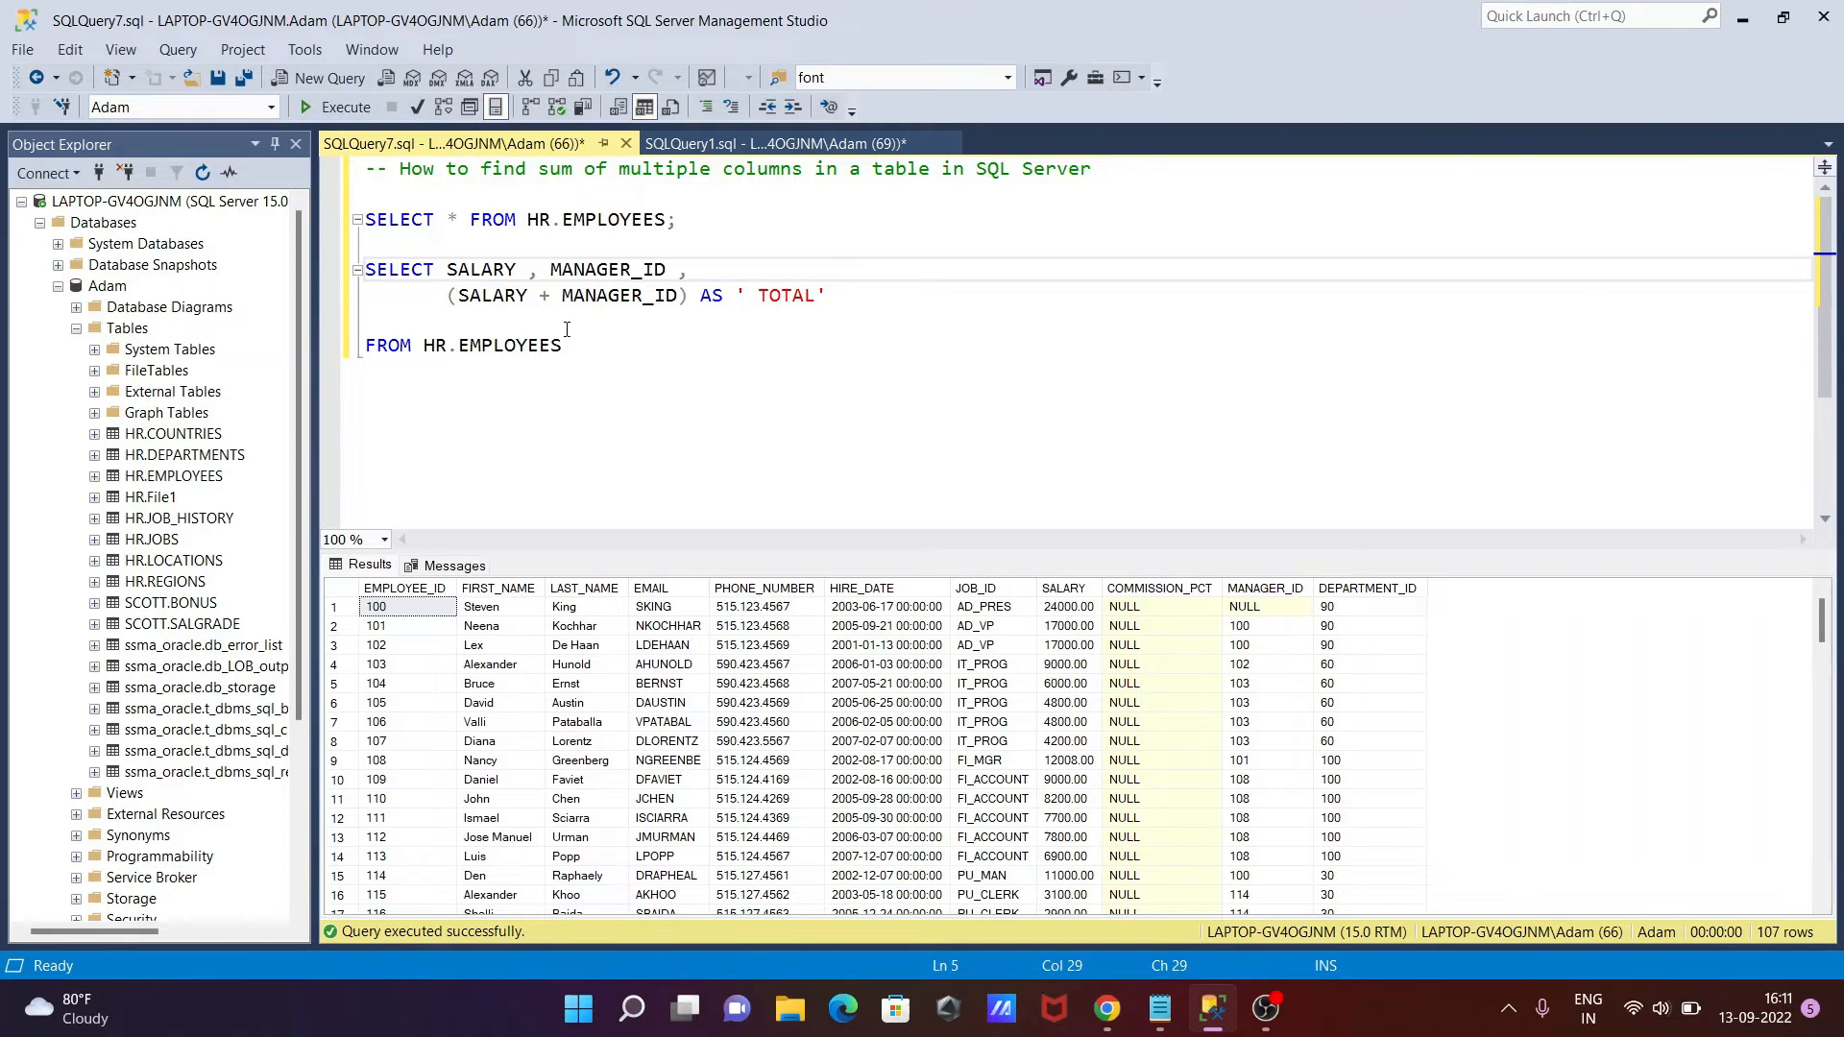
Run the selected SALARY + MANAGER_ID TOTAL query, then rerun SELECT * FROM HR.EMPLOYEES
{"action": "left_click_drag", "start_coordinate": [366, 268], "coordinate": [561, 344]}
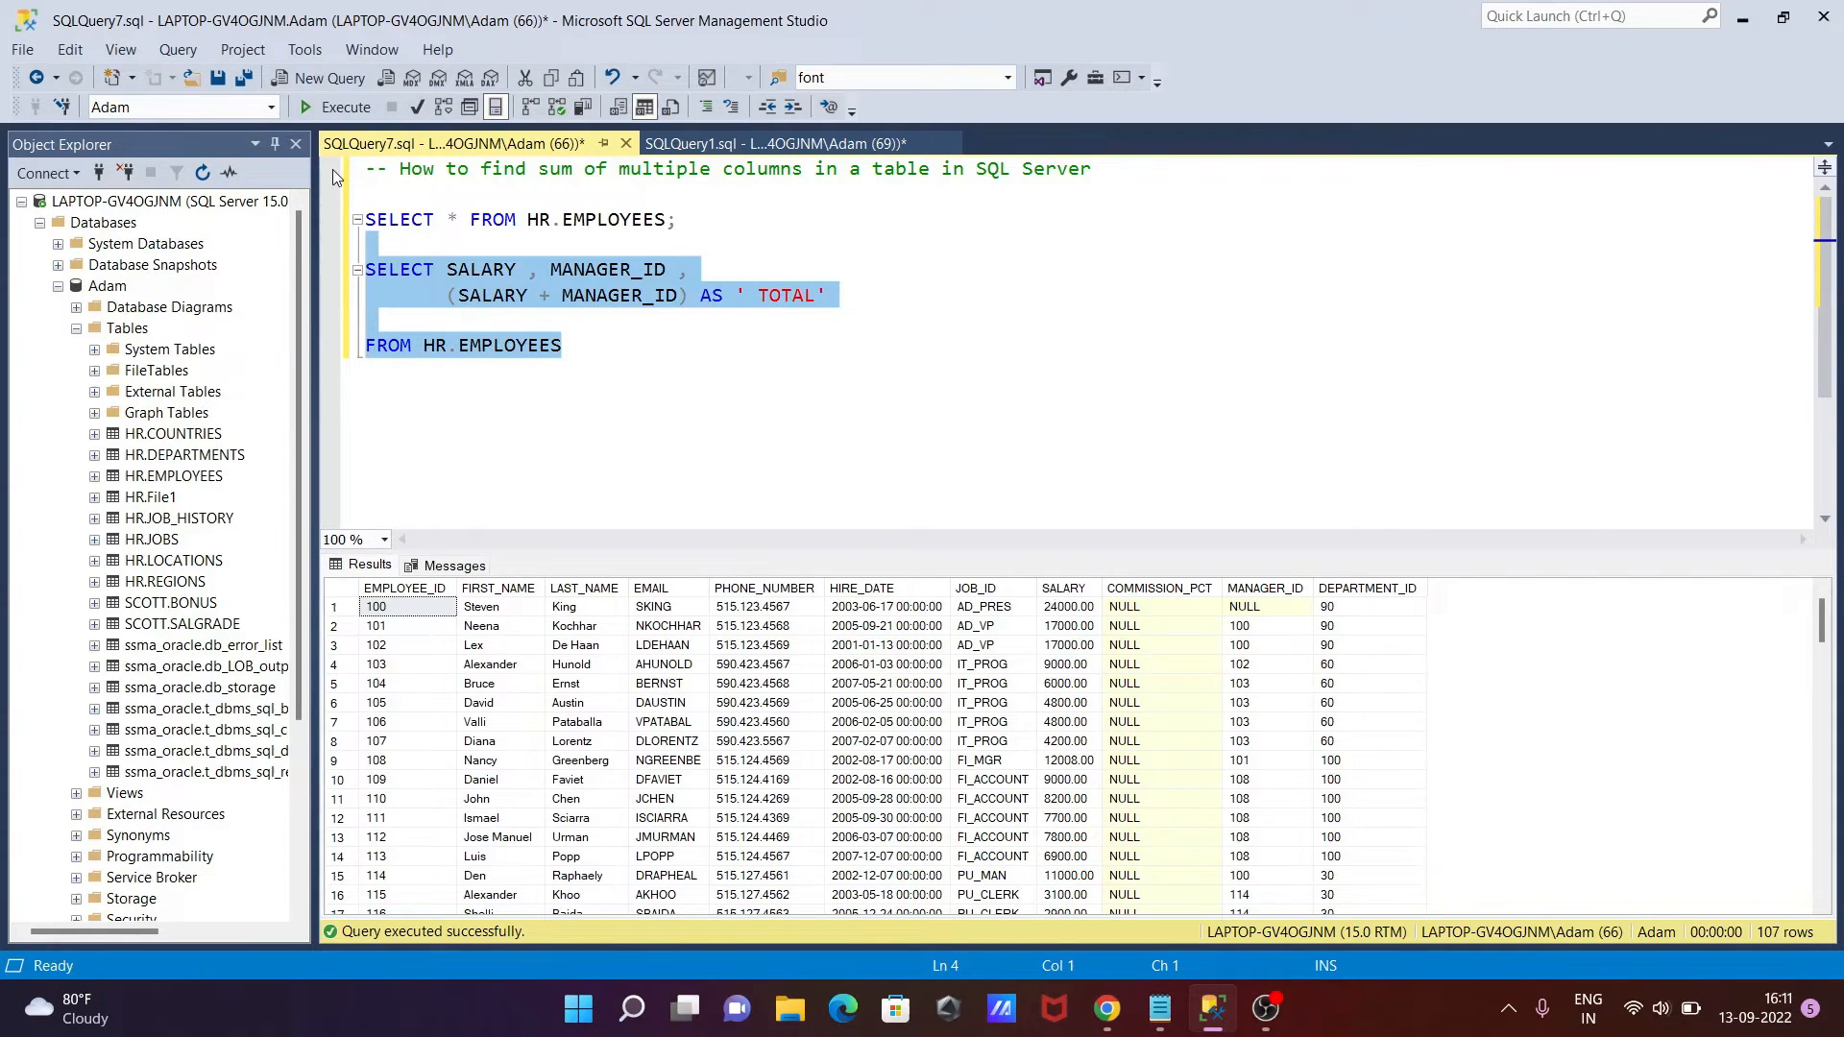
{"action": "left_click", "coordinate": [346, 106]}
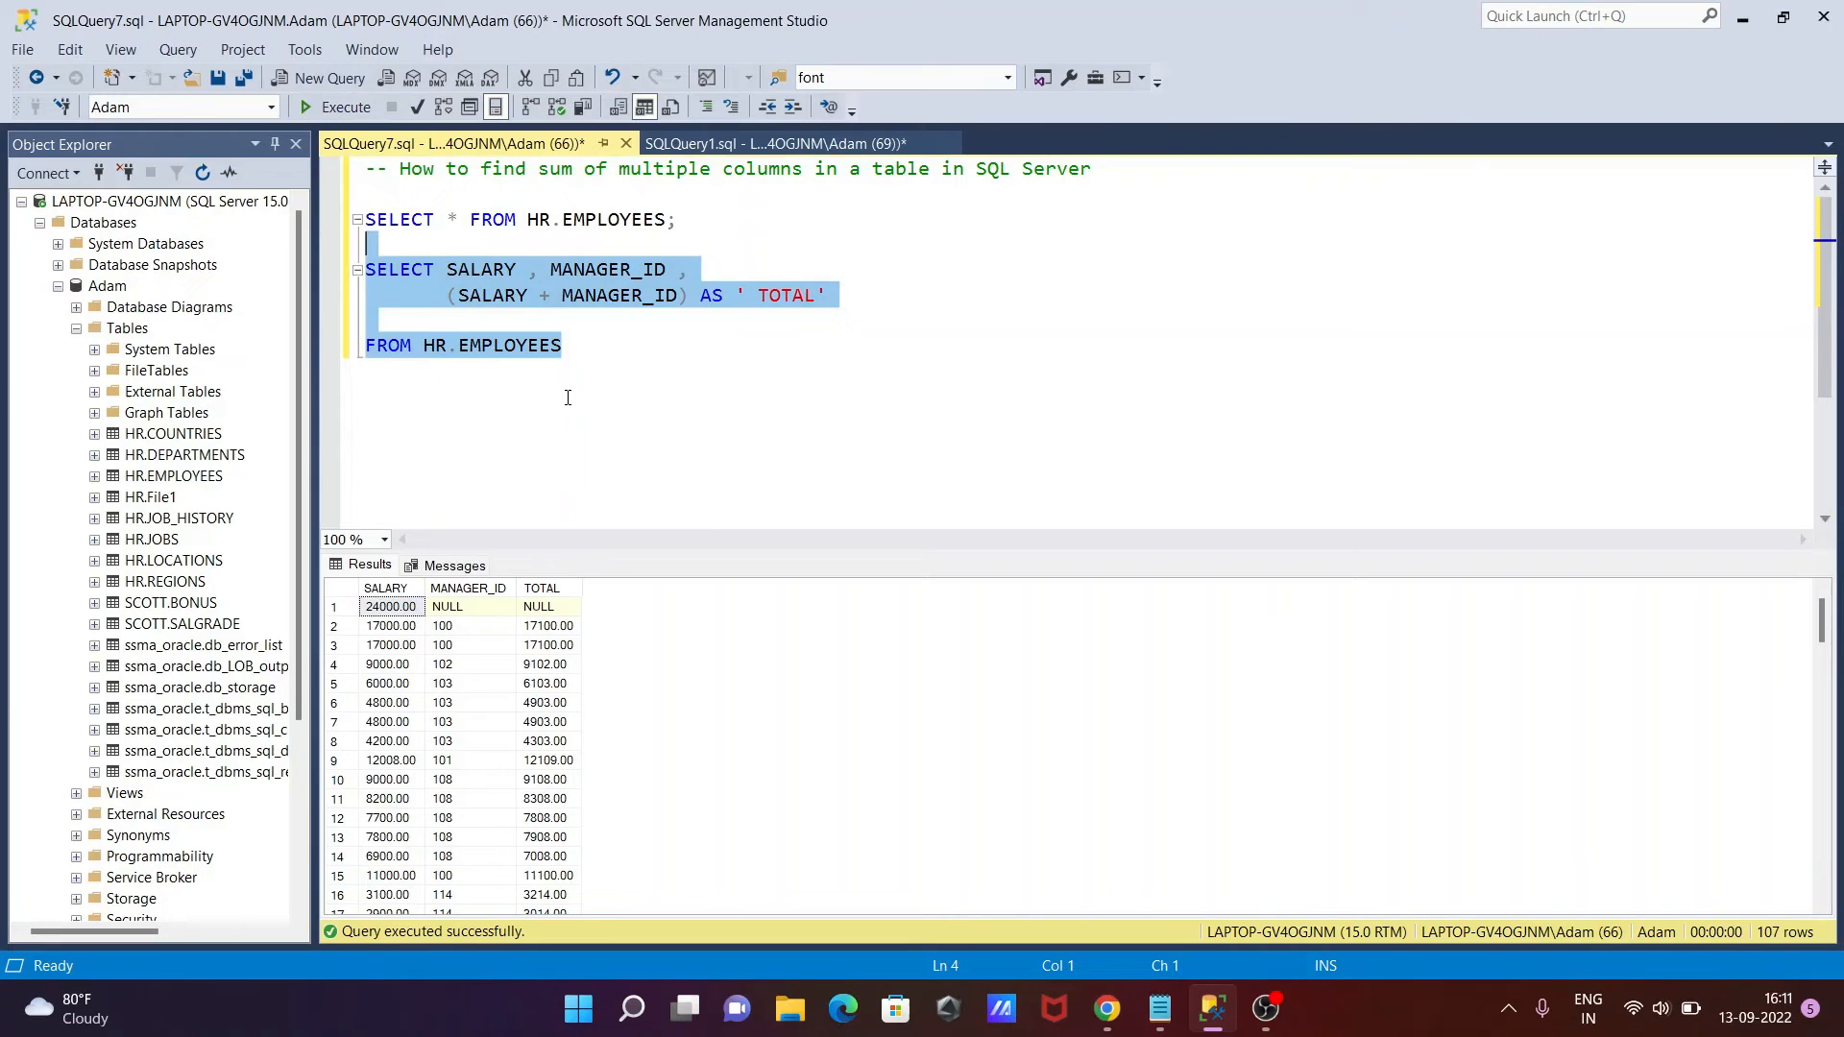
{"action": "mouse_move", "coordinate": [627, 420]}
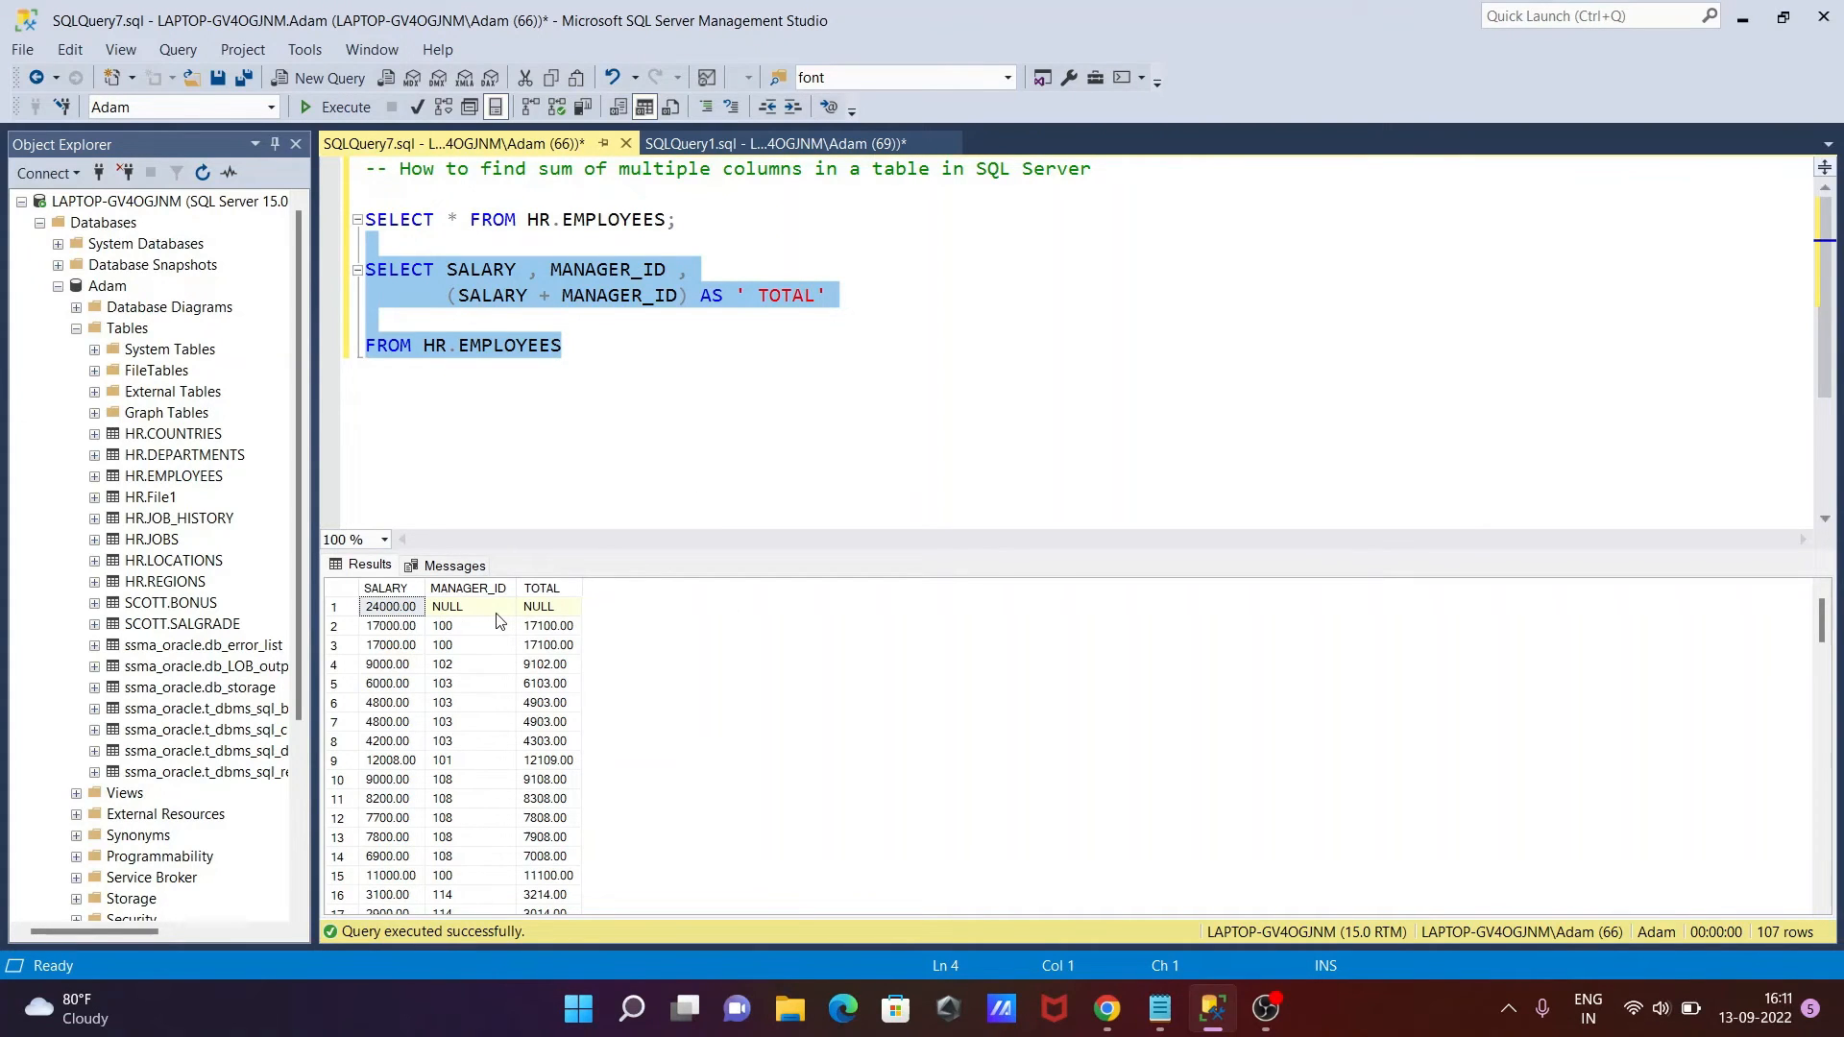
{"action": "mouse_move", "coordinate": [545, 618]}
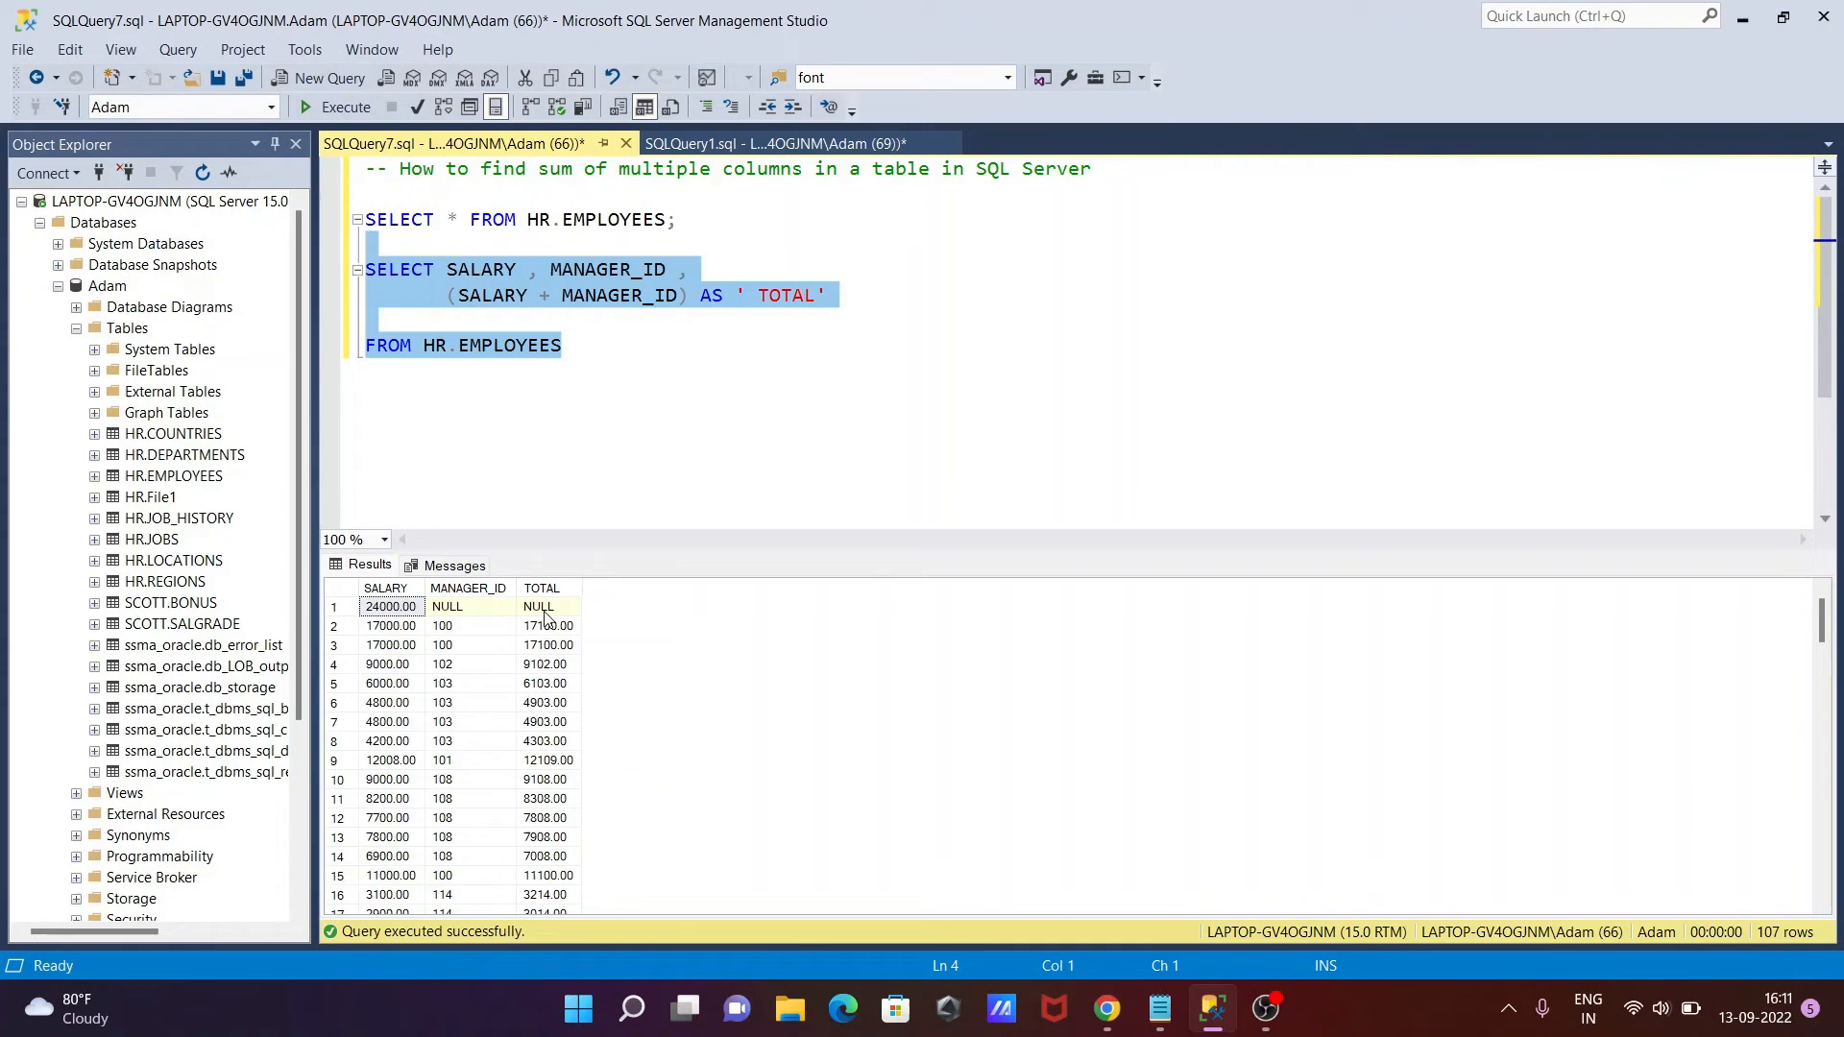
{"action": "mouse_move", "coordinate": [405, 659]}
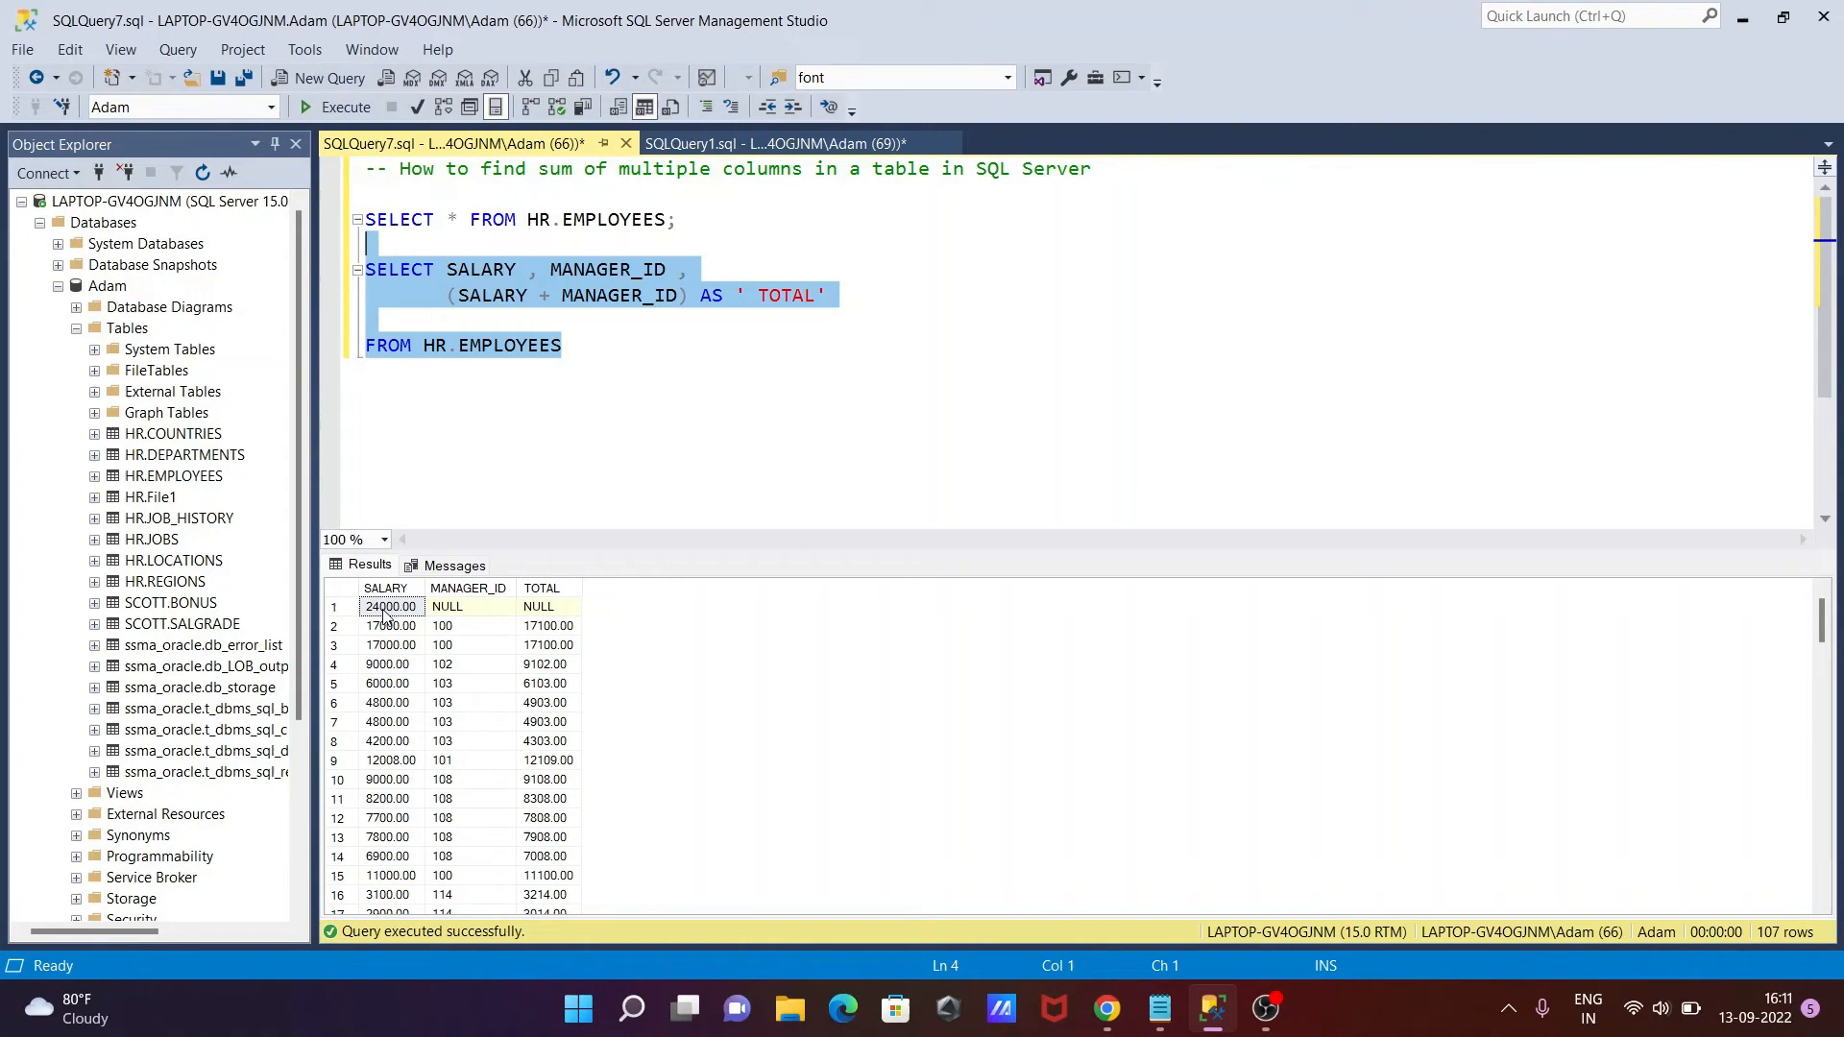
{"action": "mouse_move", "coordinate": [550, 613]}
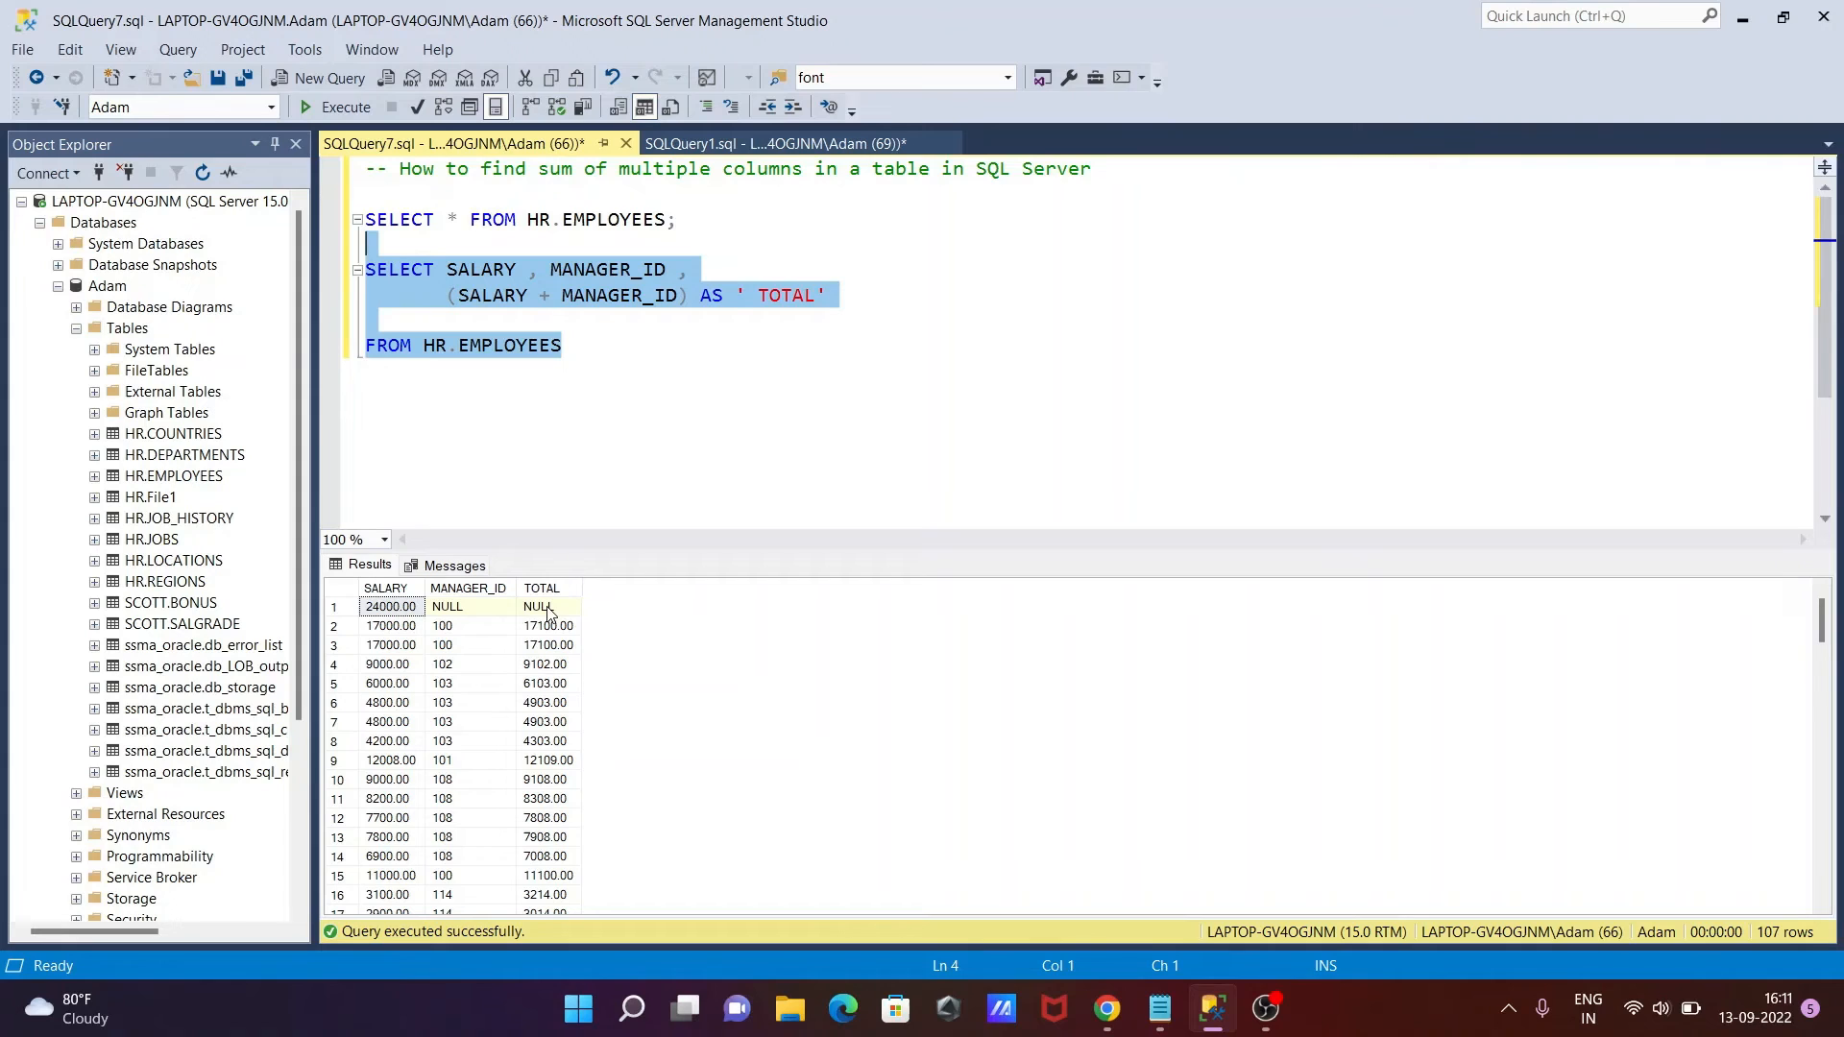
{"action": "mouse_move", "coordinate": [391, 644]}
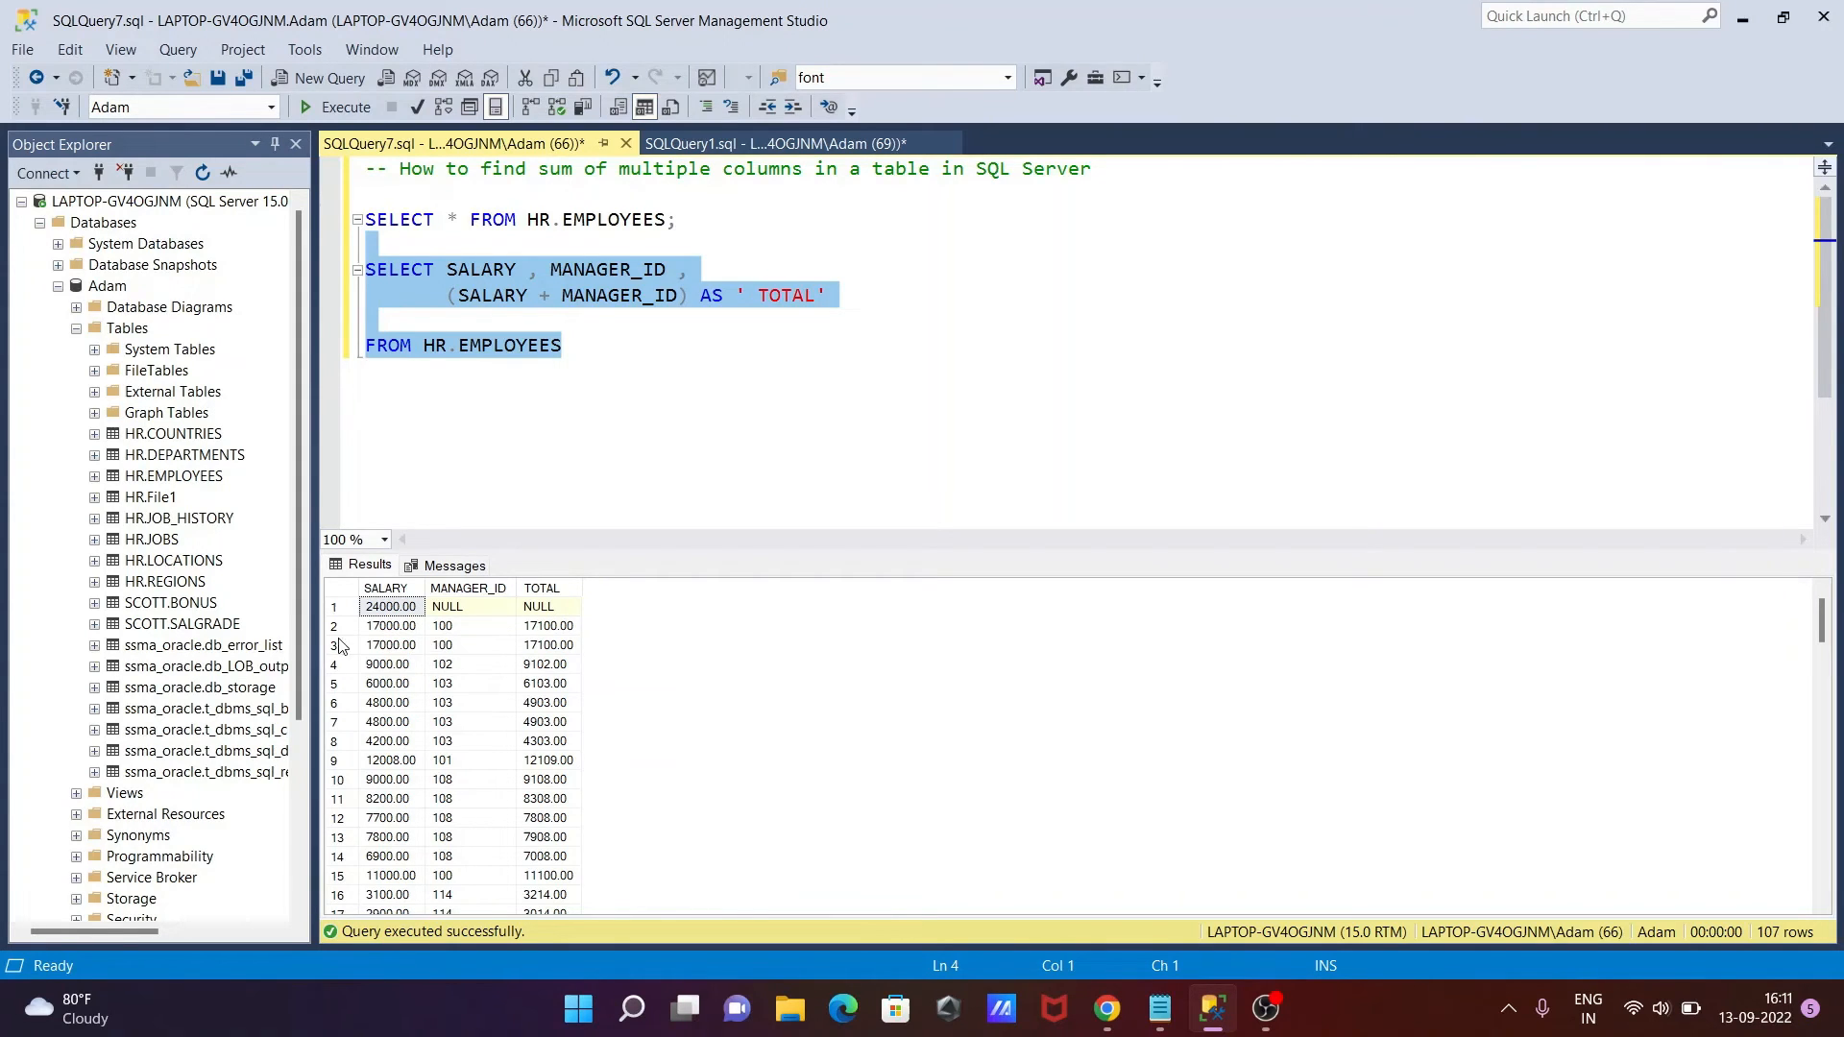
{"action": "mouse_move", "coordinate": [539, 638]}
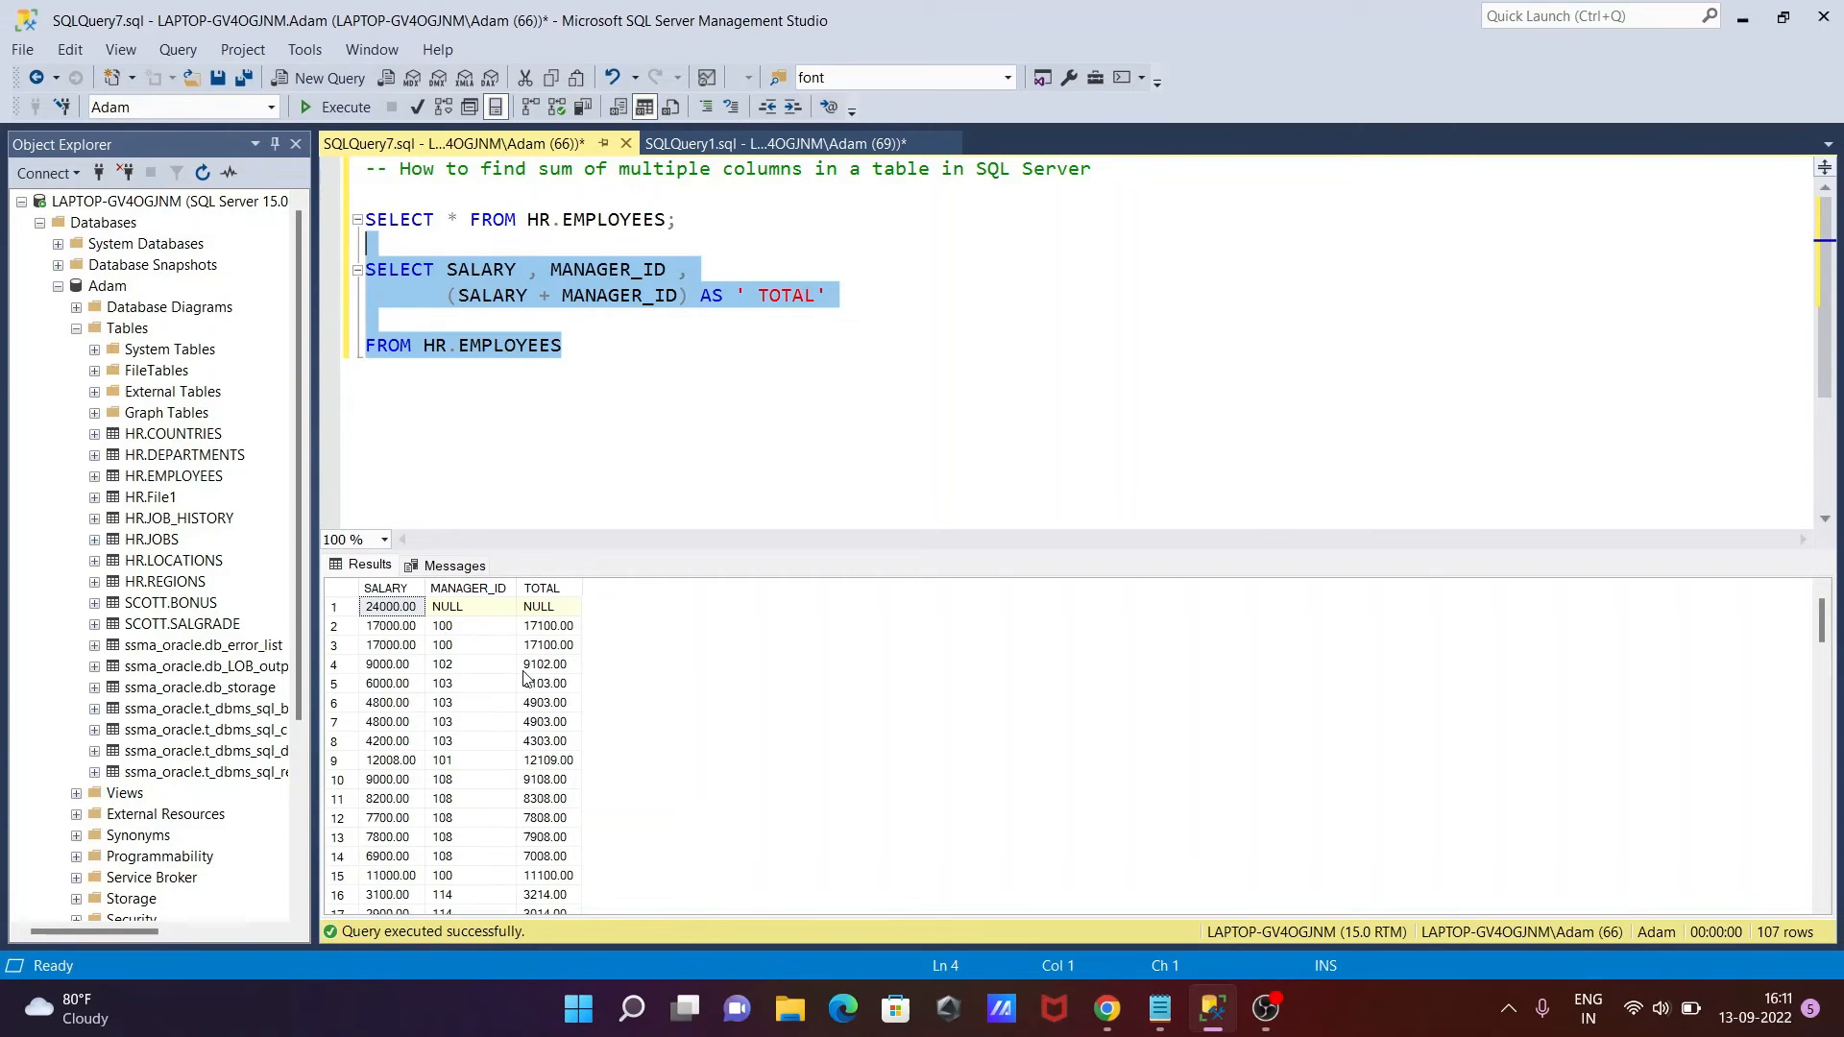
{"action": "mouse_move", "coordinate": [559, 677]}
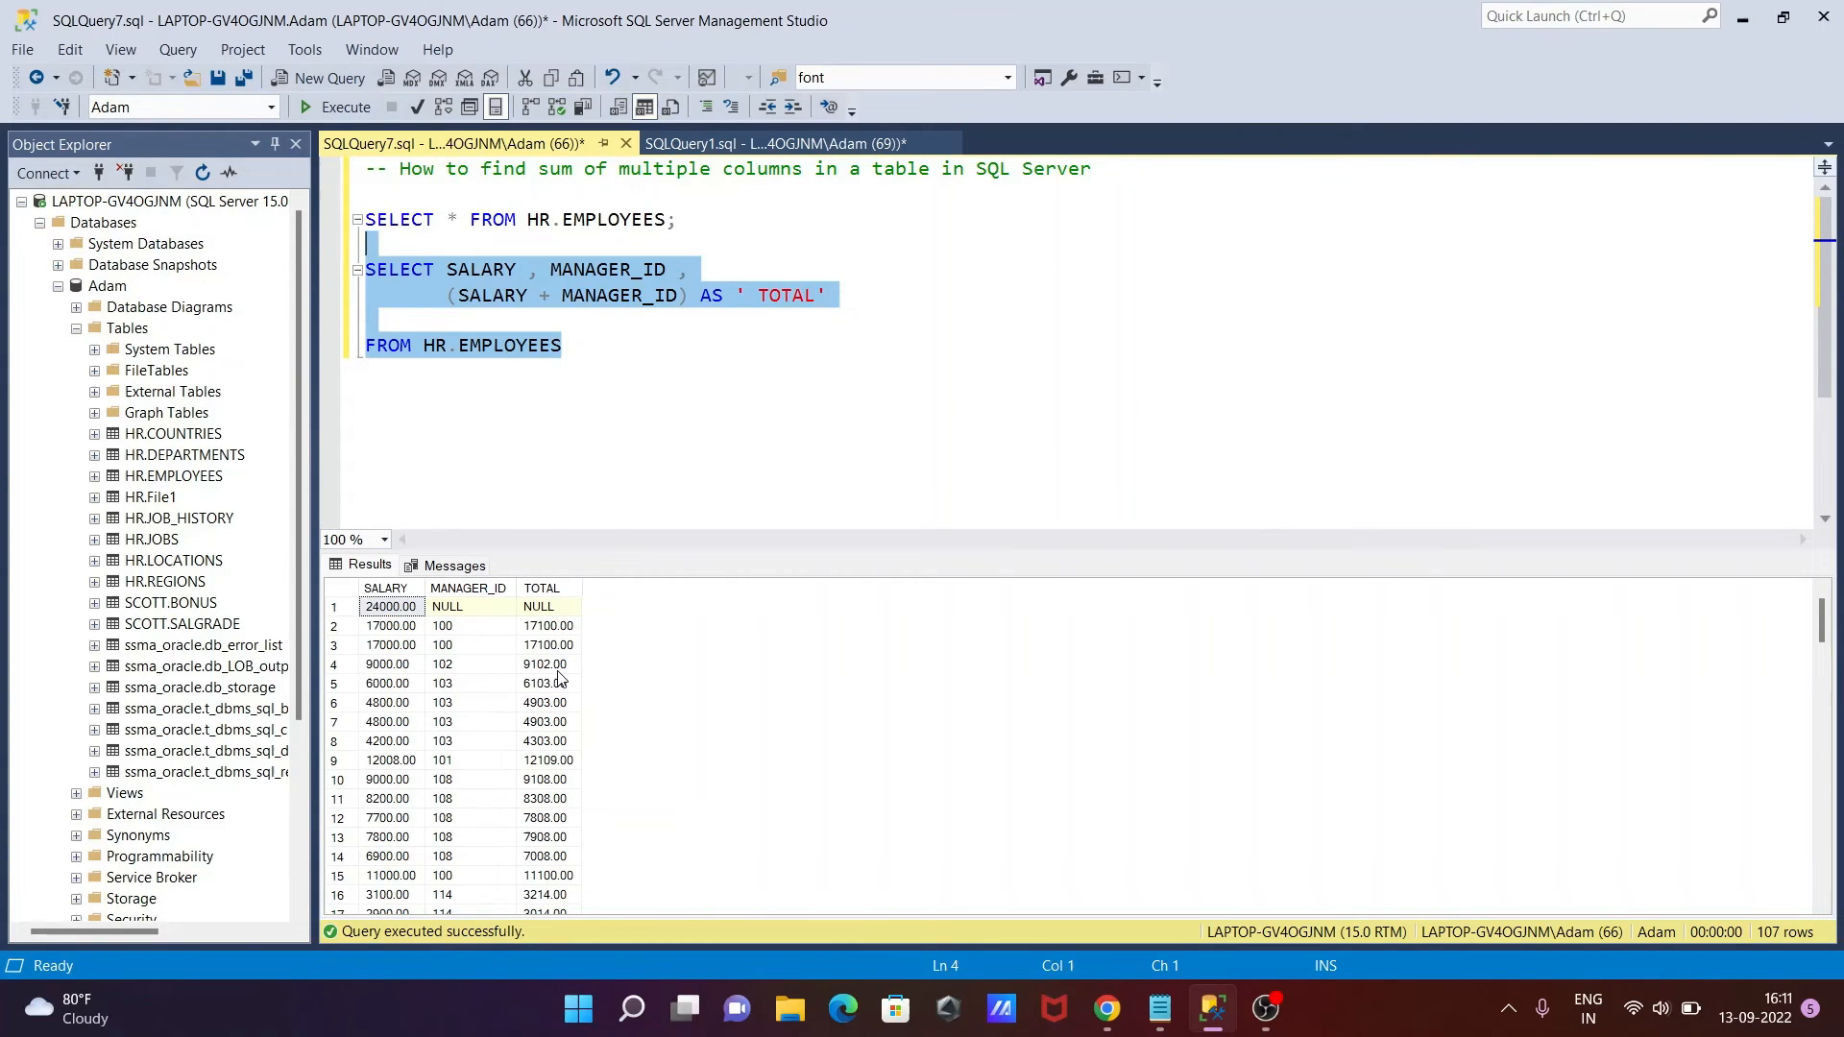
{"action": "mouse_move", "coordinate": [499, 699]}
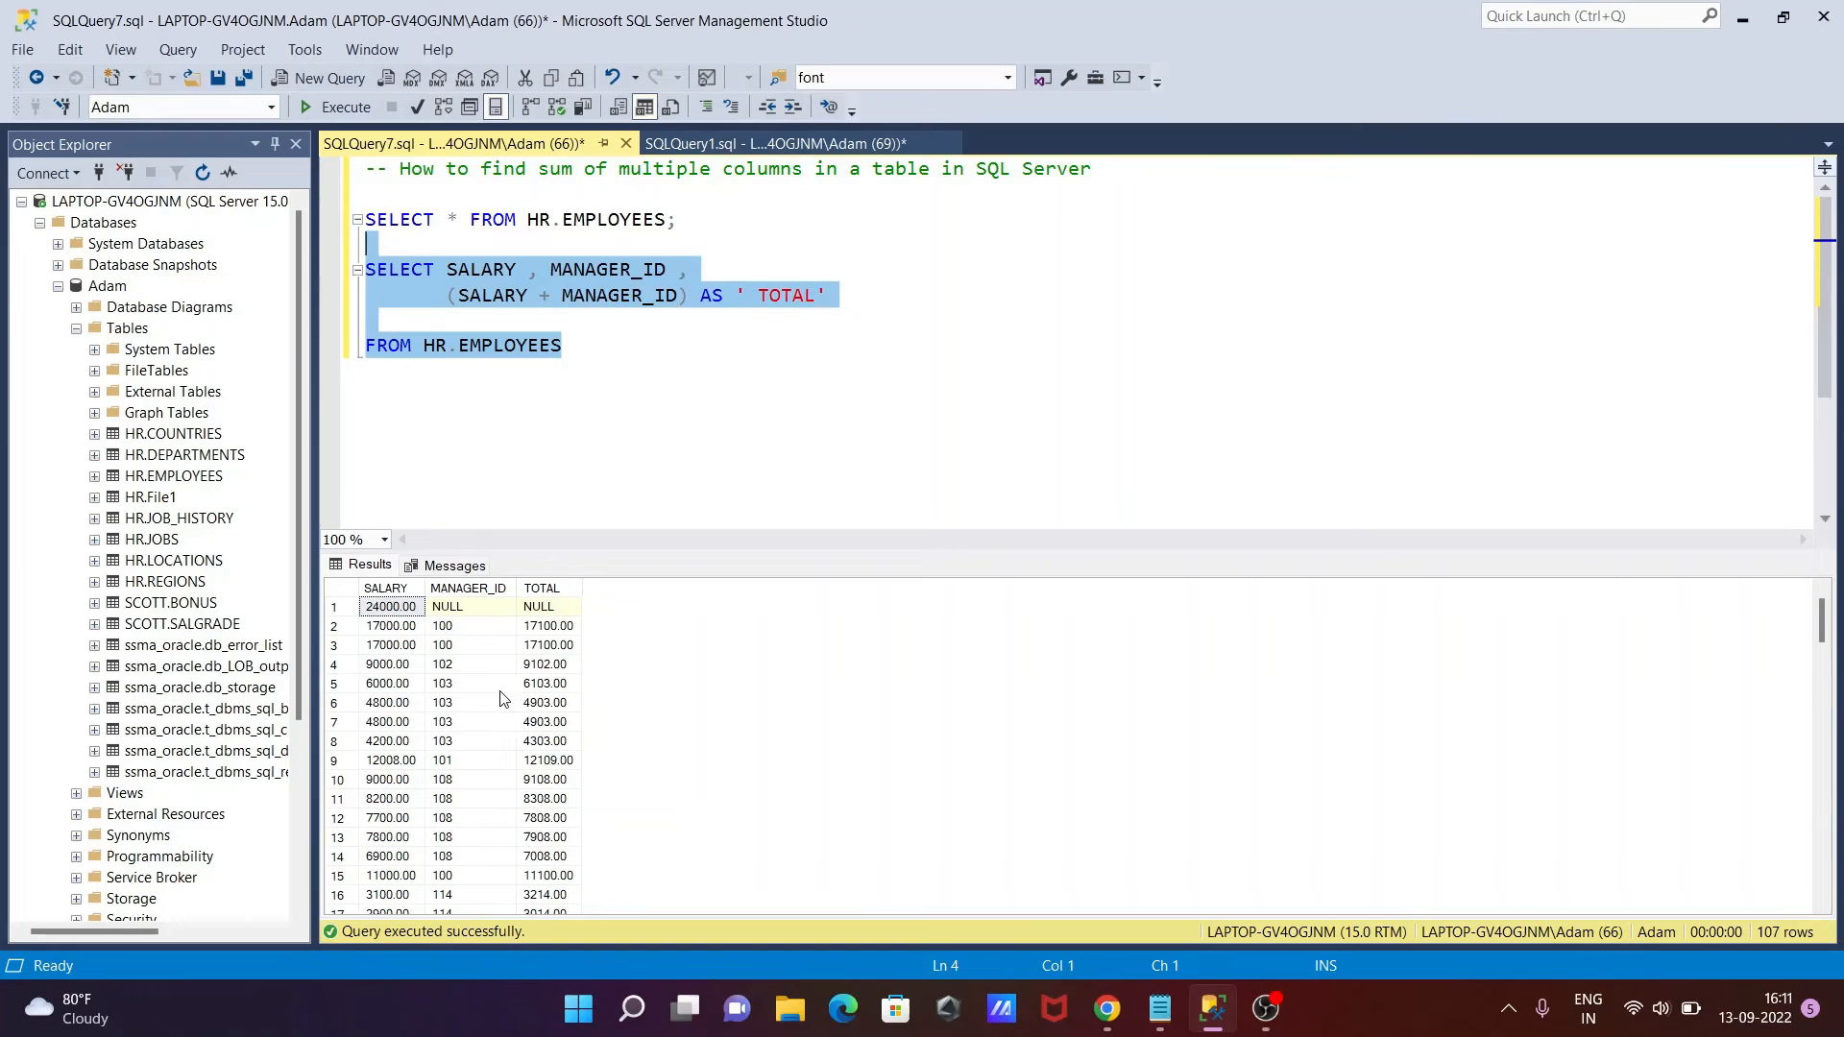
{"action": "mouse_move", "coordinate": [531, 669]}
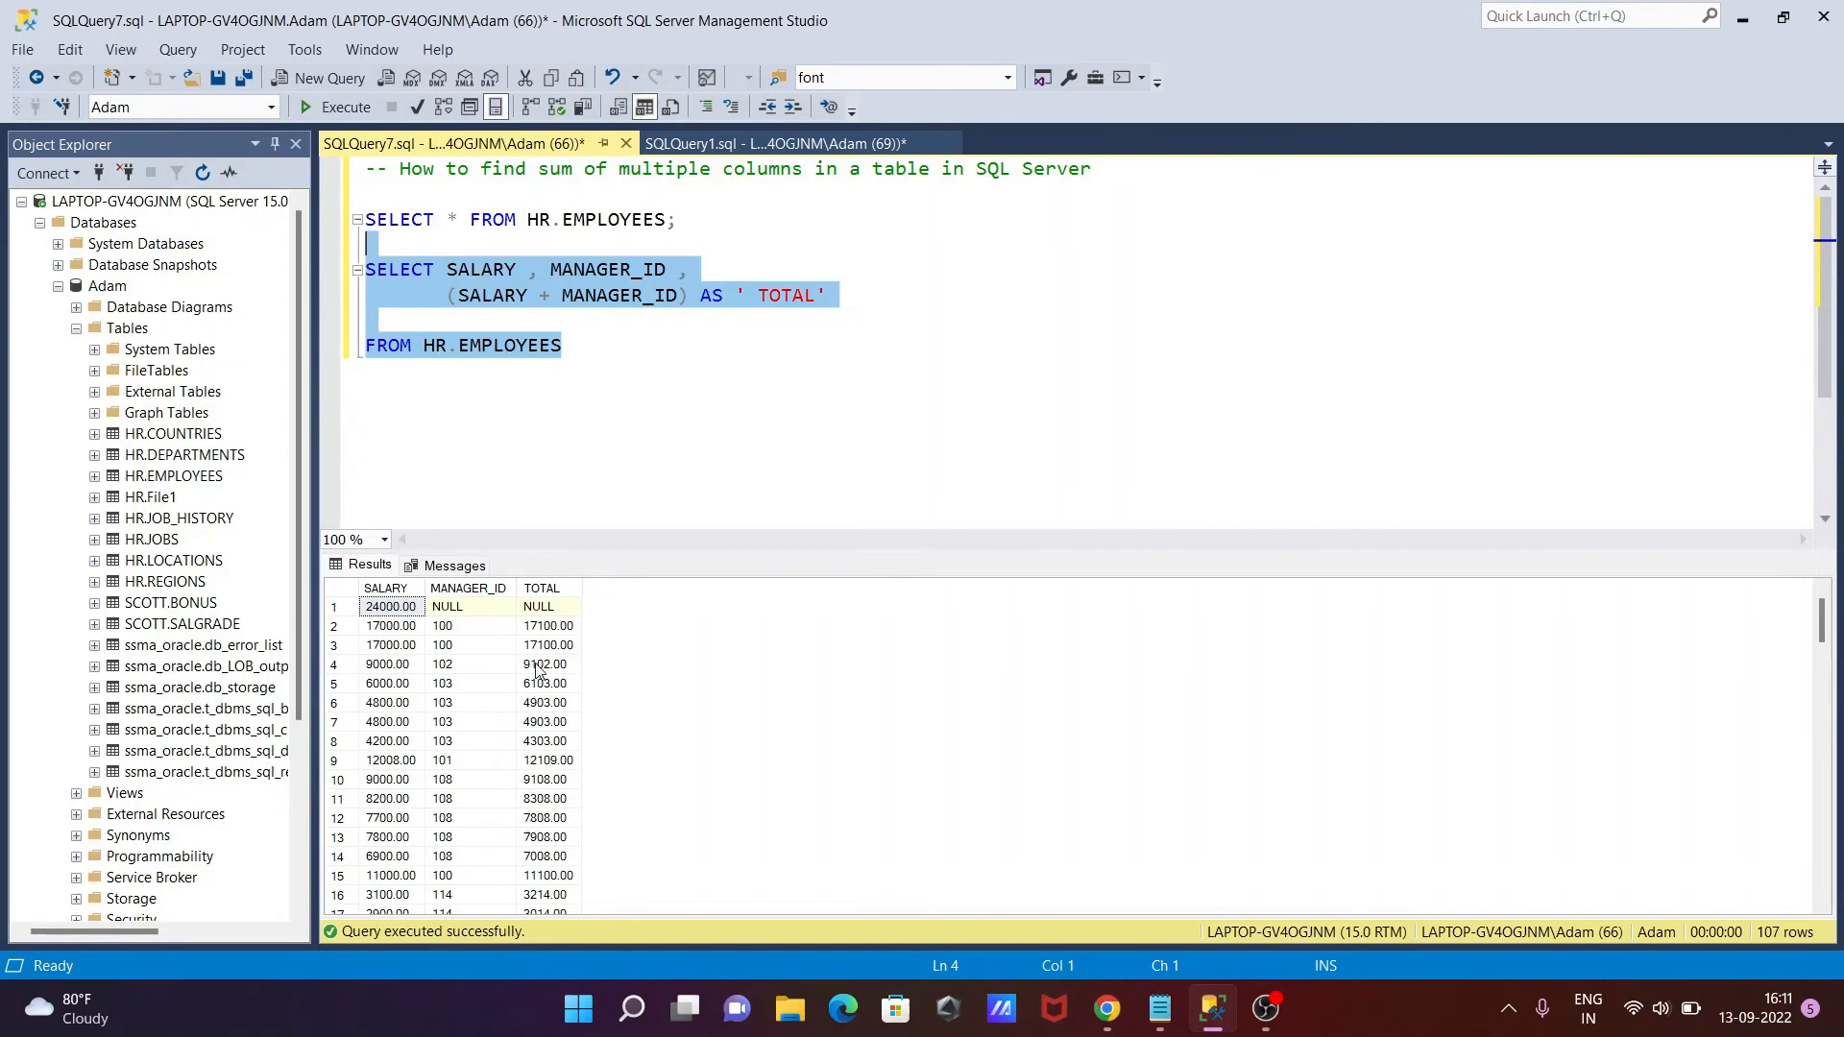
{"action": "left_click", "coordinate": [562, 345]}
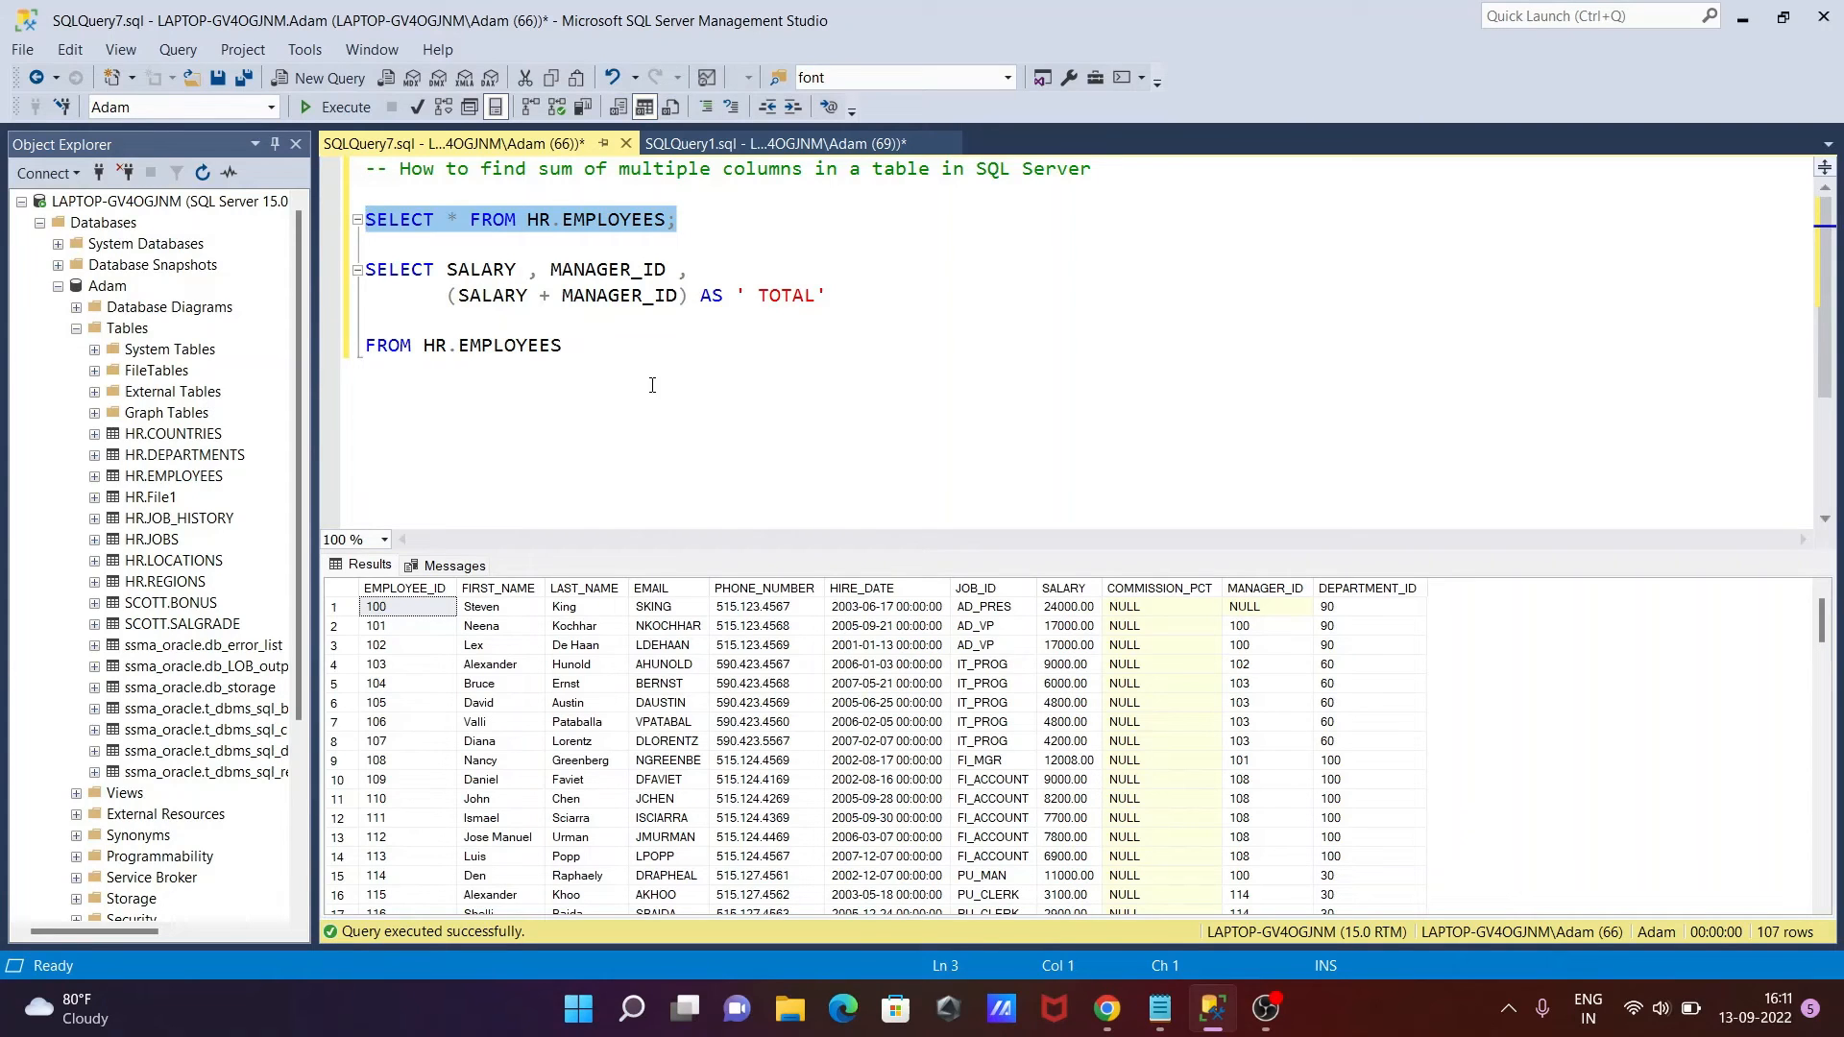
{"action": "mouse_move", "coordinate": [607, 339]}
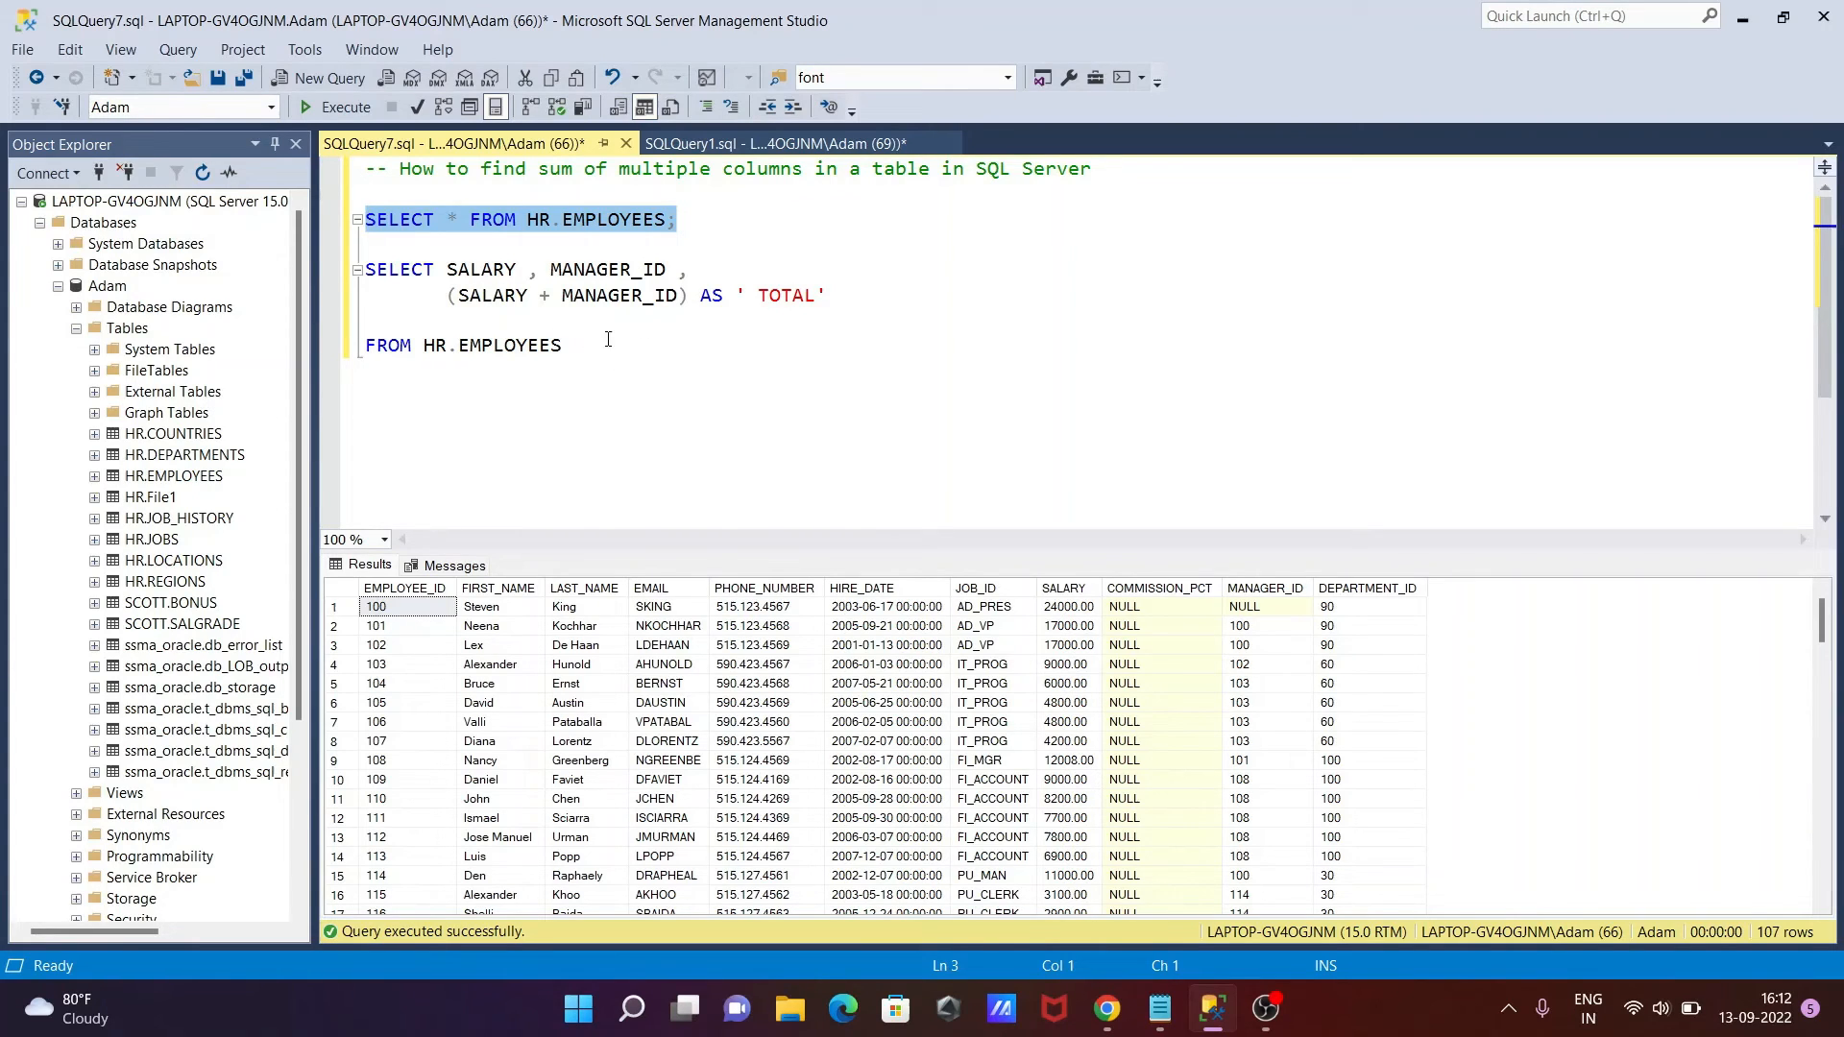
{"action": "mouse_move", "coordinate": [691, 233]}
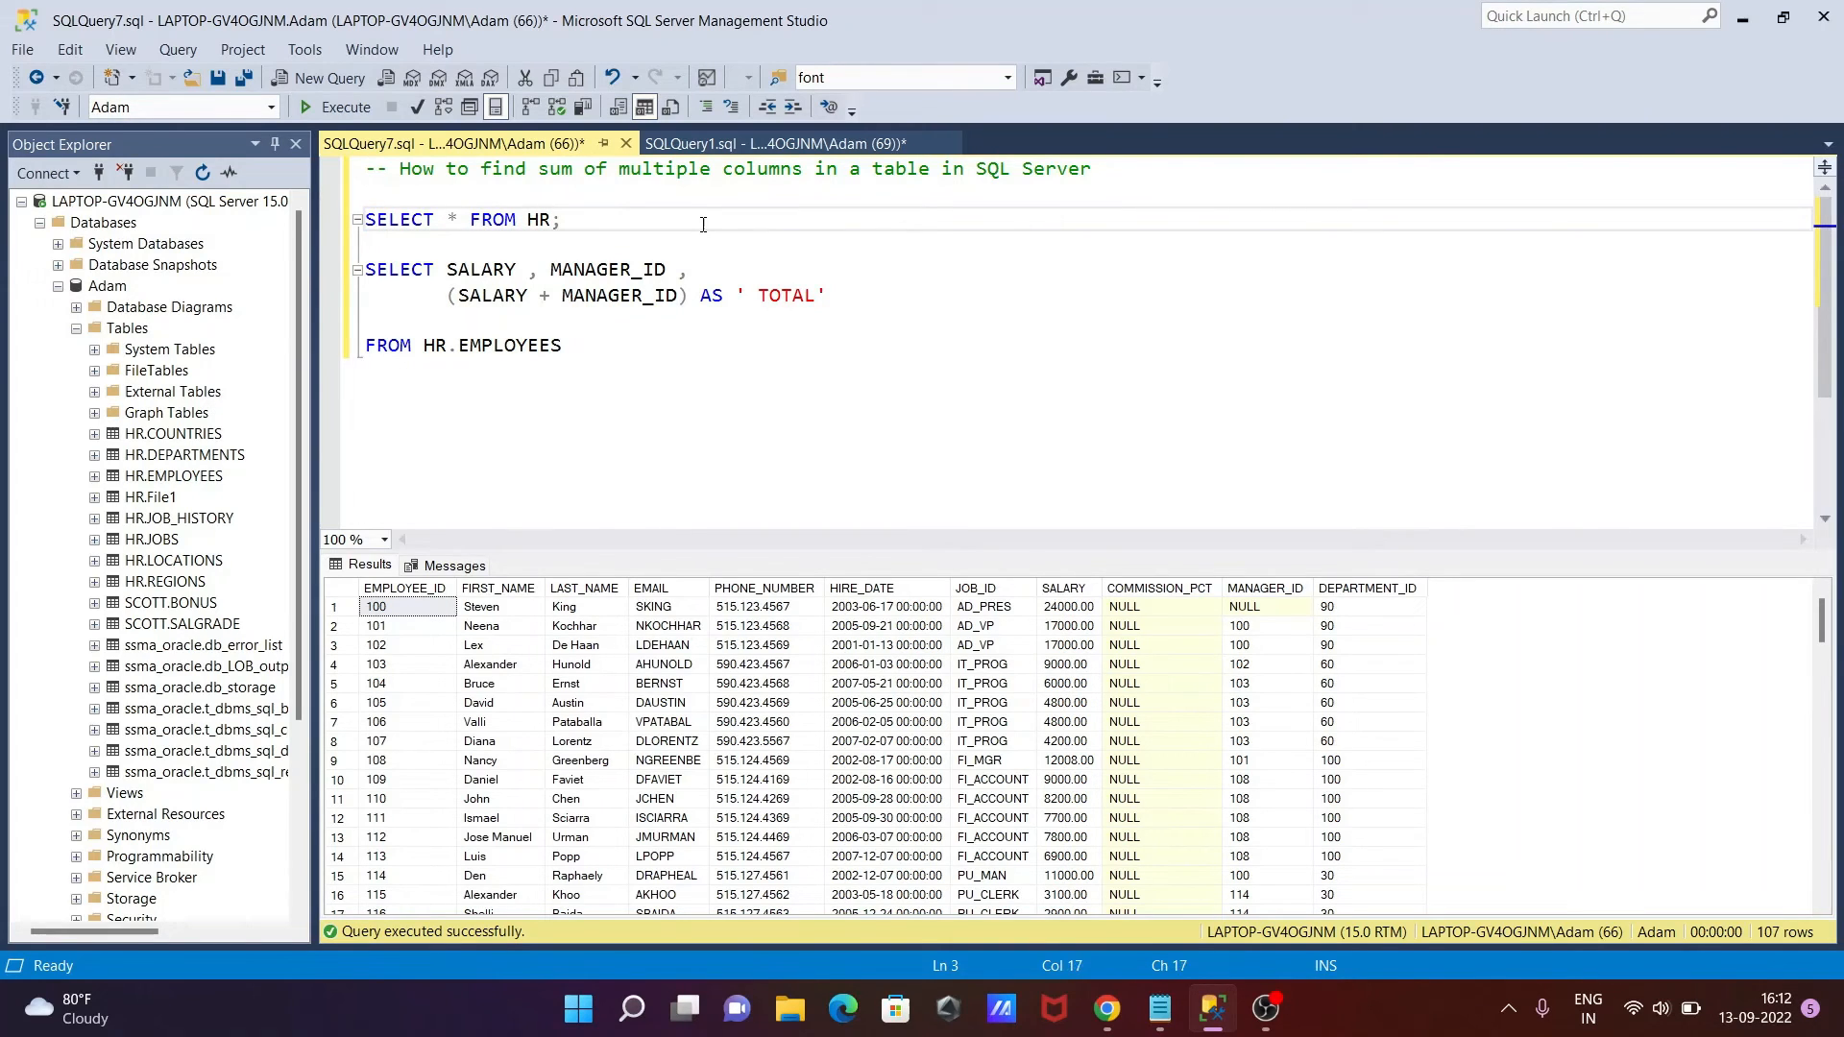
Change the first query to SELECT * FROM HR.DEPARTMENTS and run it for 29 rows
{"action": "type", "text": "DEPARTMENTS"}
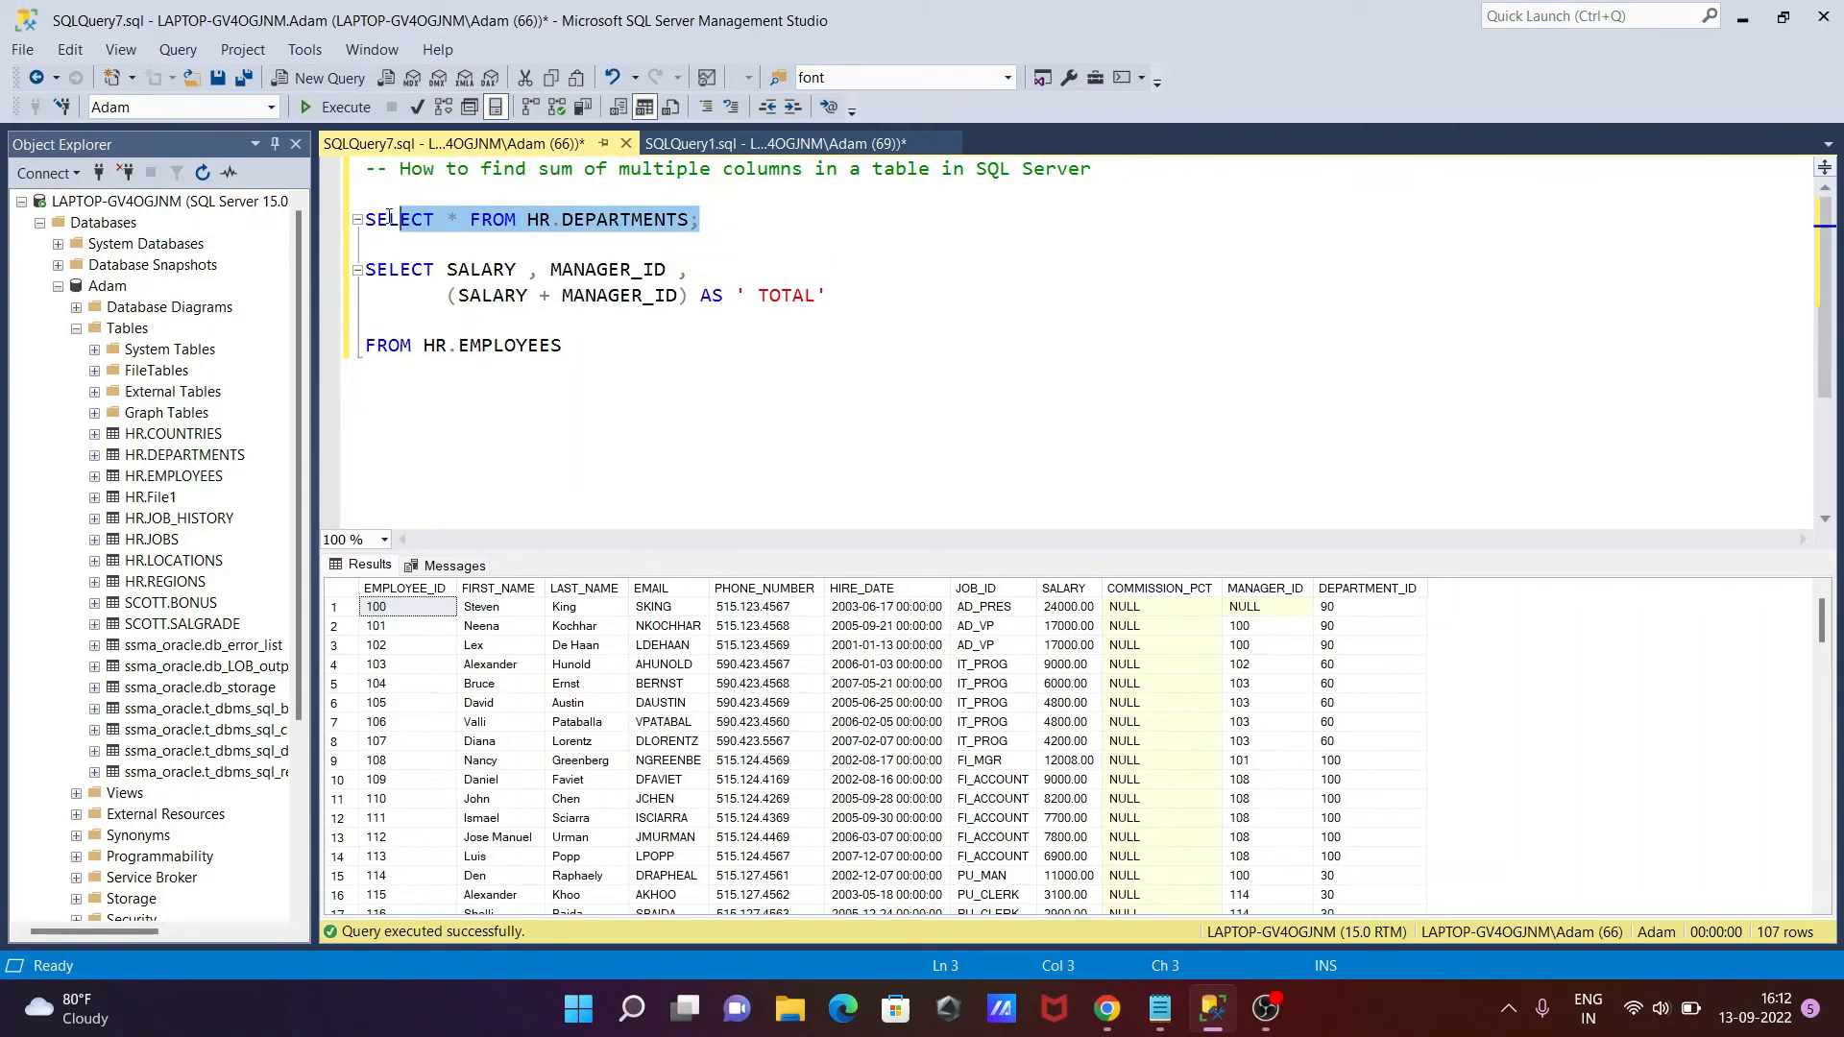
{"action": "left_click", "coordinate": [344, 106]}
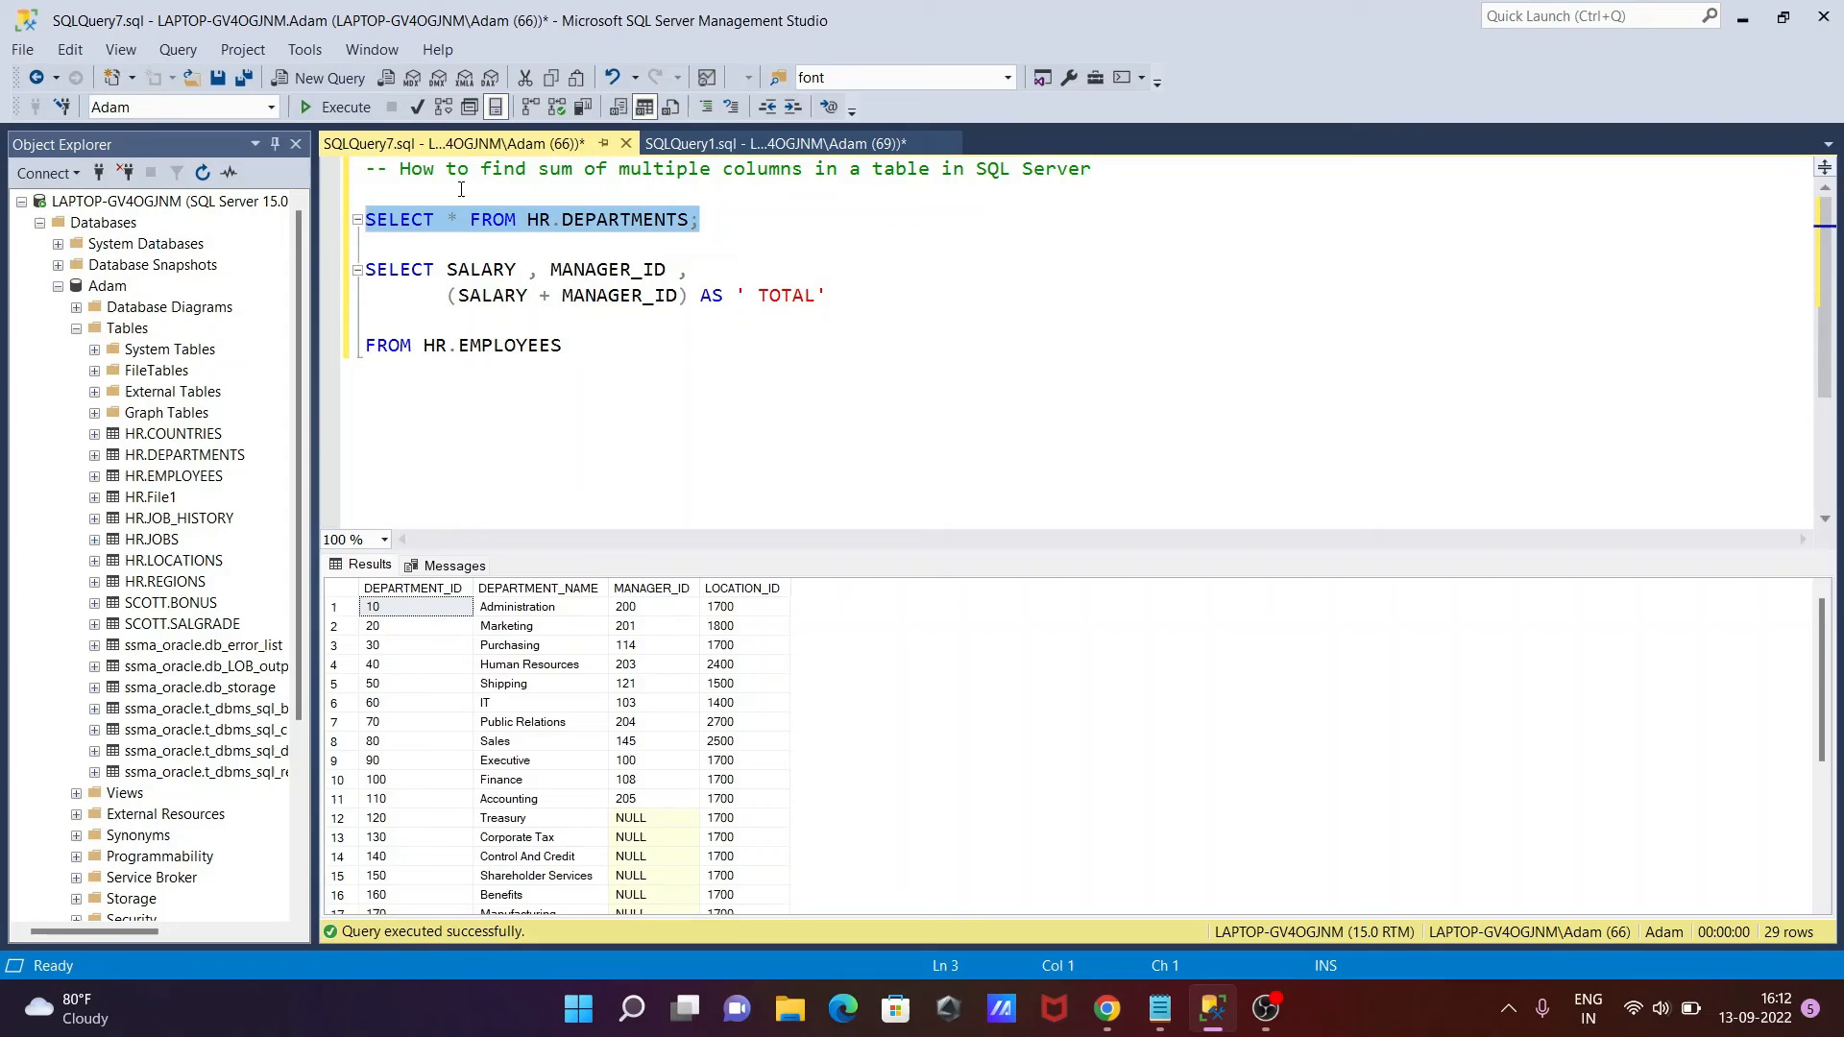
{"action": "mouse_move", "coordinate": [641, 619]}
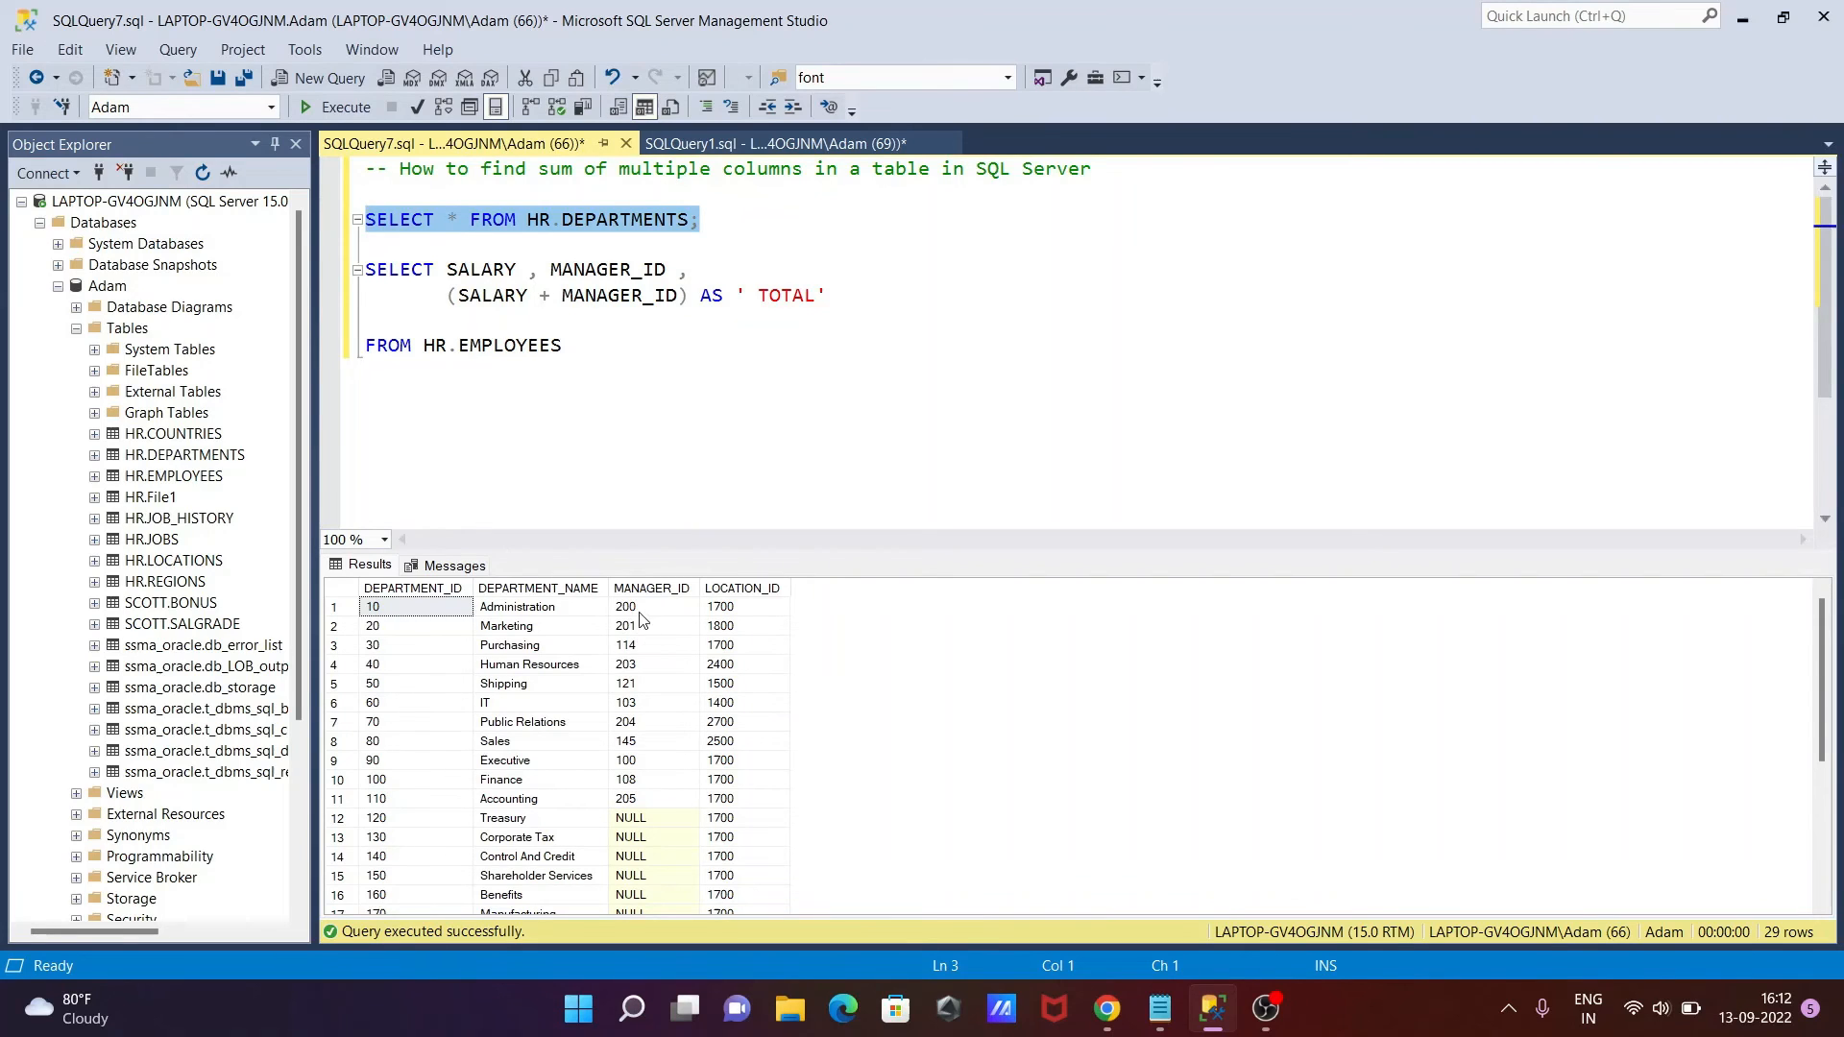
{"action": "mouse_move", "coordinate": [735, 686]}
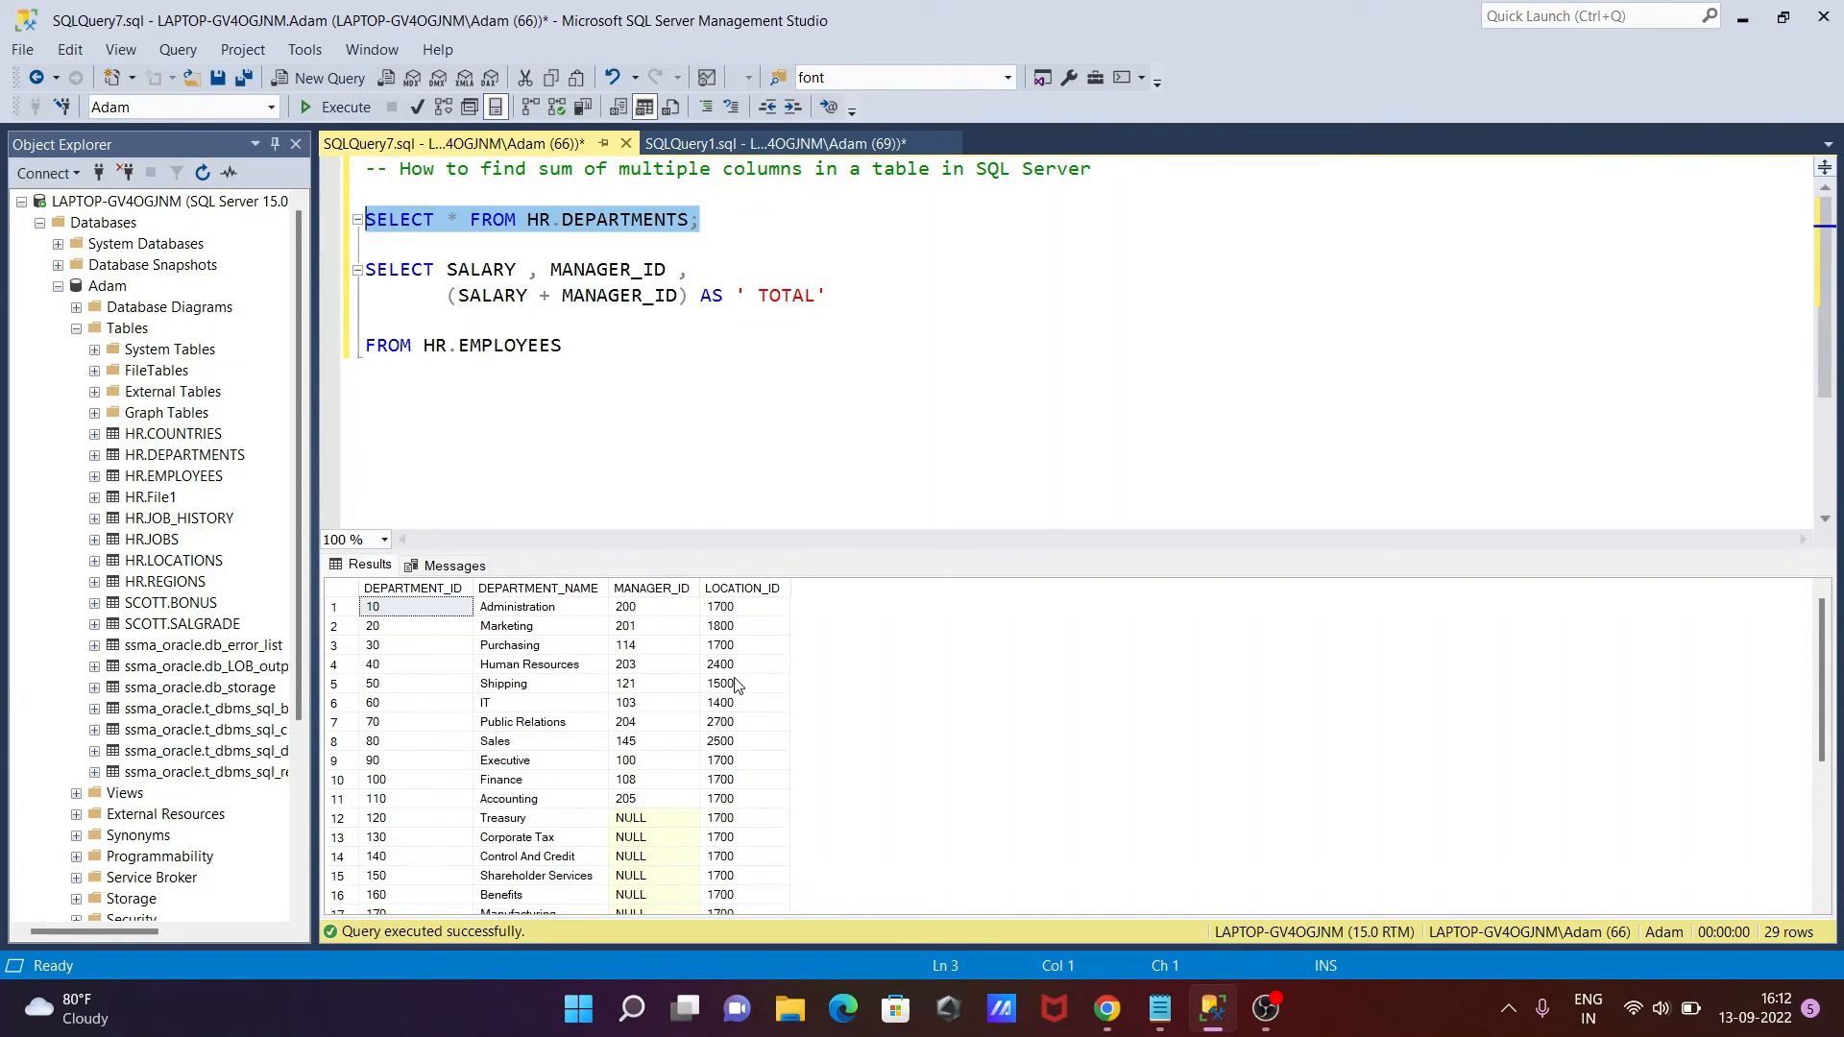
{"action": "mouse_move", "coordinate": [499, 294]}
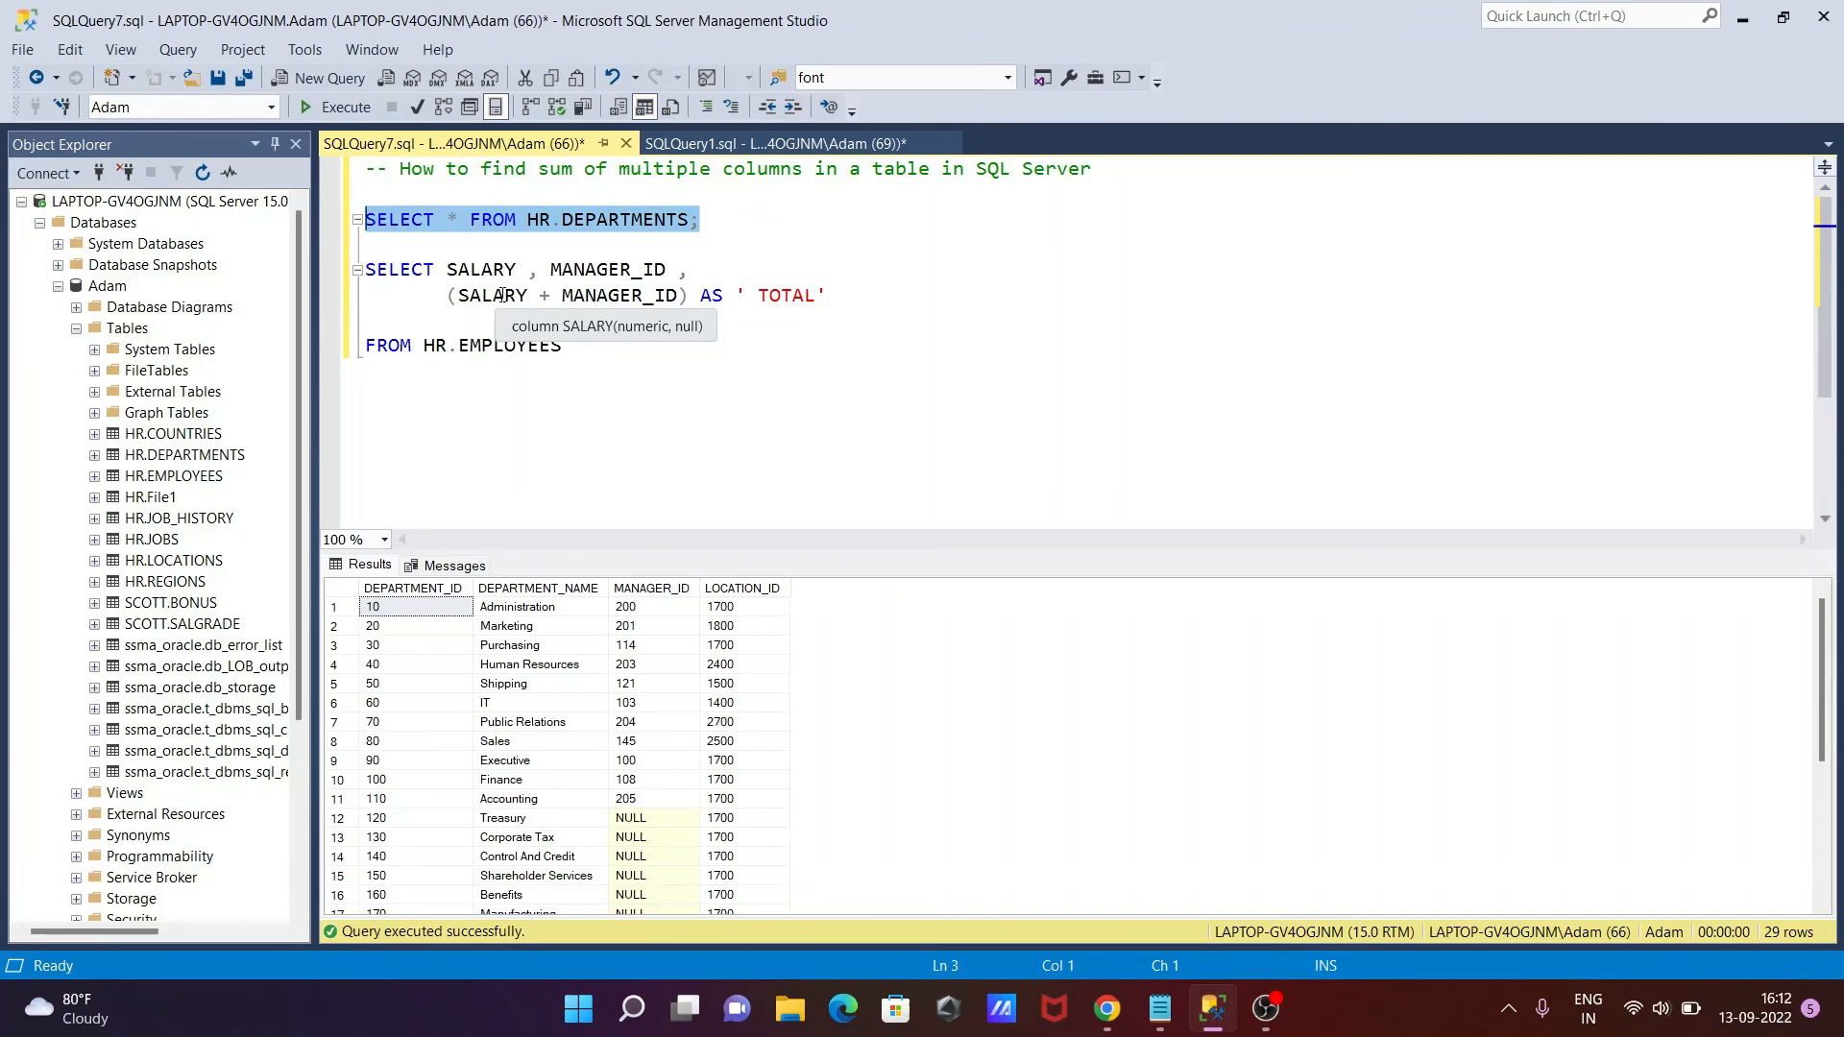
{"action": "mouse_move", "coordinate": [547, 303]}
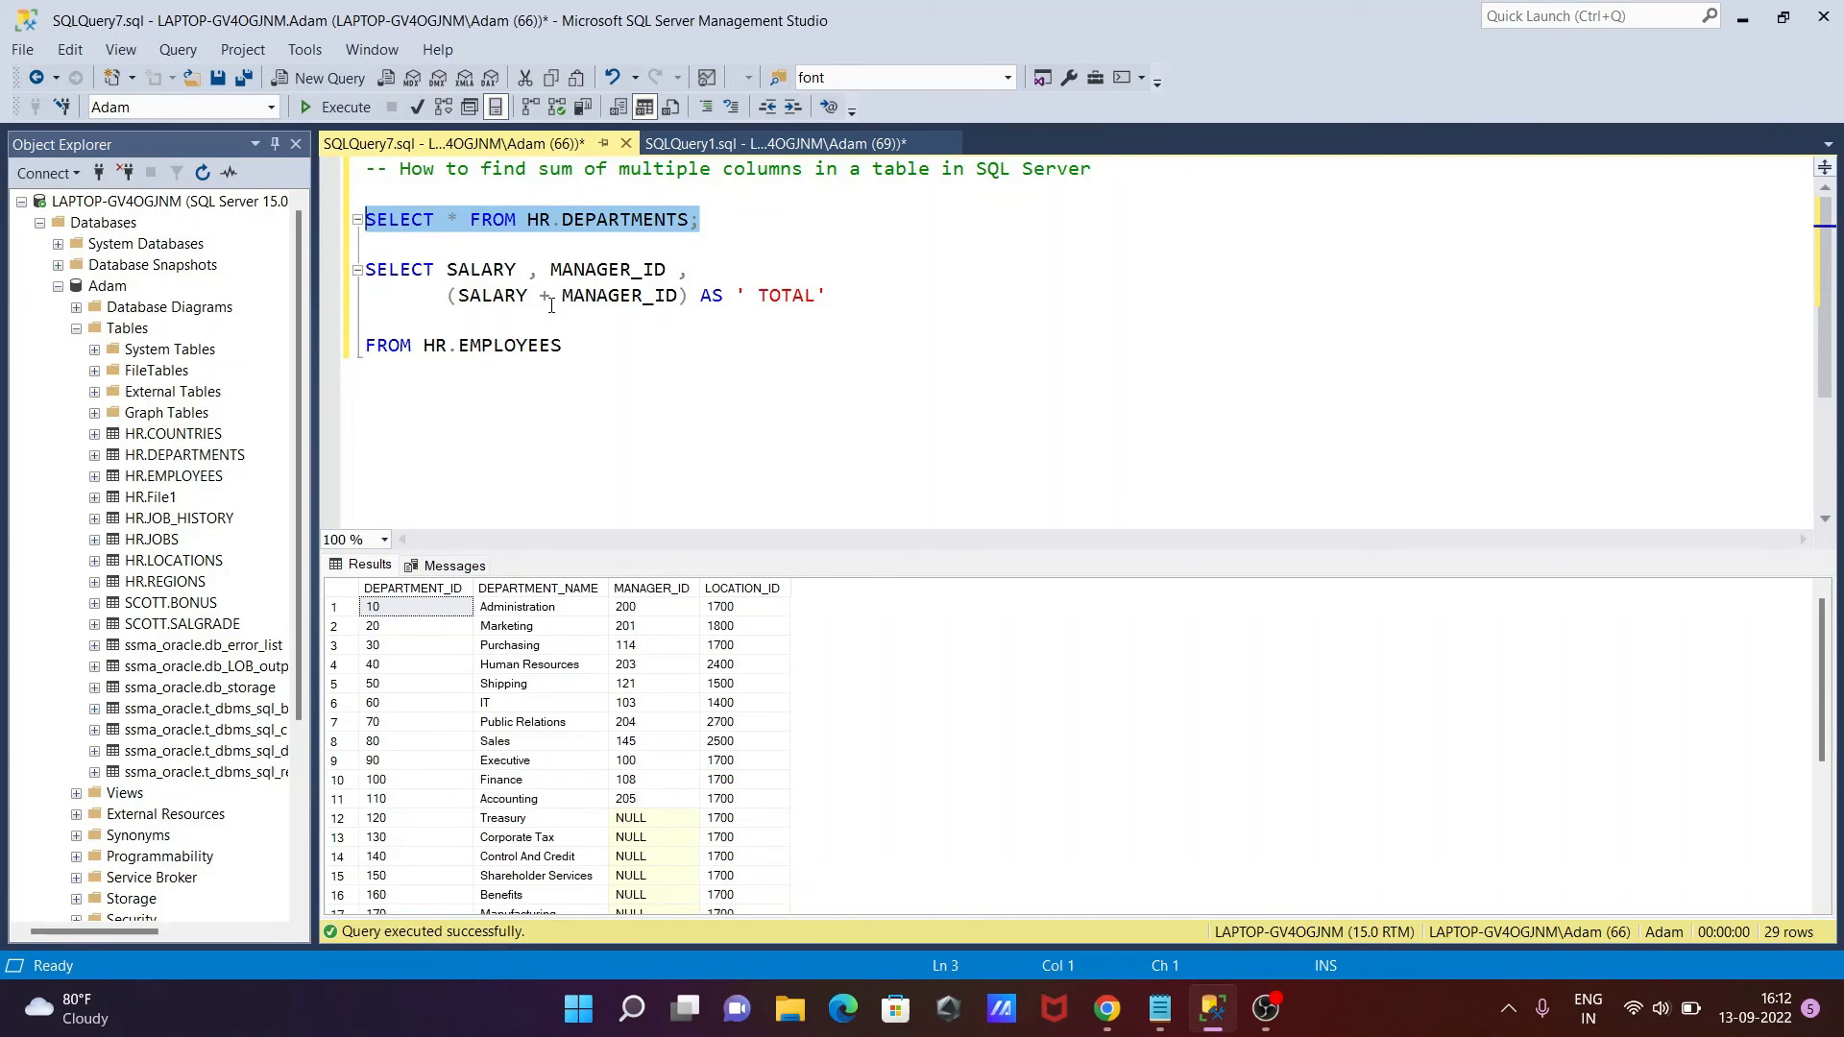
{"action": "mouse_move", "coordinate": [545, 358]}
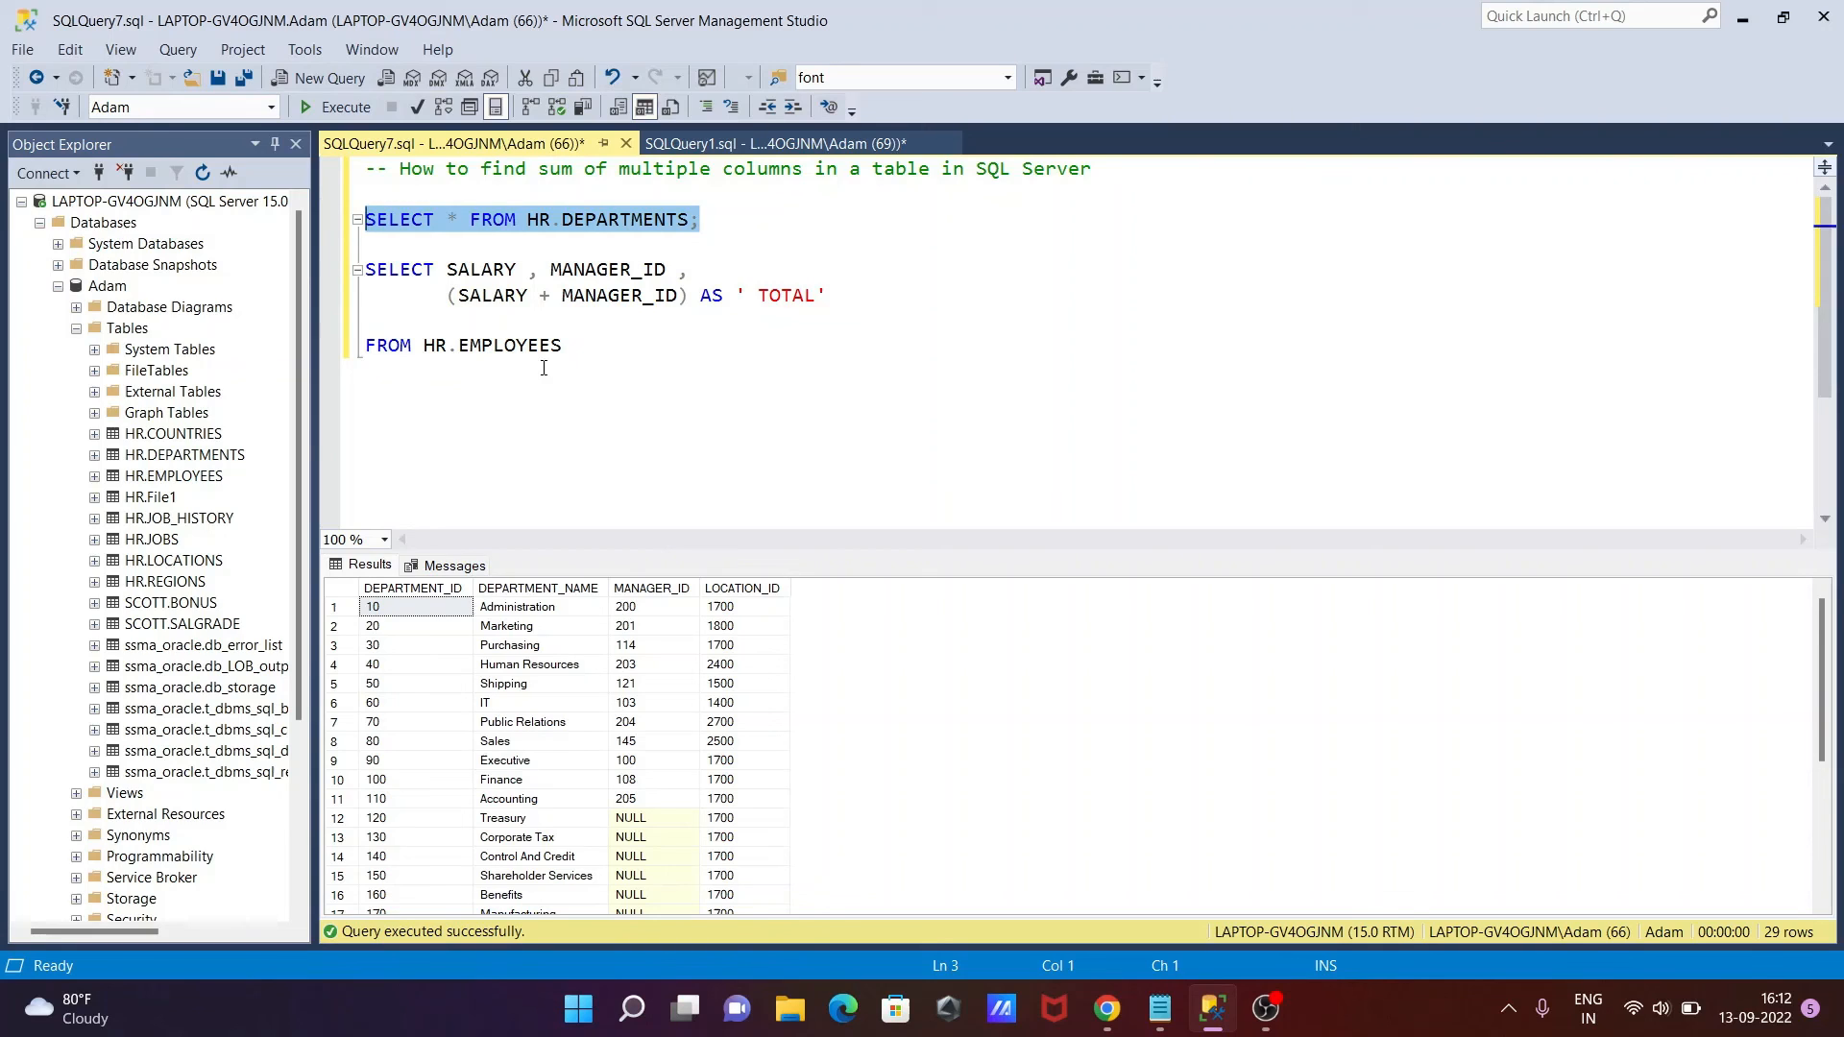
{"action": "mouse_move", "coordinate": [568, 414]}
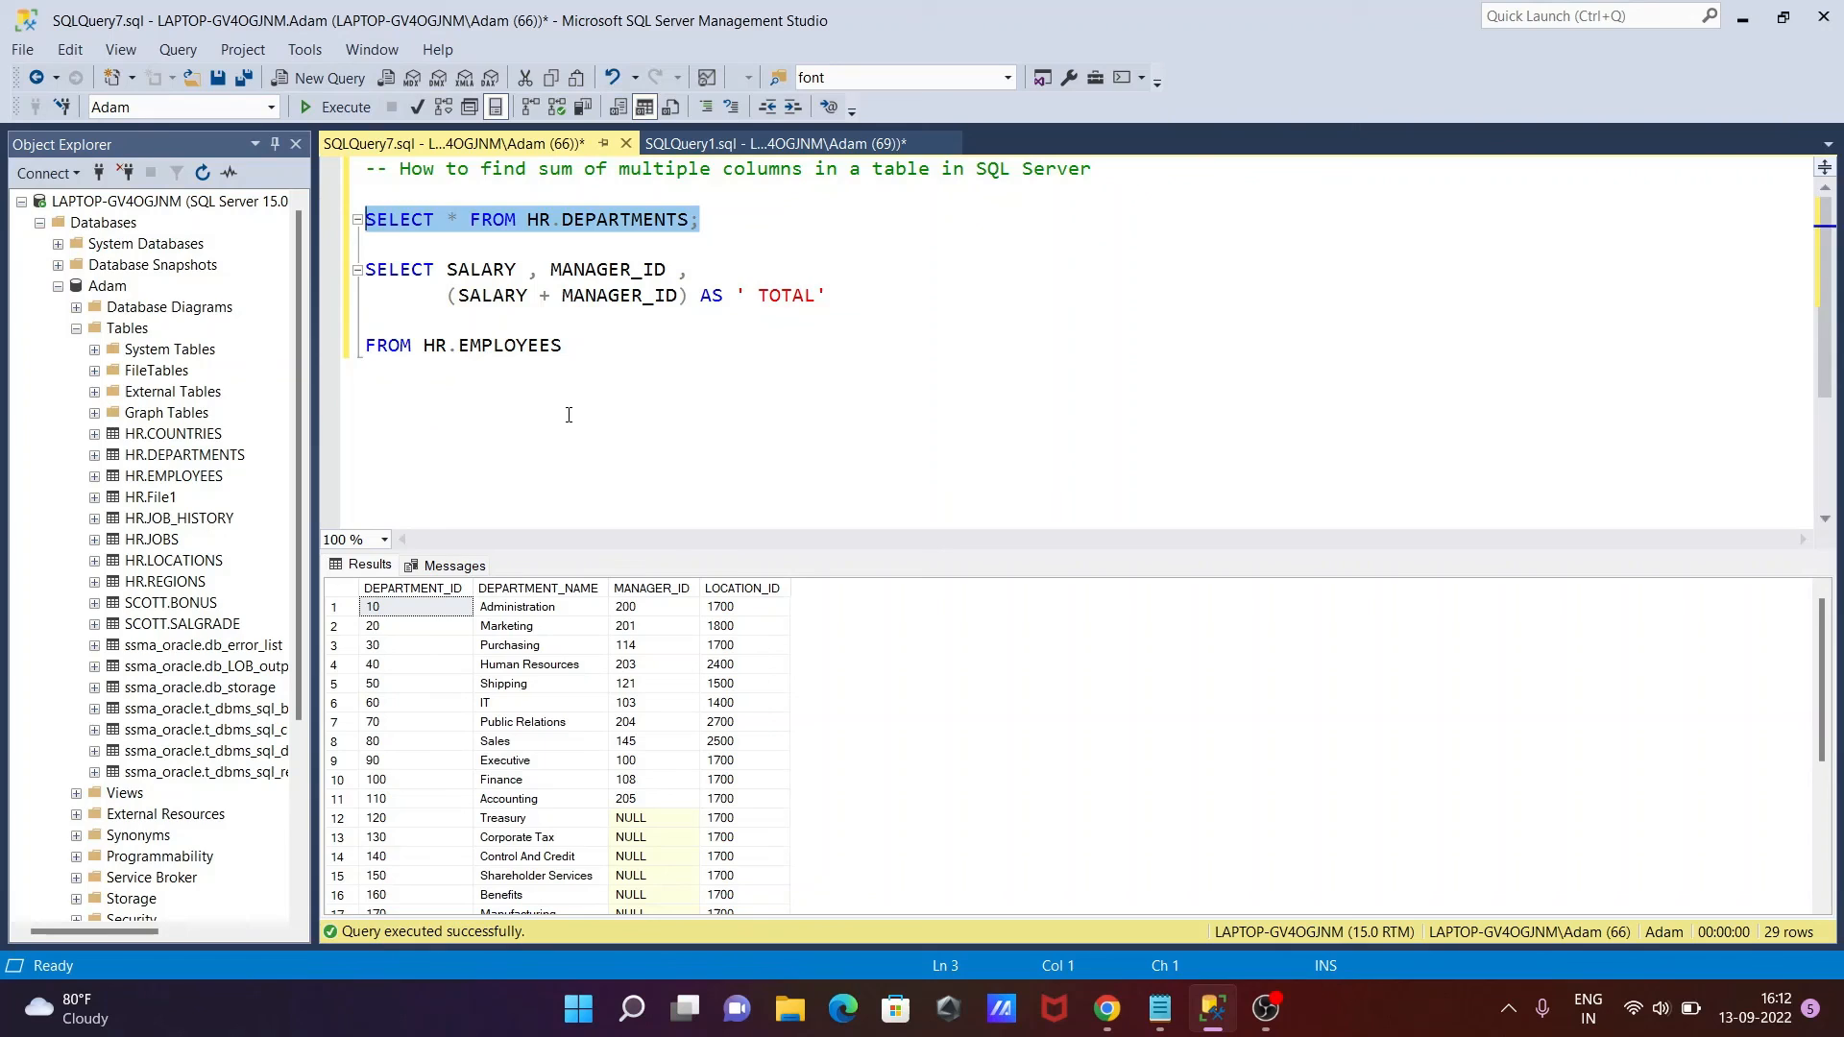
{"action": "mouse_move", "coordinate": [593, 382]}
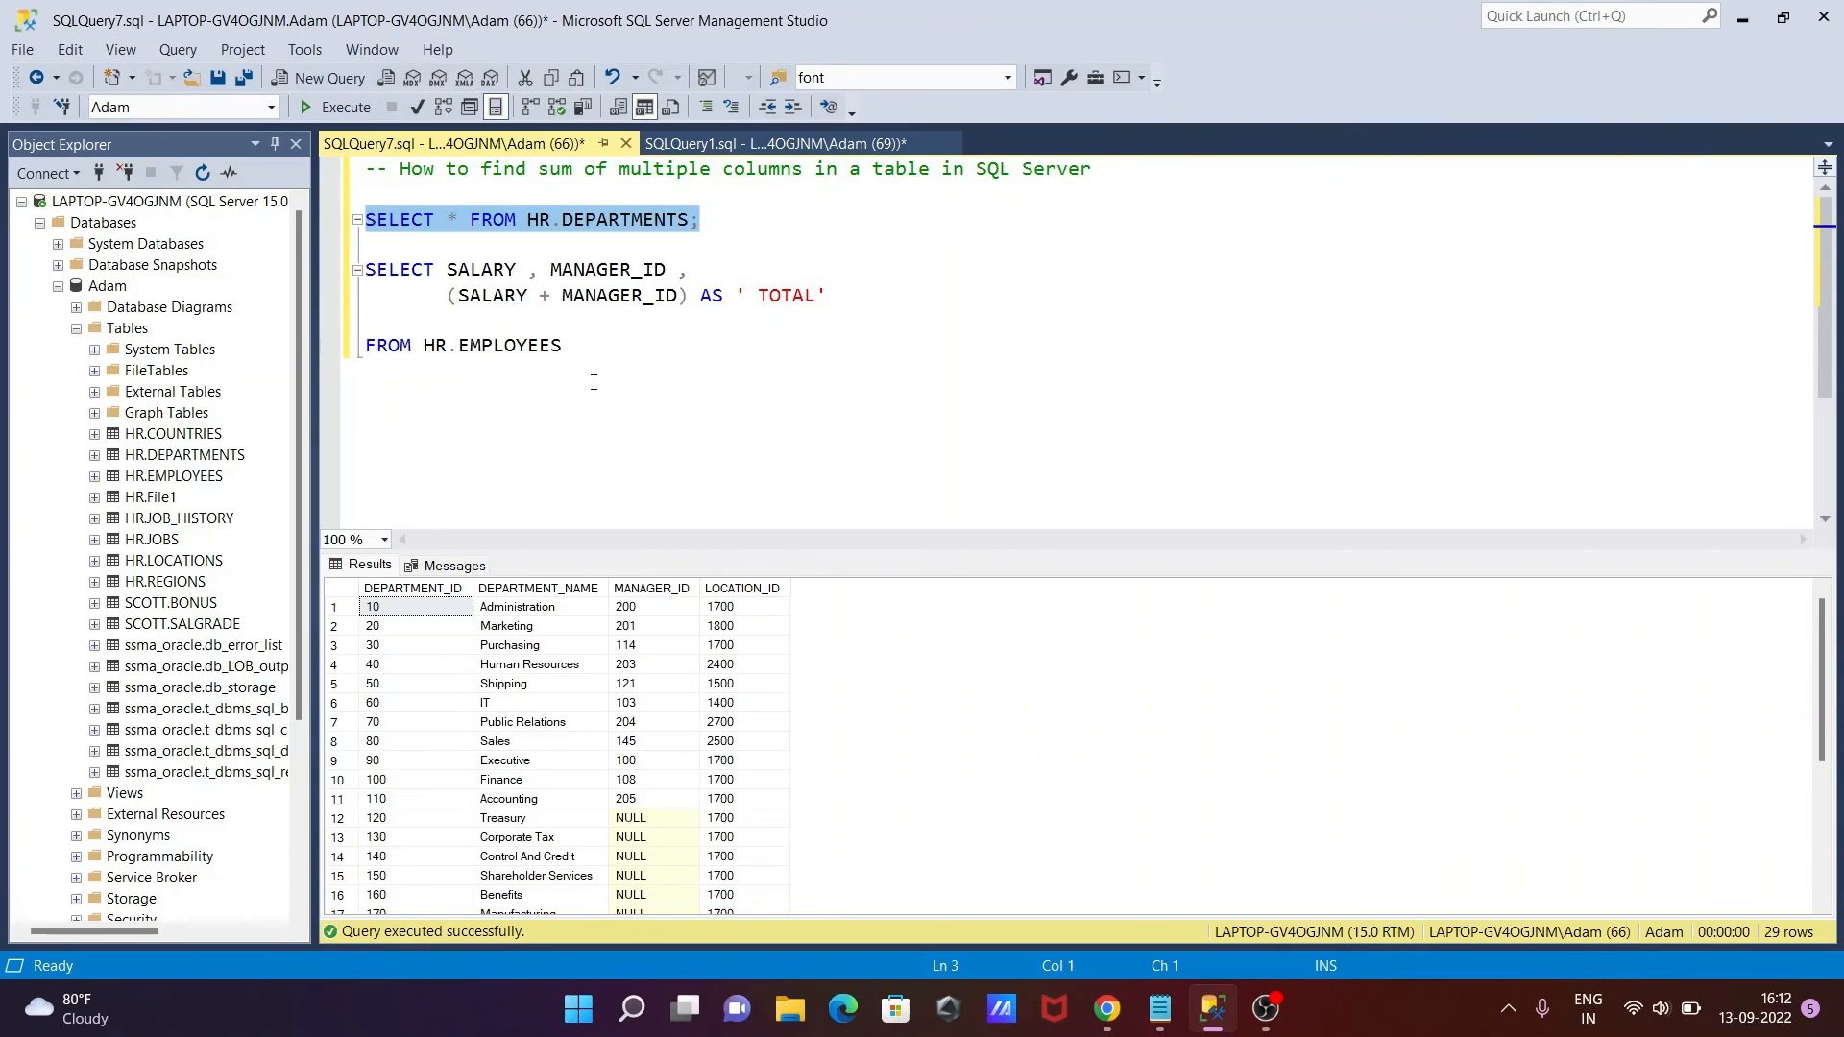